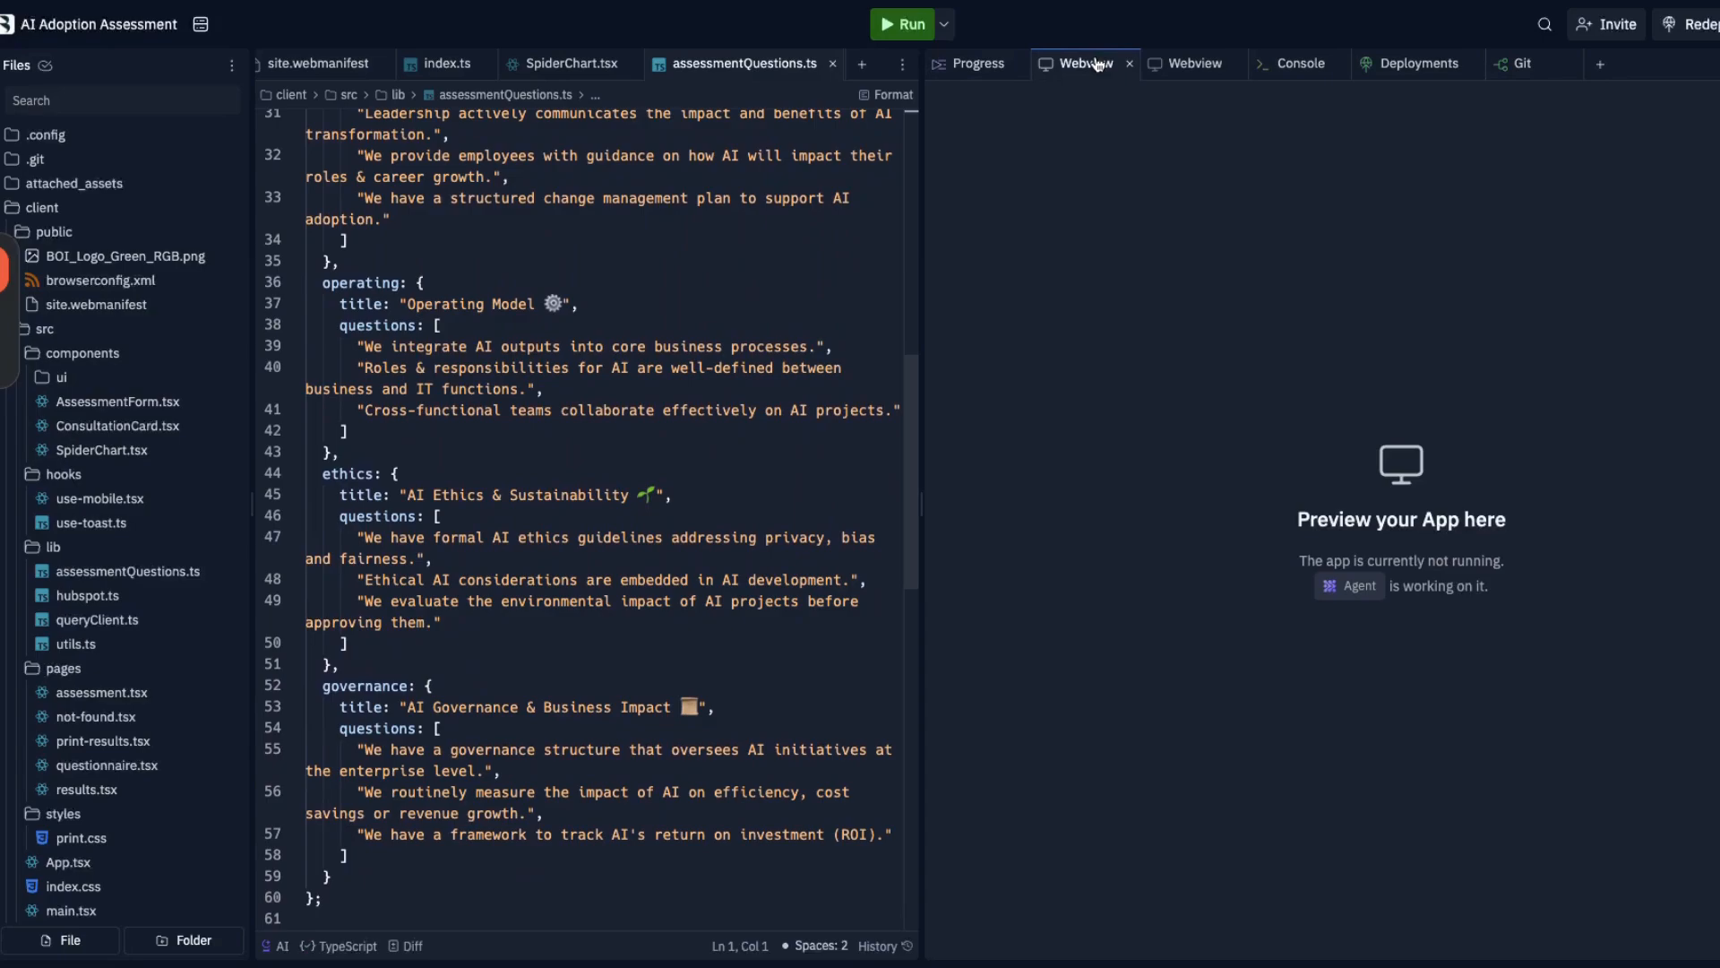
# - Preview the running BOI AI Adoption Assessment app on its Strategy & Leadership questions
pyautogui.click(1416, 62)
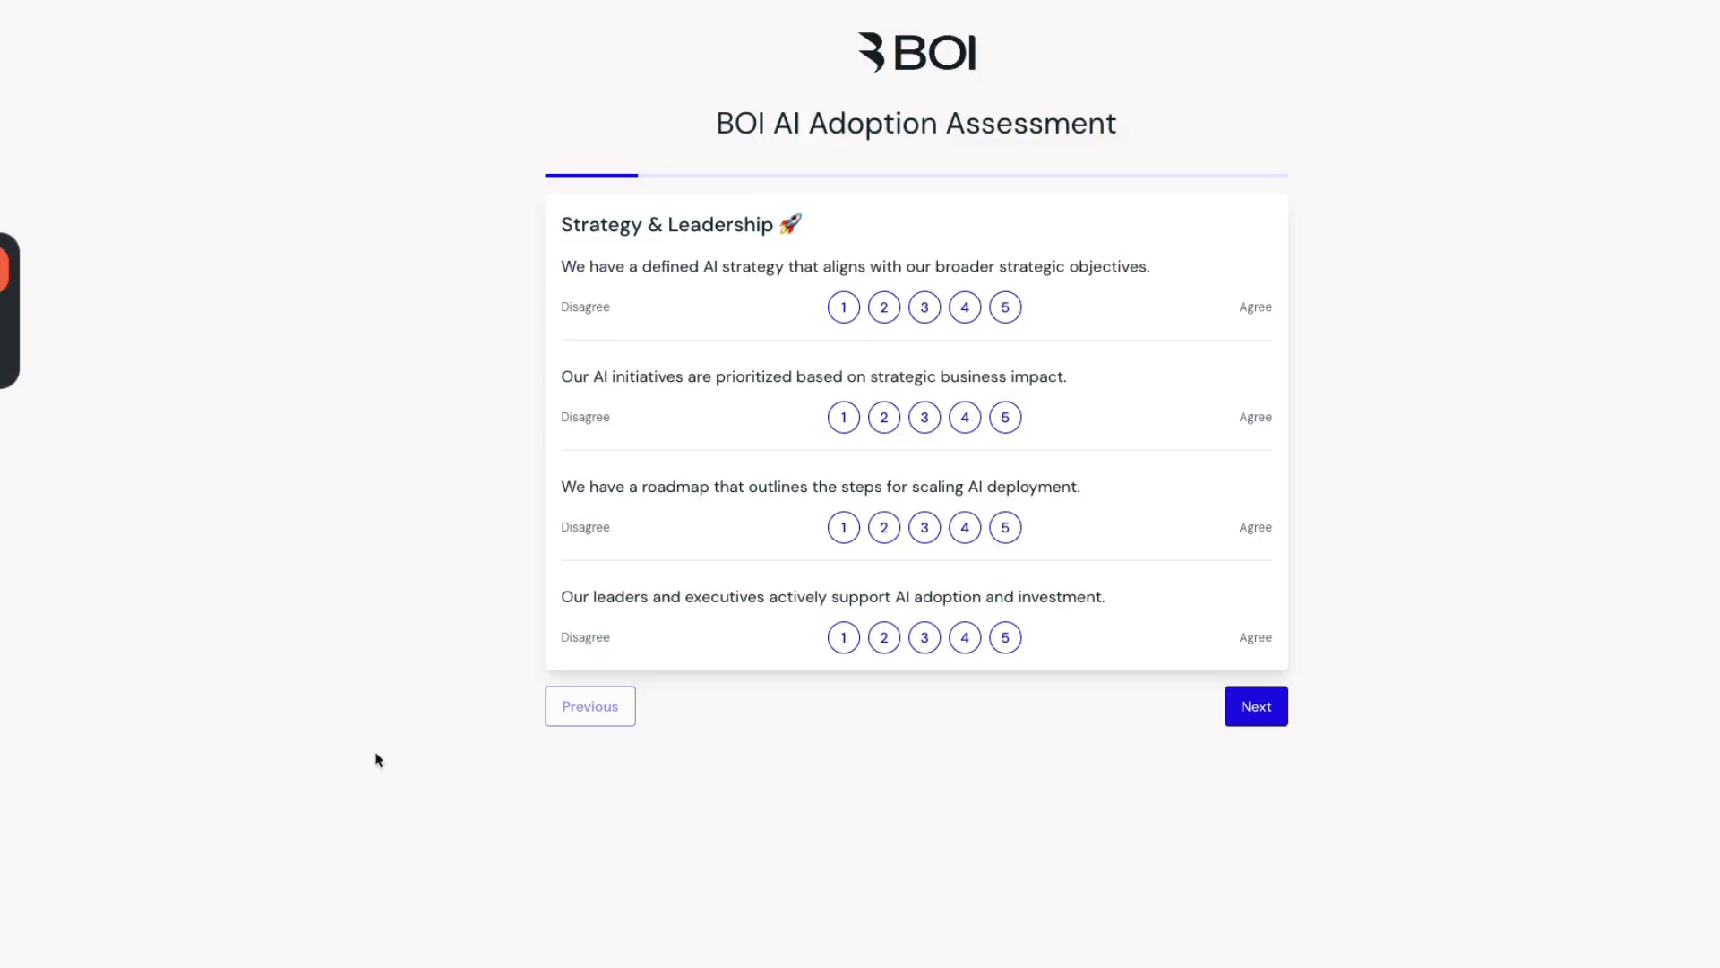
pyautogui.click(884, 415)
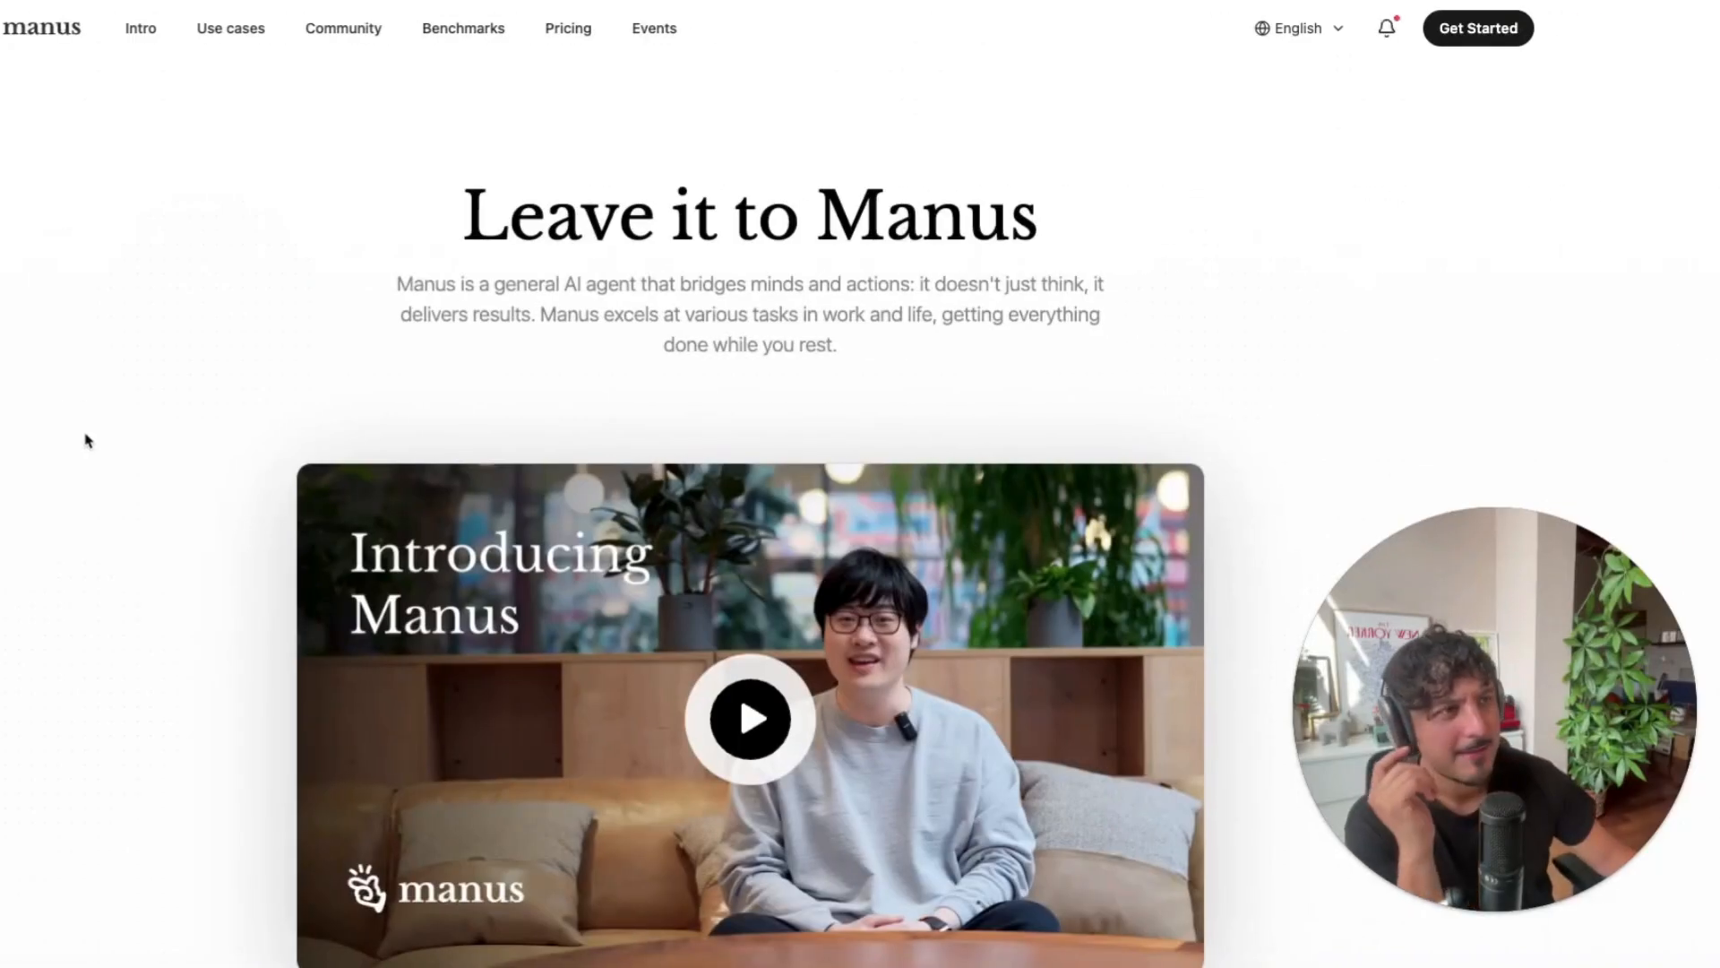
pyautogui.scroll(-3)
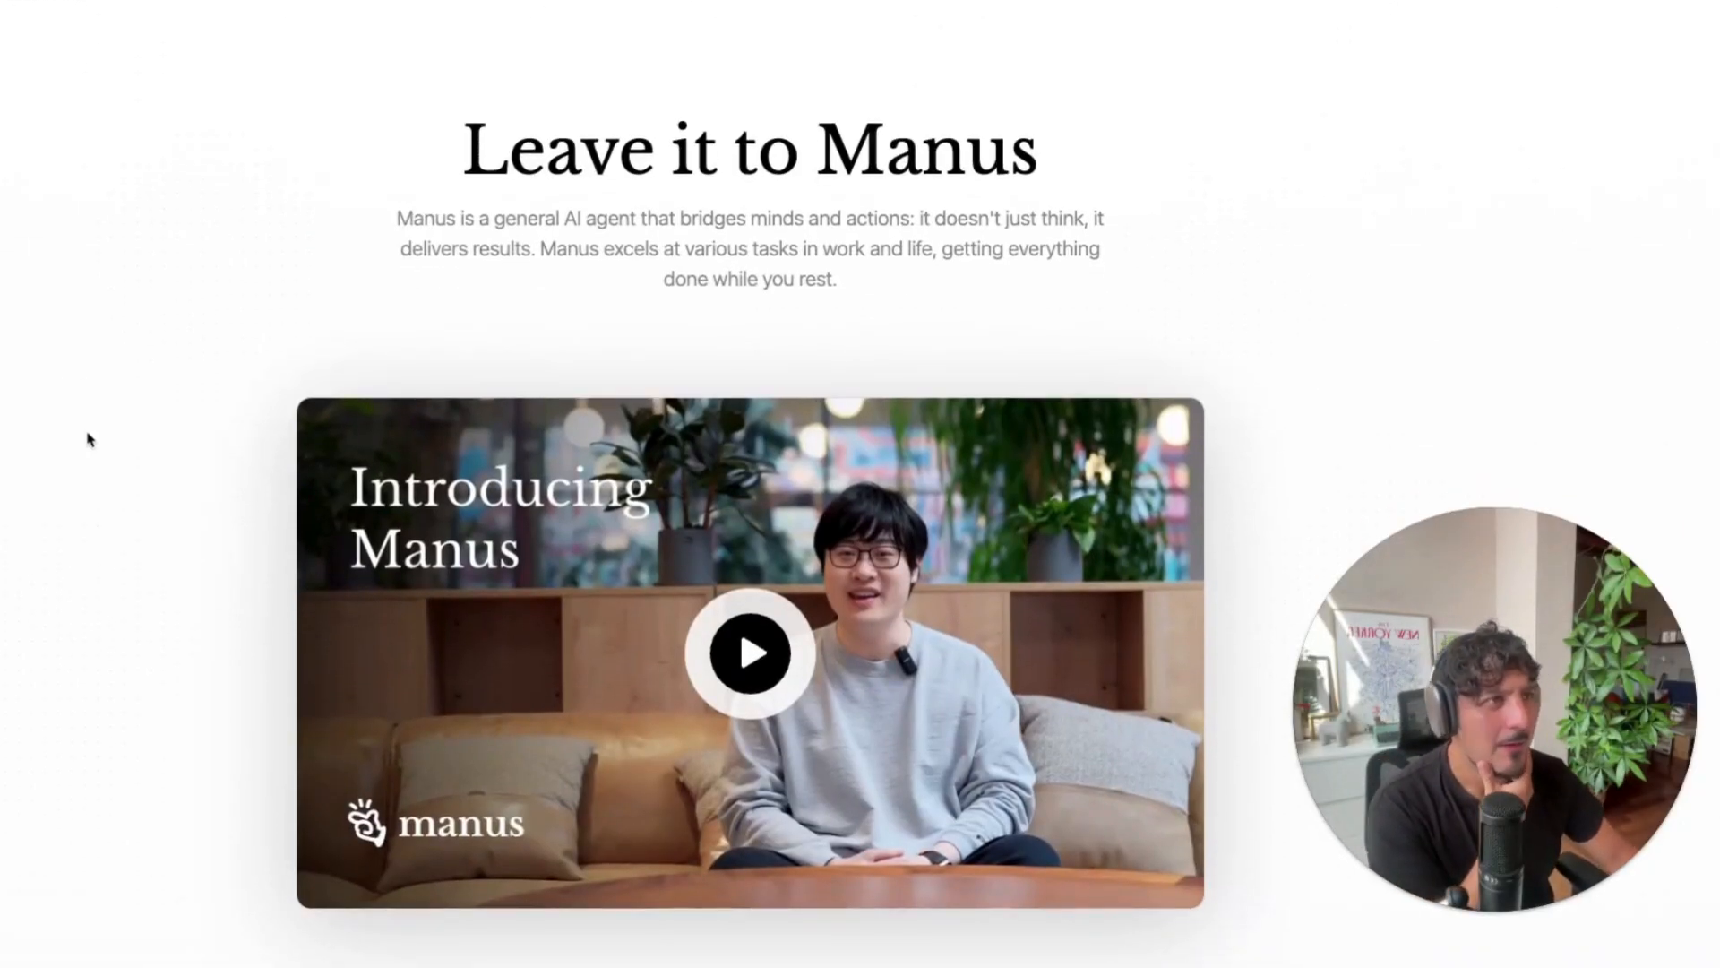
pyautogui.scroll(-3)
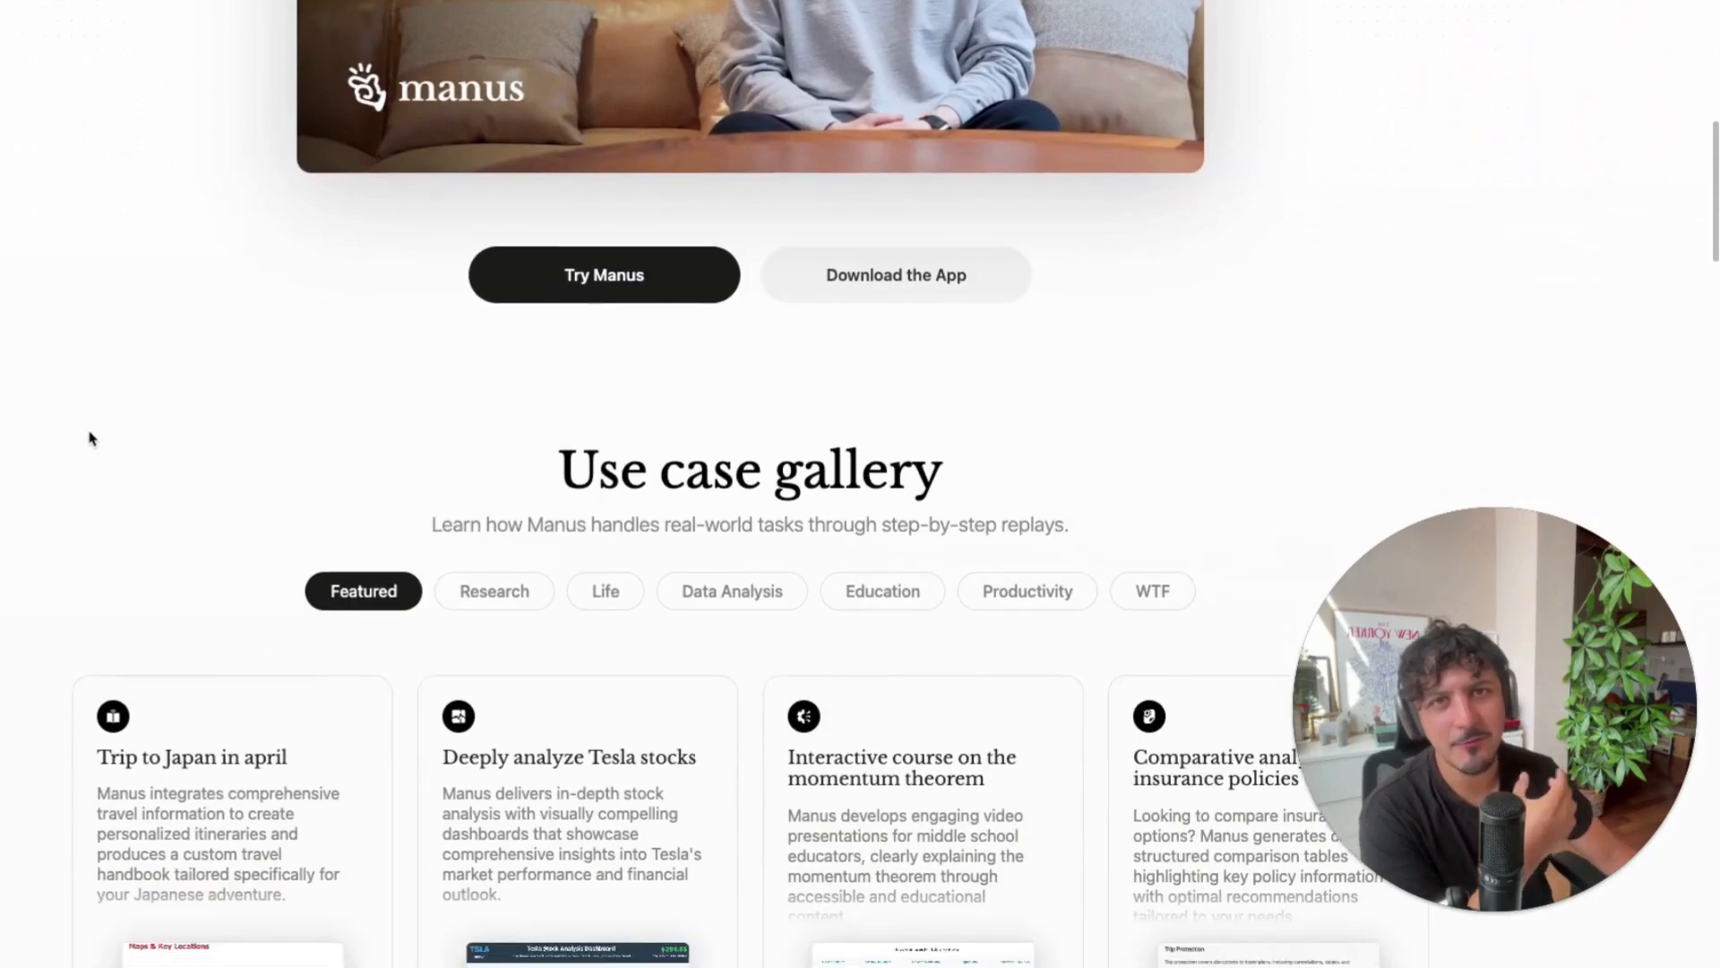
pyautogui.scroll(-3)
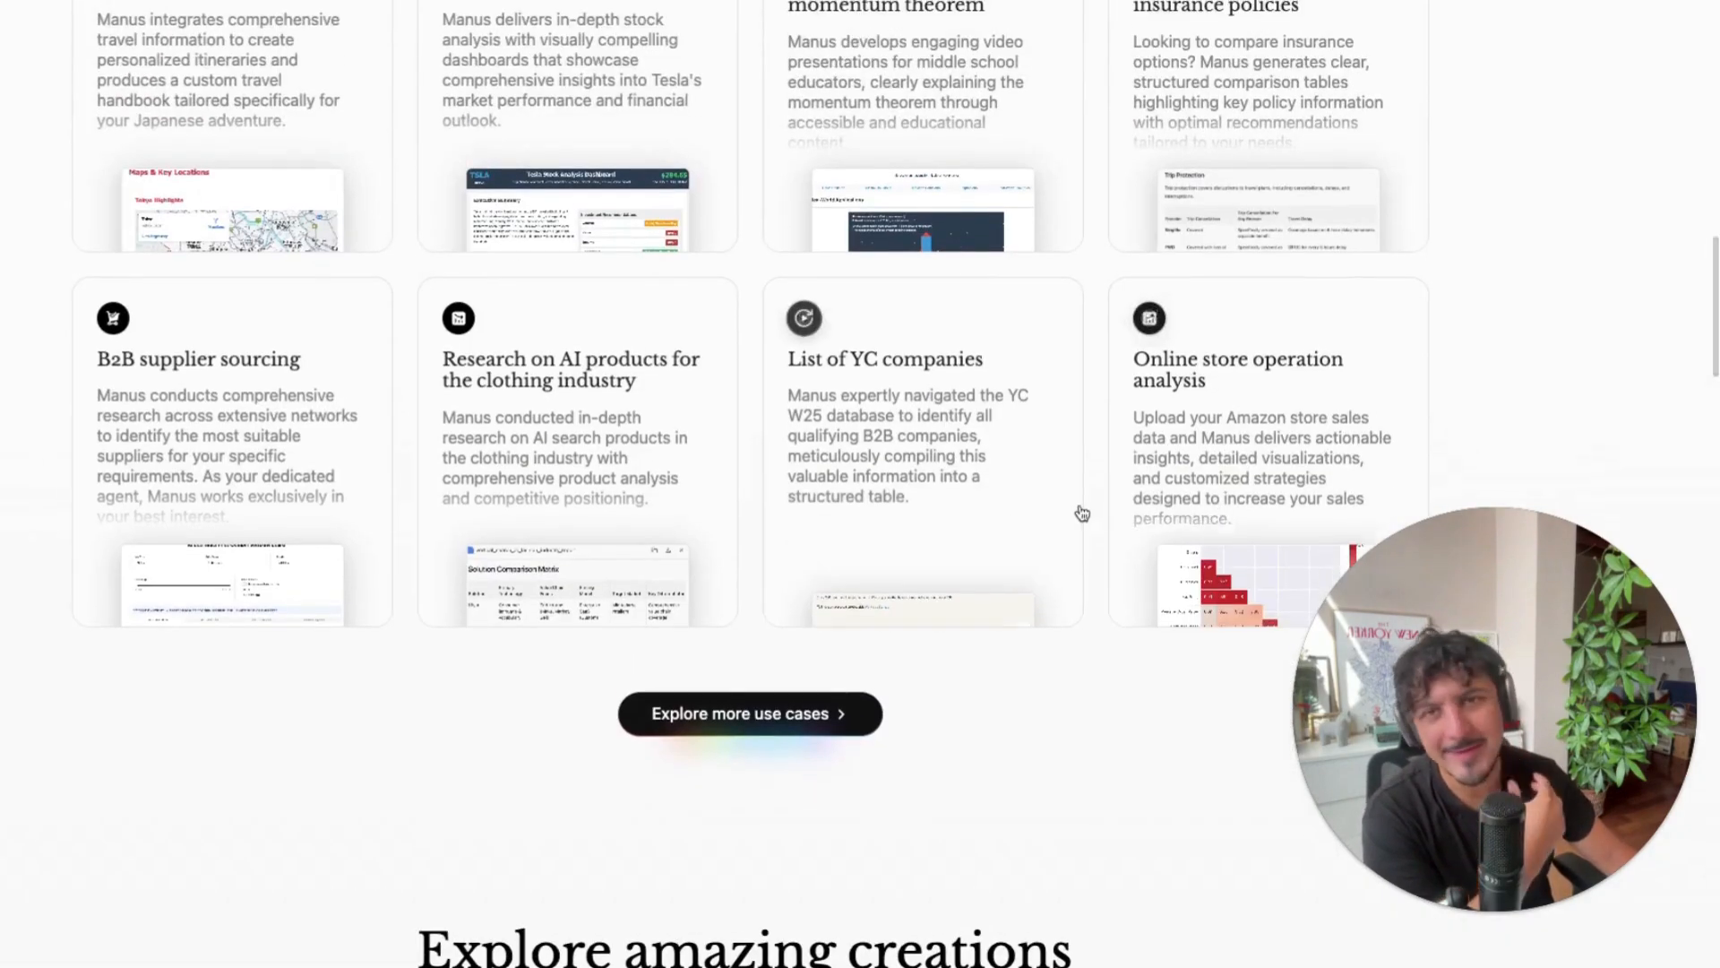
pyautogui.scroll(-3)
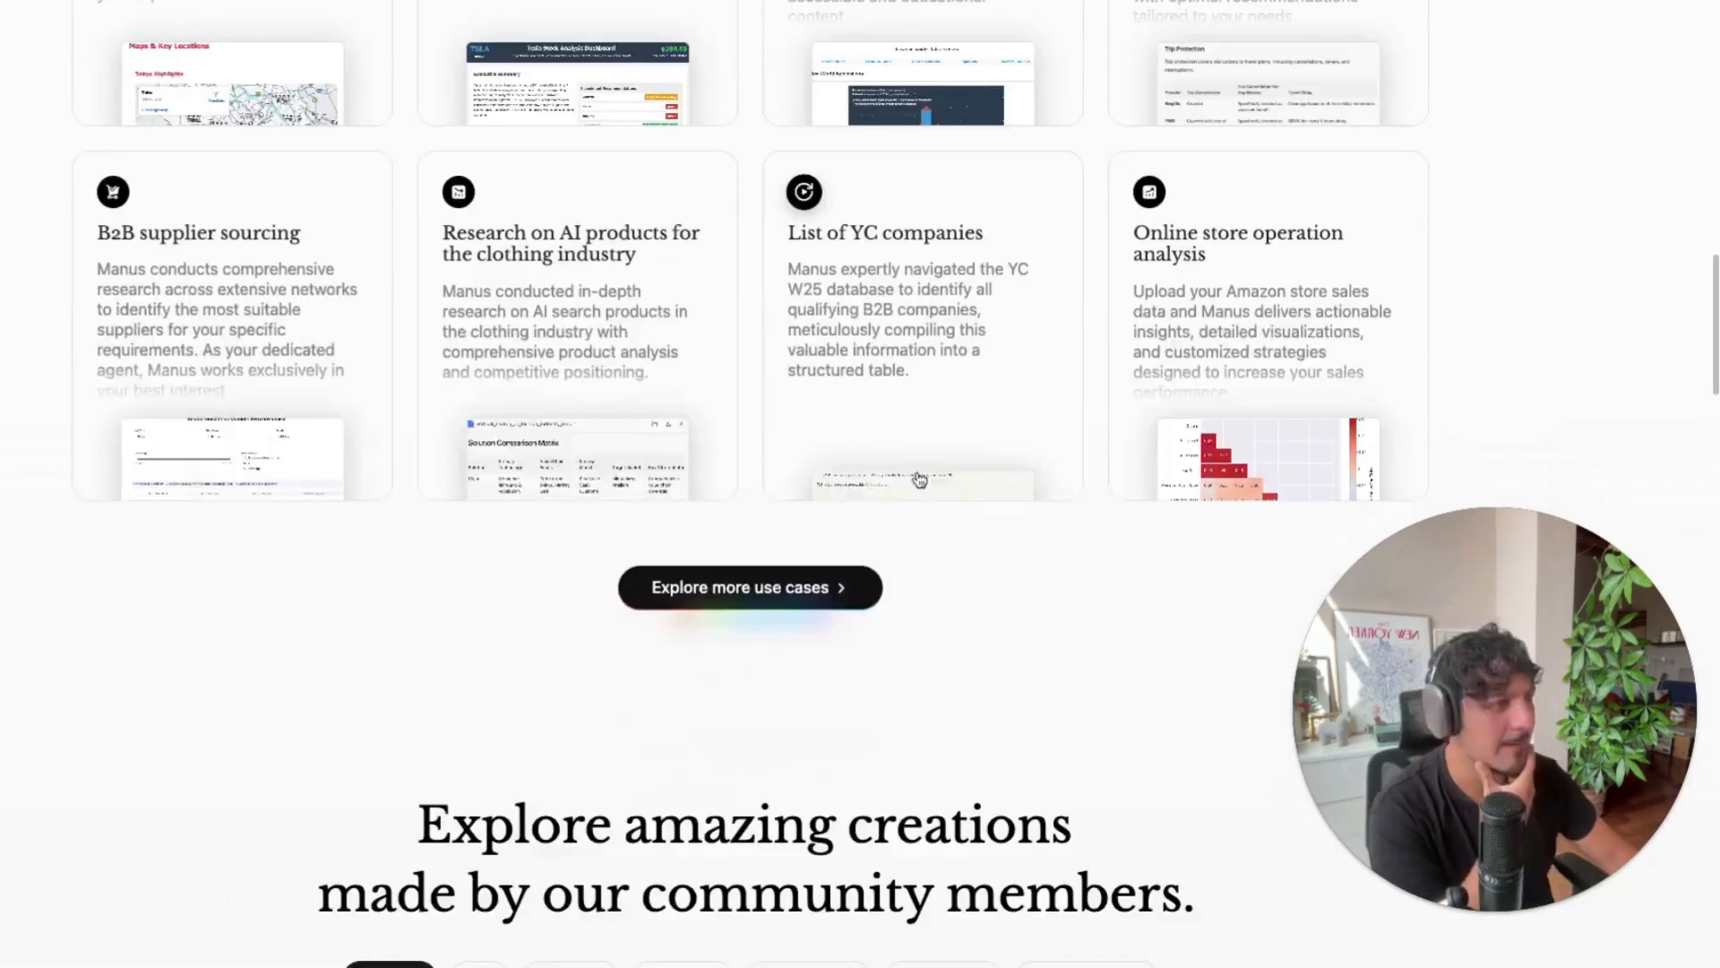
pyautogui.scroll(-3)
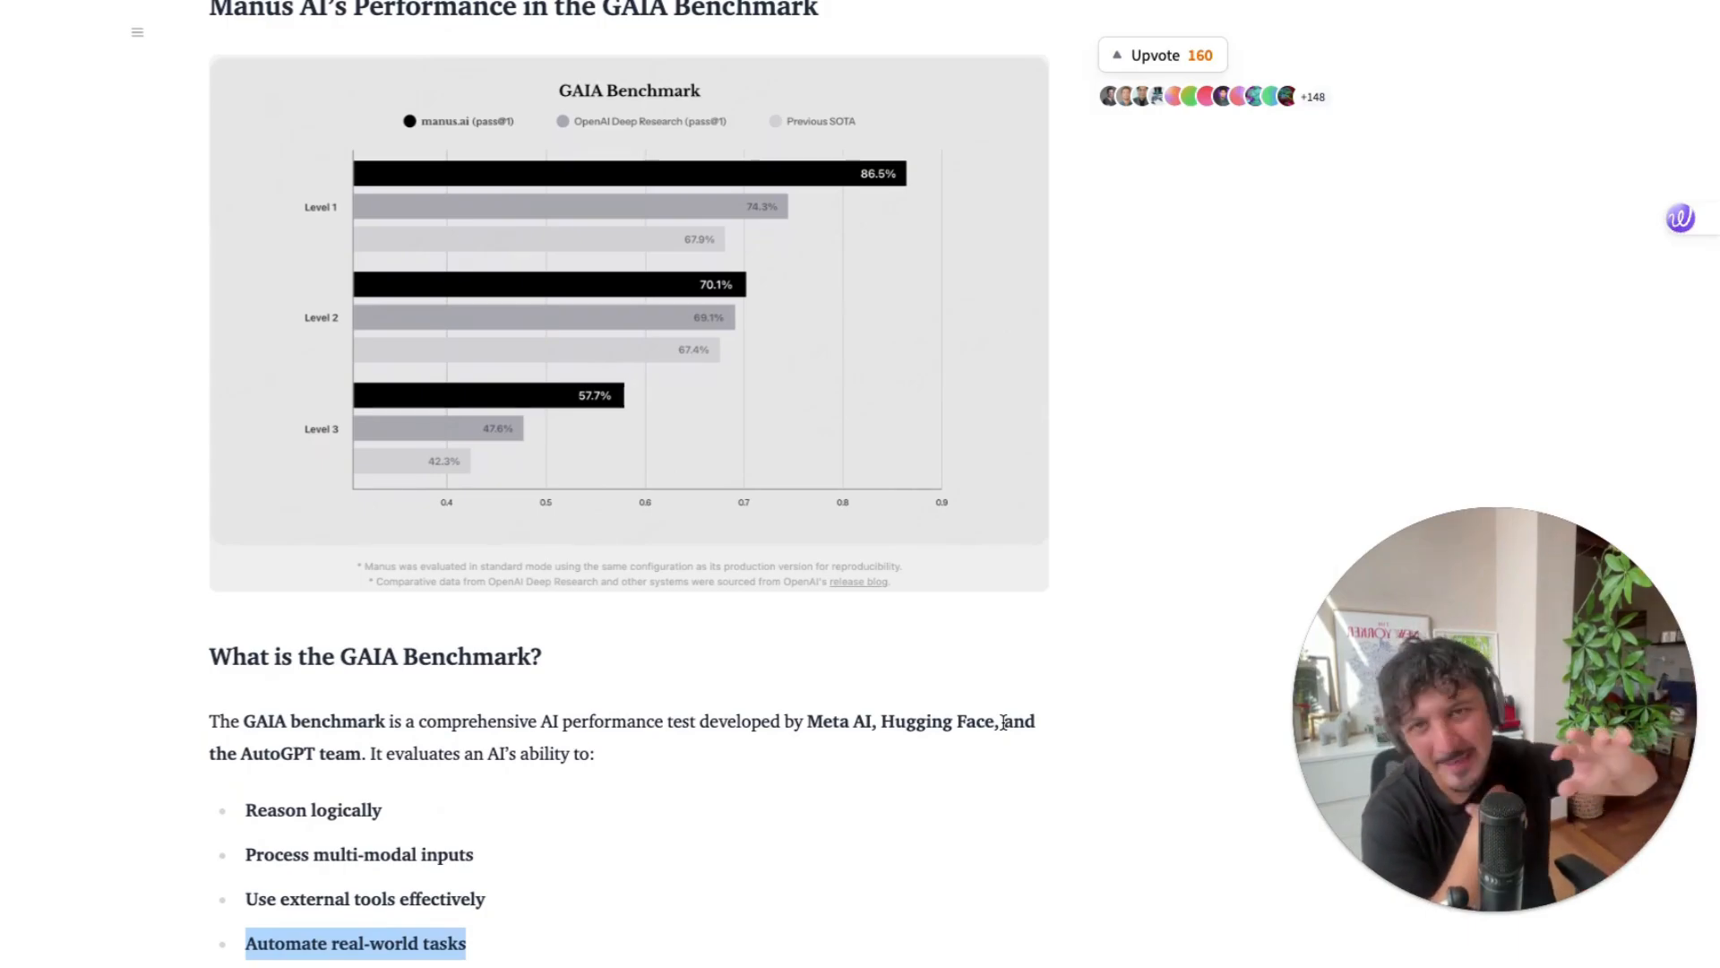
pyautogui.moveTo(996, 727)
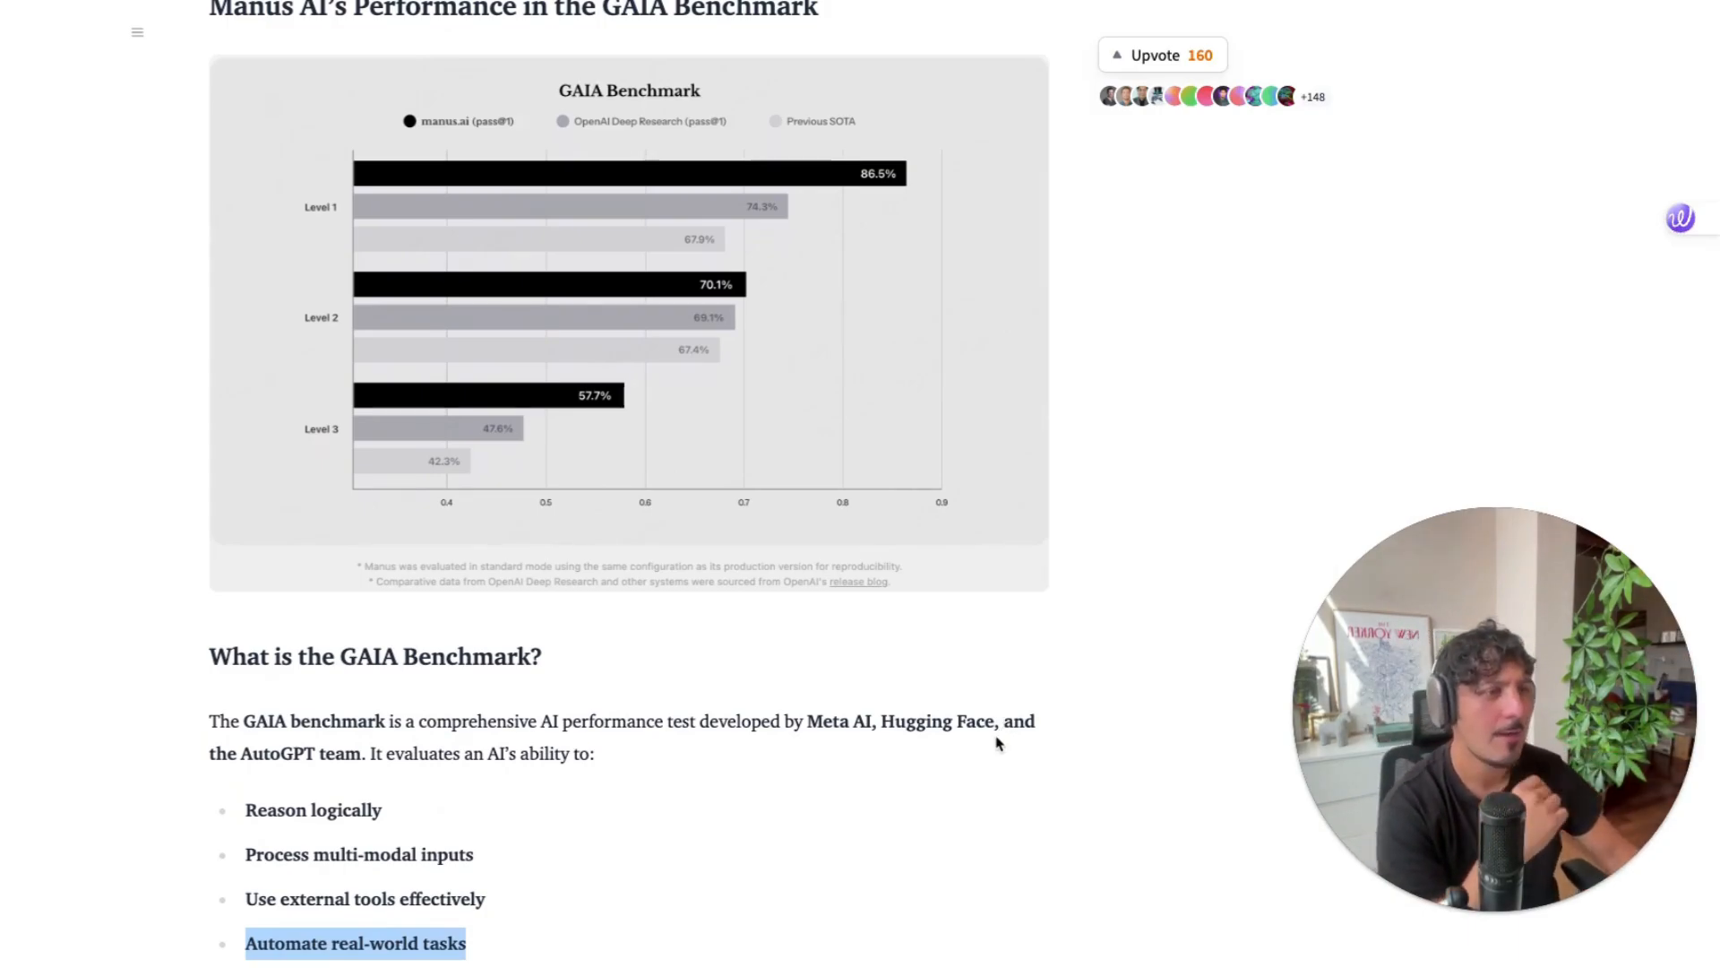
pyautogui.scroll(-3)
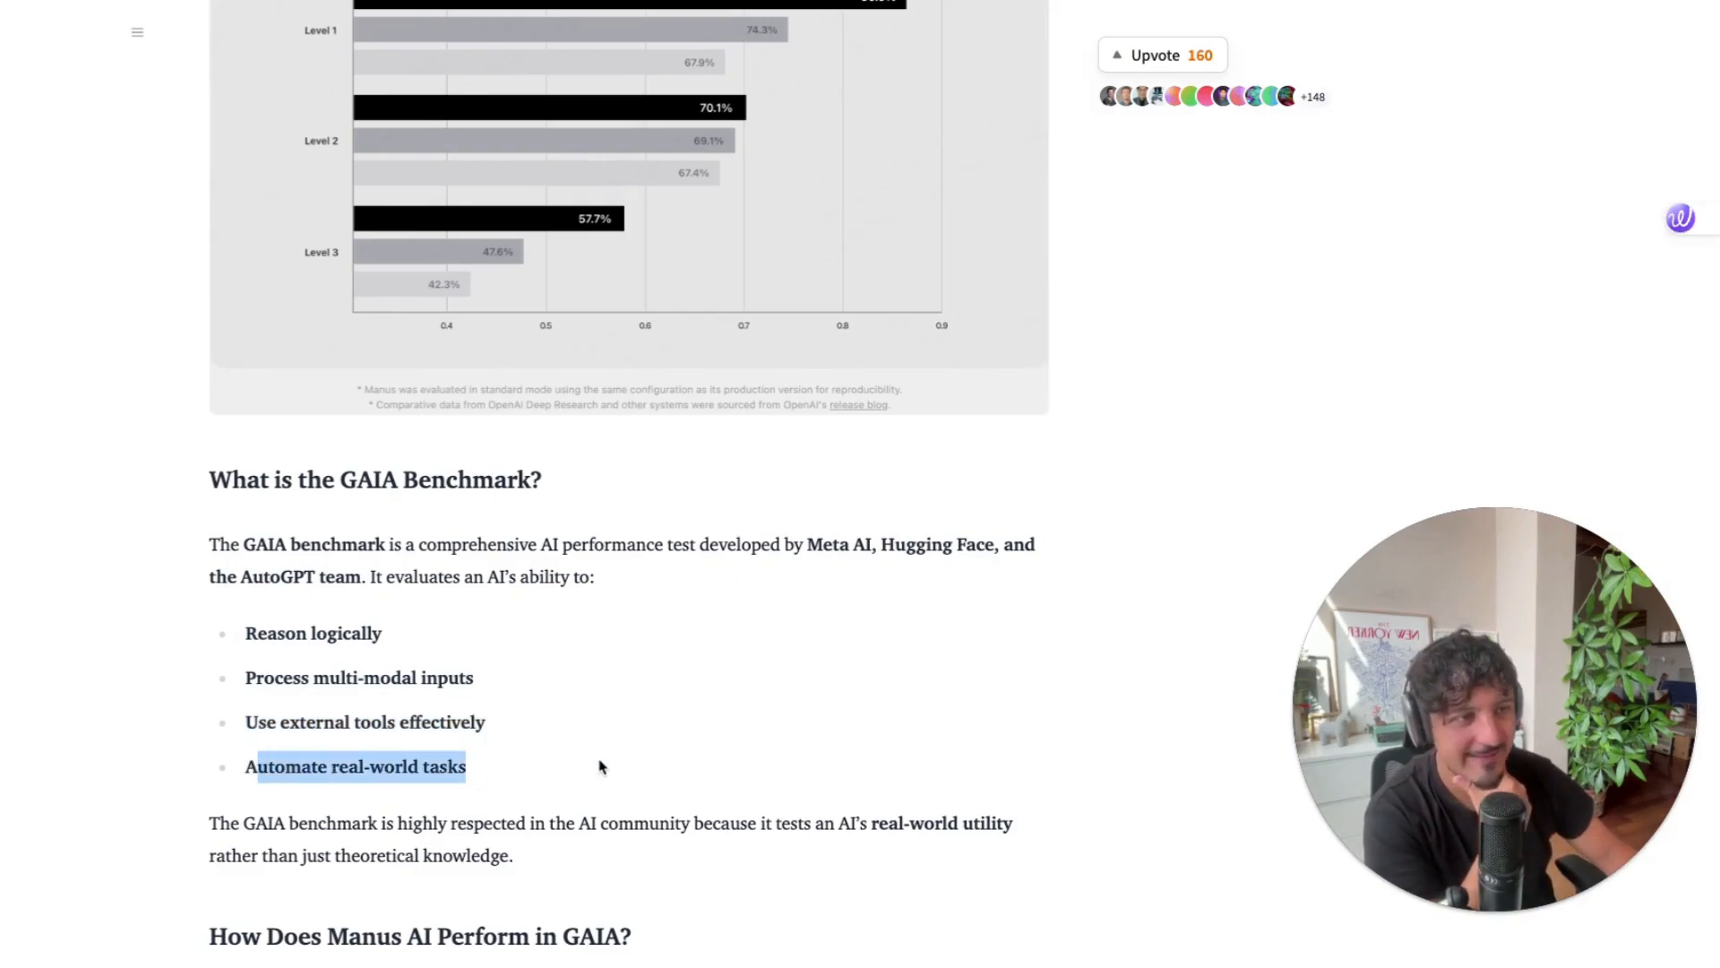
pyautogui.scroll(3)
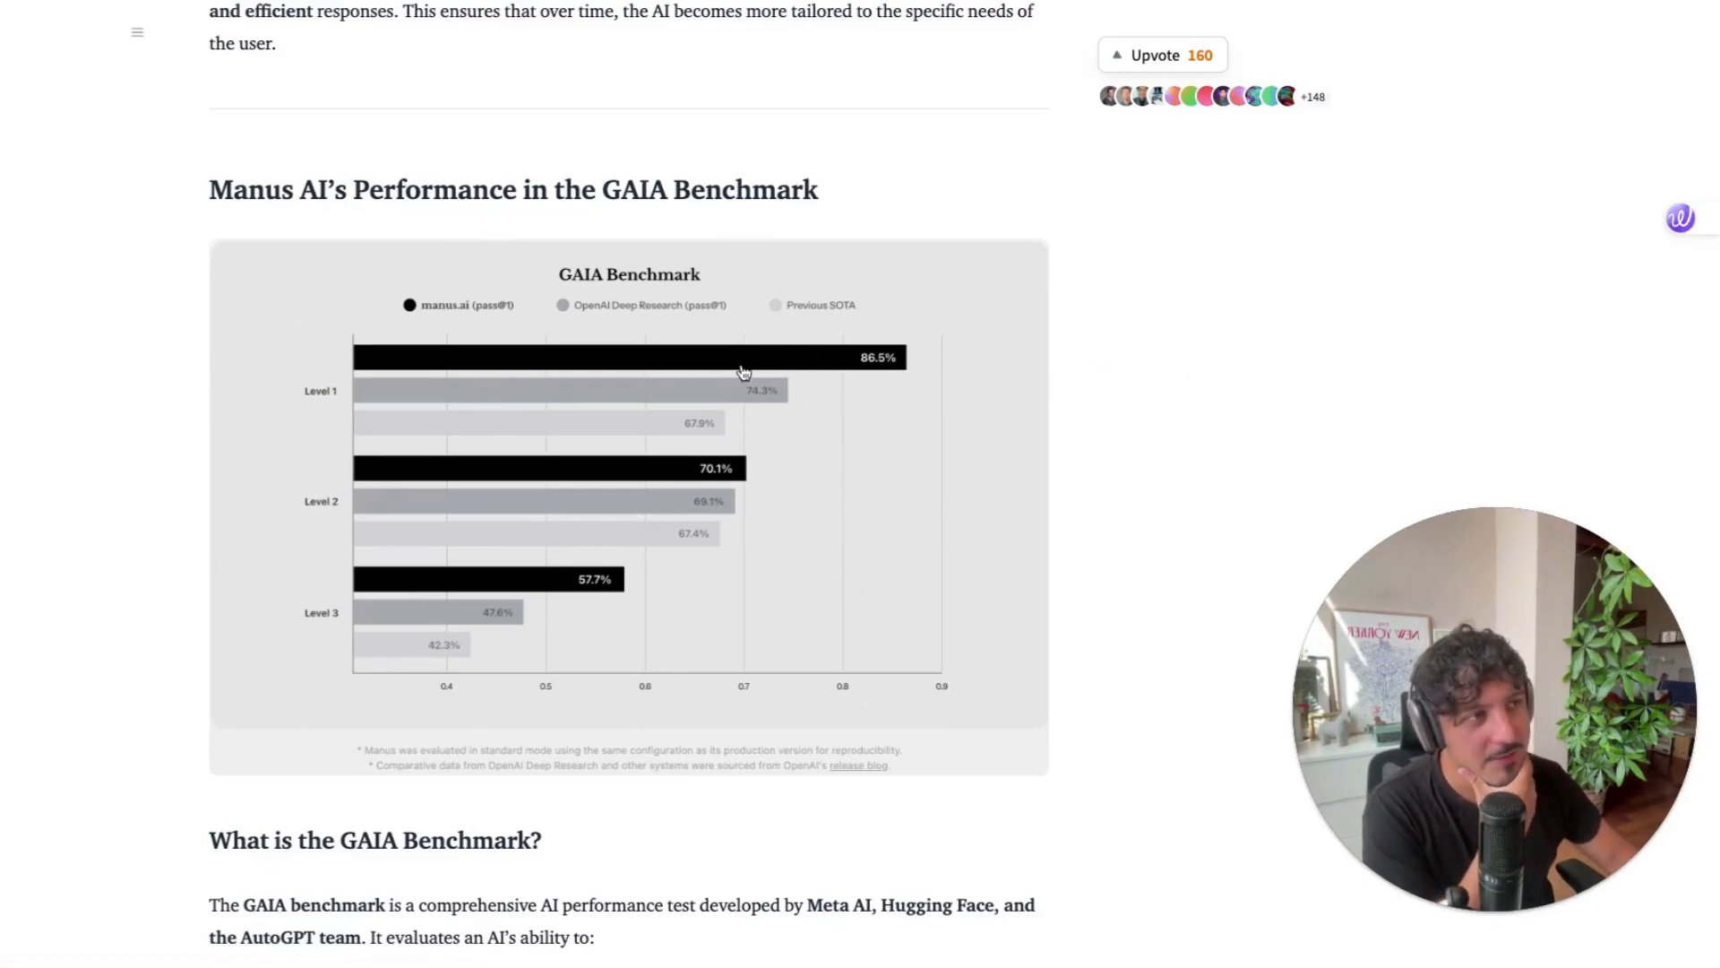
pyautogui.moveTo(1125, 464)
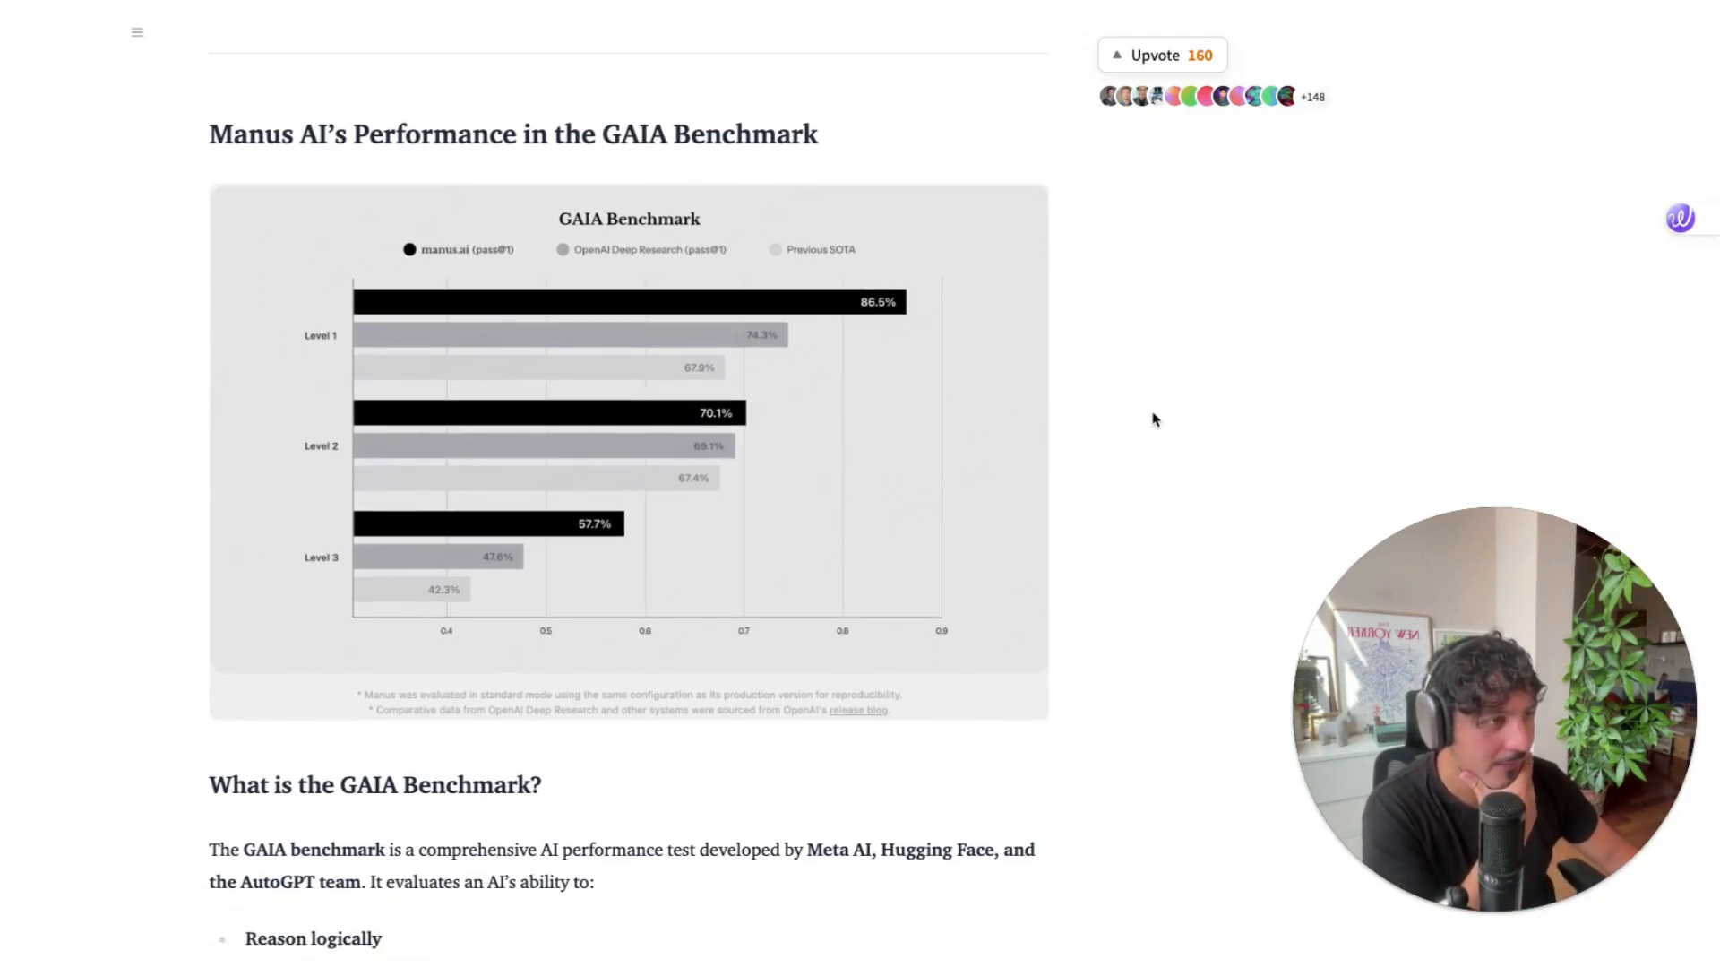
pyautogui.scroll(-3)
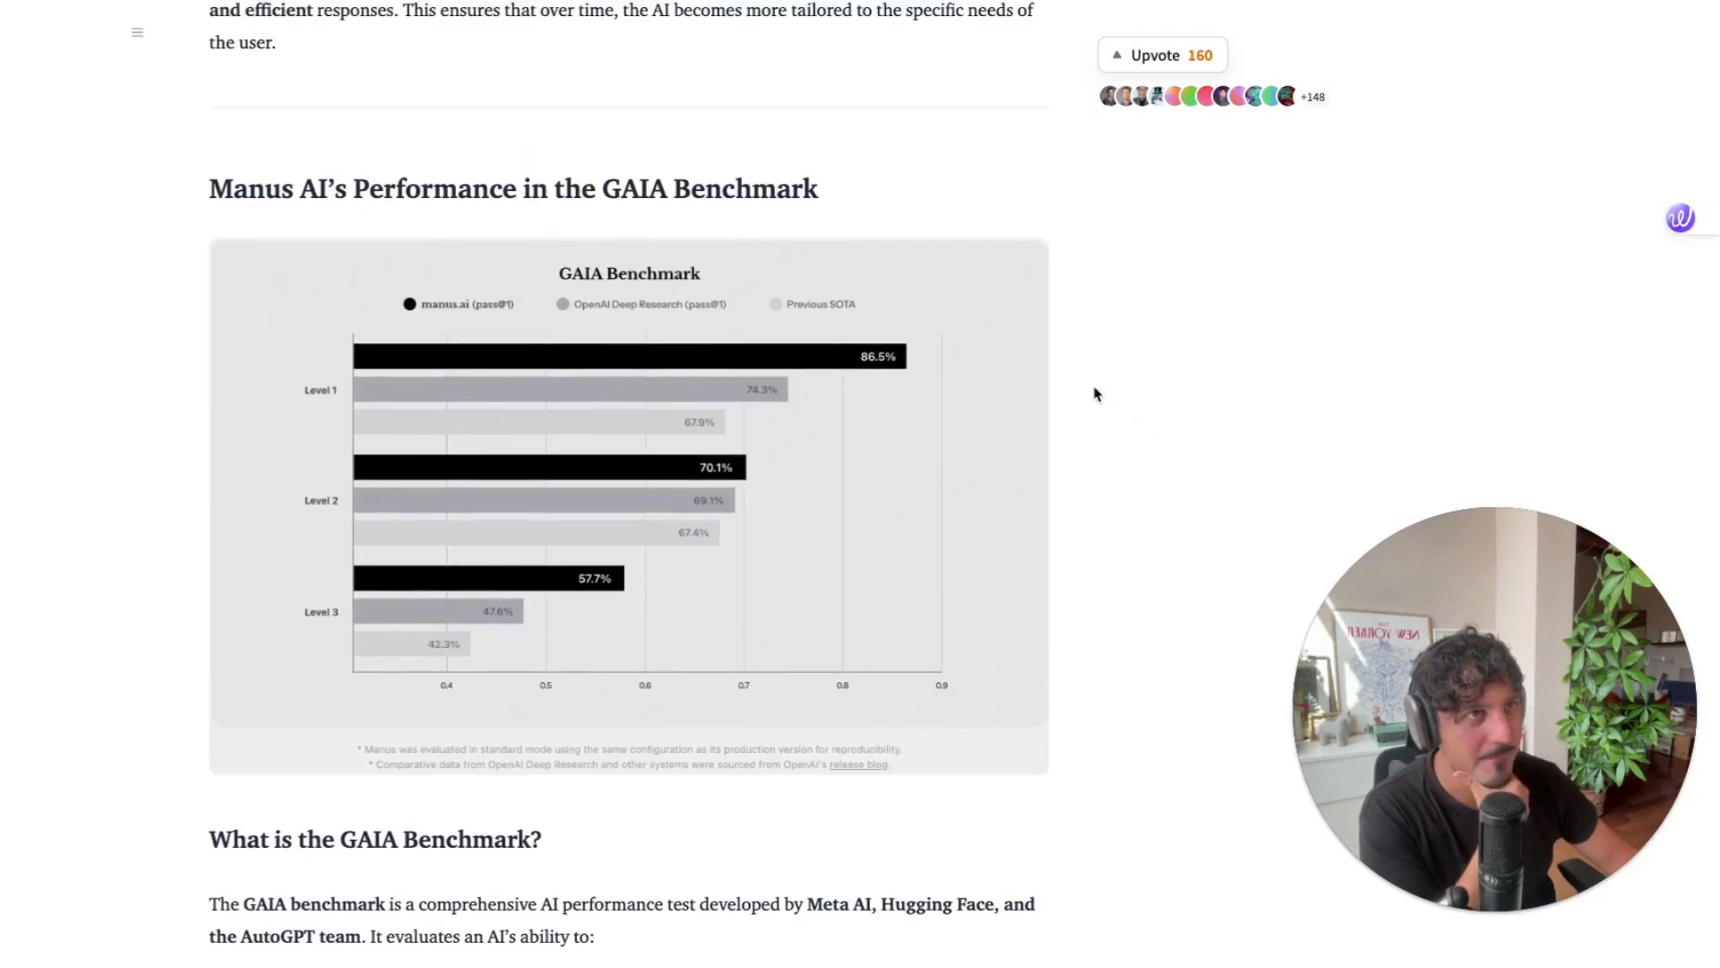
pyautogui.moveTo(1129, 428)
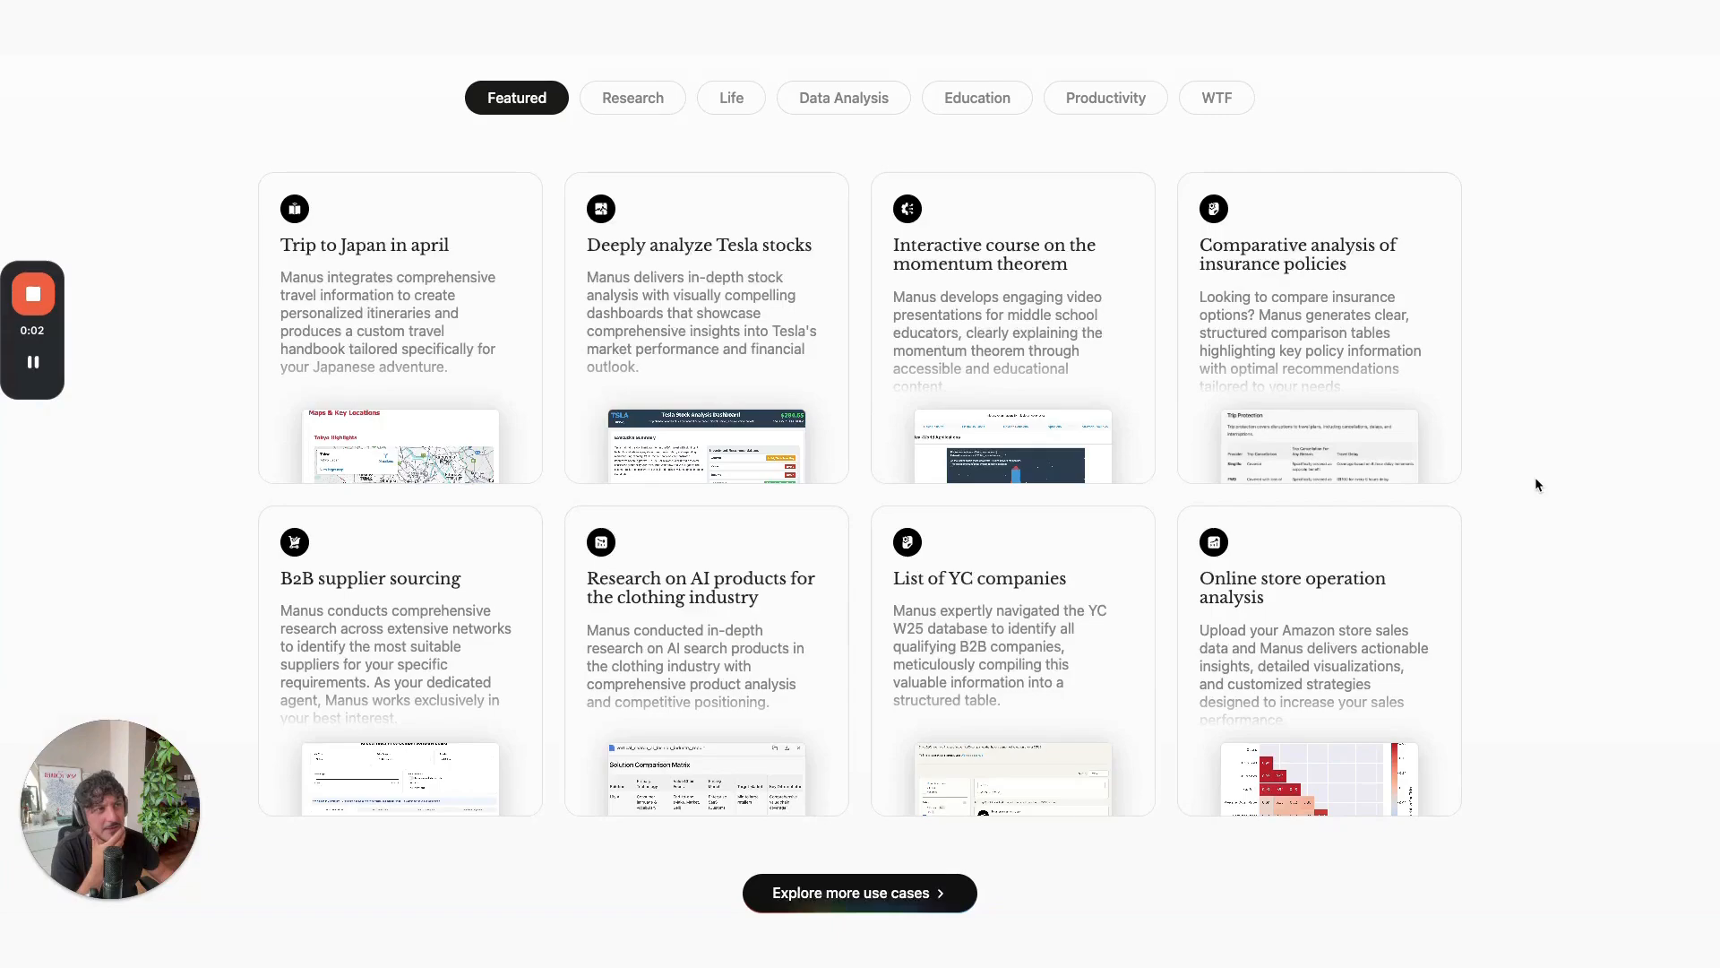
pyautogui.moveTo(1554, 518)
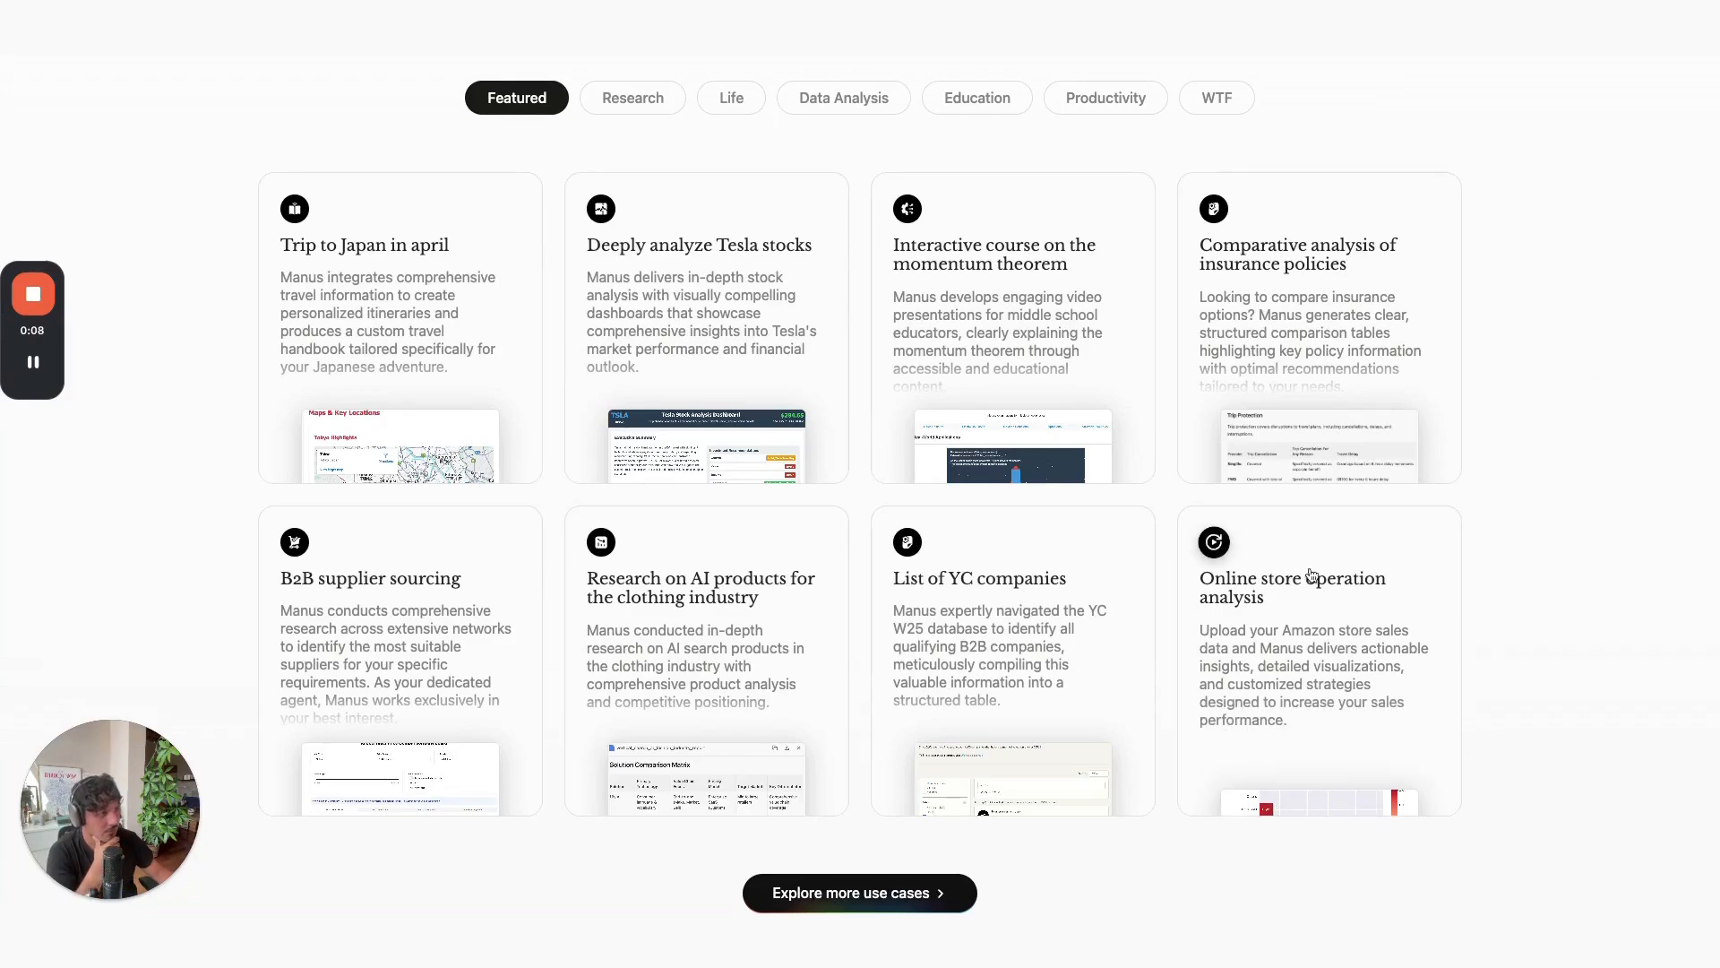
pyautogui.moveTo(1384, 670)
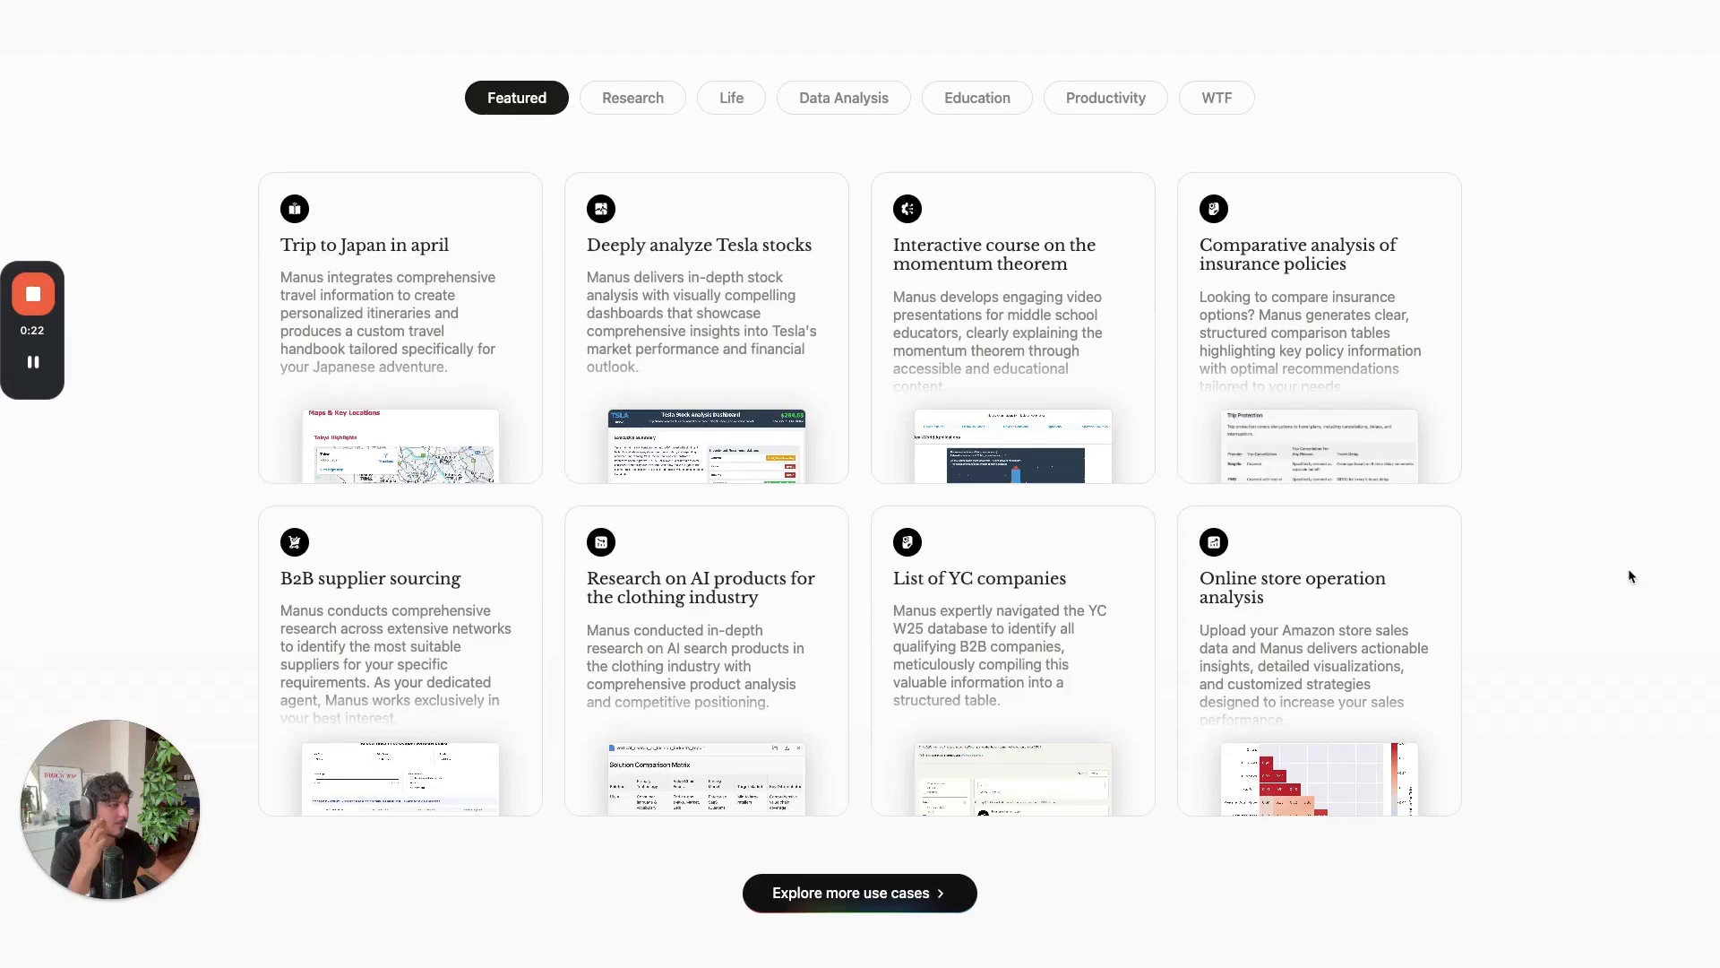
pyautogui.moveTo(1208, 837)
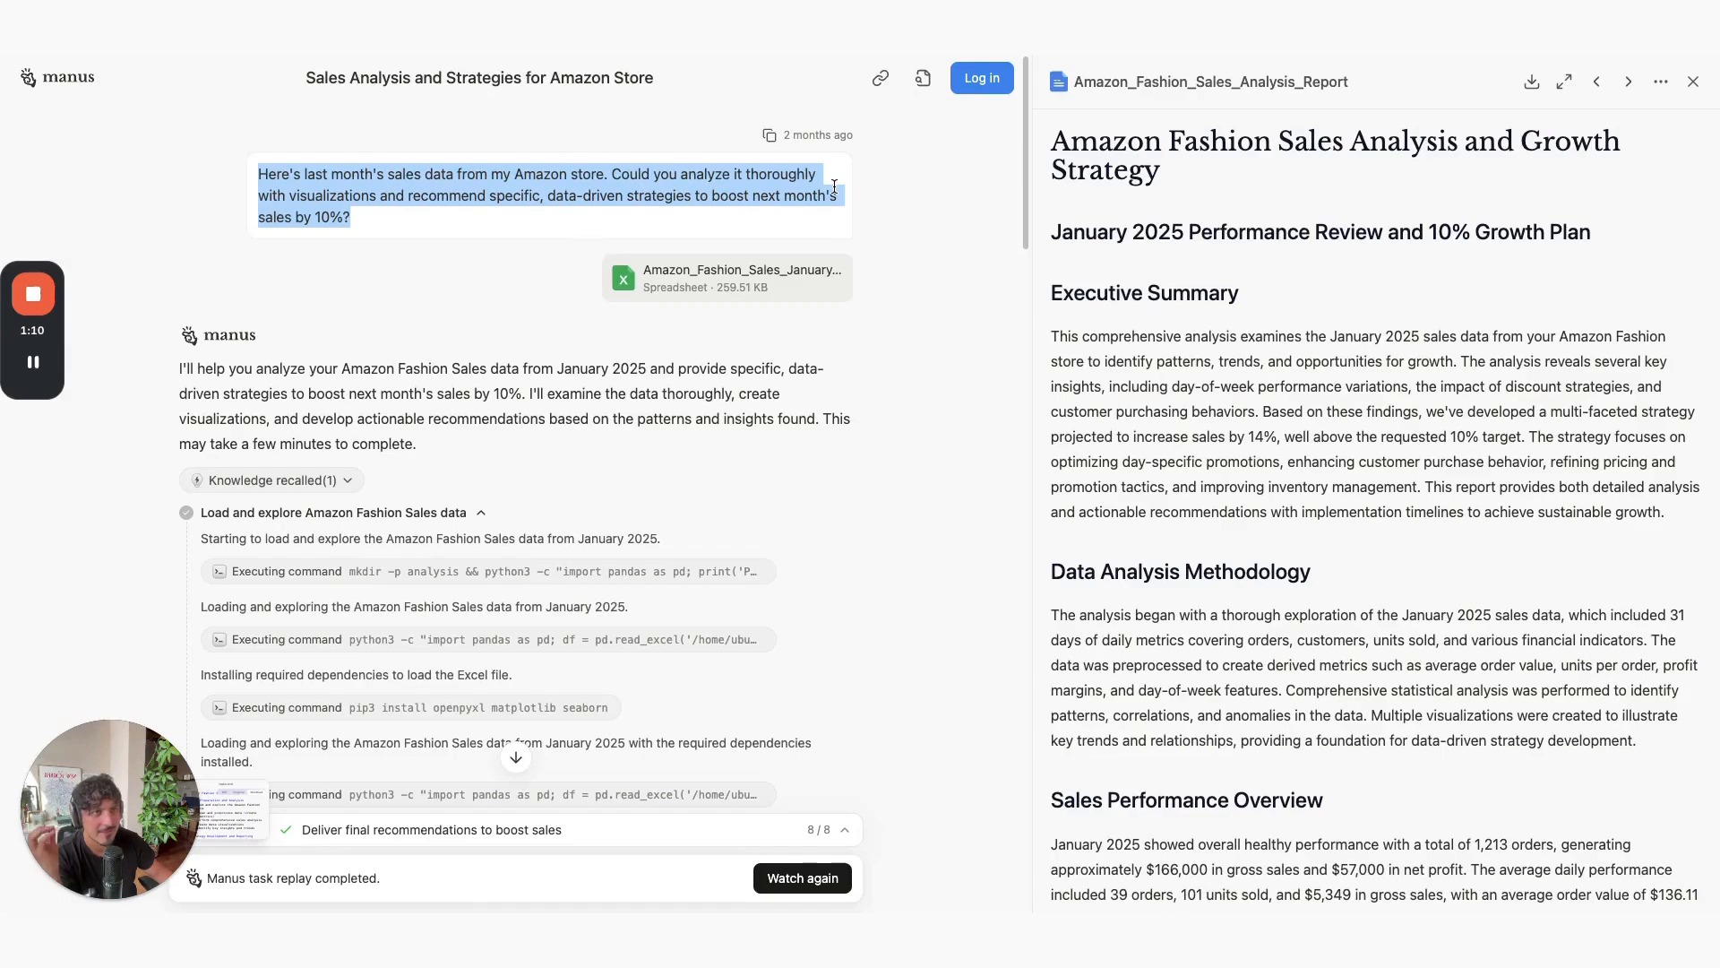
# - Open the Online store operation analysis replay, highlight the data-driven strategies request, and scroll its log
pyautogui.click(377, 195)
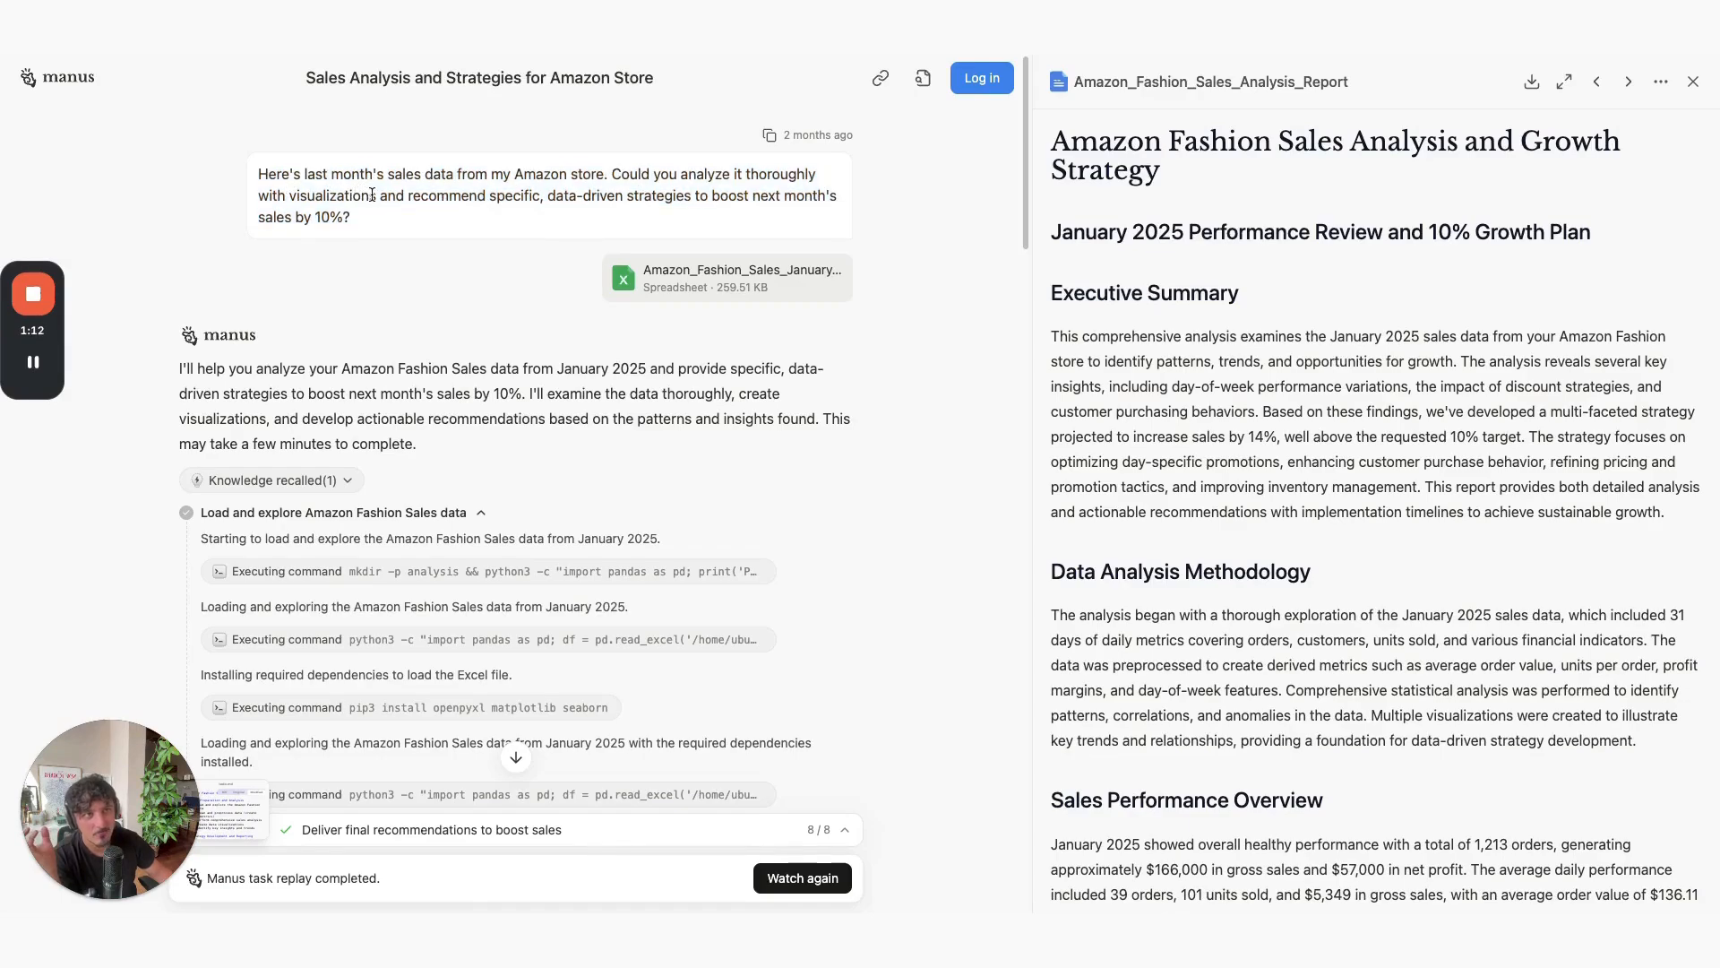
pyautogui.doubleClick(332, 196)
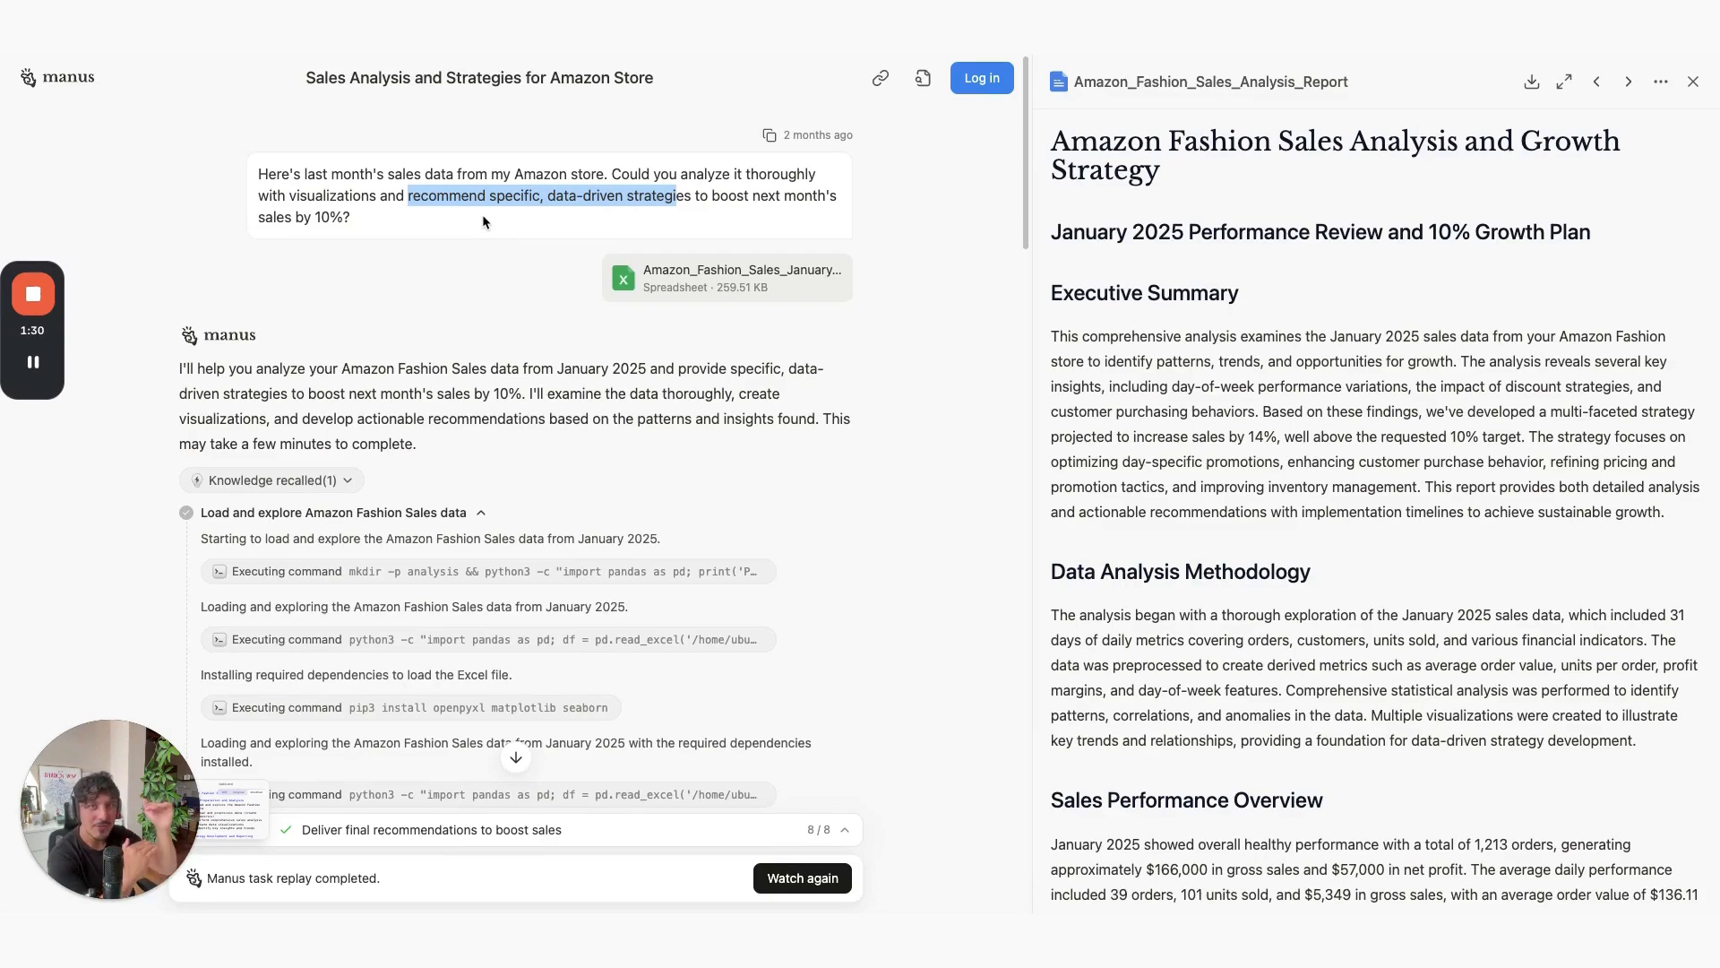
pyautogui.moveTo(710, 352)
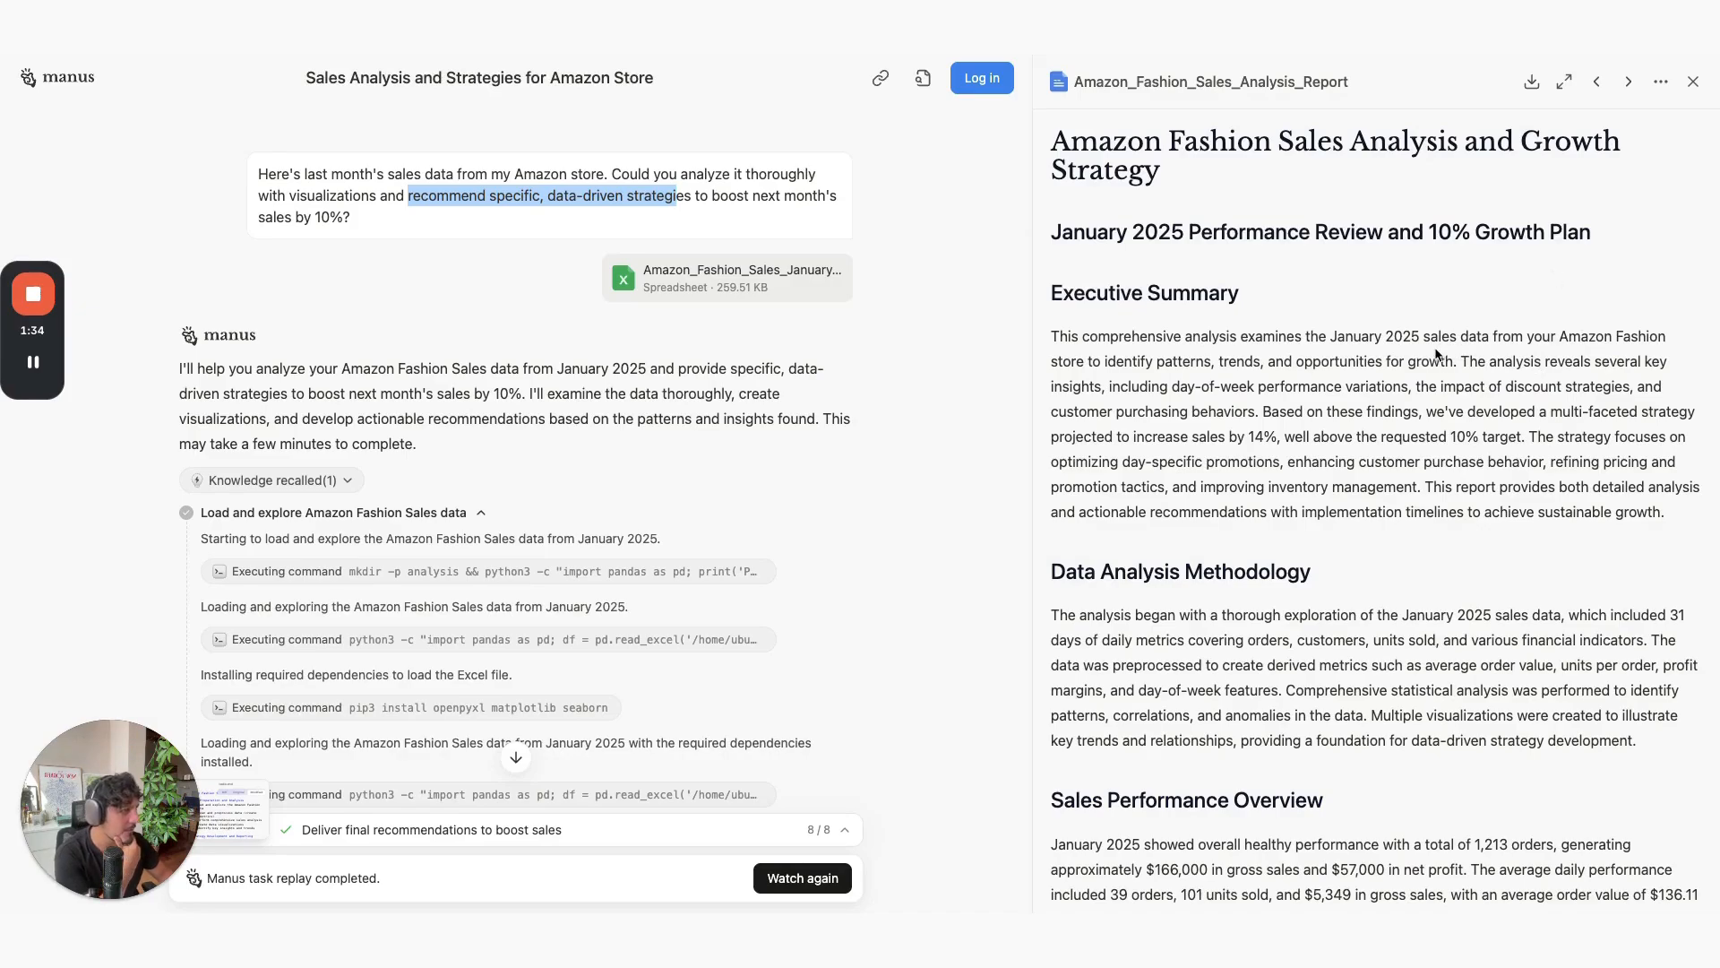
pyautogui.scroll(-3)
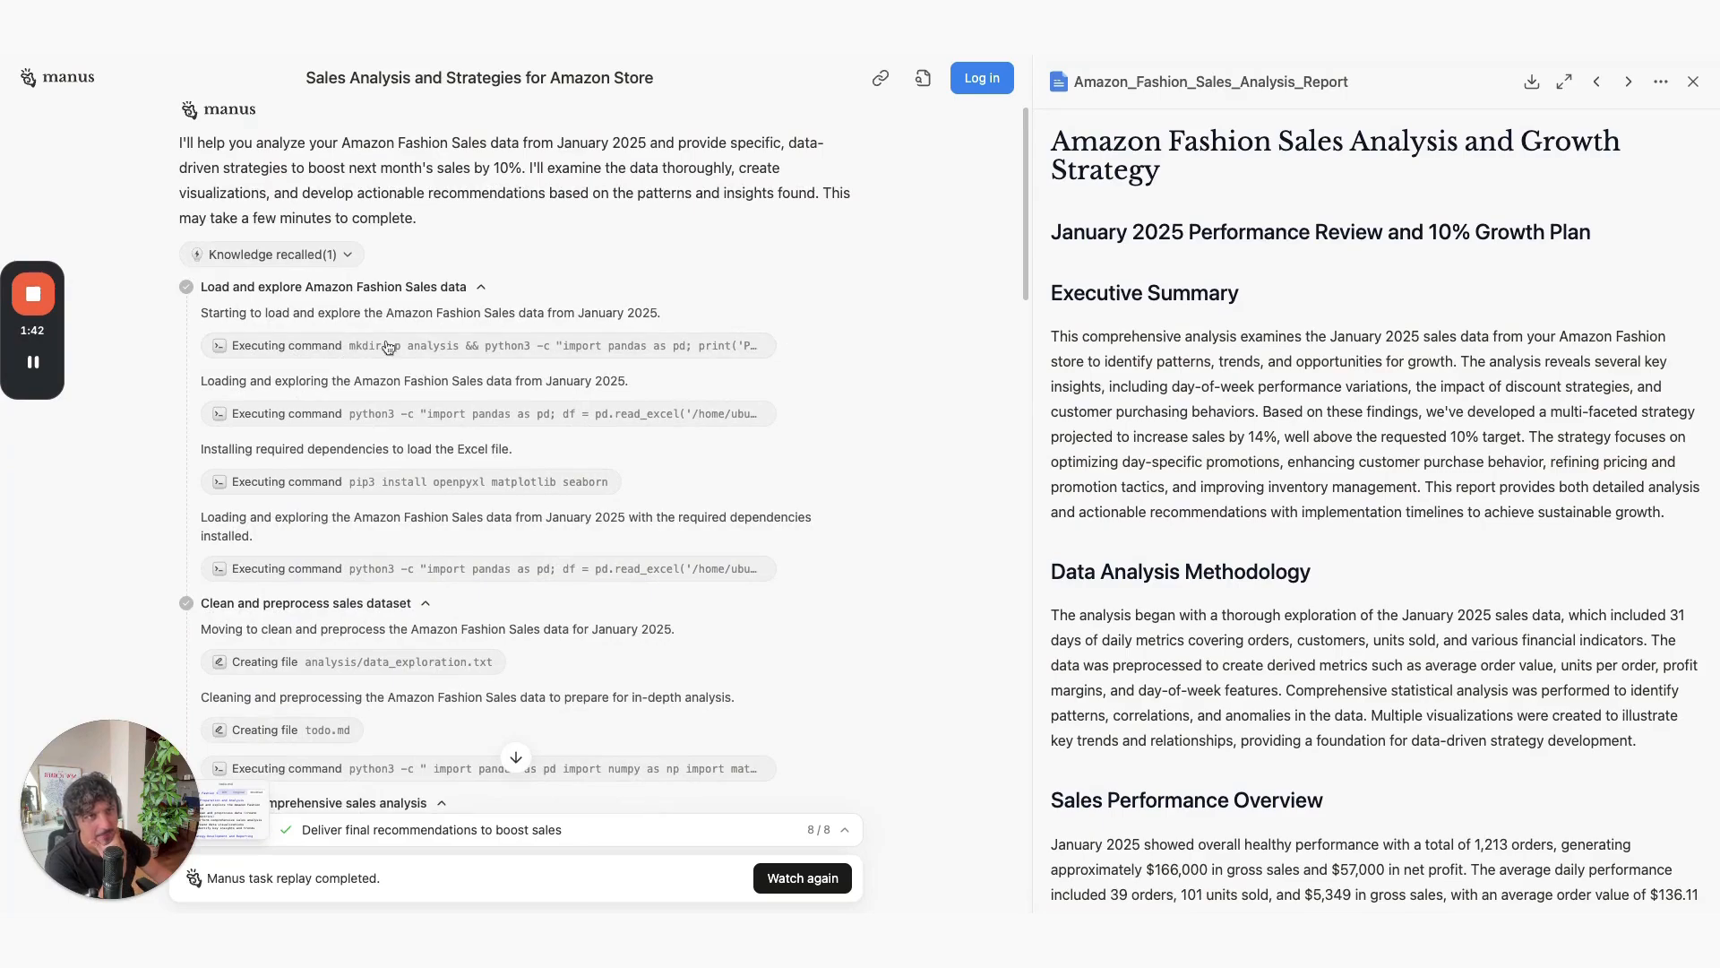
pyautogui.scroll(-3)
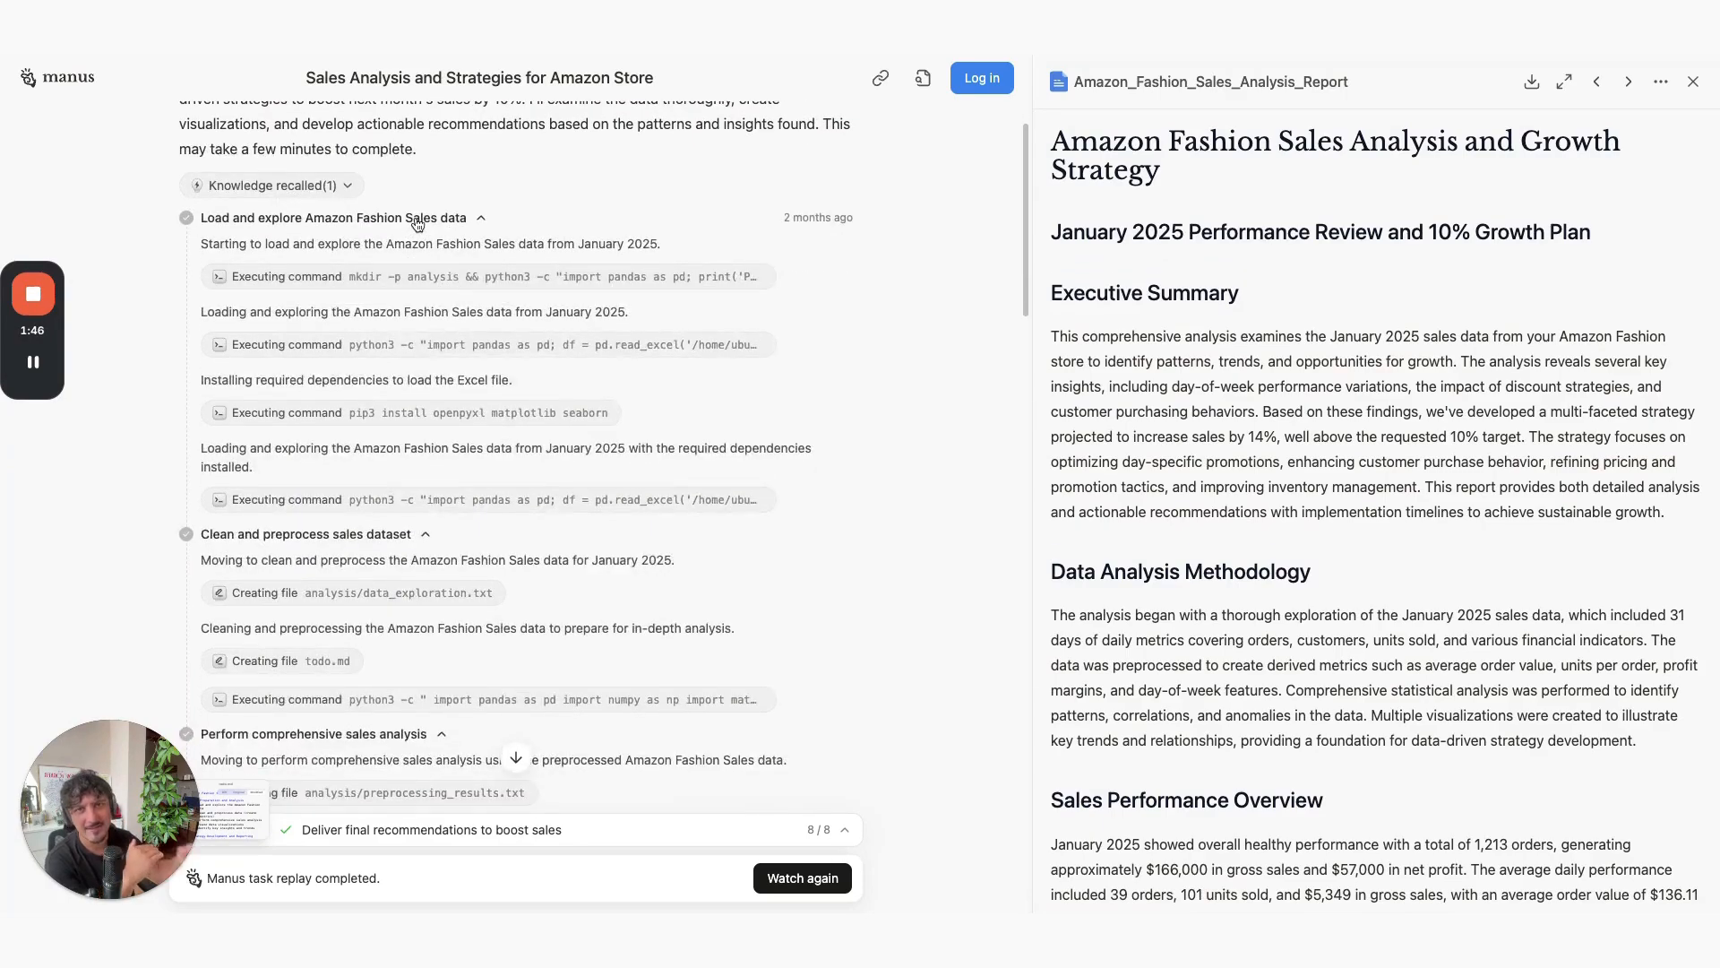
pyautogui.moveTo(414, 217)
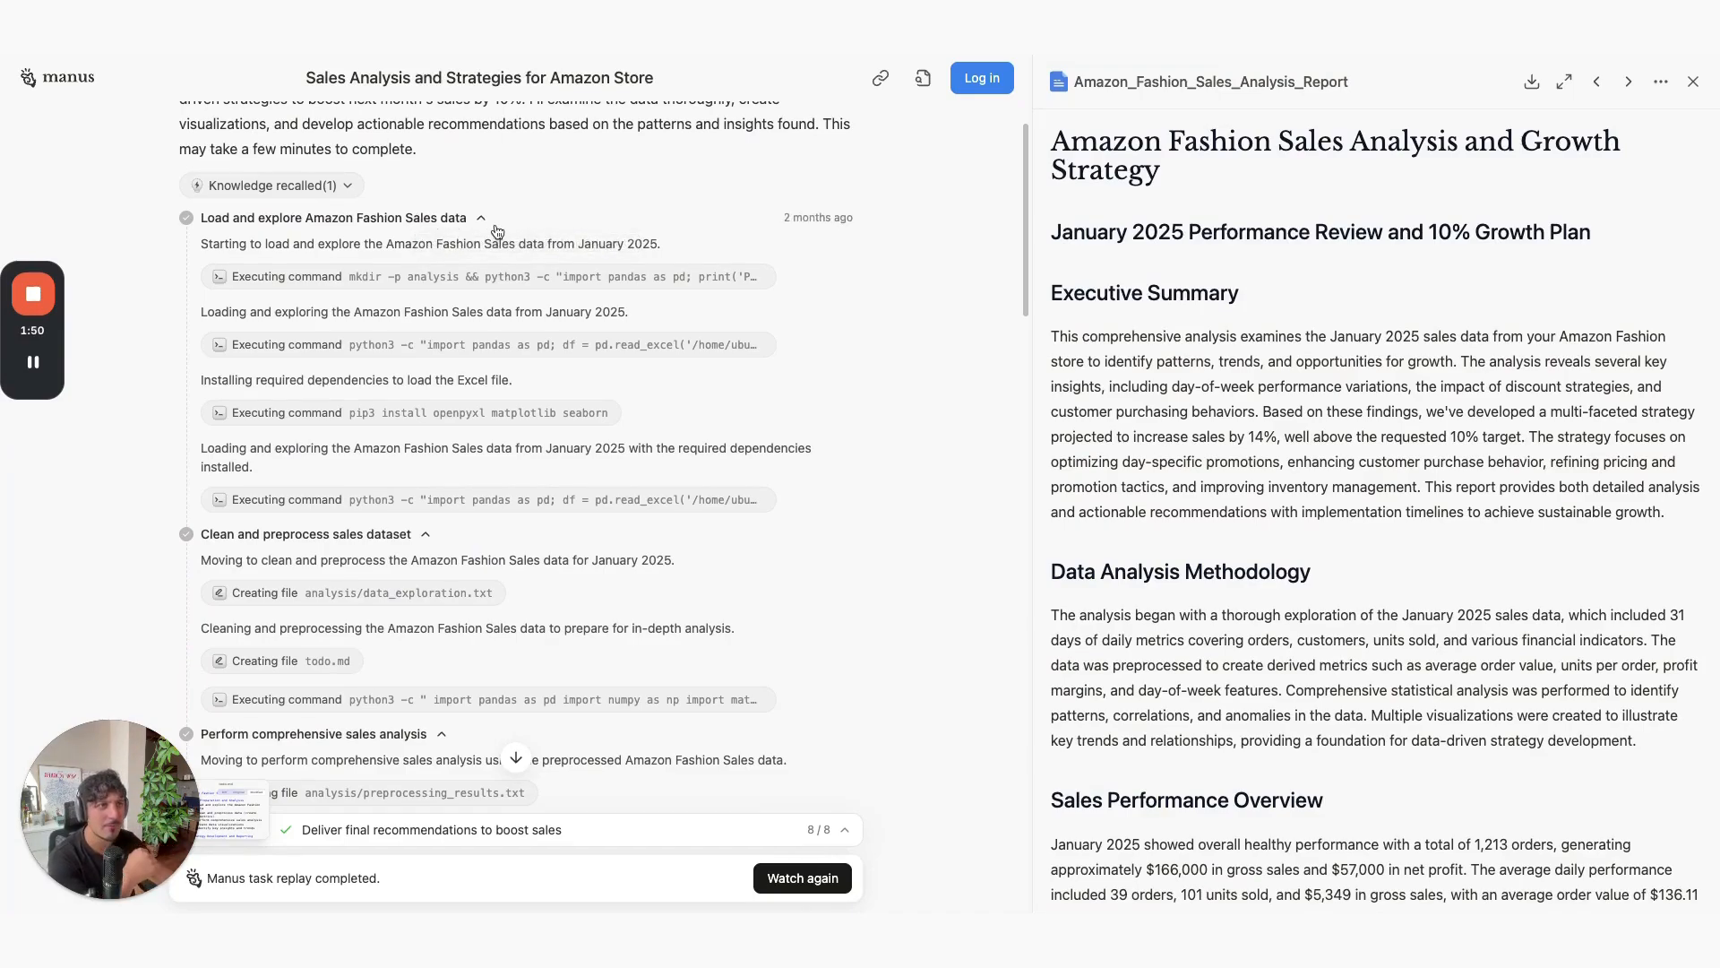
pyautogui.scroll(-3)
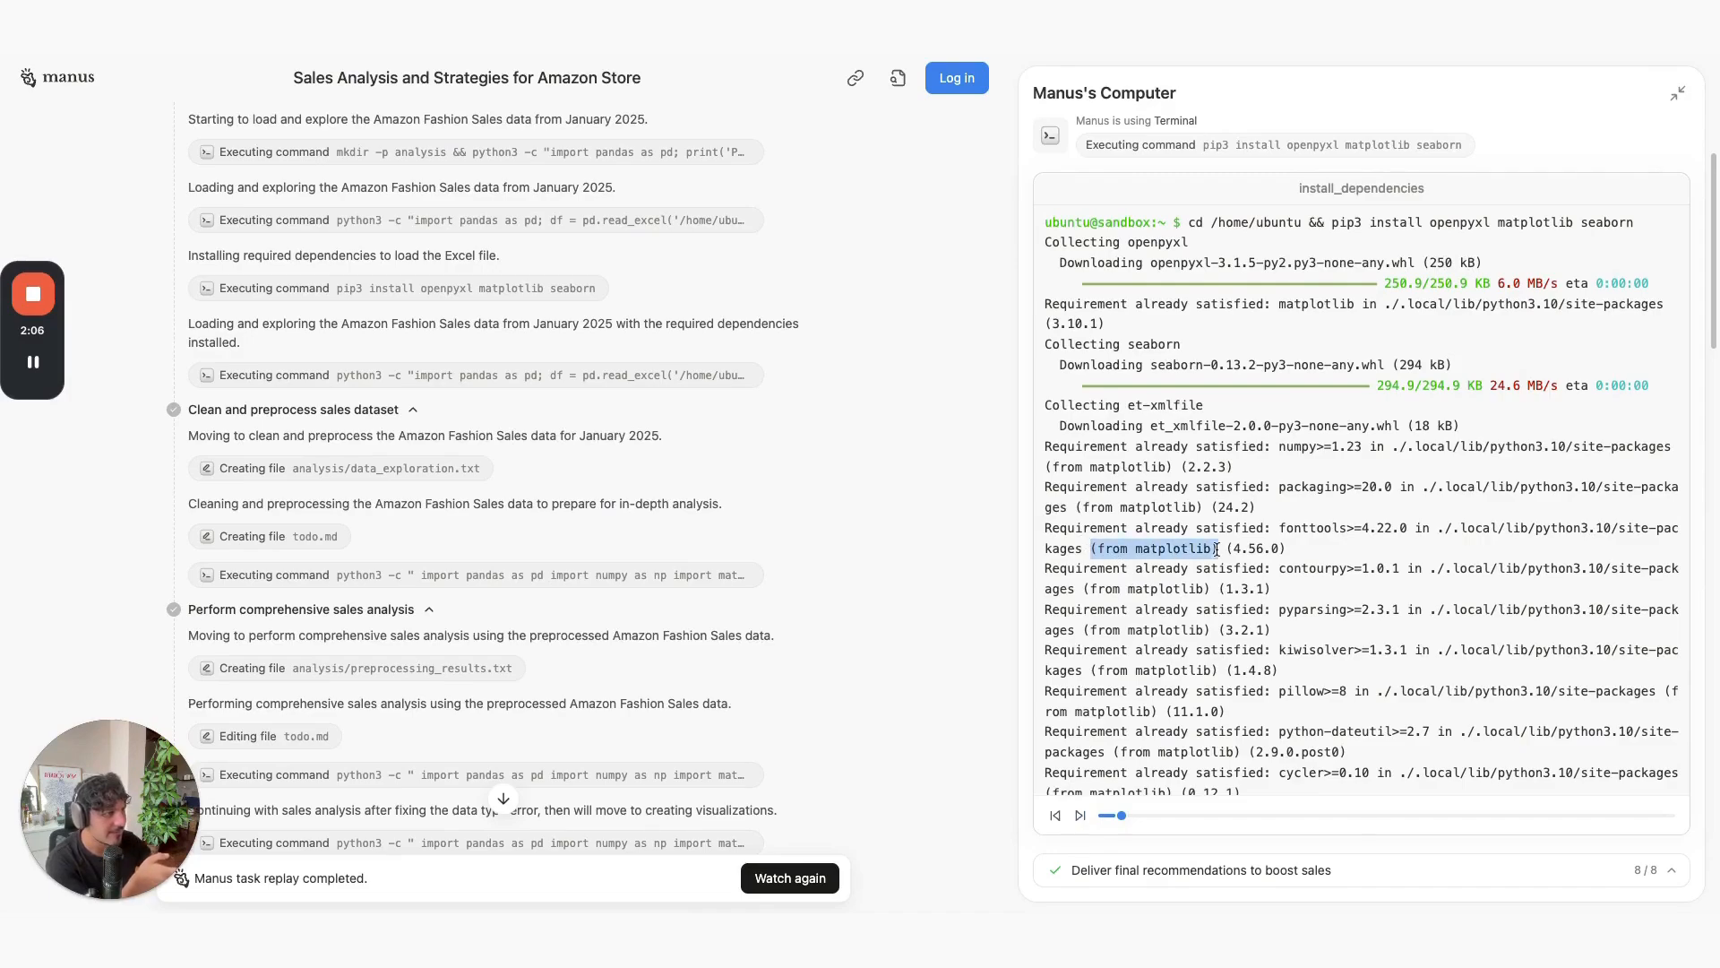
pyautogui.scroll(-3)
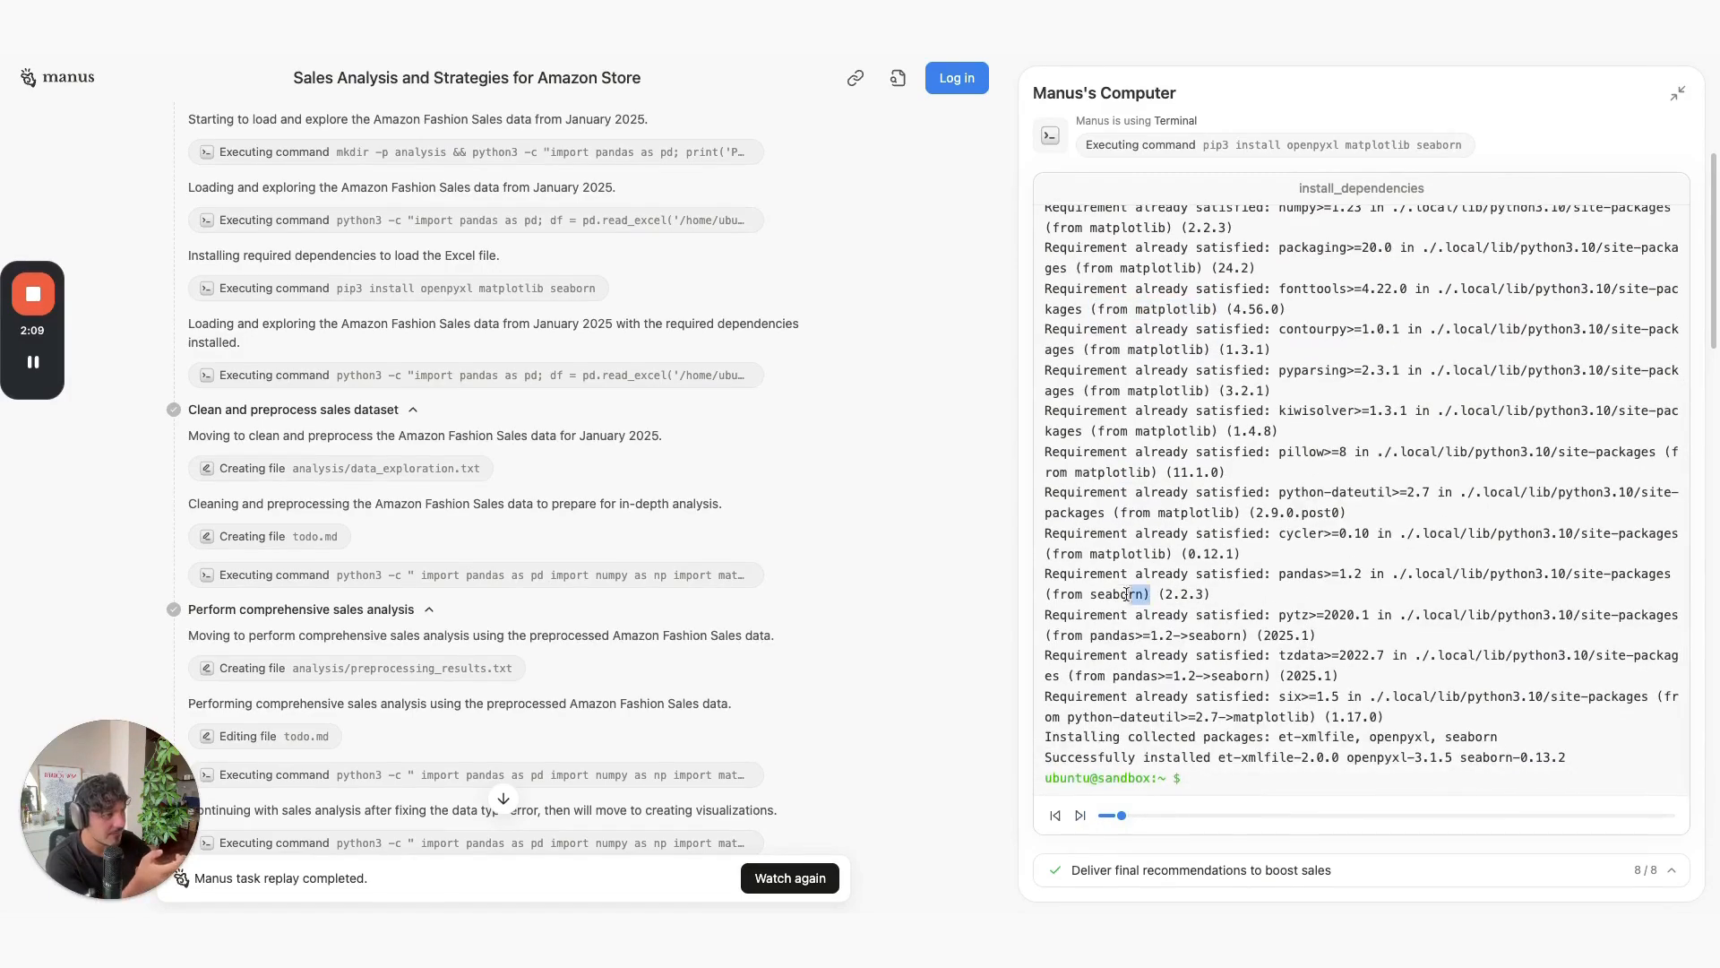
pyautogui.doubleClick(1096, 593)
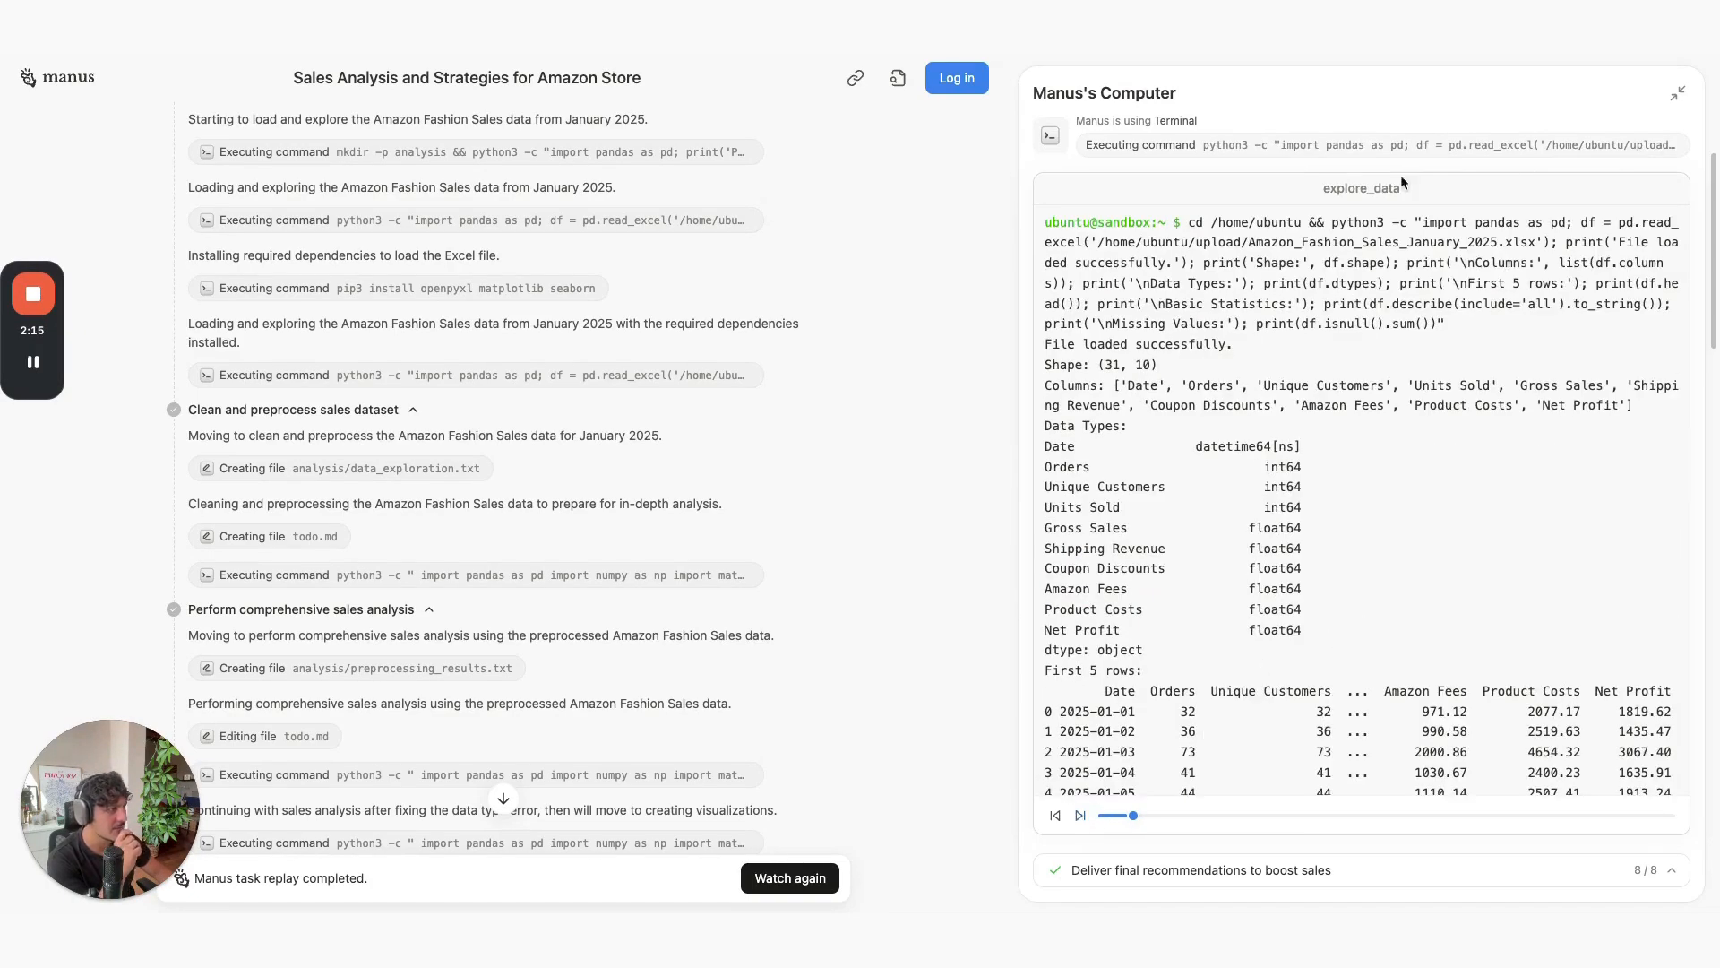
pyautogui.doubleClick(1506, 221)
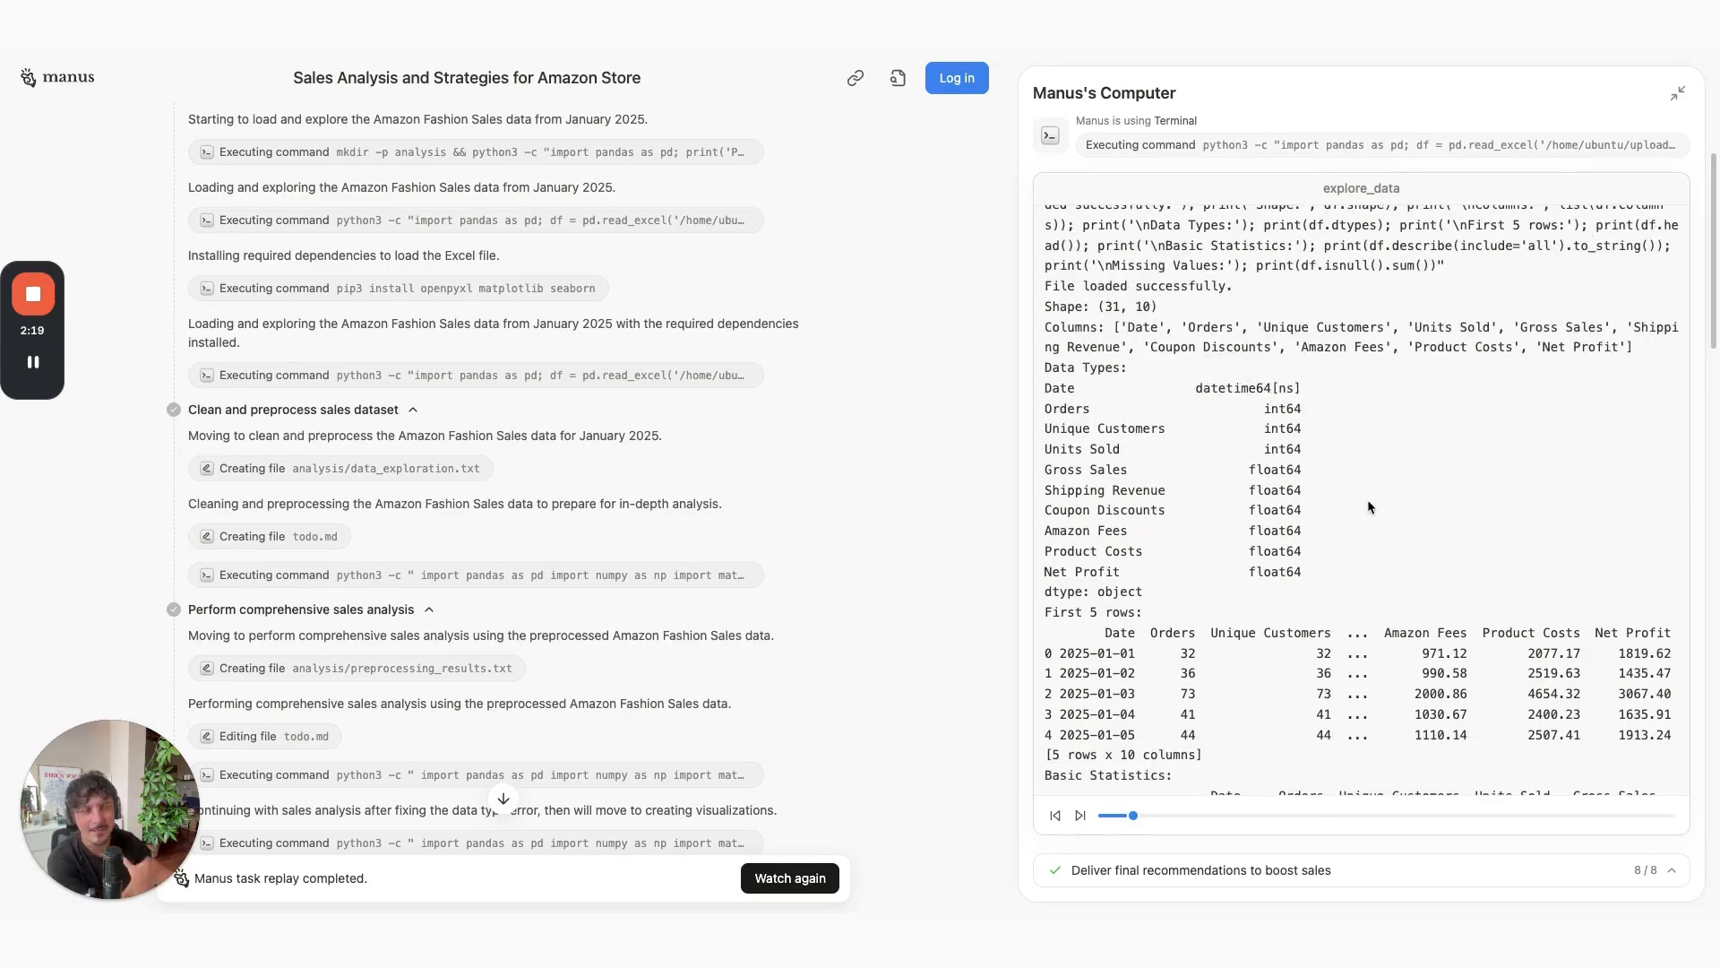
pyautogui.scroll(-3)
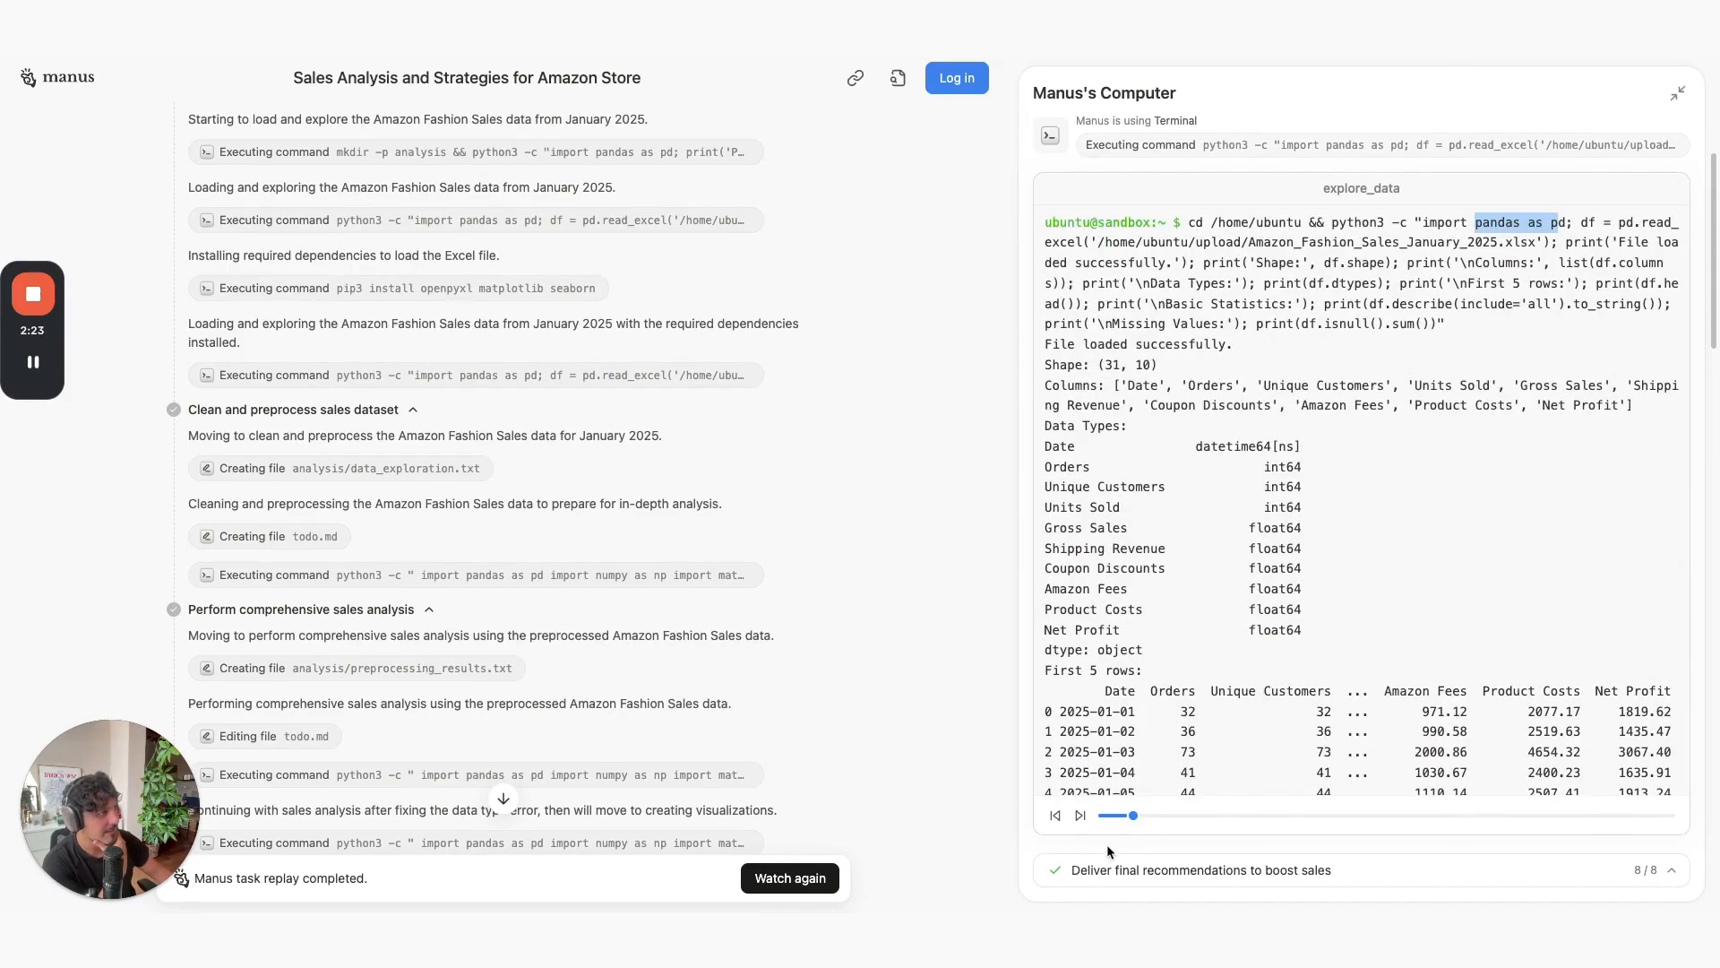
pyautogui.click(1079, 814)
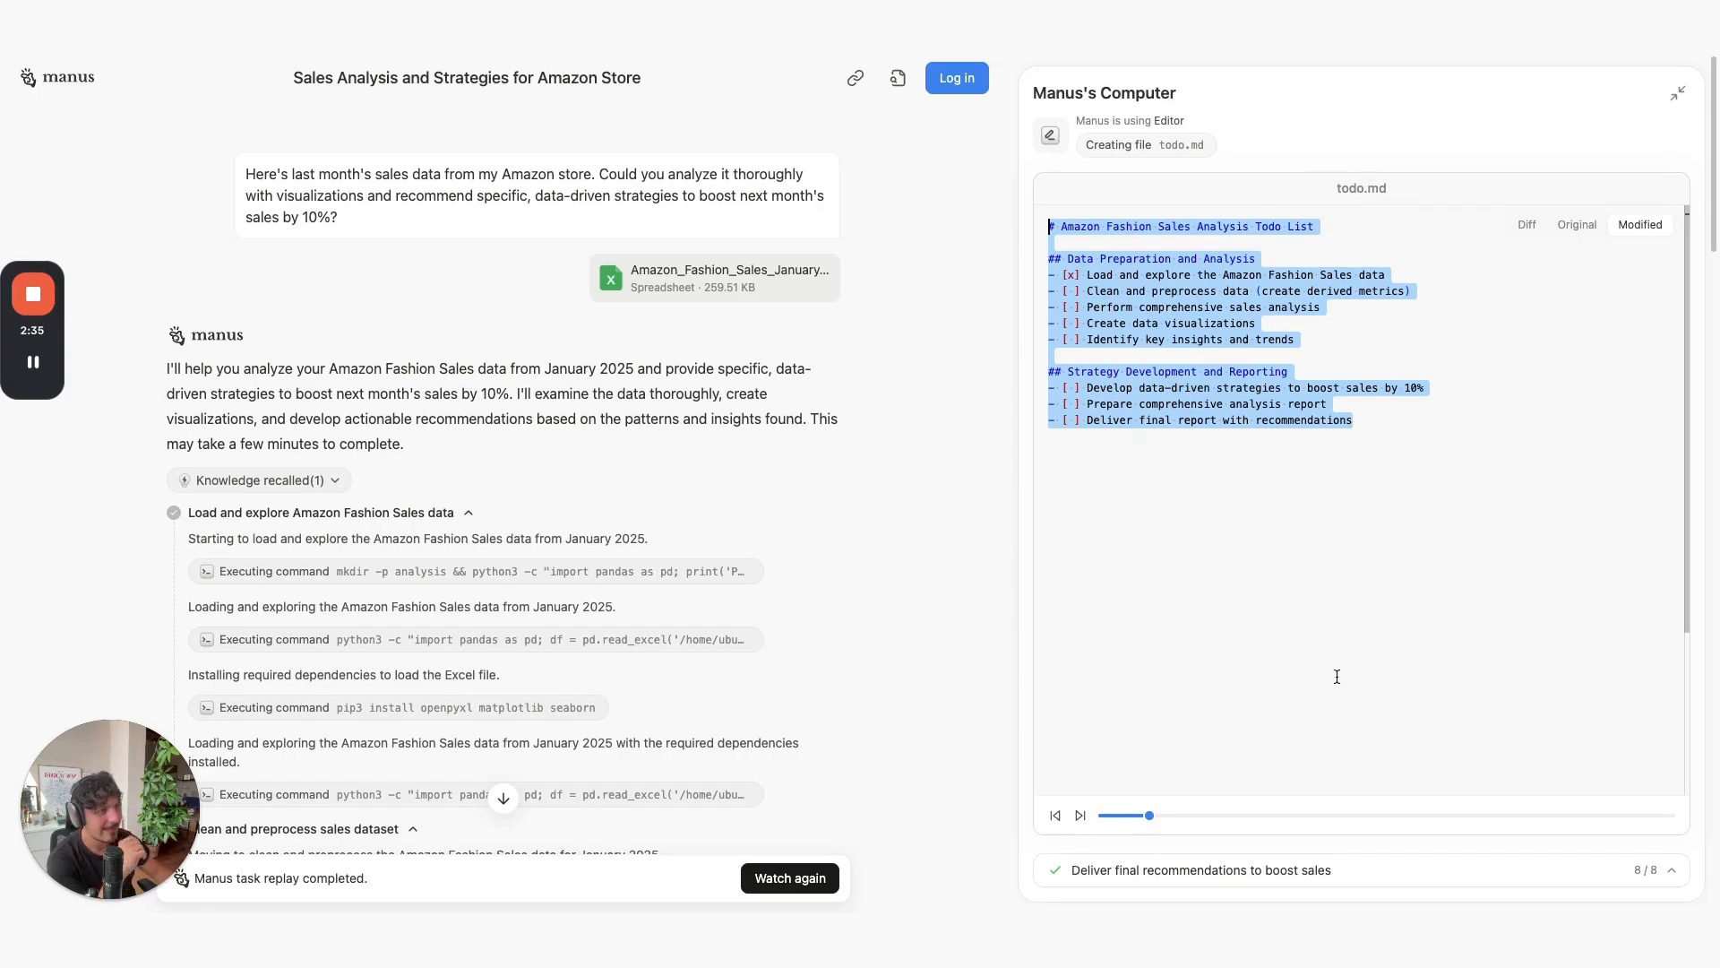
pyautogui.moveTo(1206, 562)
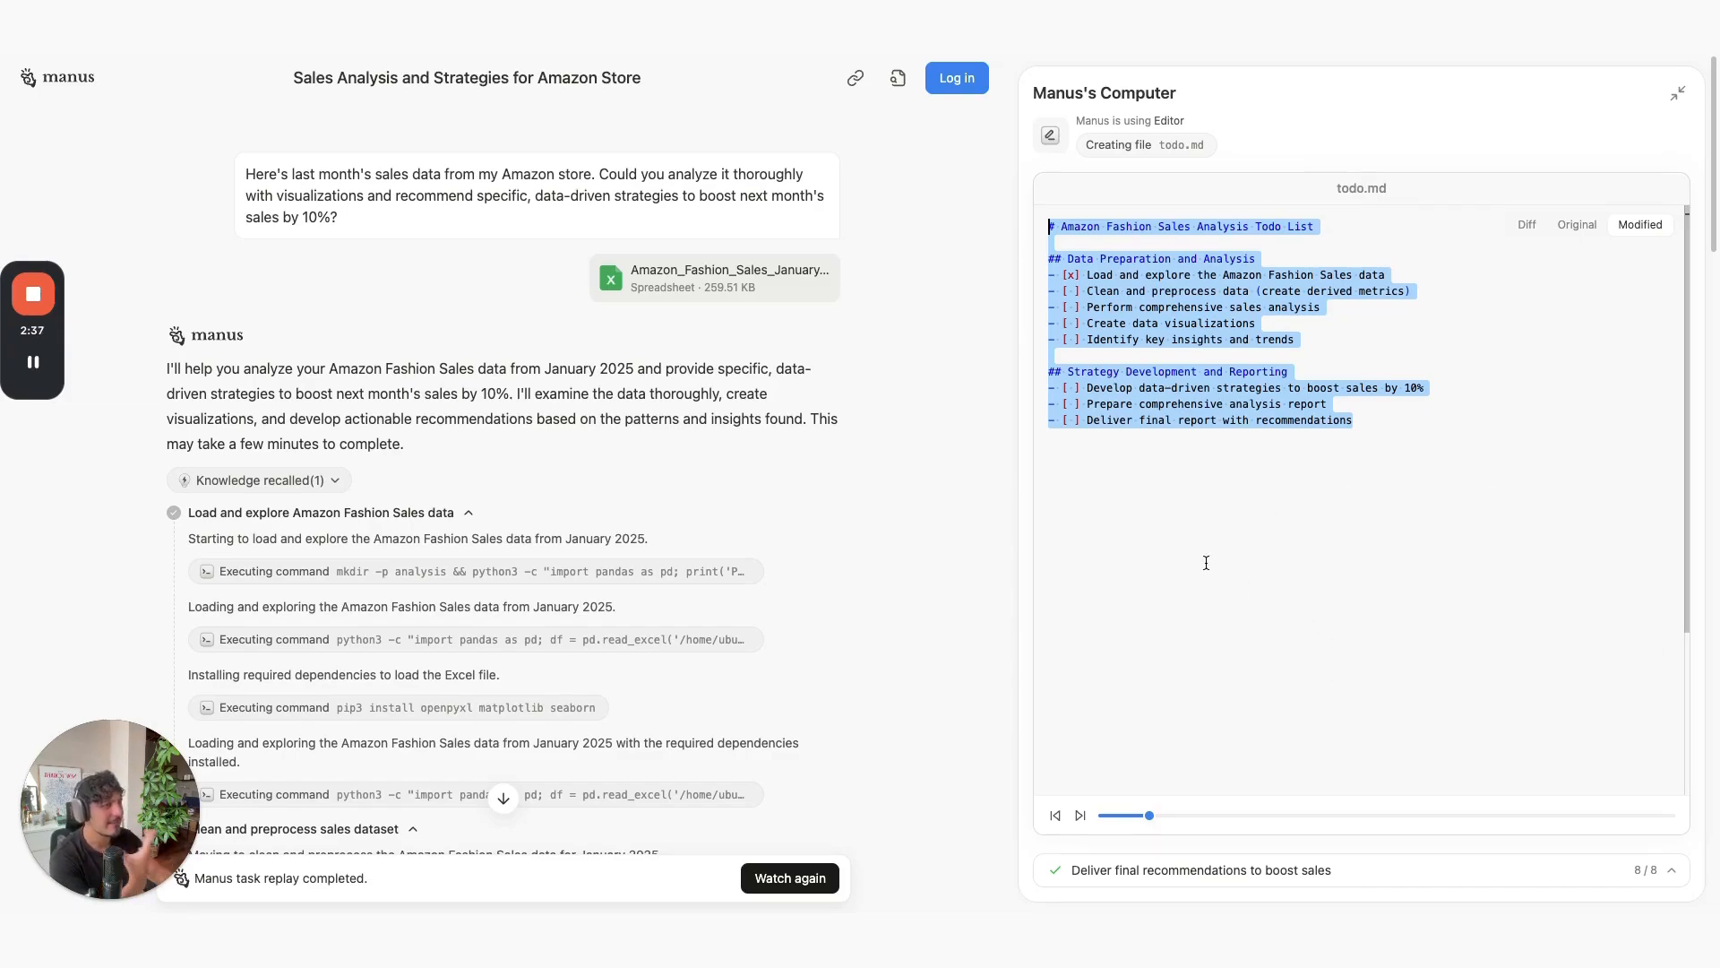
# - Scroll the chat down to the delivered report with key findings, charts and strategy files
pyautogui.scroll(-3)
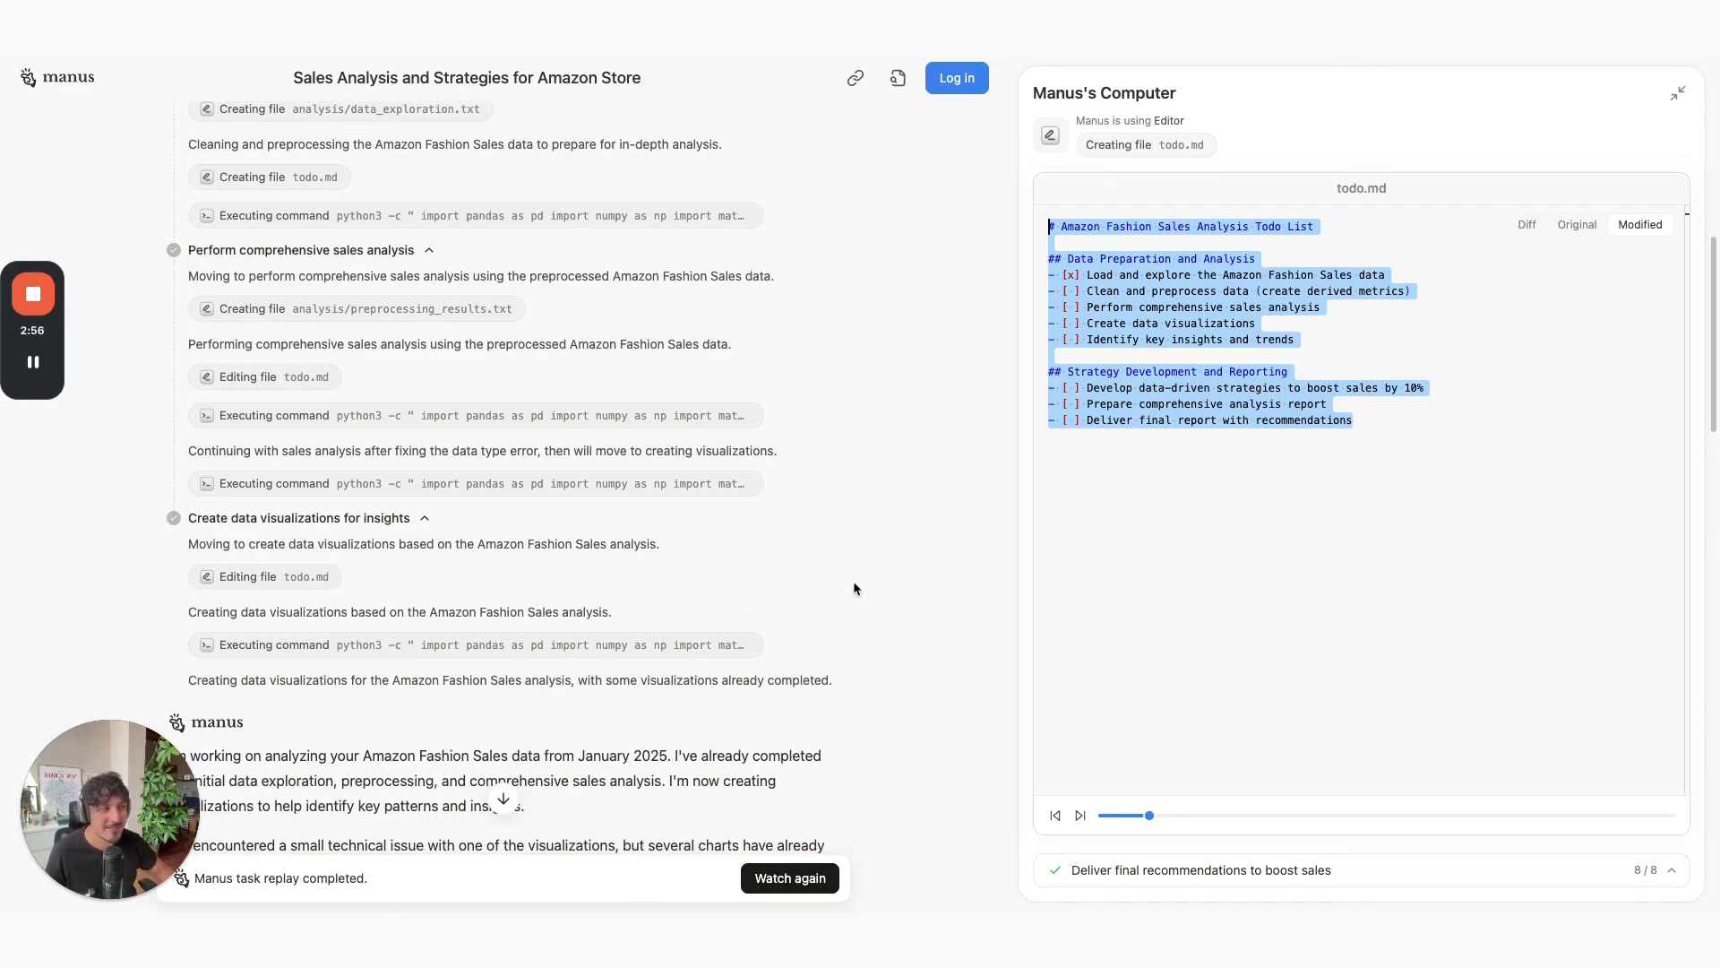
pyautogui.moveTo(812, 523)
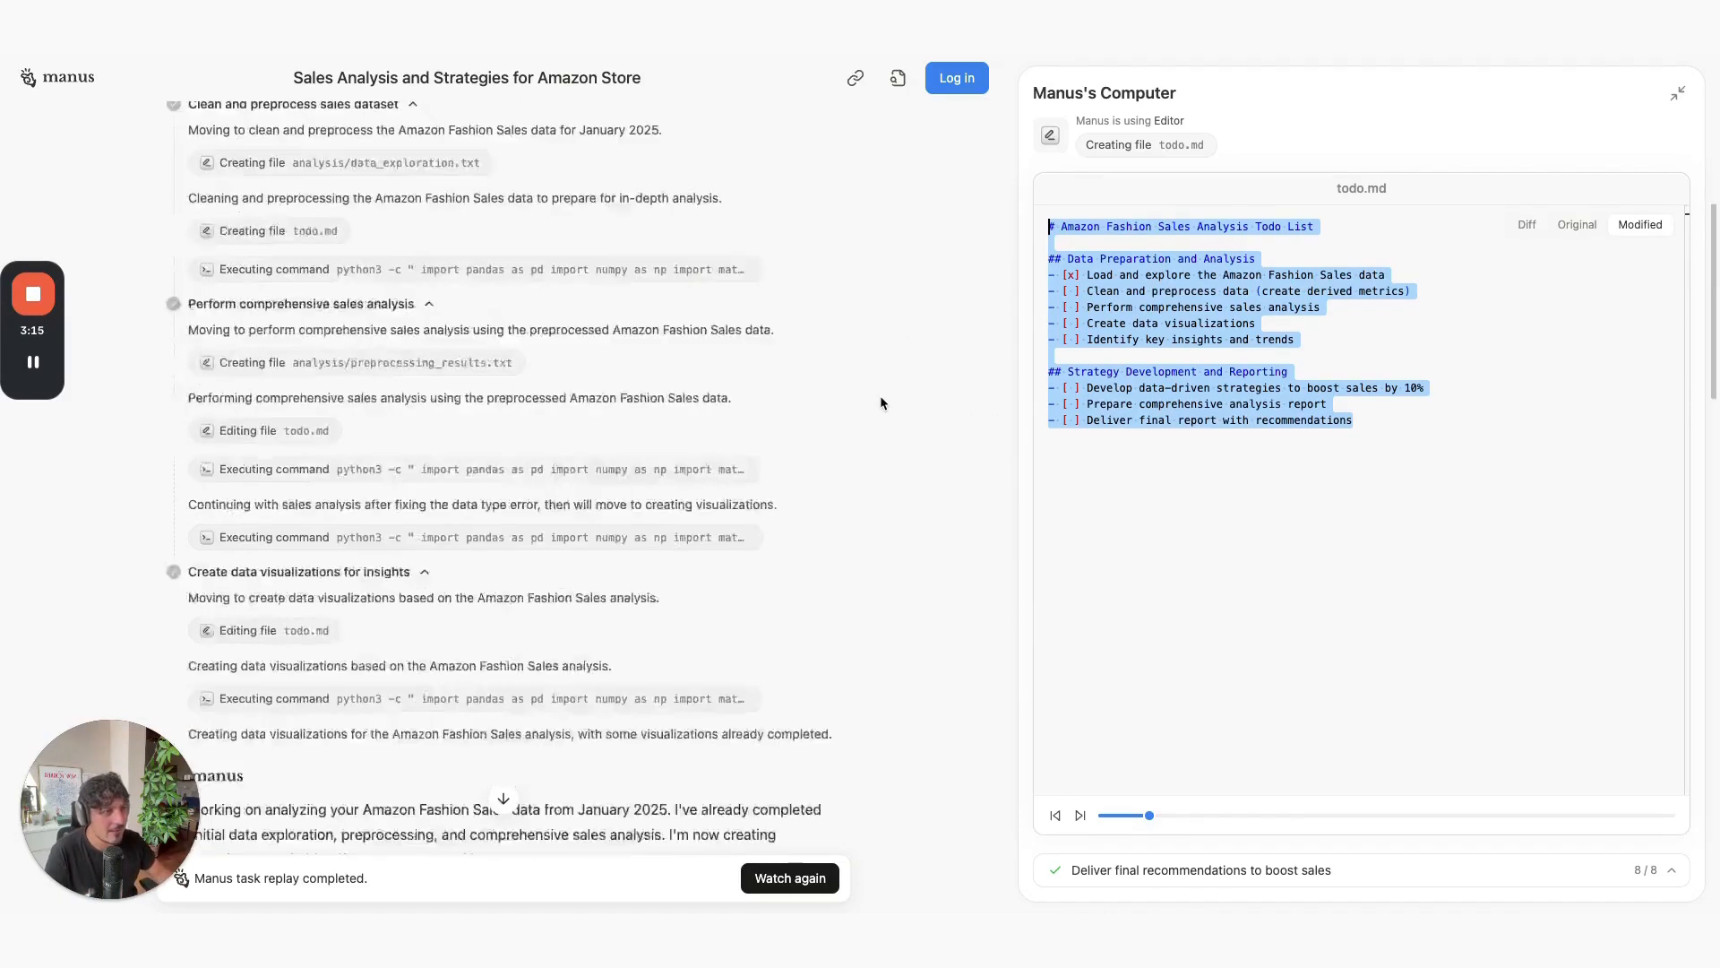
pyautogui.scroll(-3)
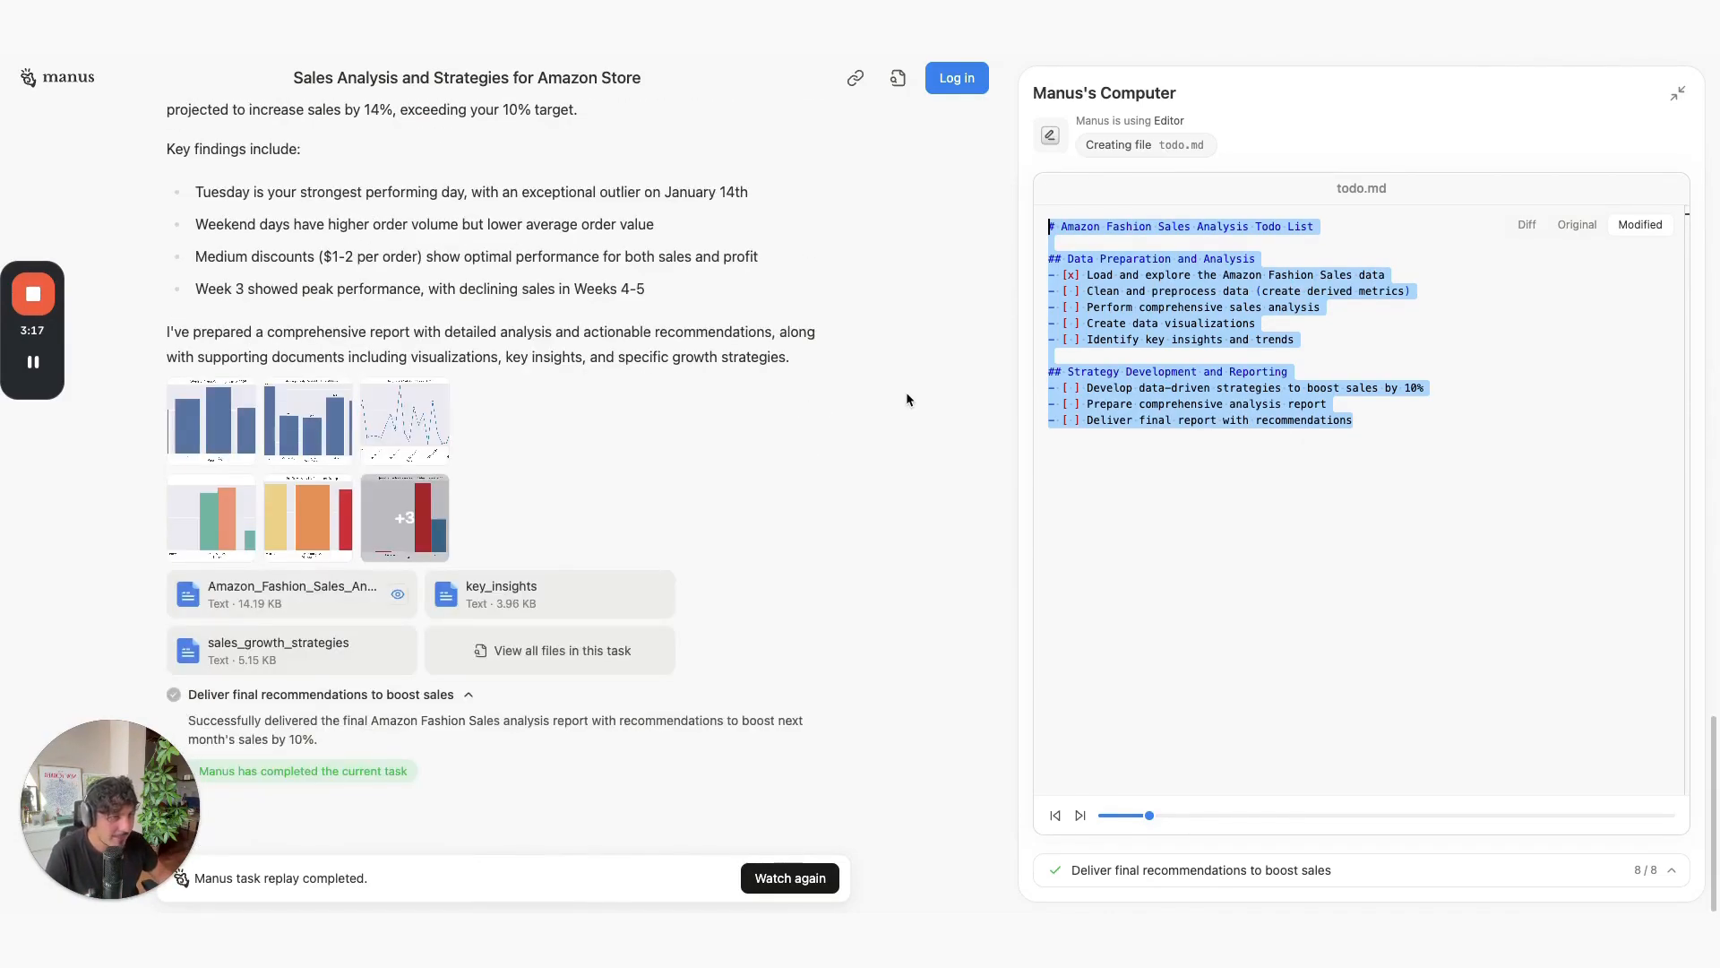
pyautogui.click(404, 422)
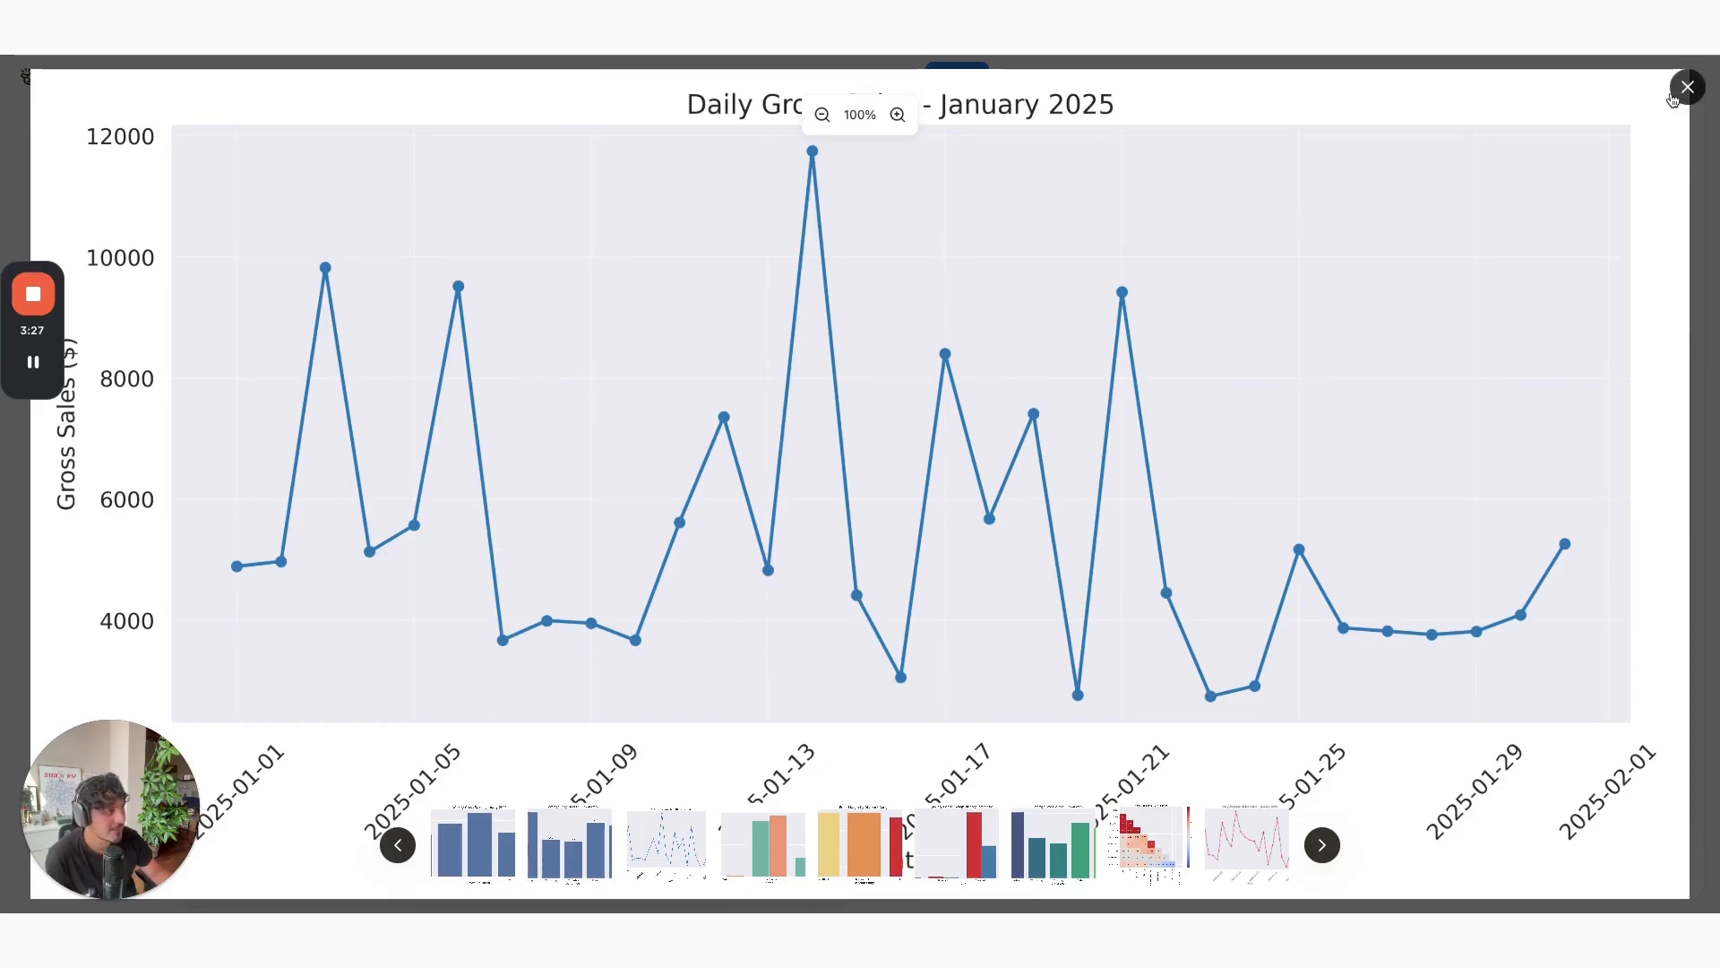
pyautogui.click(1687, 87)
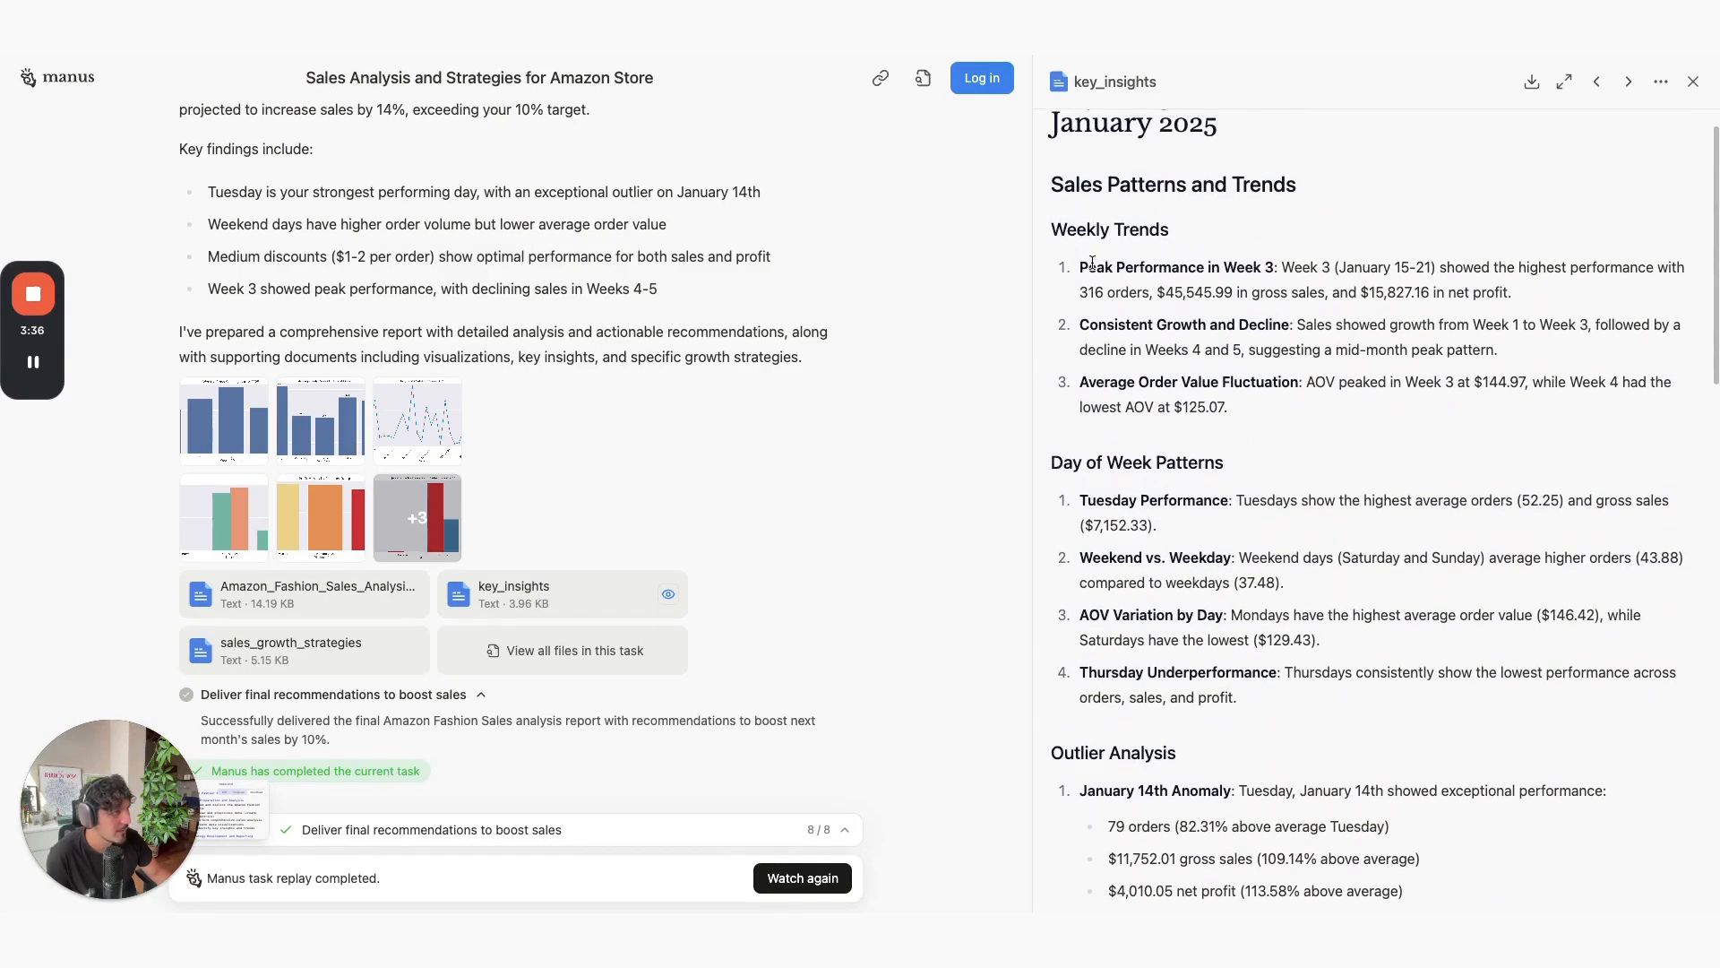
# - View the key_insights document in the side viewer and read its trends and profit insights
pyautogui.doubleClick(1176, 267)
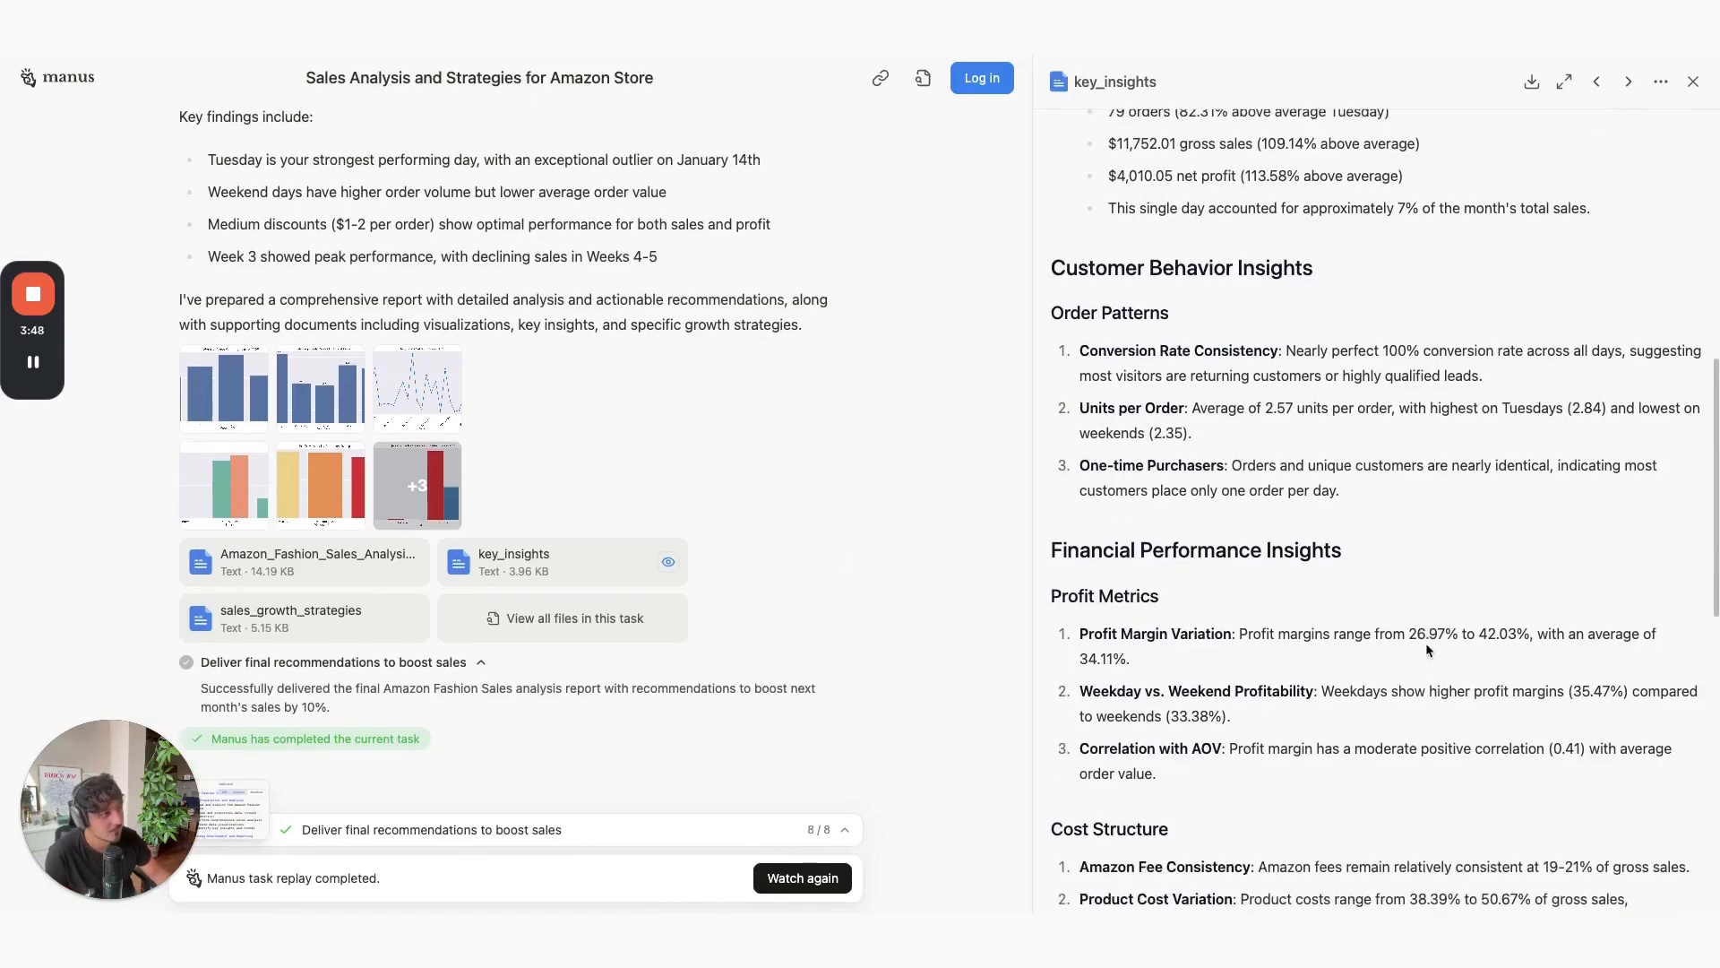
pyautogui.click(290, 610)
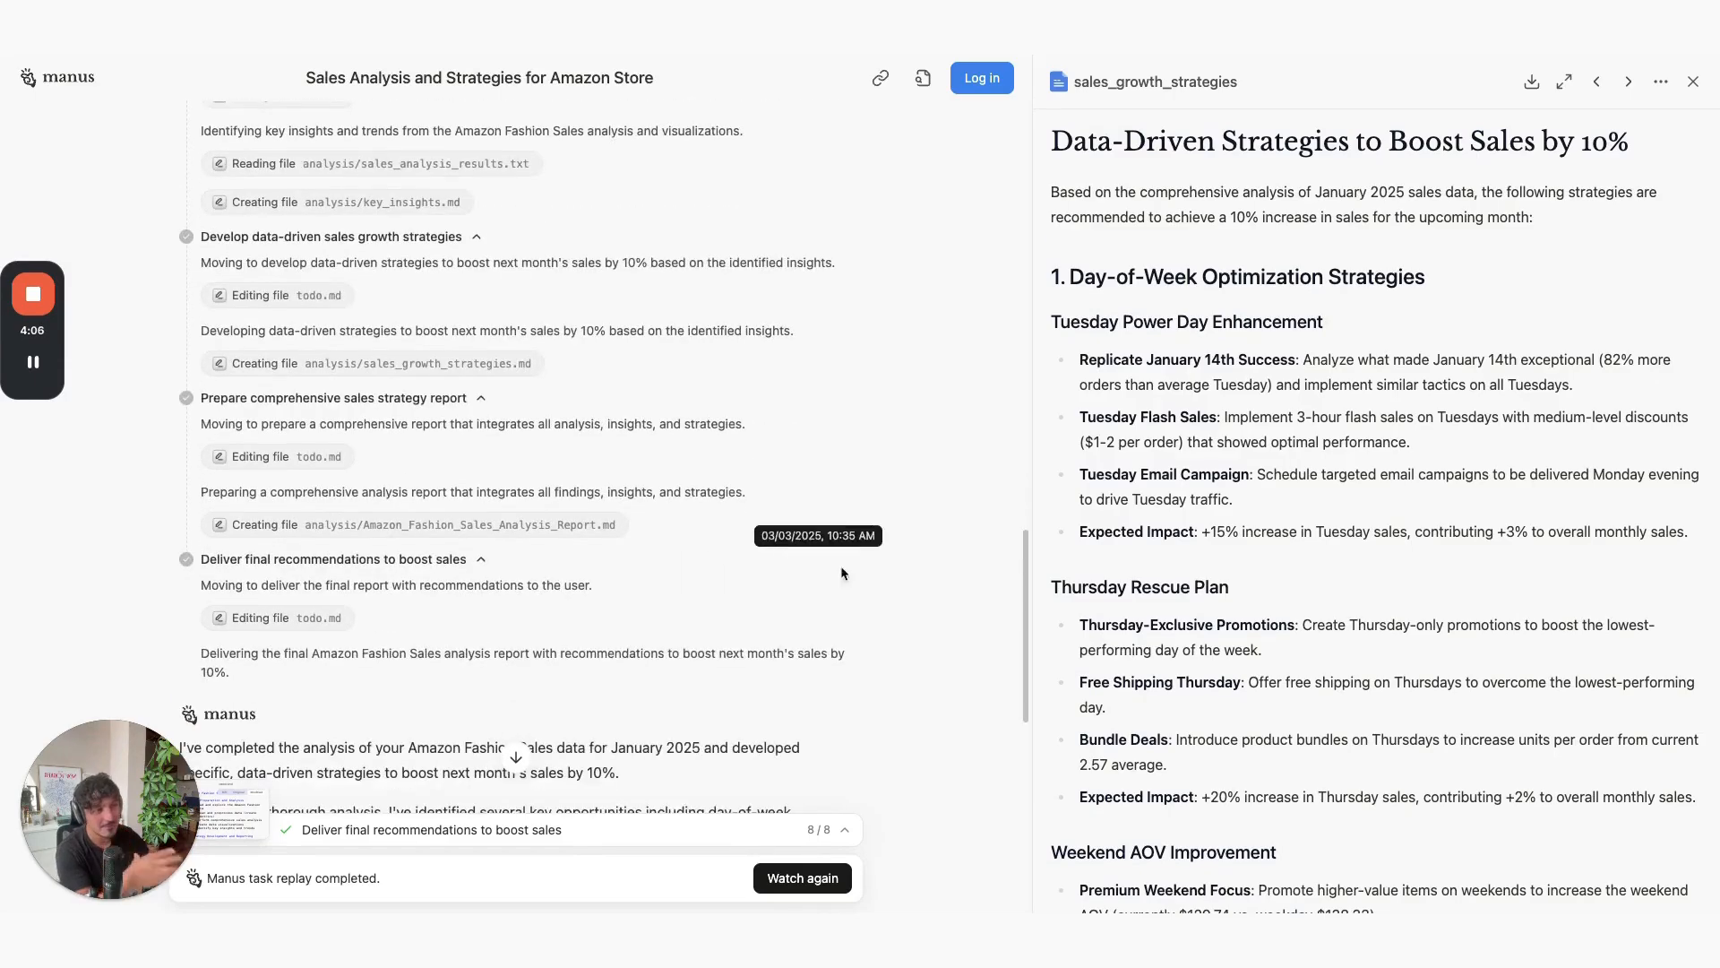
pyautogui.moveTo(919, 579)
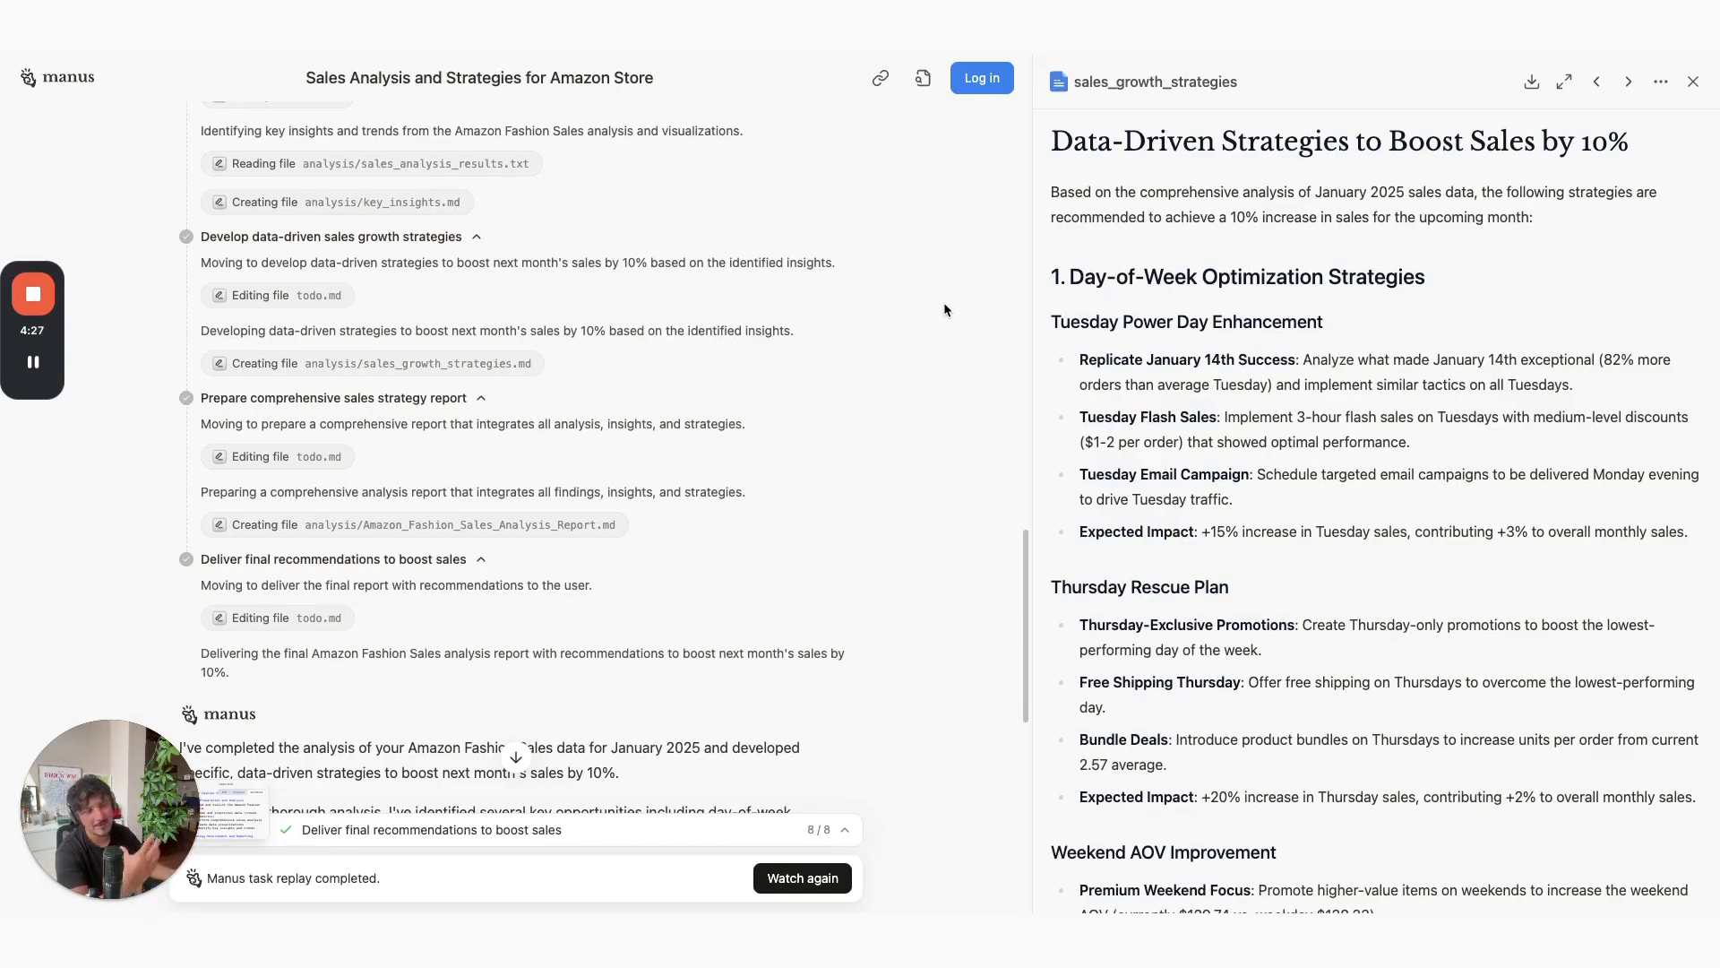
# - Scroll through the sales_growth_strategies document with its plans to boost sales by 10%
pyautogui.scroll(-3)
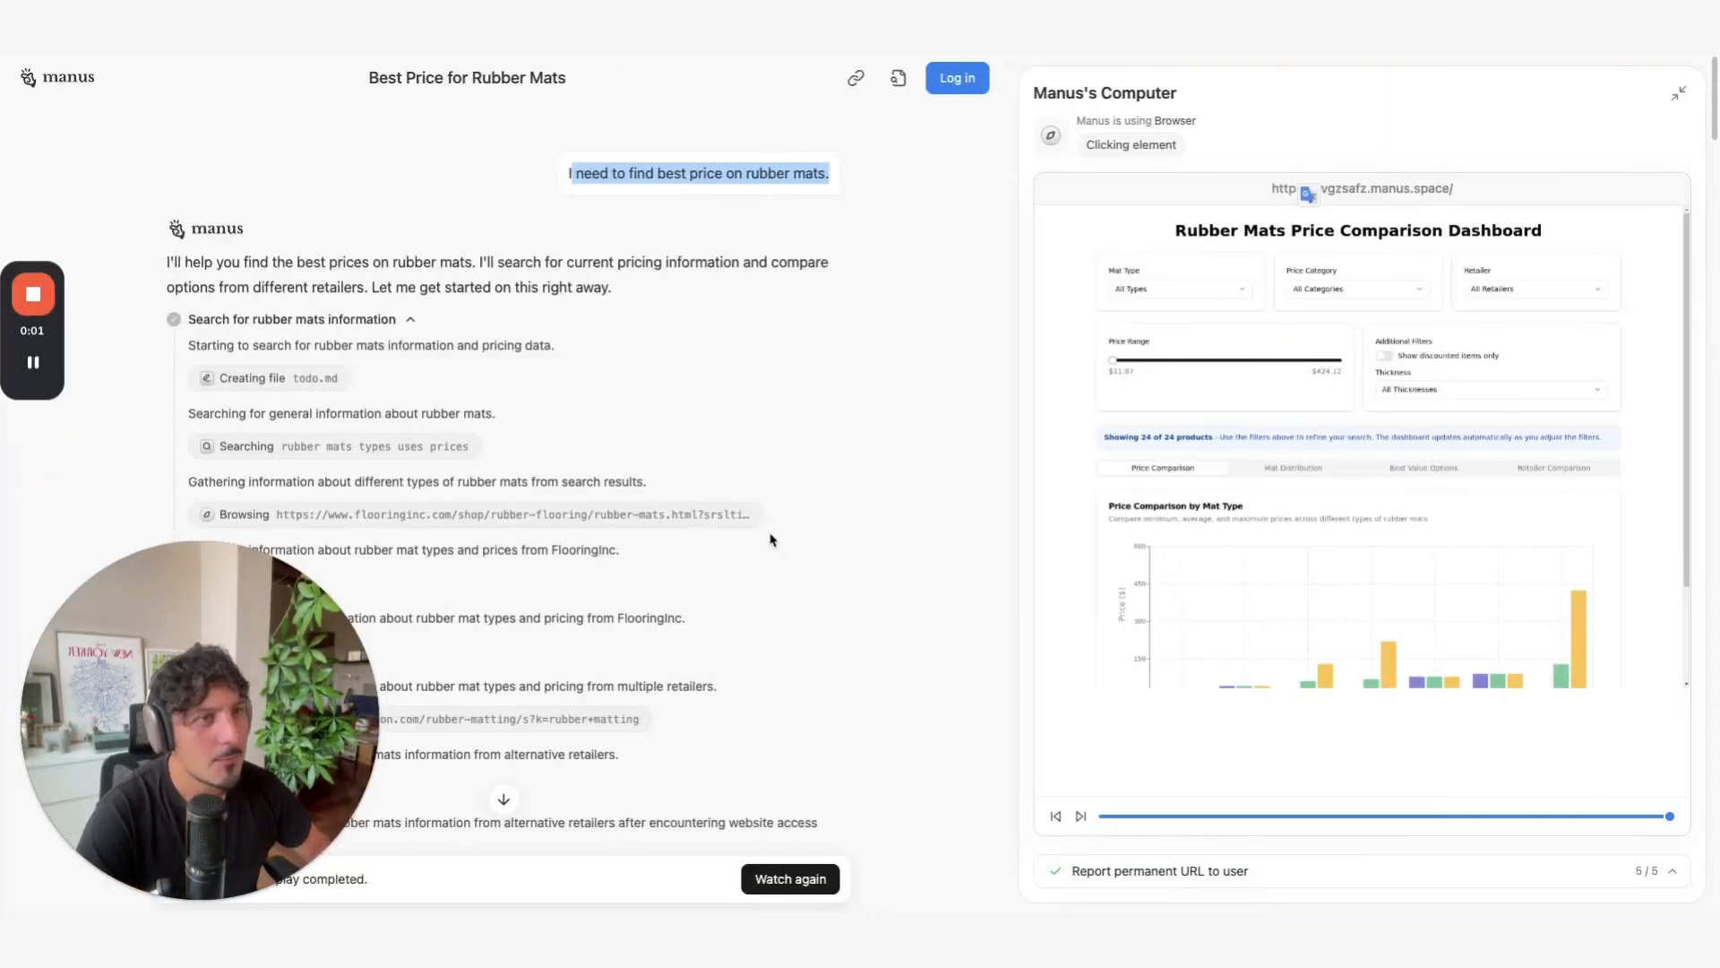
pyautogui.moveTo(899, 577)
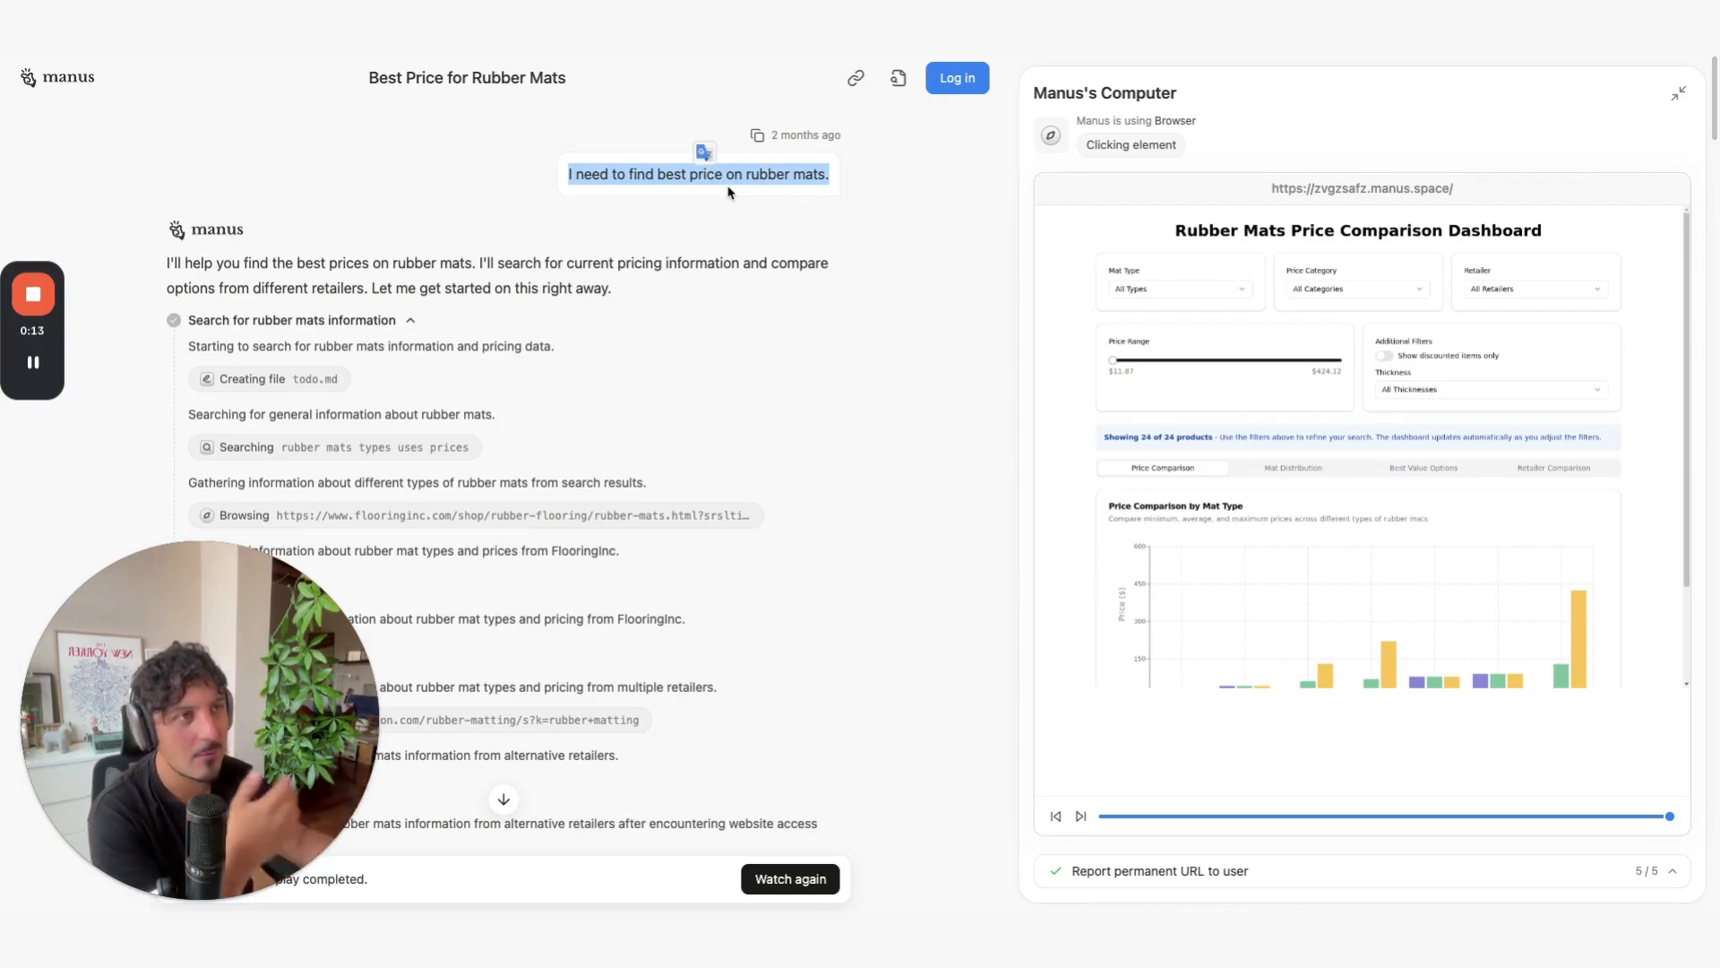
pyautogui.moveTo(777, 281)
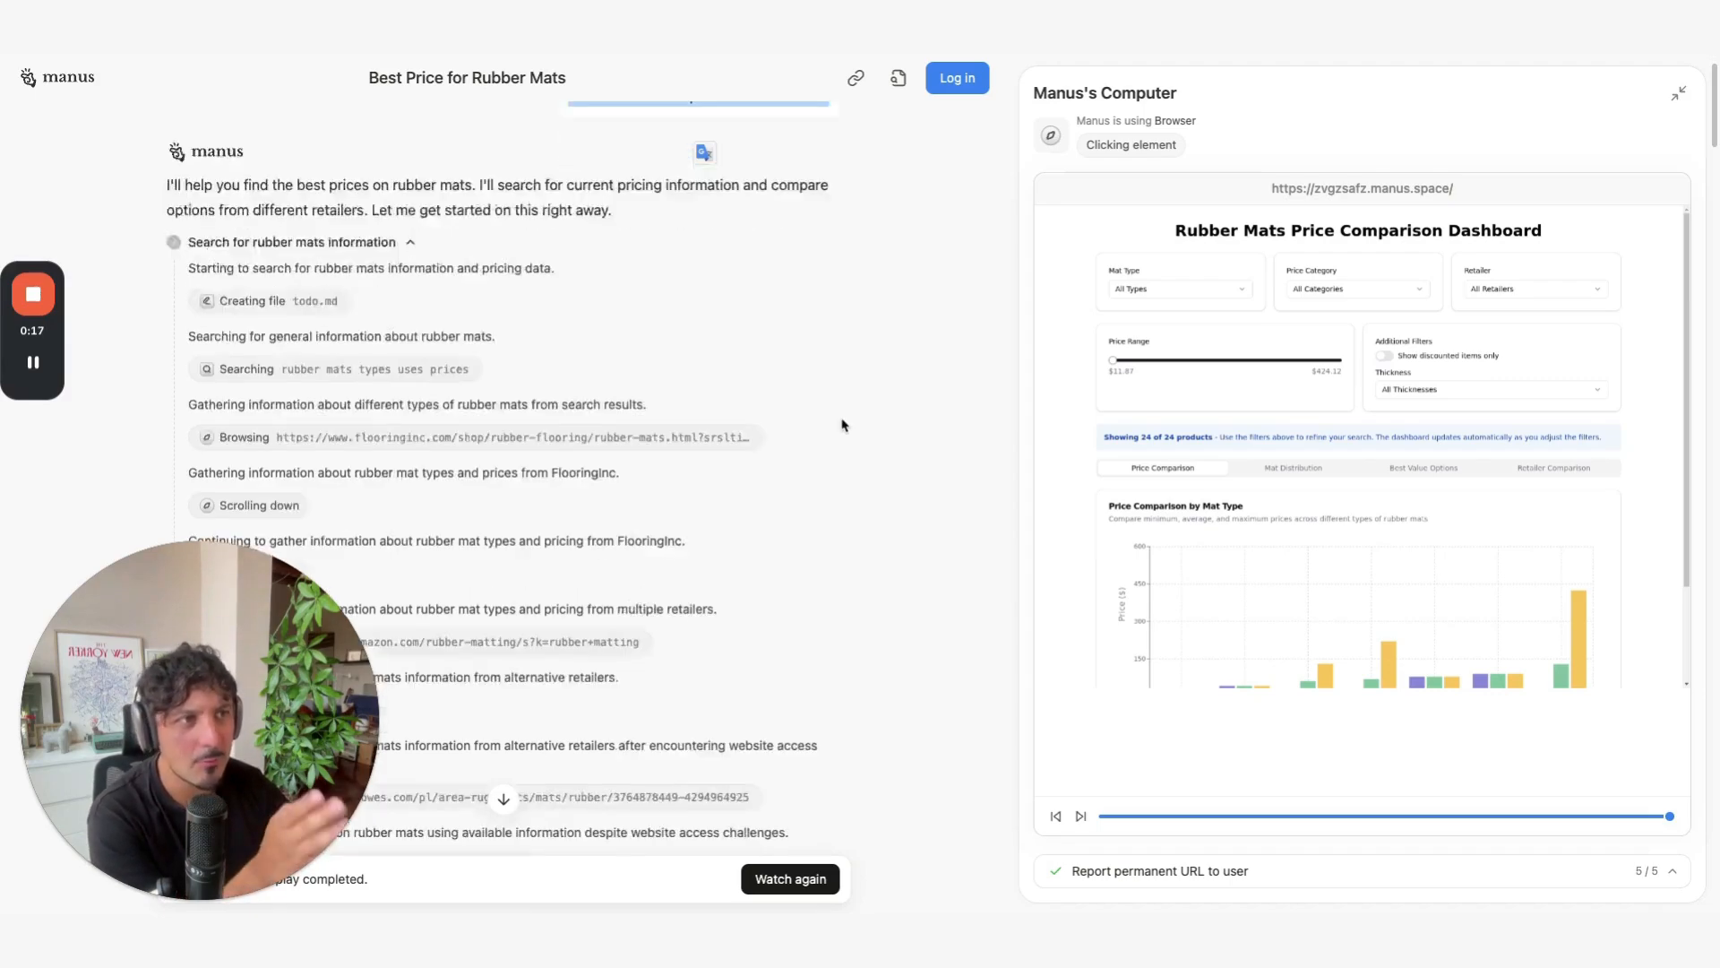
# - Scroll the Best Price for Rubber Mats replay steps toward the price comparison dashboard
pyautogui.scroll(-3)
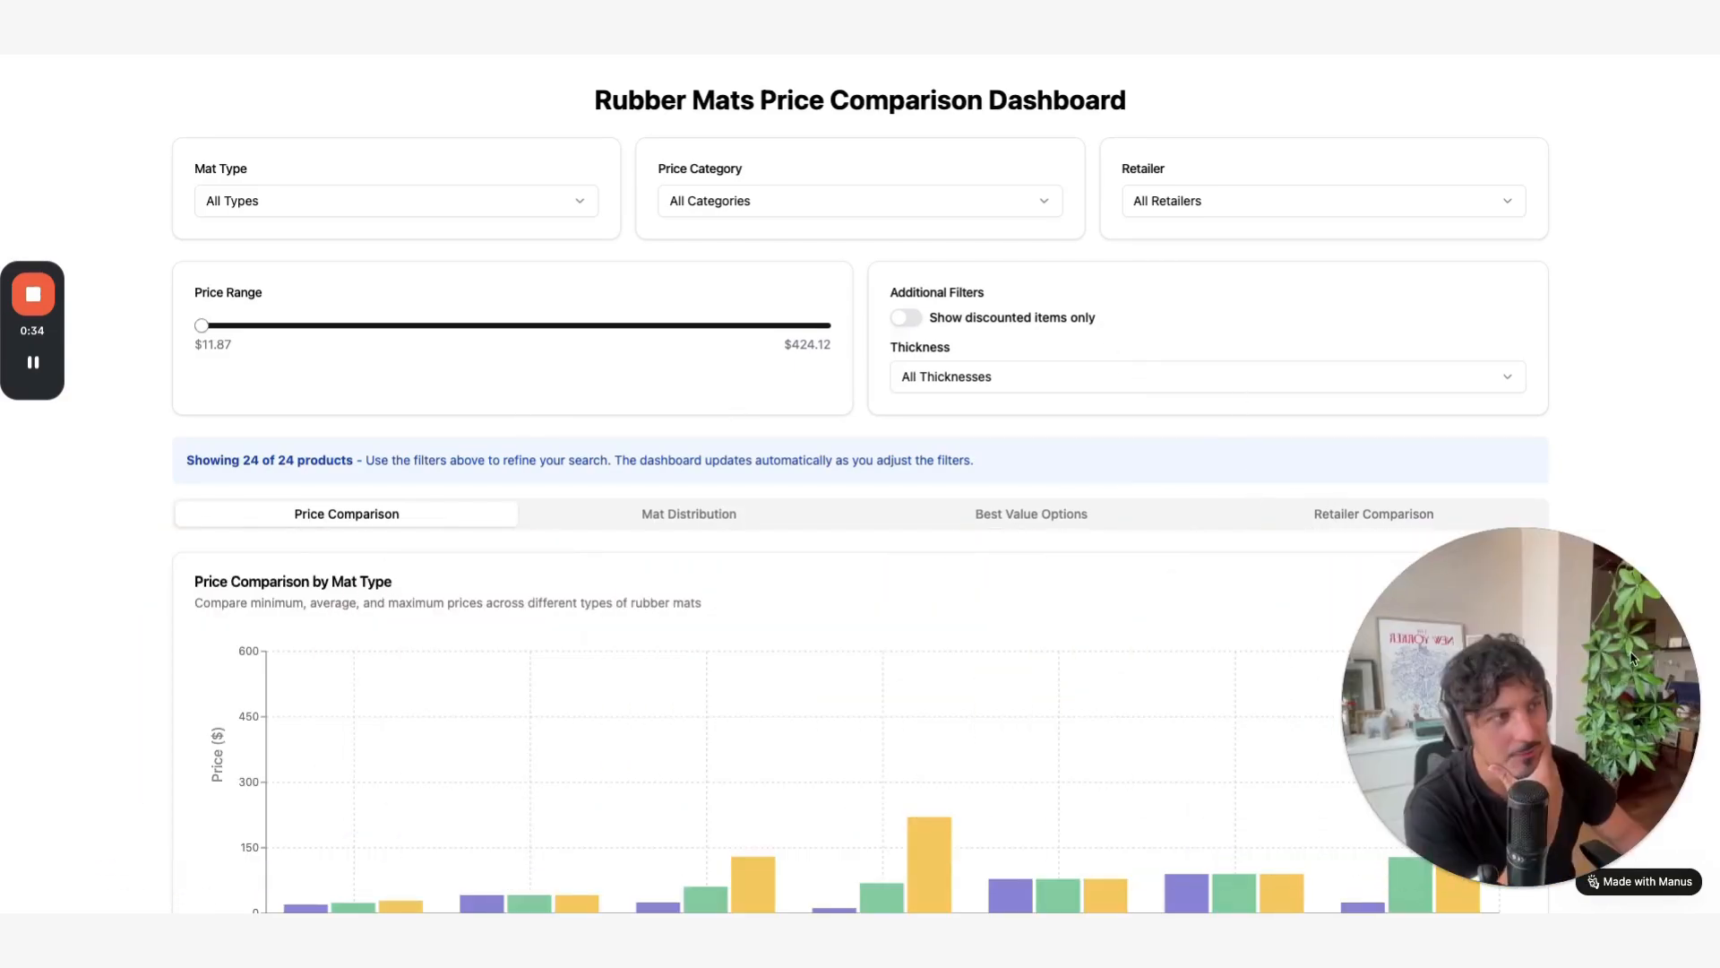
pyautogui.scroll(-3)
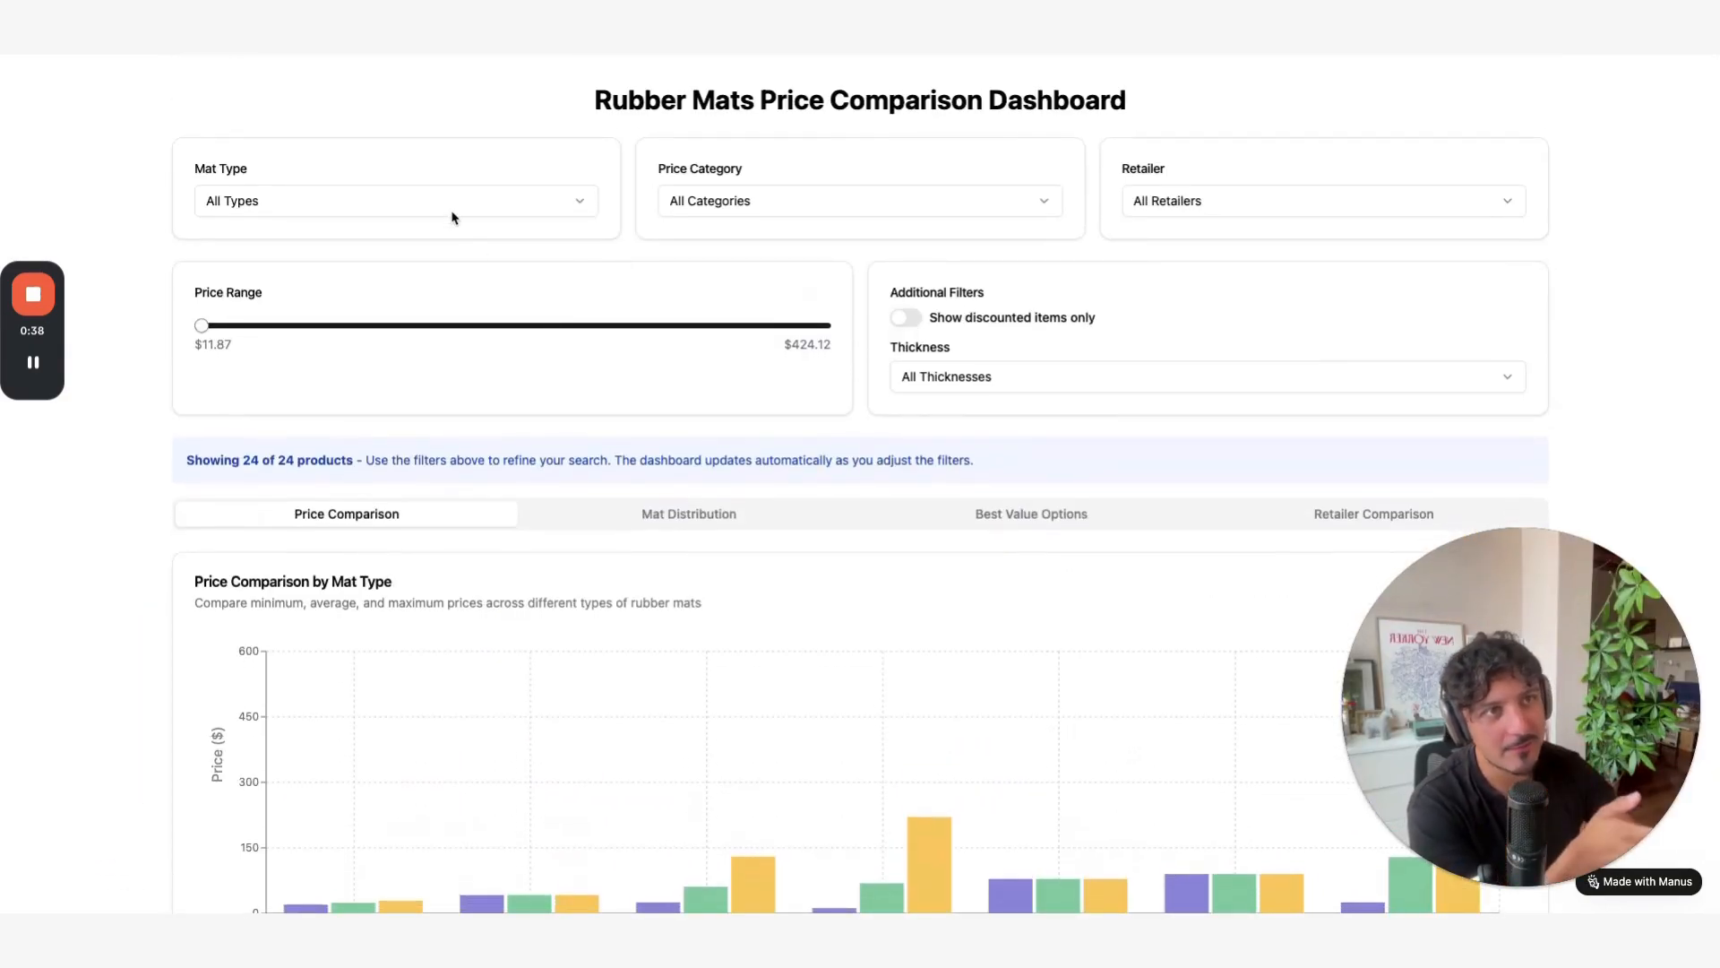
pyautogui.moveTo(479, 216)
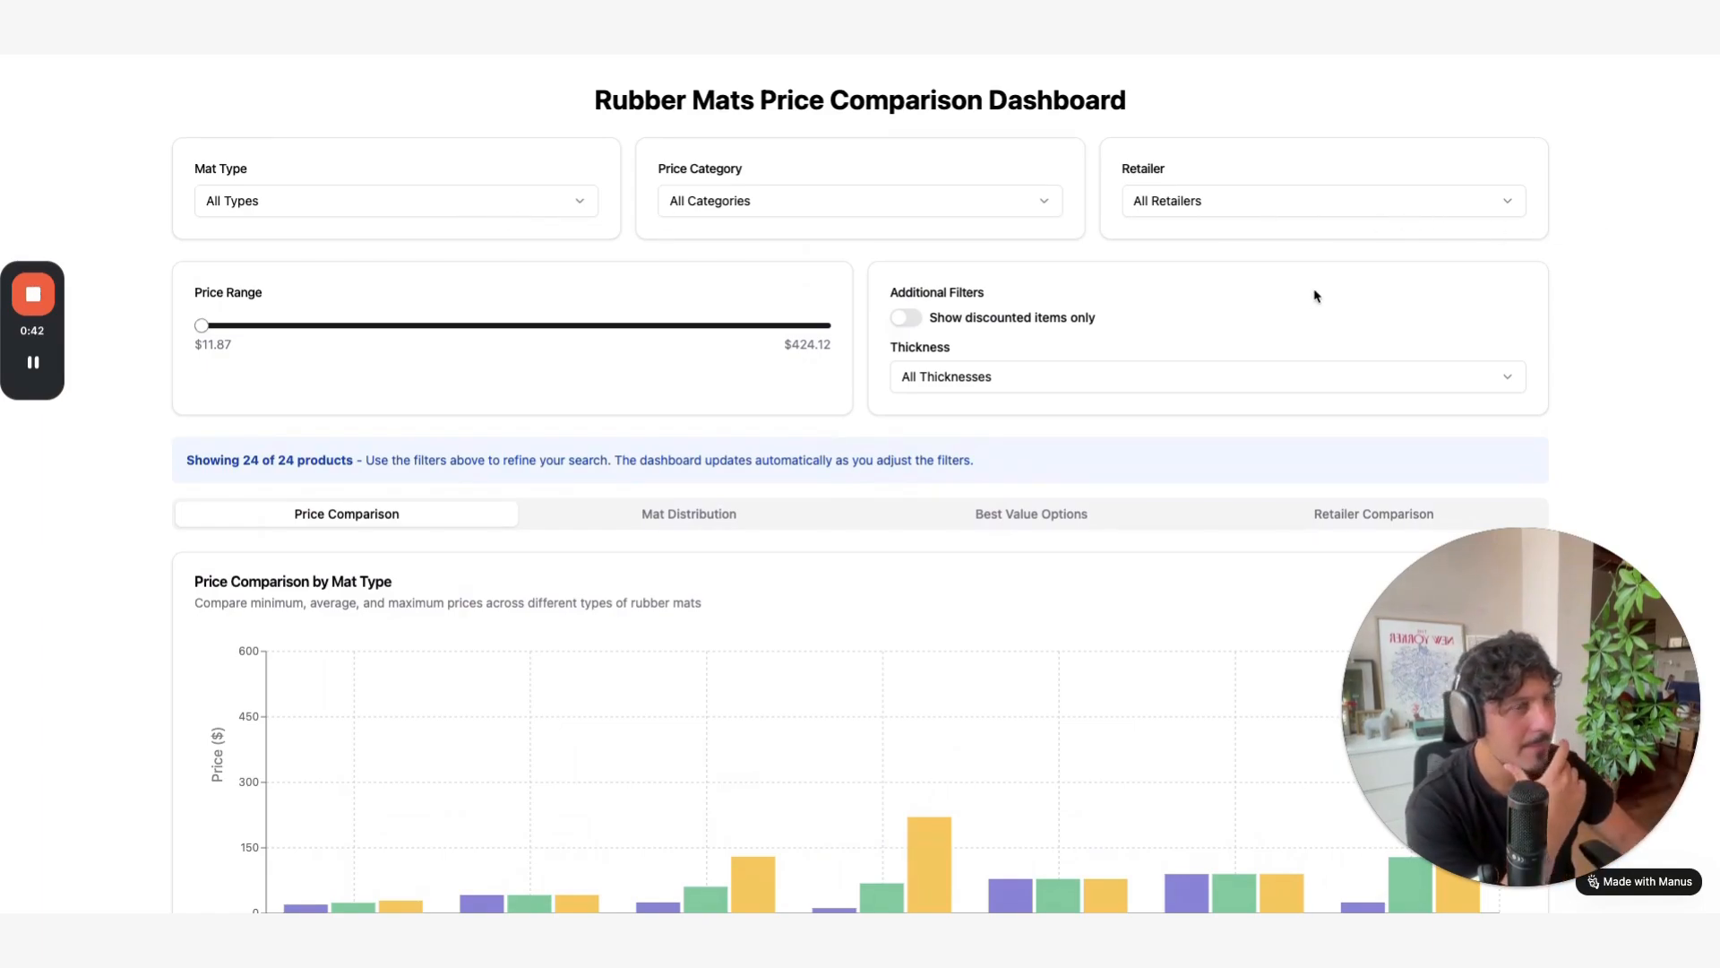
pyautogui.moveTo(1094, 395)
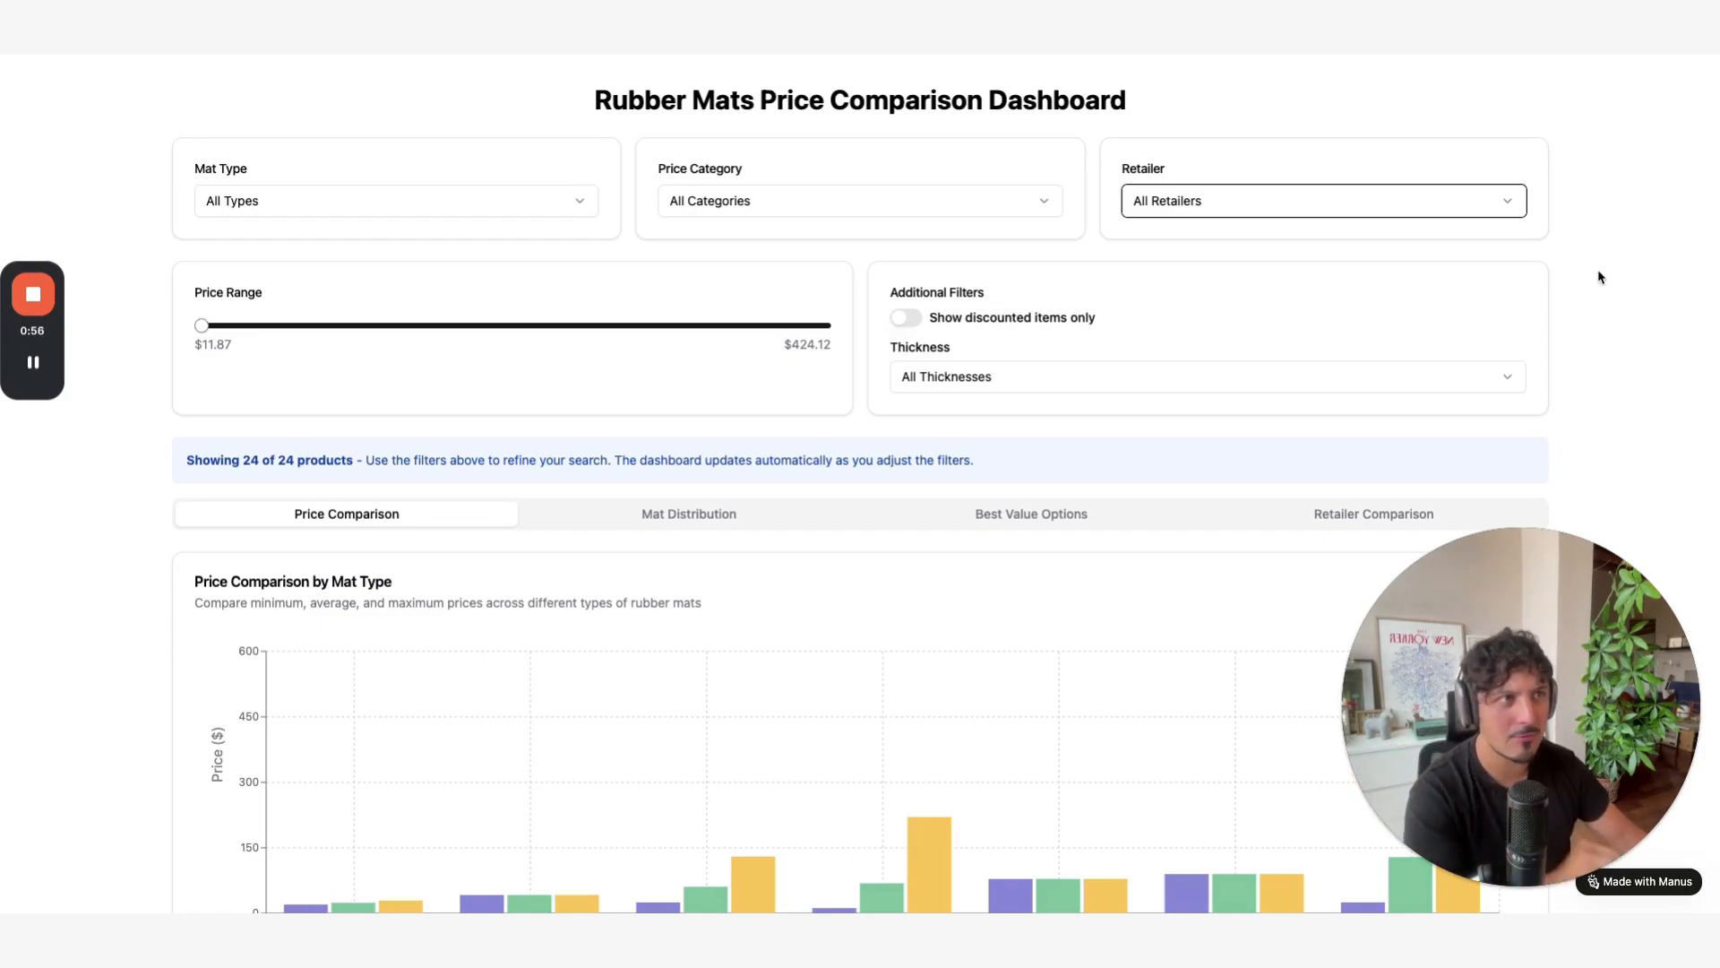
pyautogui.scroll(-3)
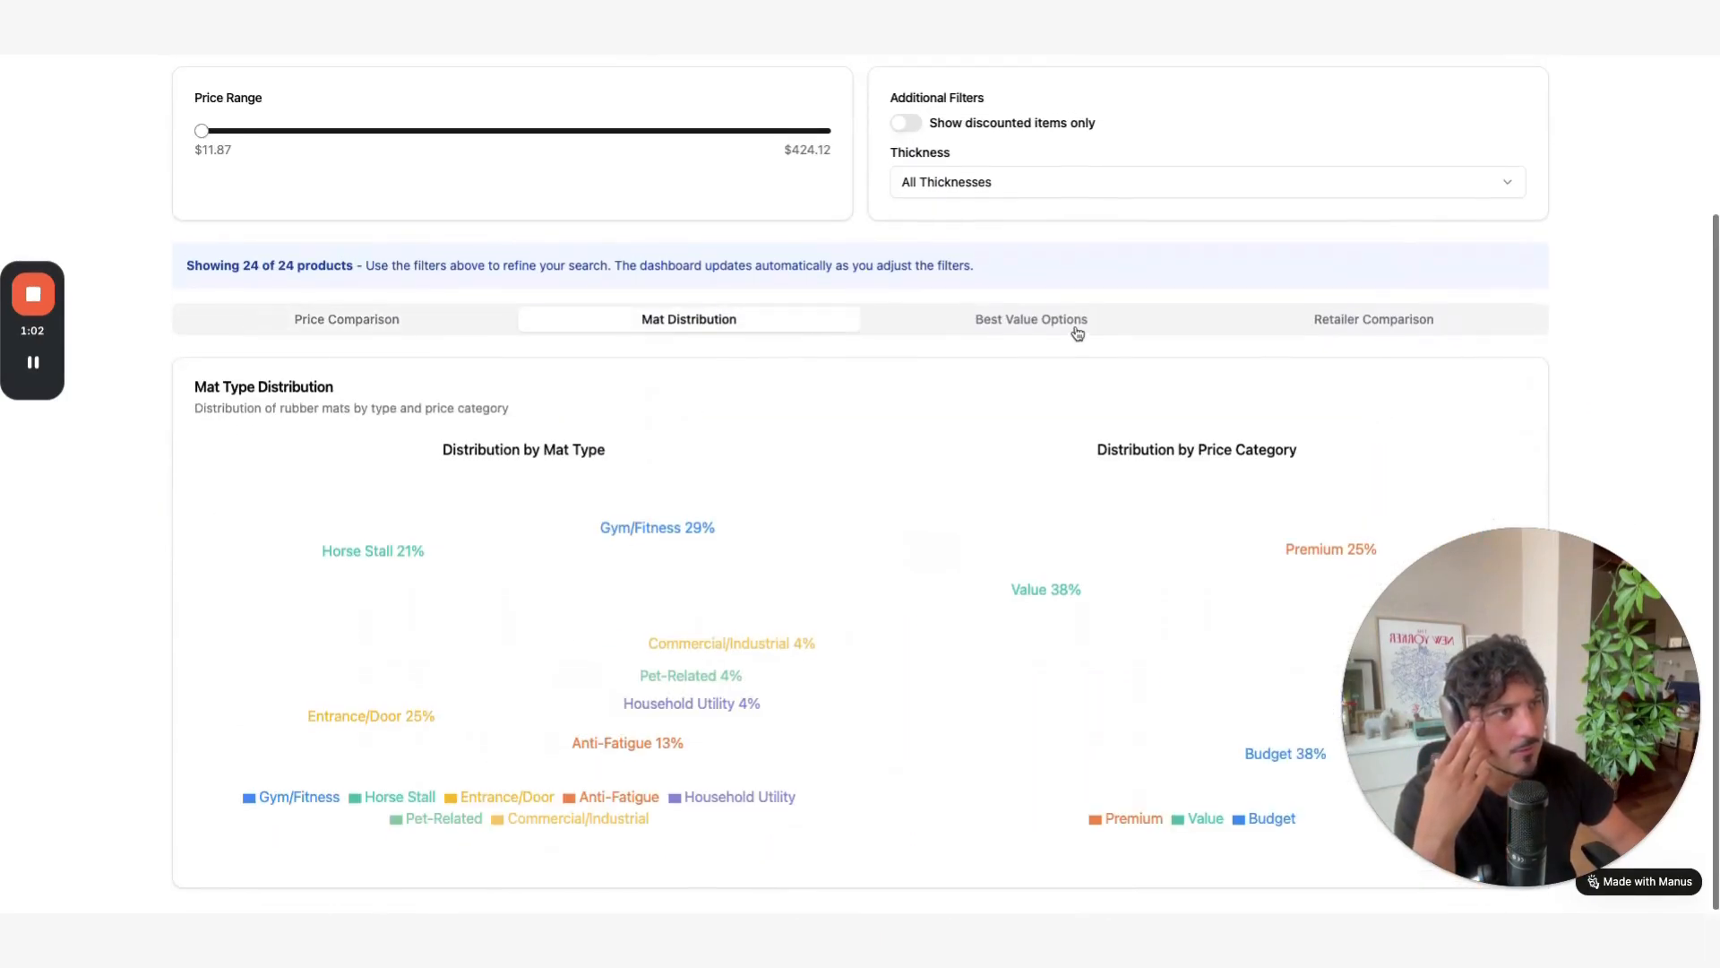
pyautogui.click(1030, 319)
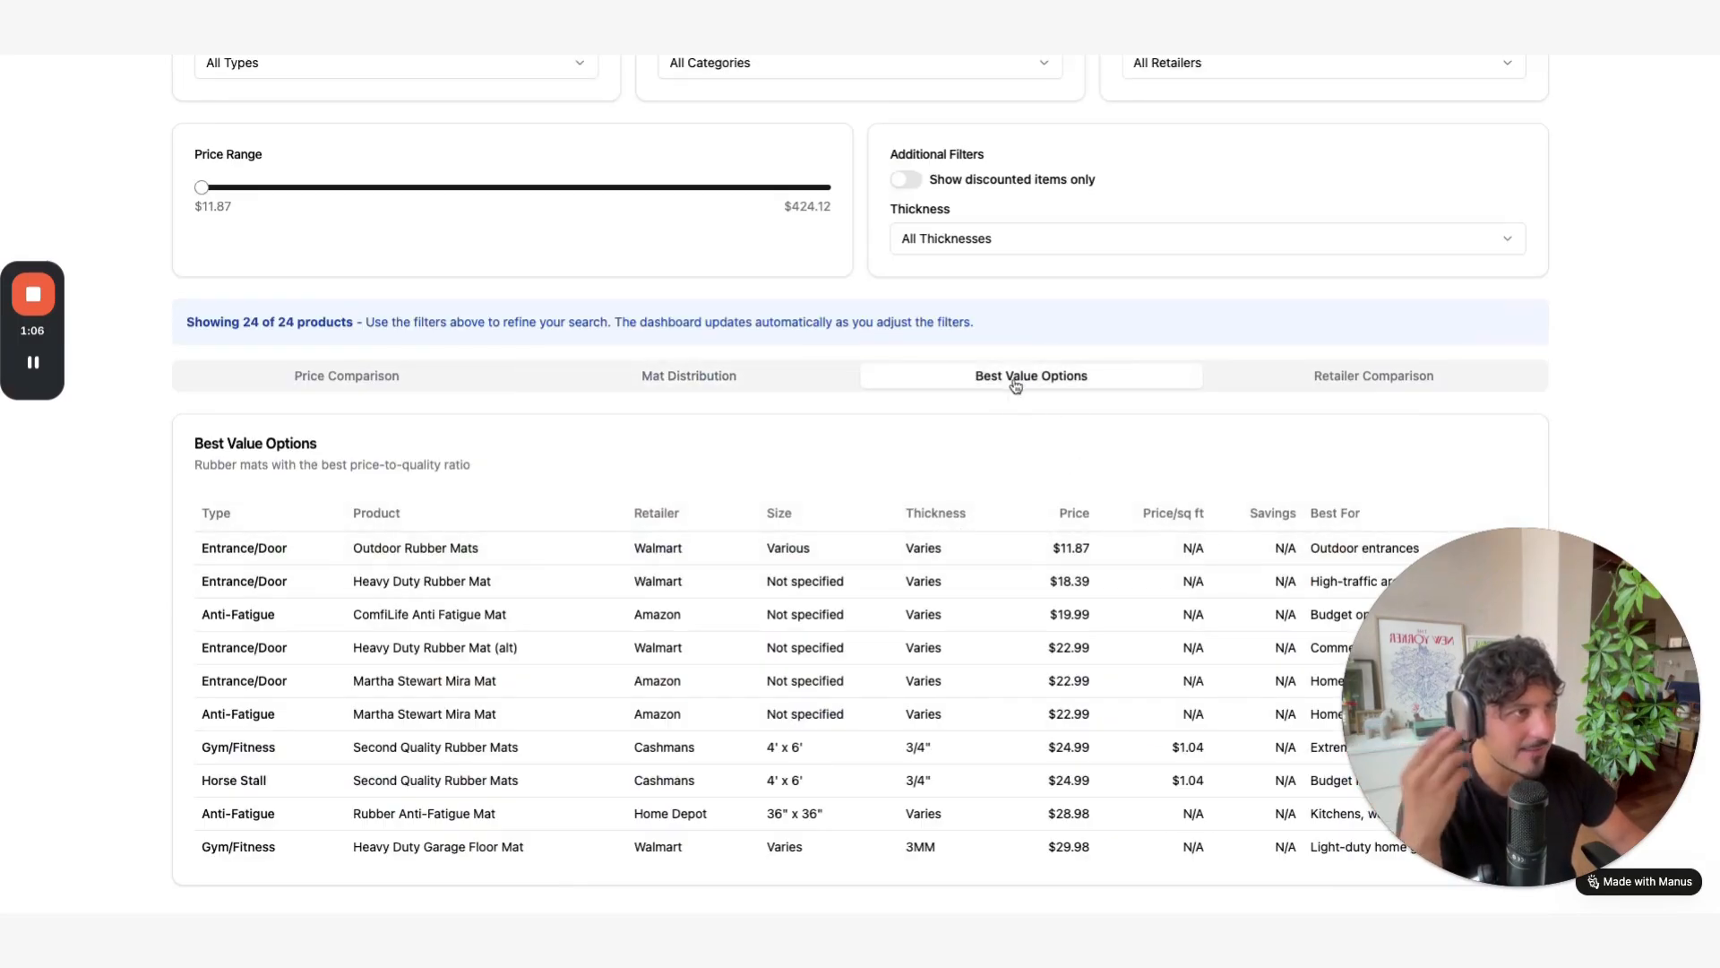
pyautogui.click(1373, 375)
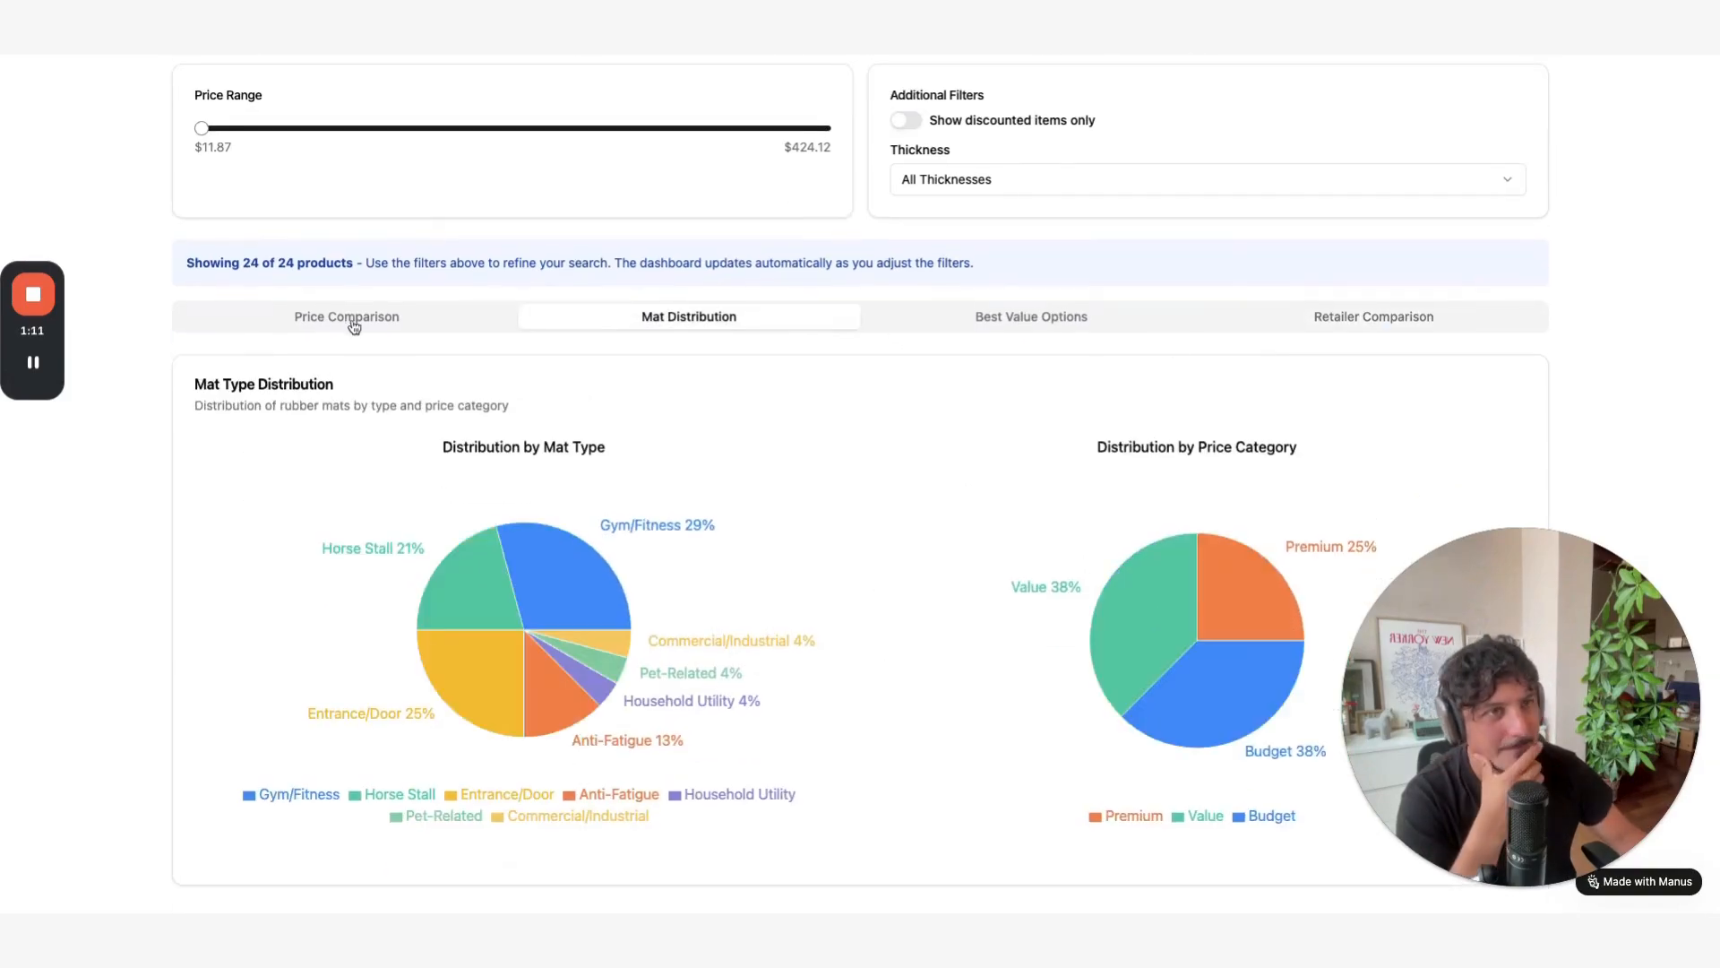
pyautogui.click(345, 317)
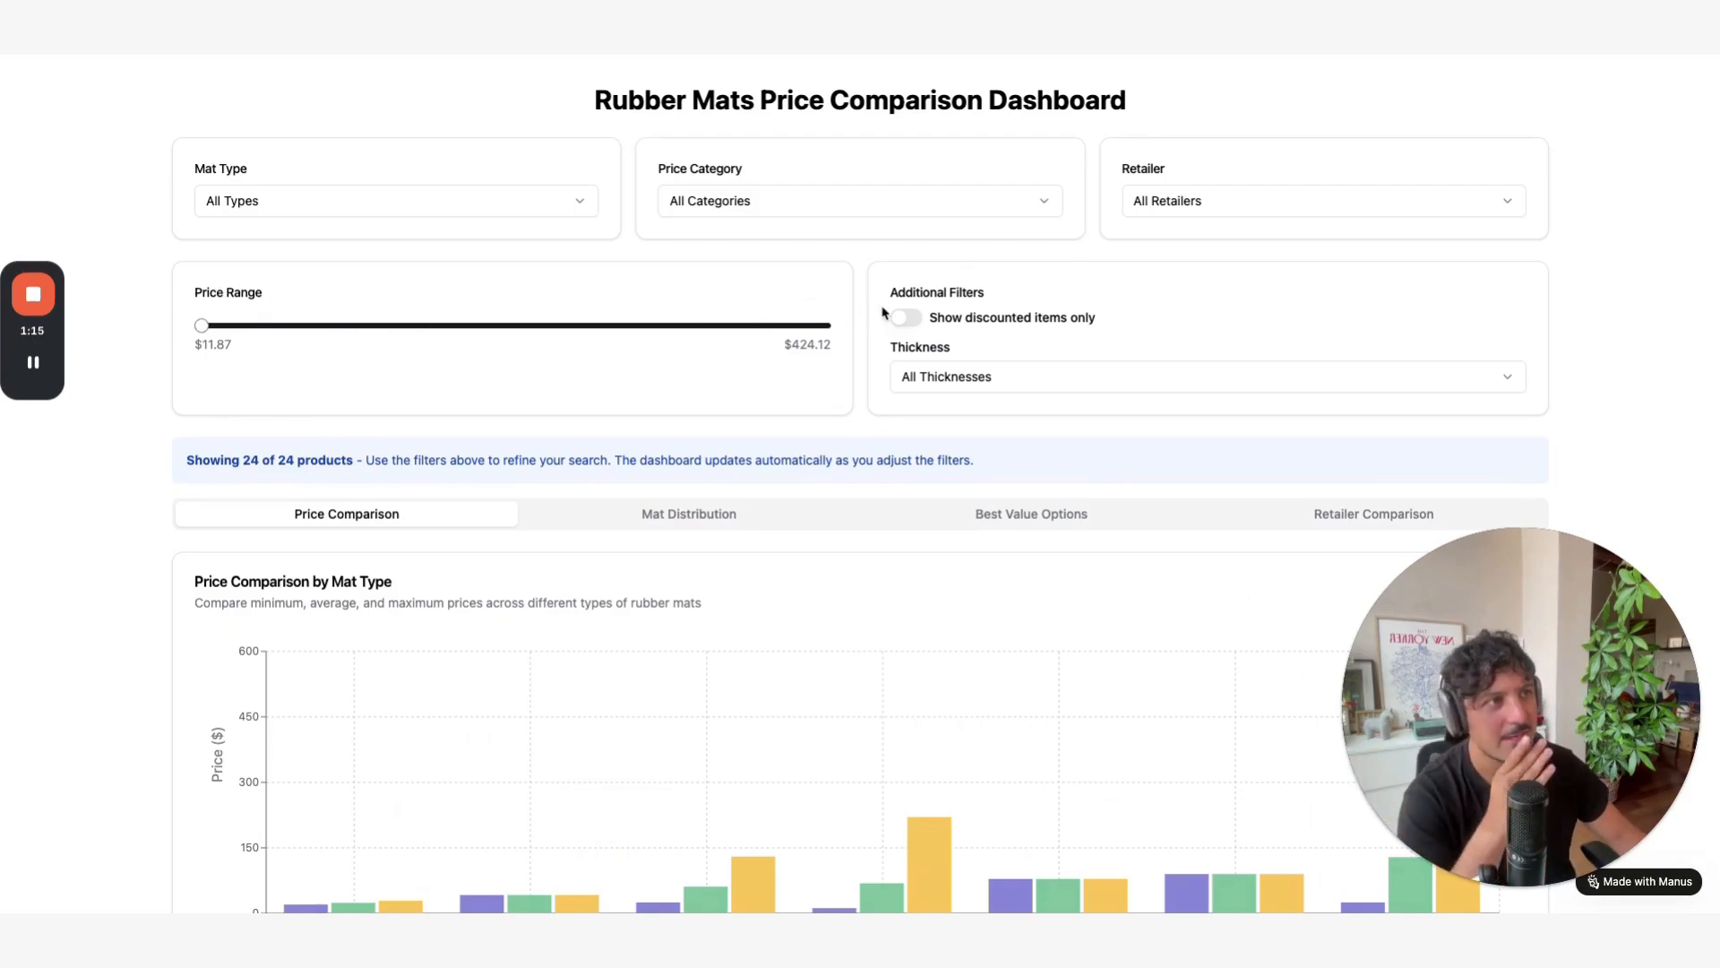
pyautogui.moveTo(977, 331)
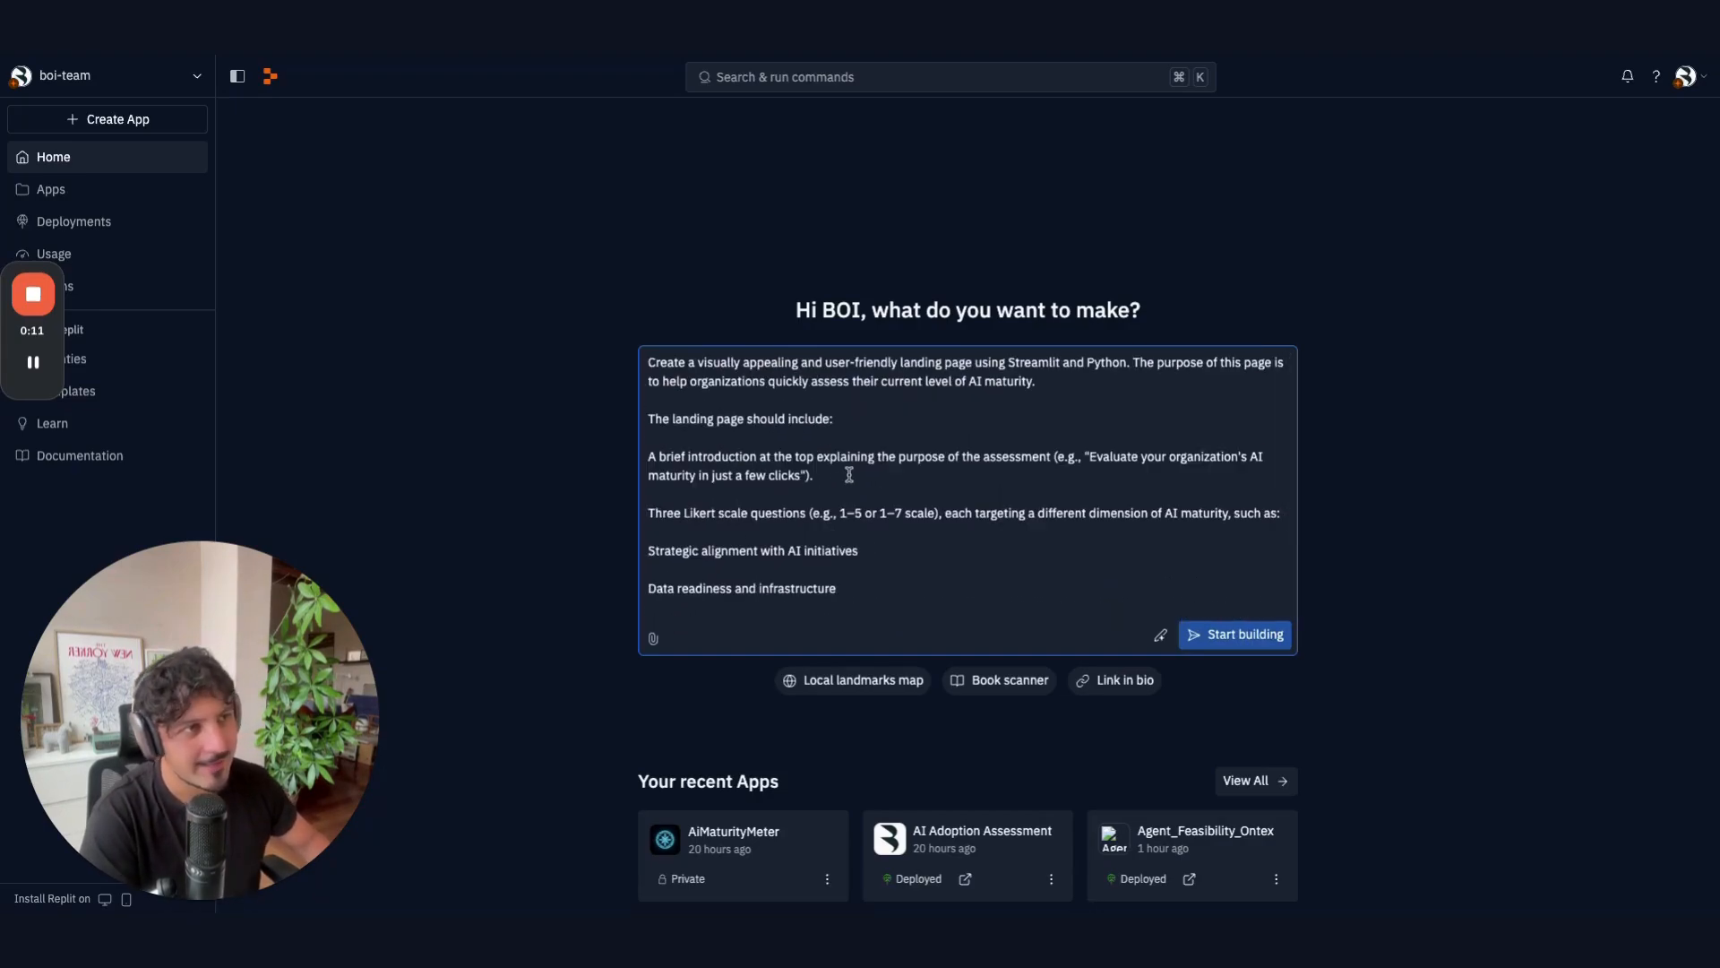
# - Review the Streamlit AI maturity prompt, marking its Likert scale questions, and submit it
pyautogui.moveTo(649, 362); pyautogui.dragTo(776, 362)
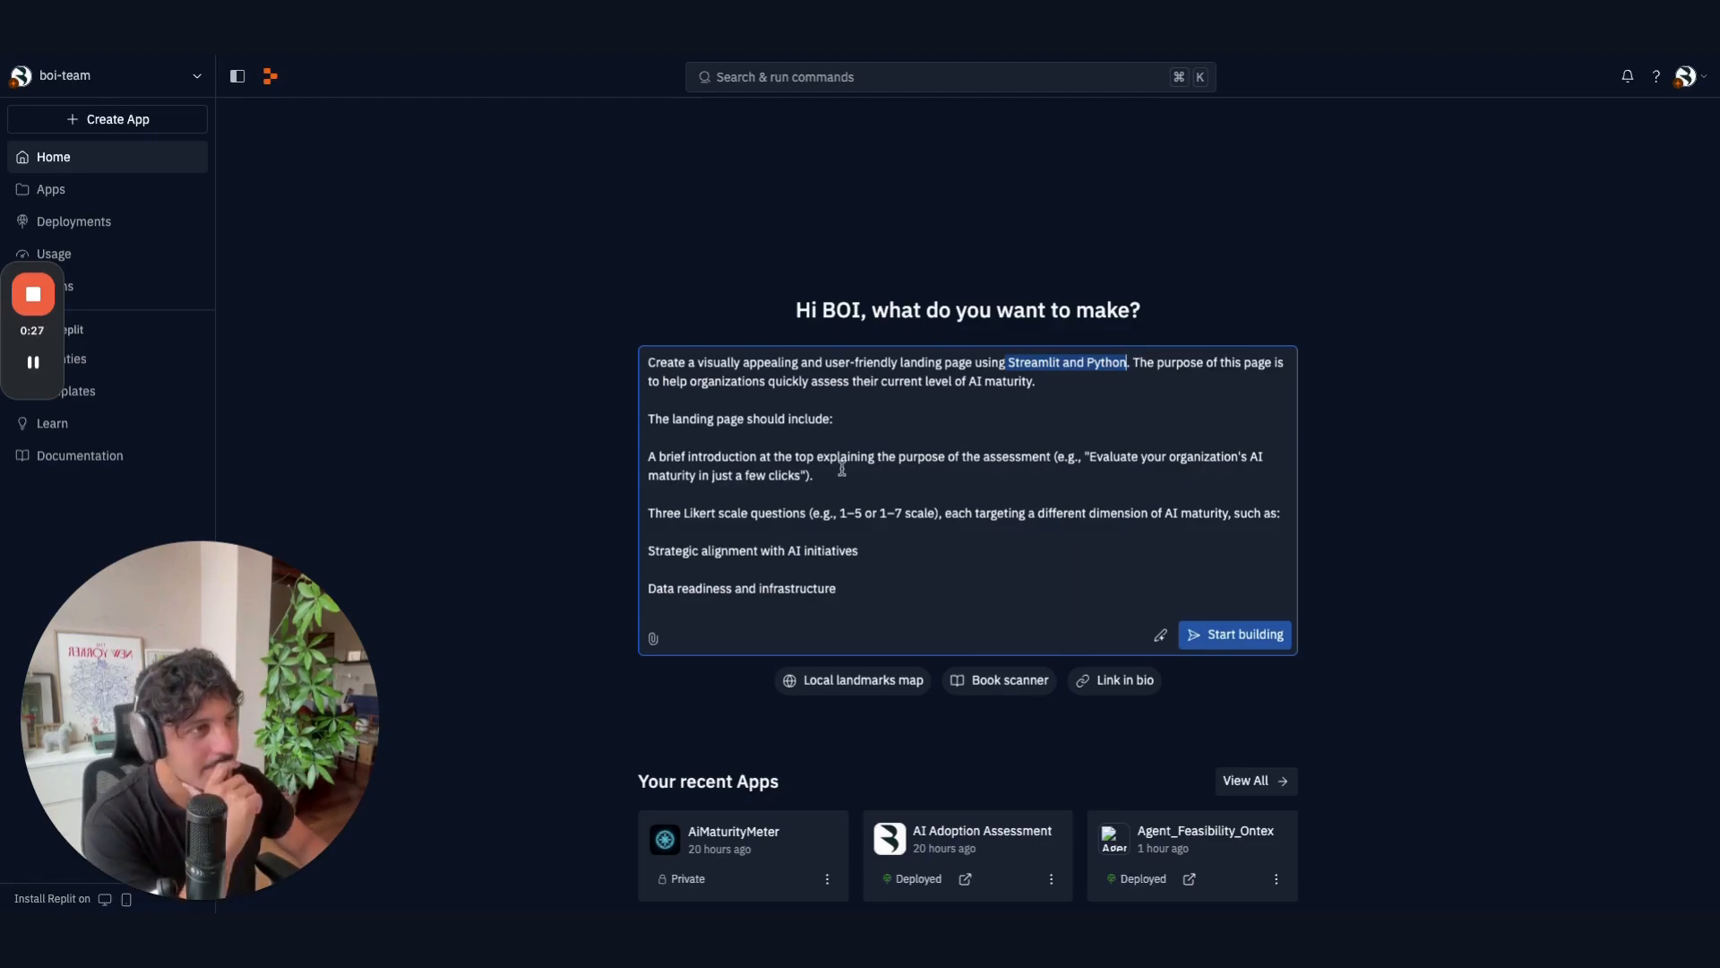
pyautogui.scroll(-3)
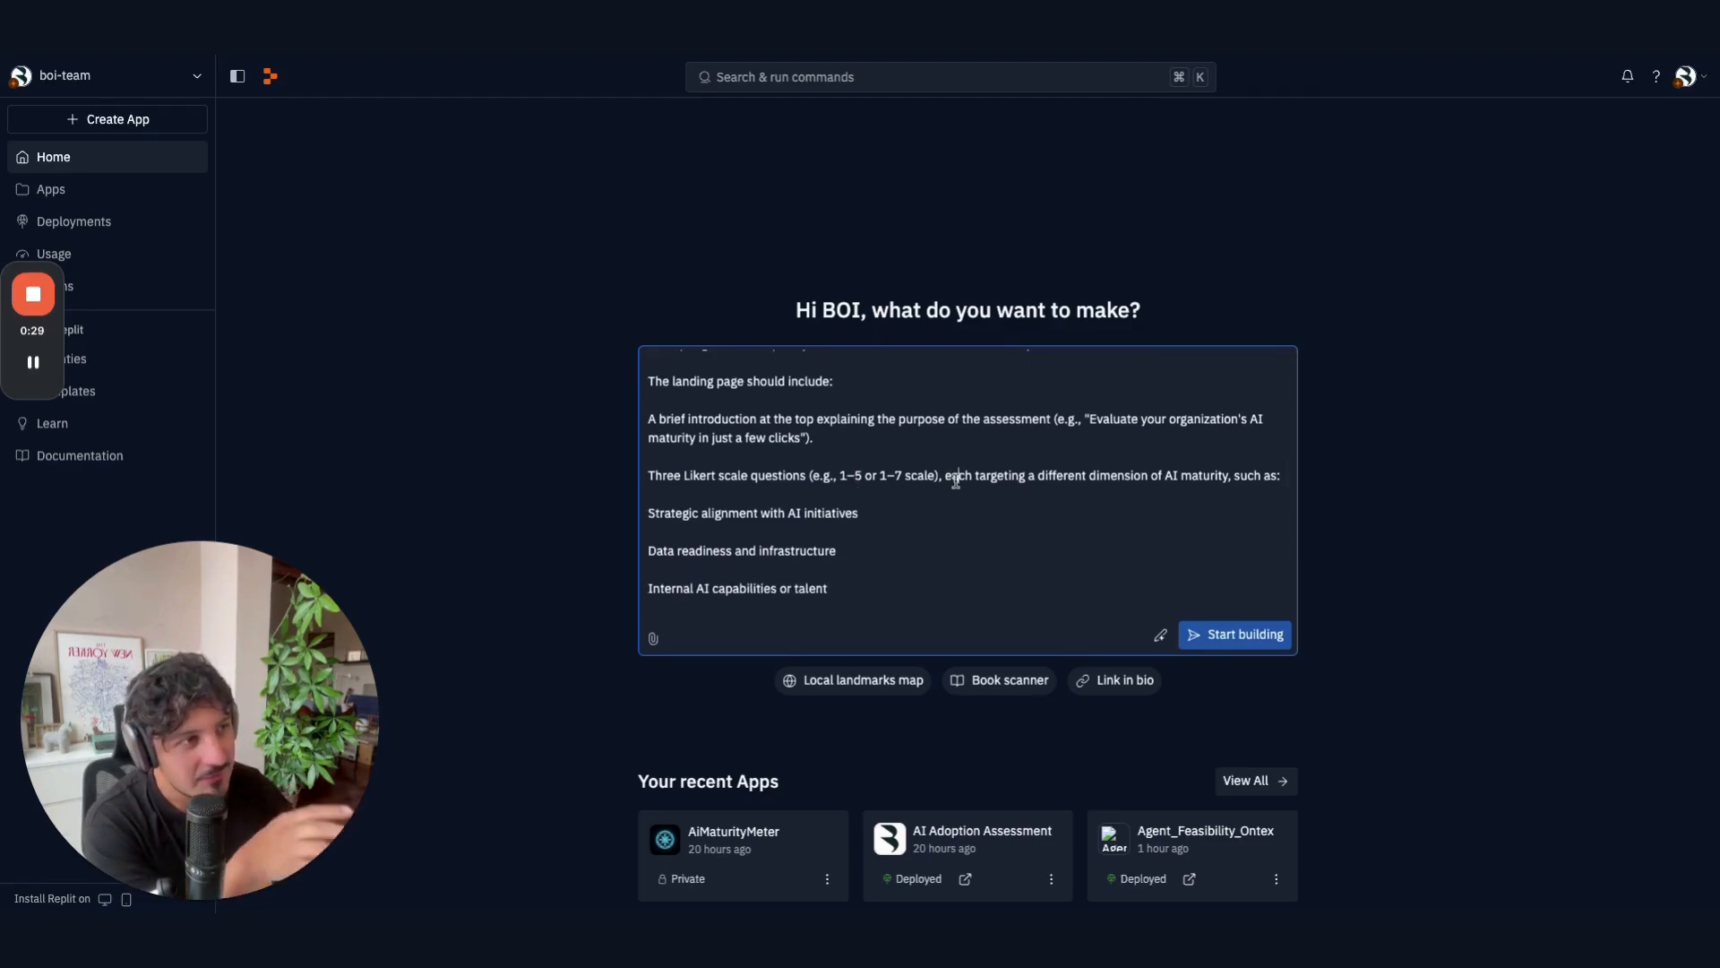
pyautogui.moveTo(684, 474); pyautogui.dragTo(956, 474)
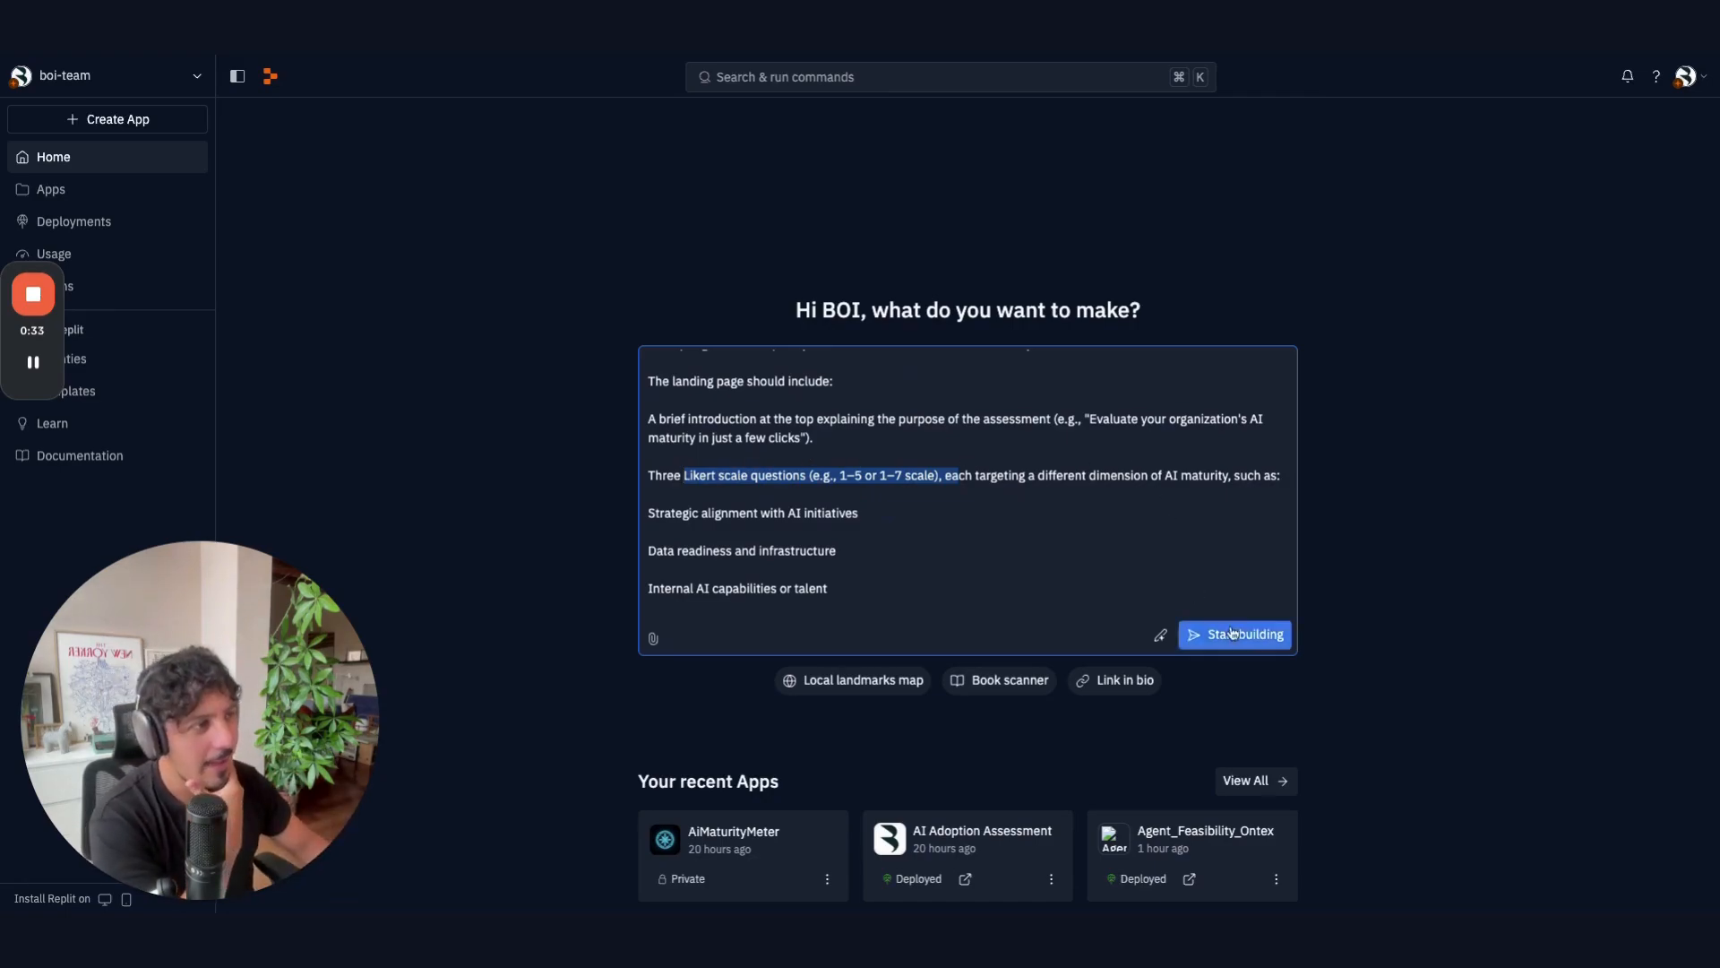
pyautogui.click(1232, 634)
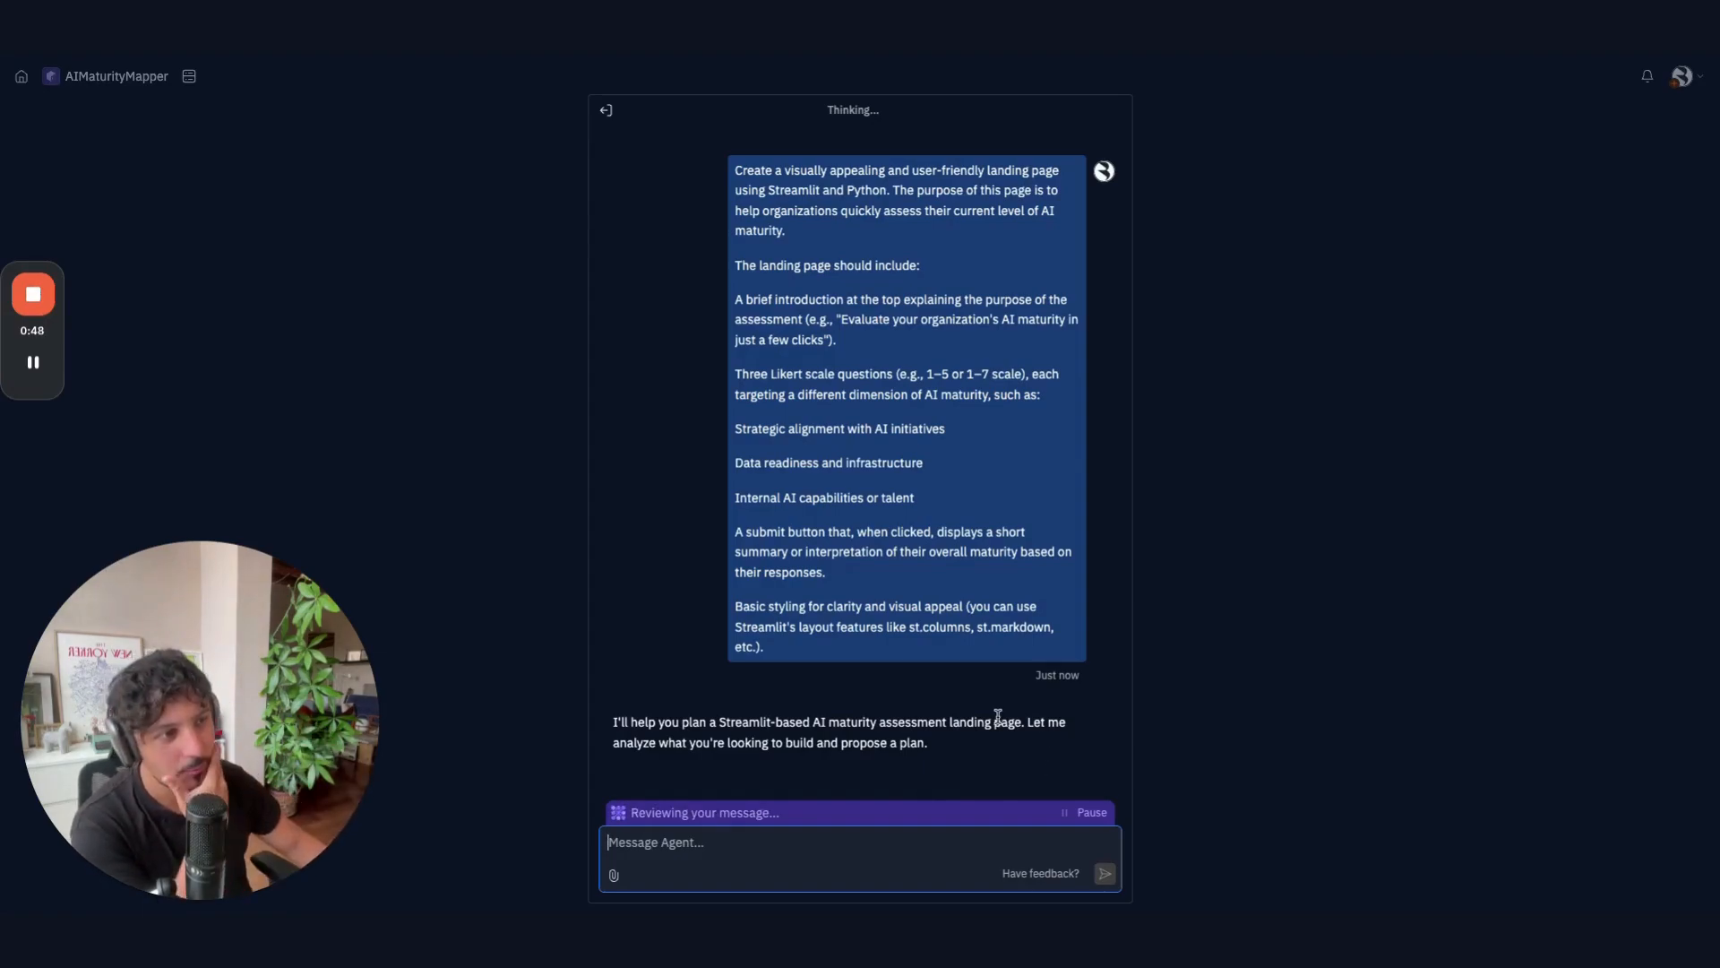
pyautogui.moveTo(1021, 768)
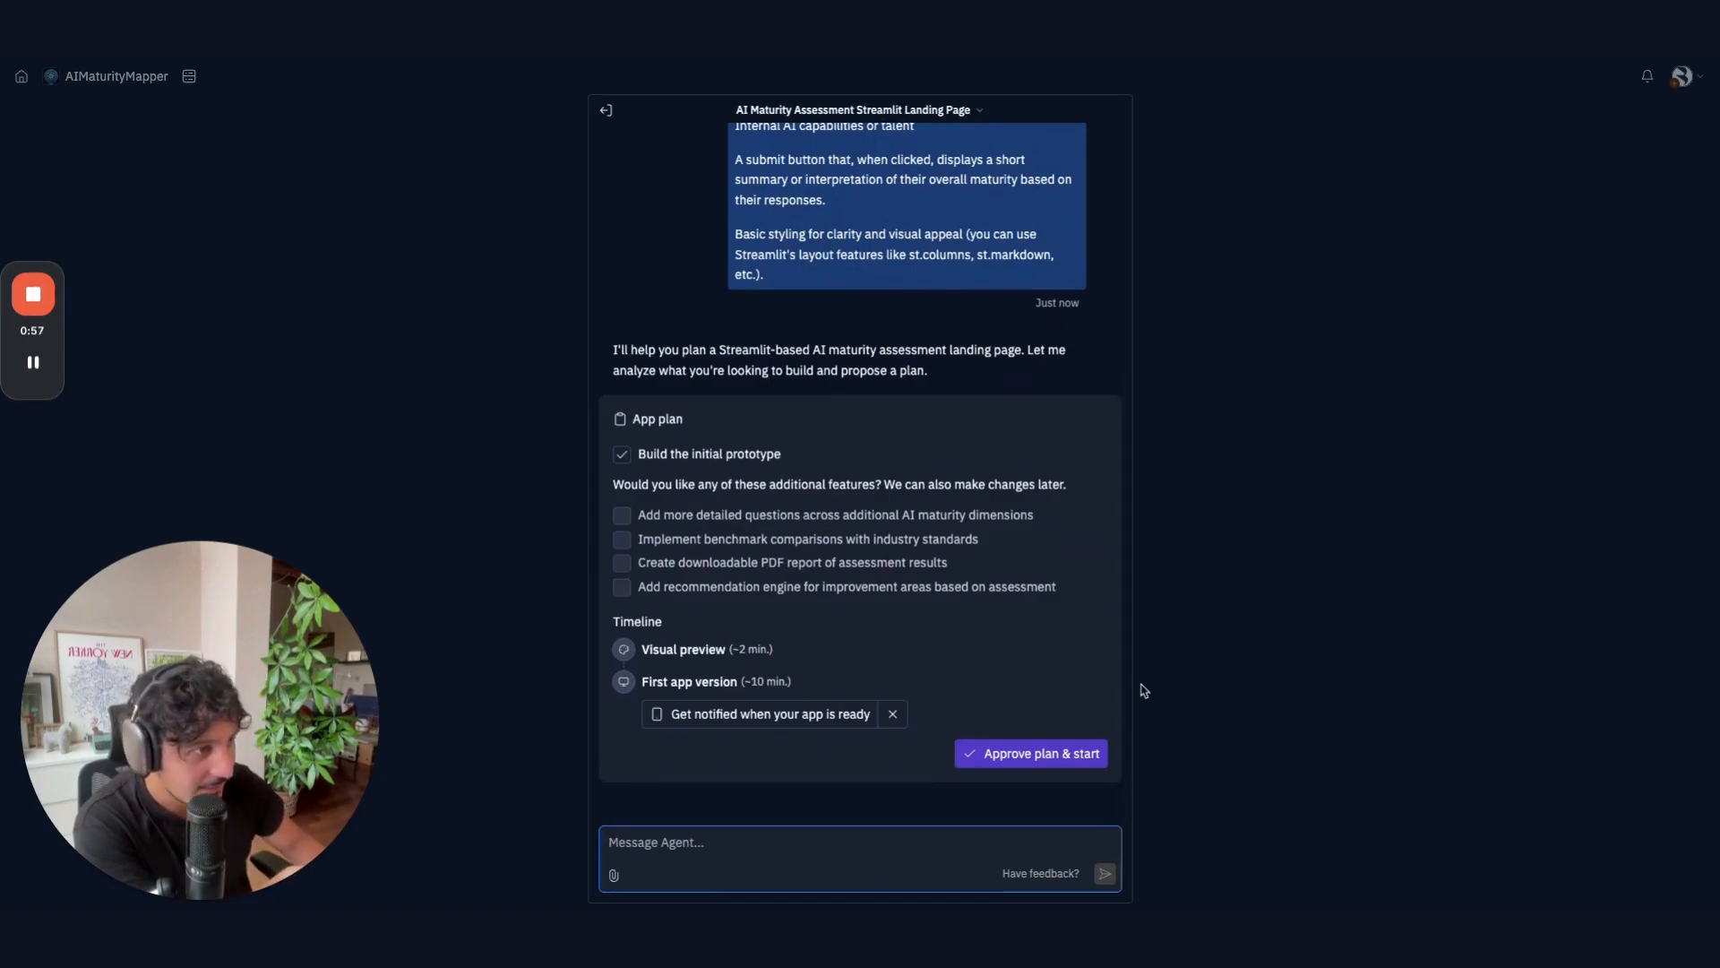
# - Tick the optional feature checkboxes in the App plan and approve the plan
pyautogui.click(621, 539)
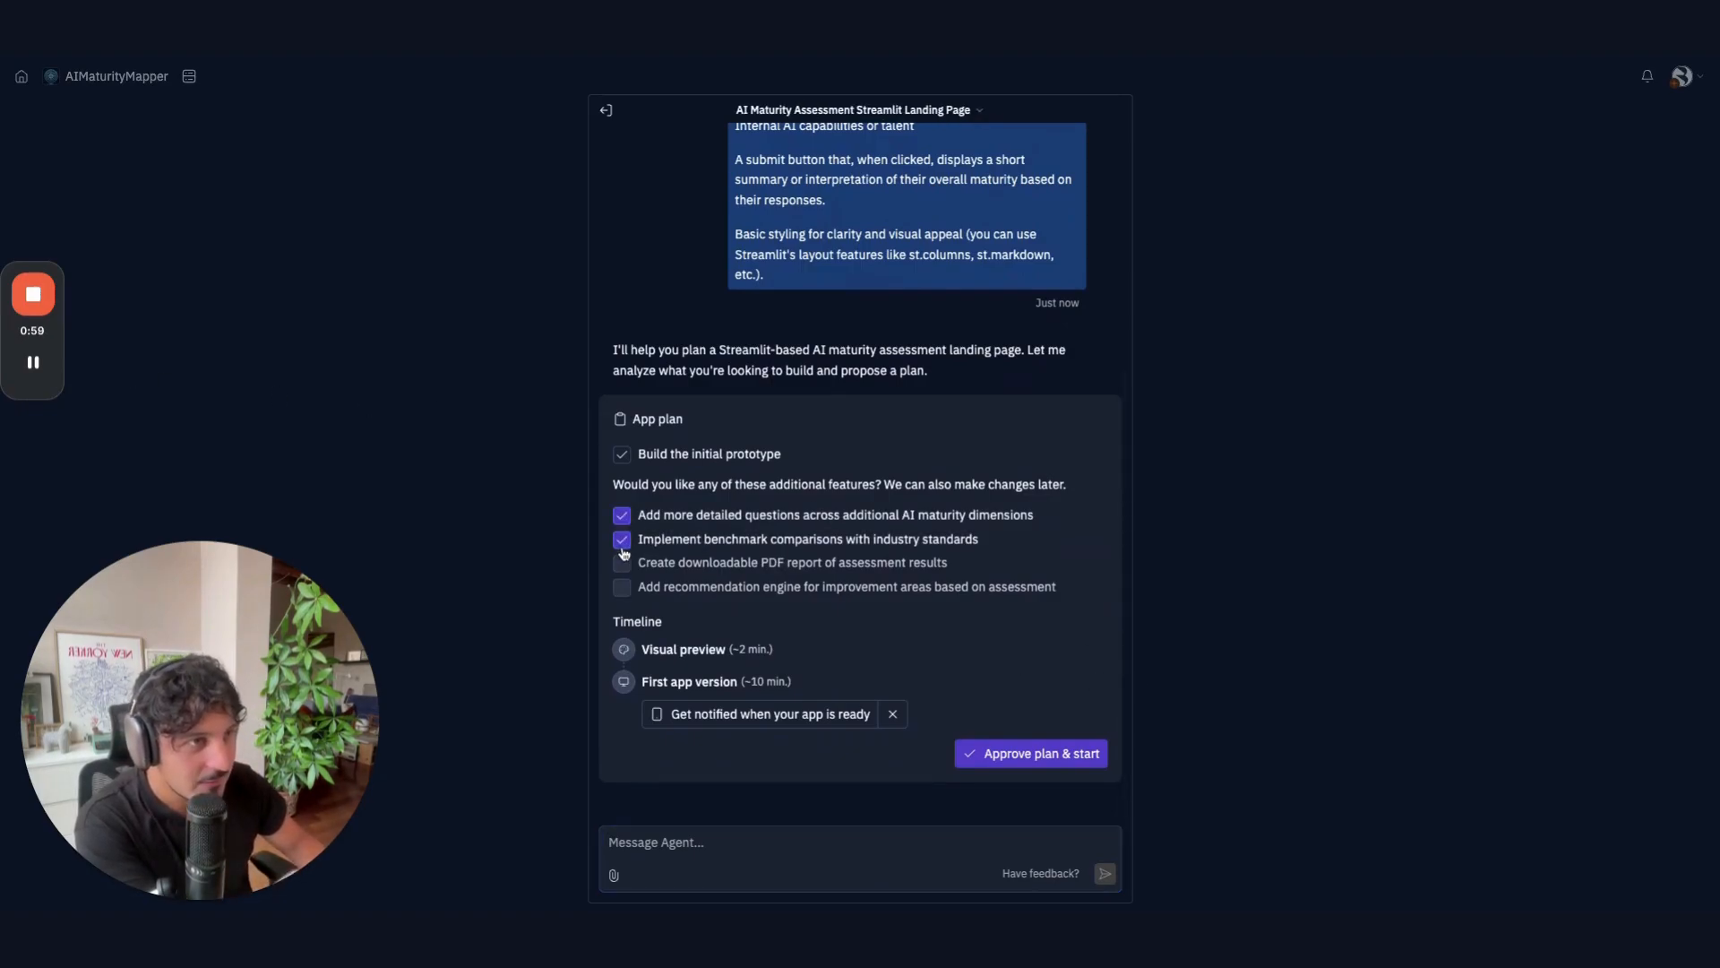
pyautogui.click(621, 562)
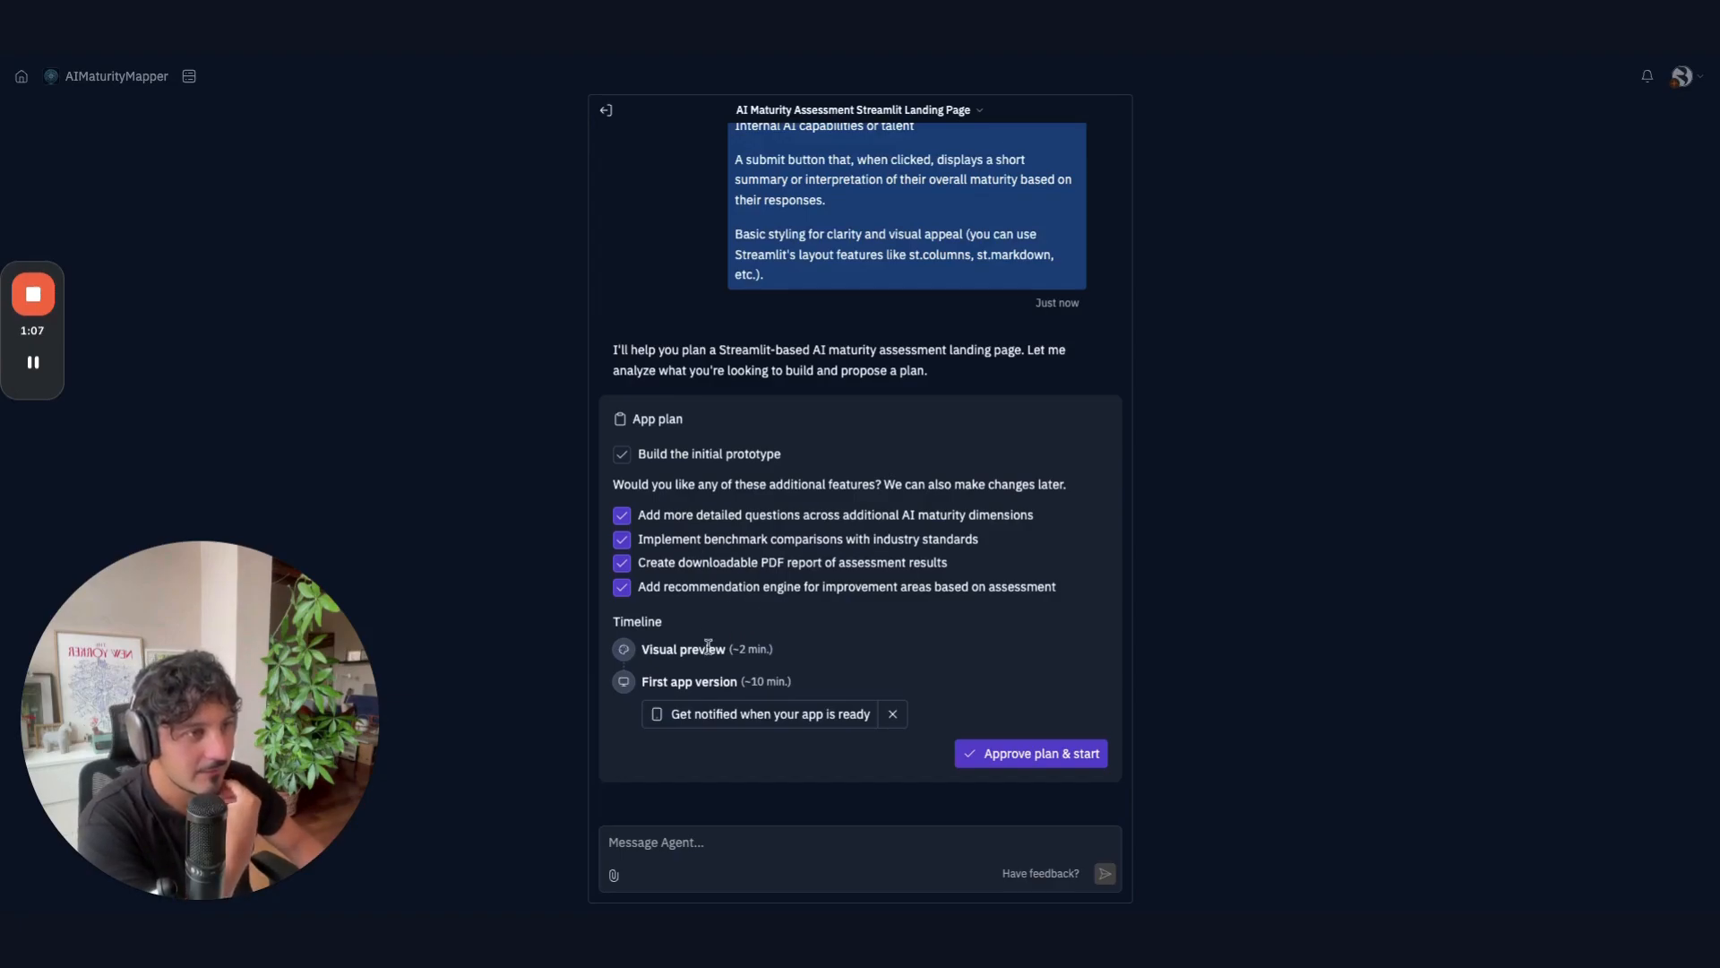
pyautogui.click(1029, 752)
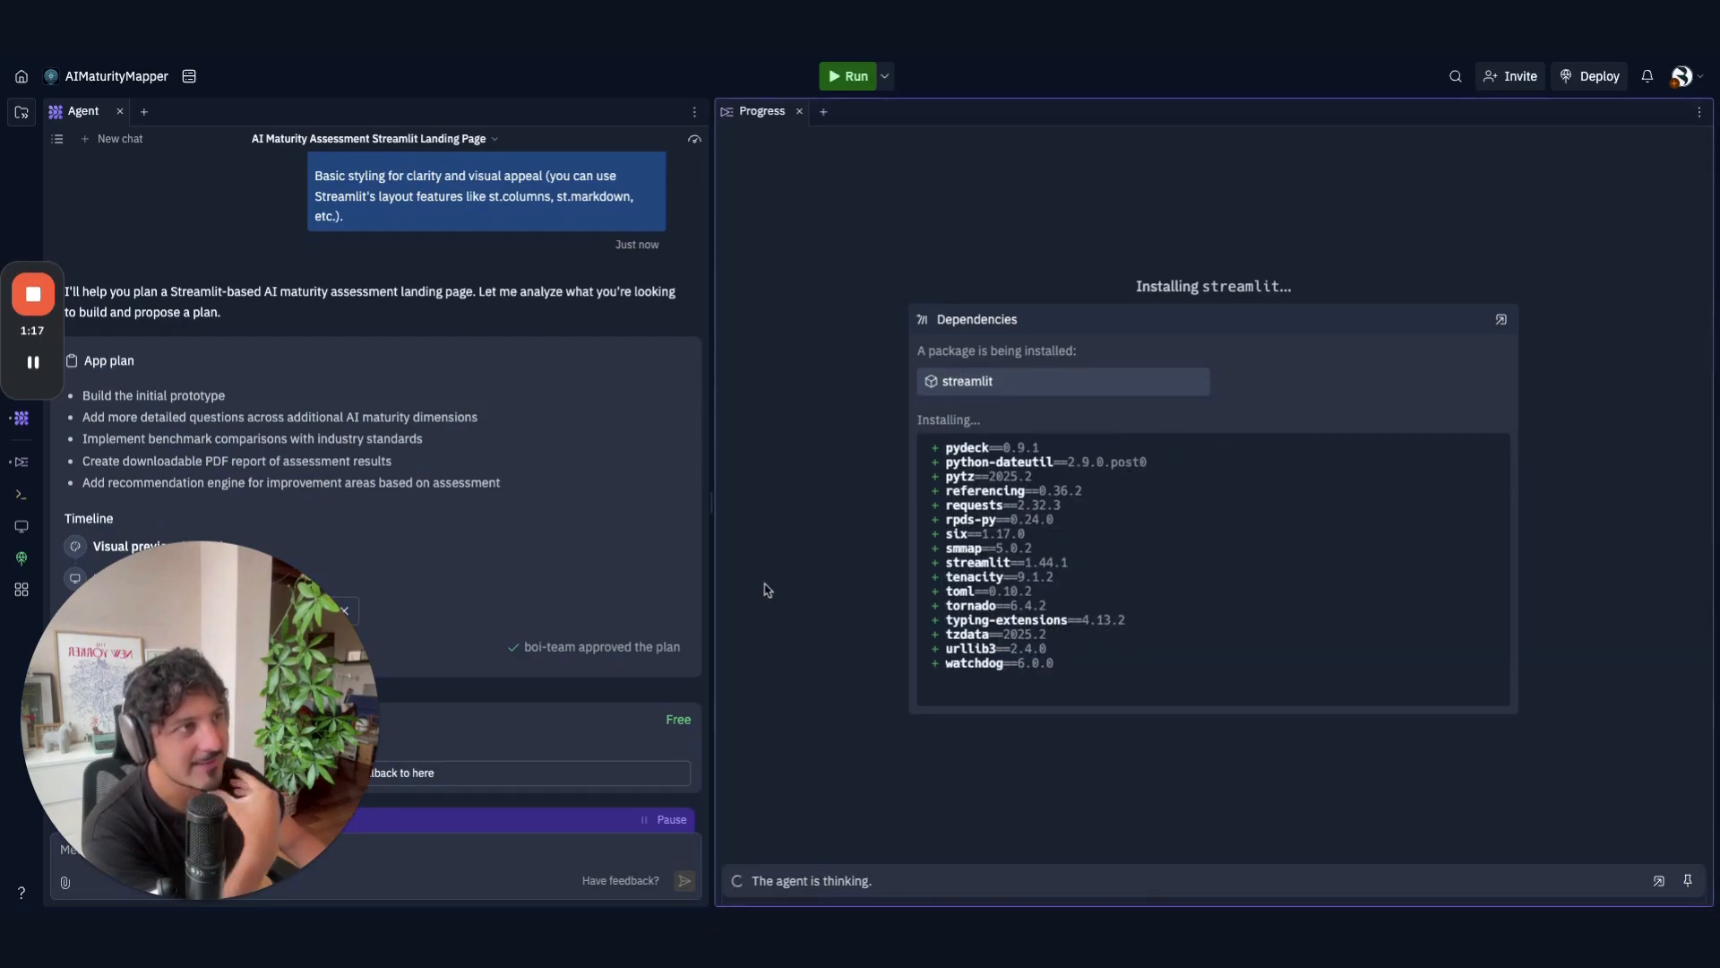
pyautogui.moveTo(832, 718)
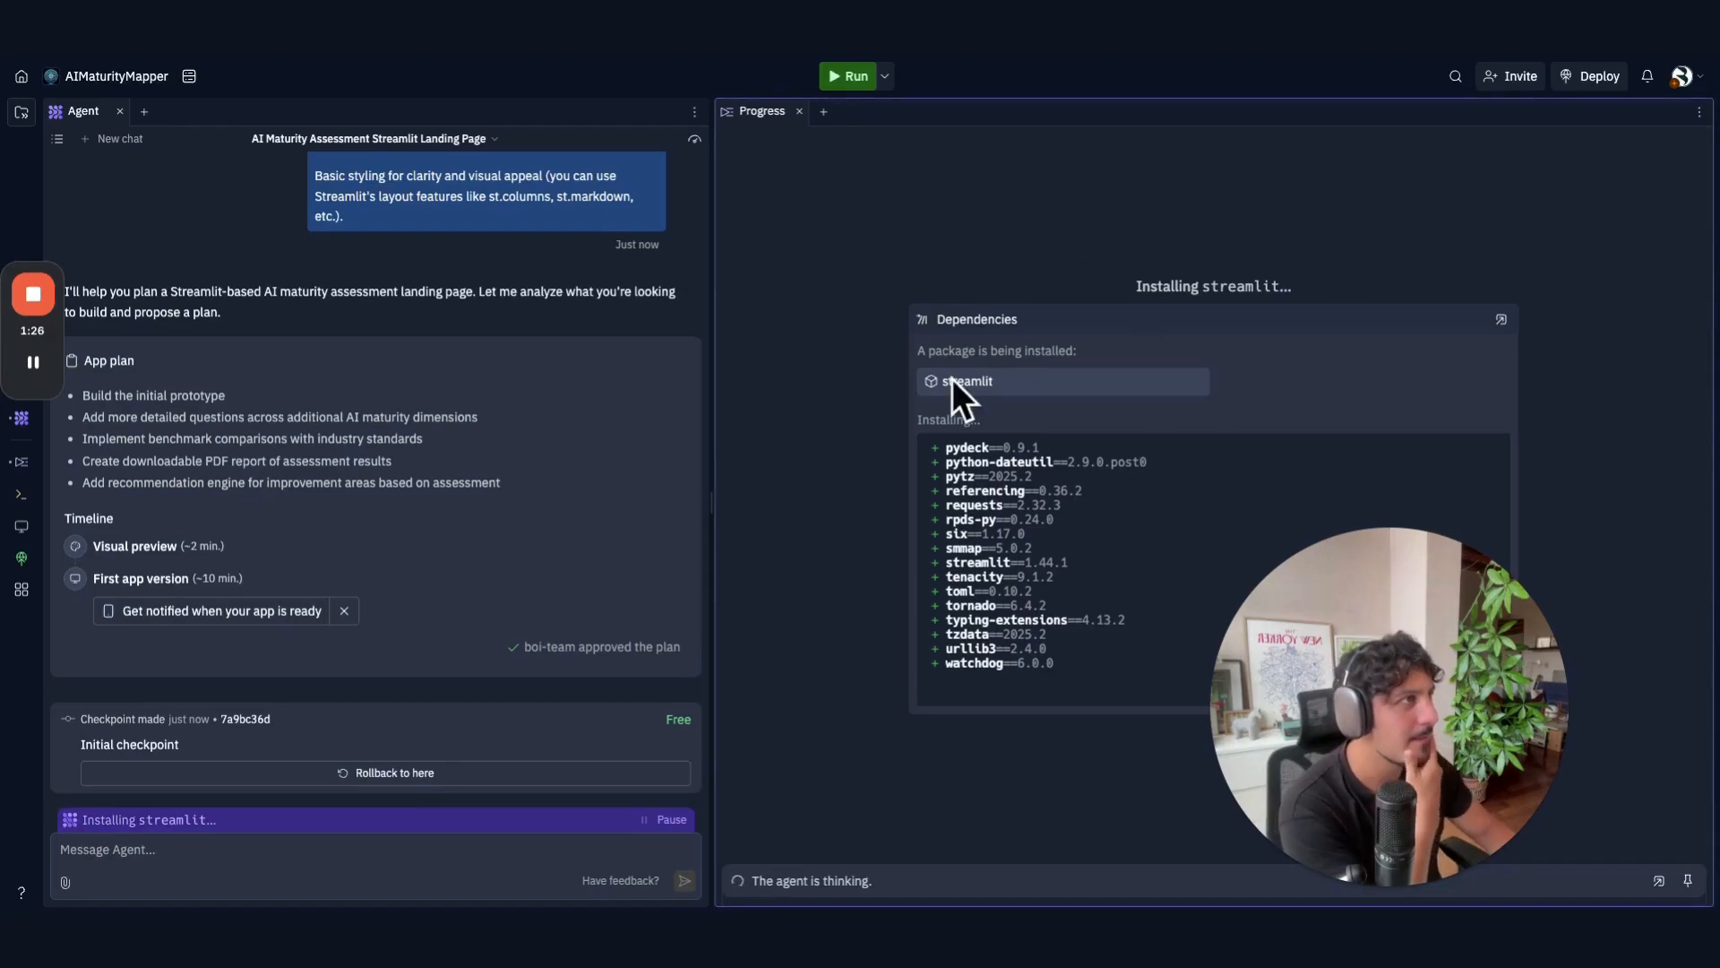
pyautogui.moveTo(817, 326)
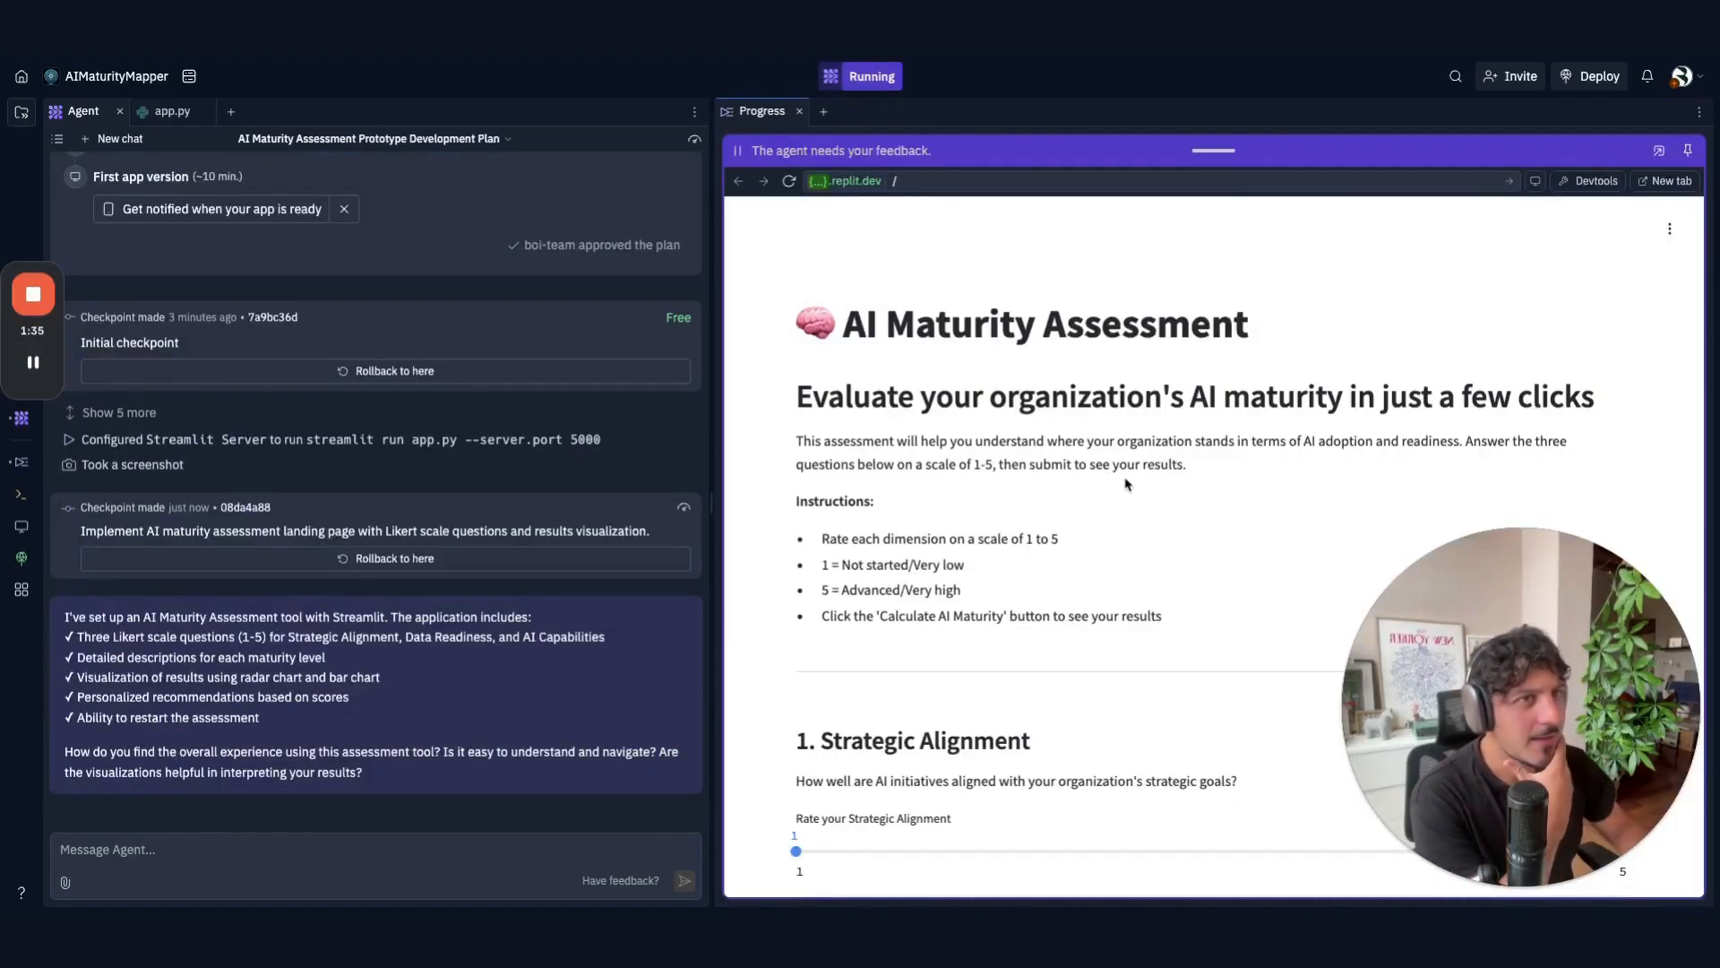
# - Scroll the app preview and check the Deployments options before returning to it
pyautogui.scroll(3)
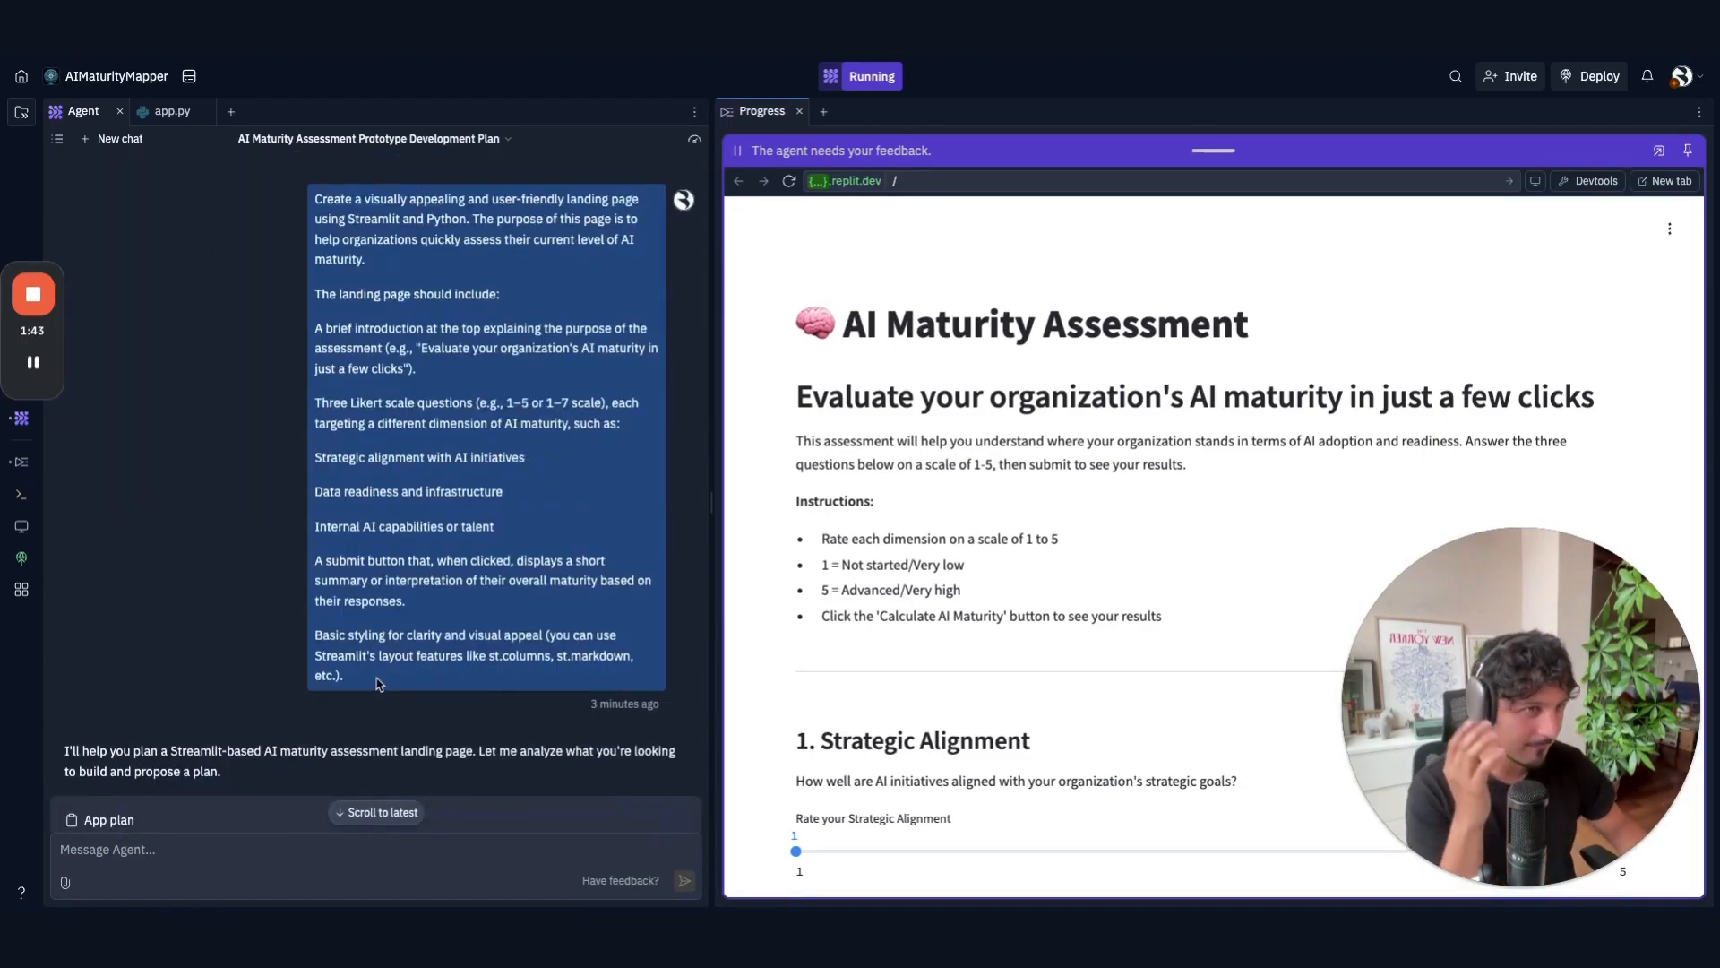
pyautogui.scroll(-3)
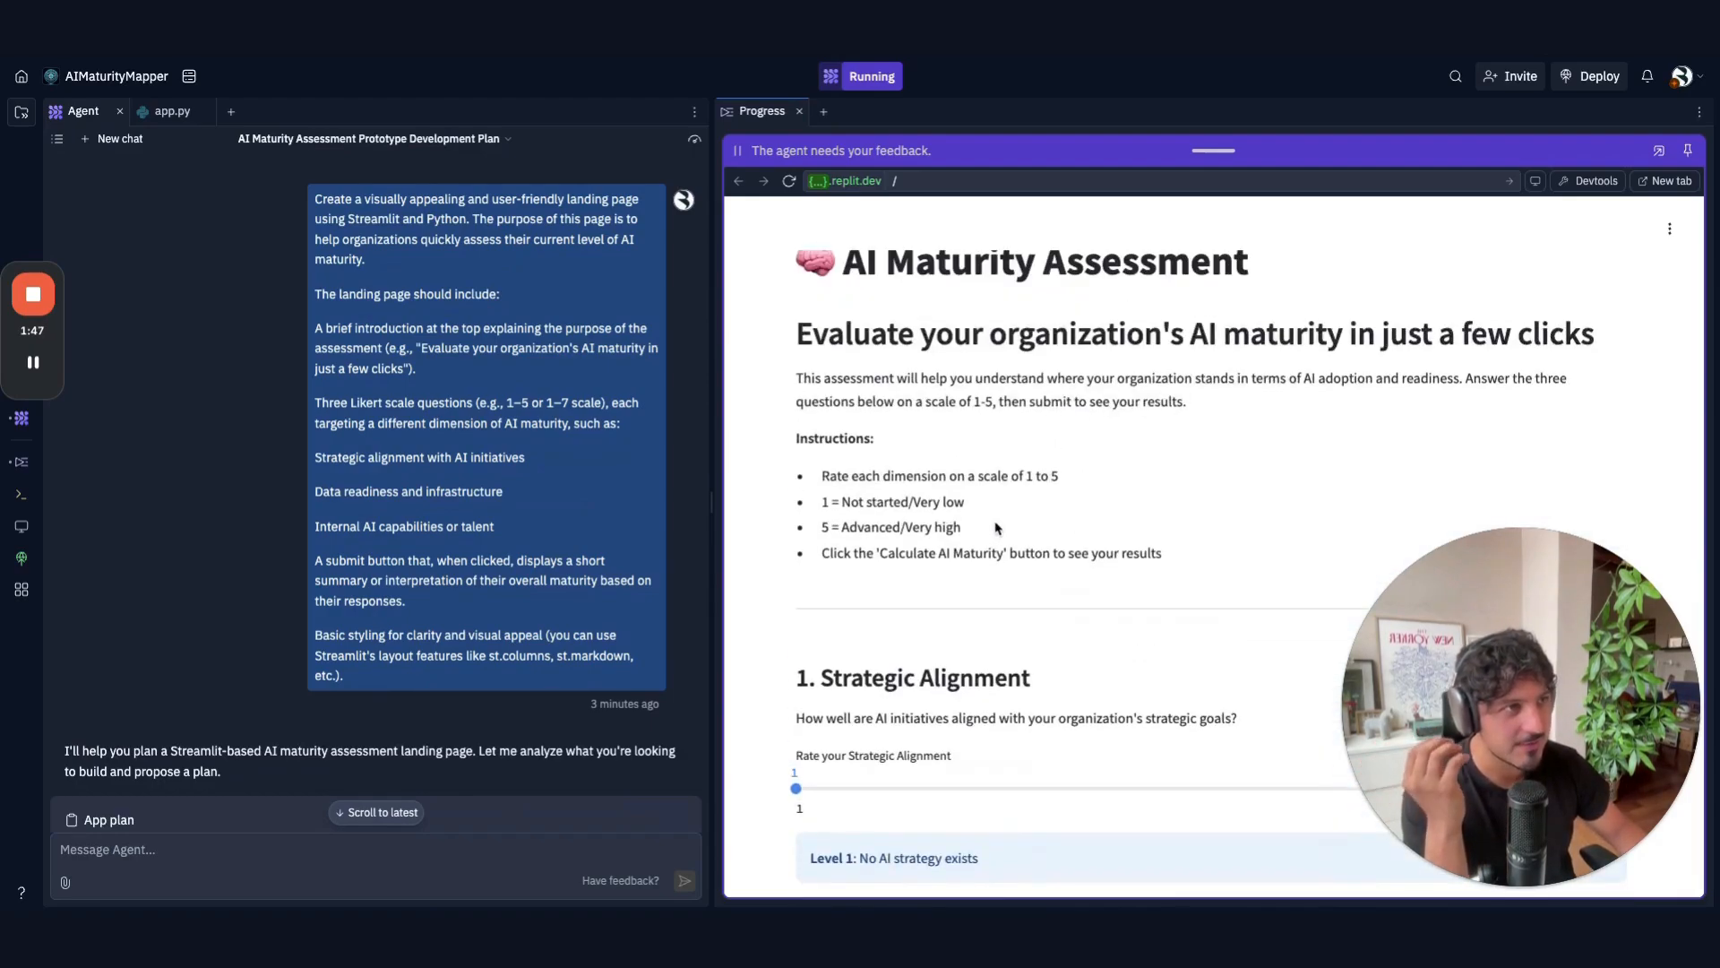
pyautogui.scroll(-3)
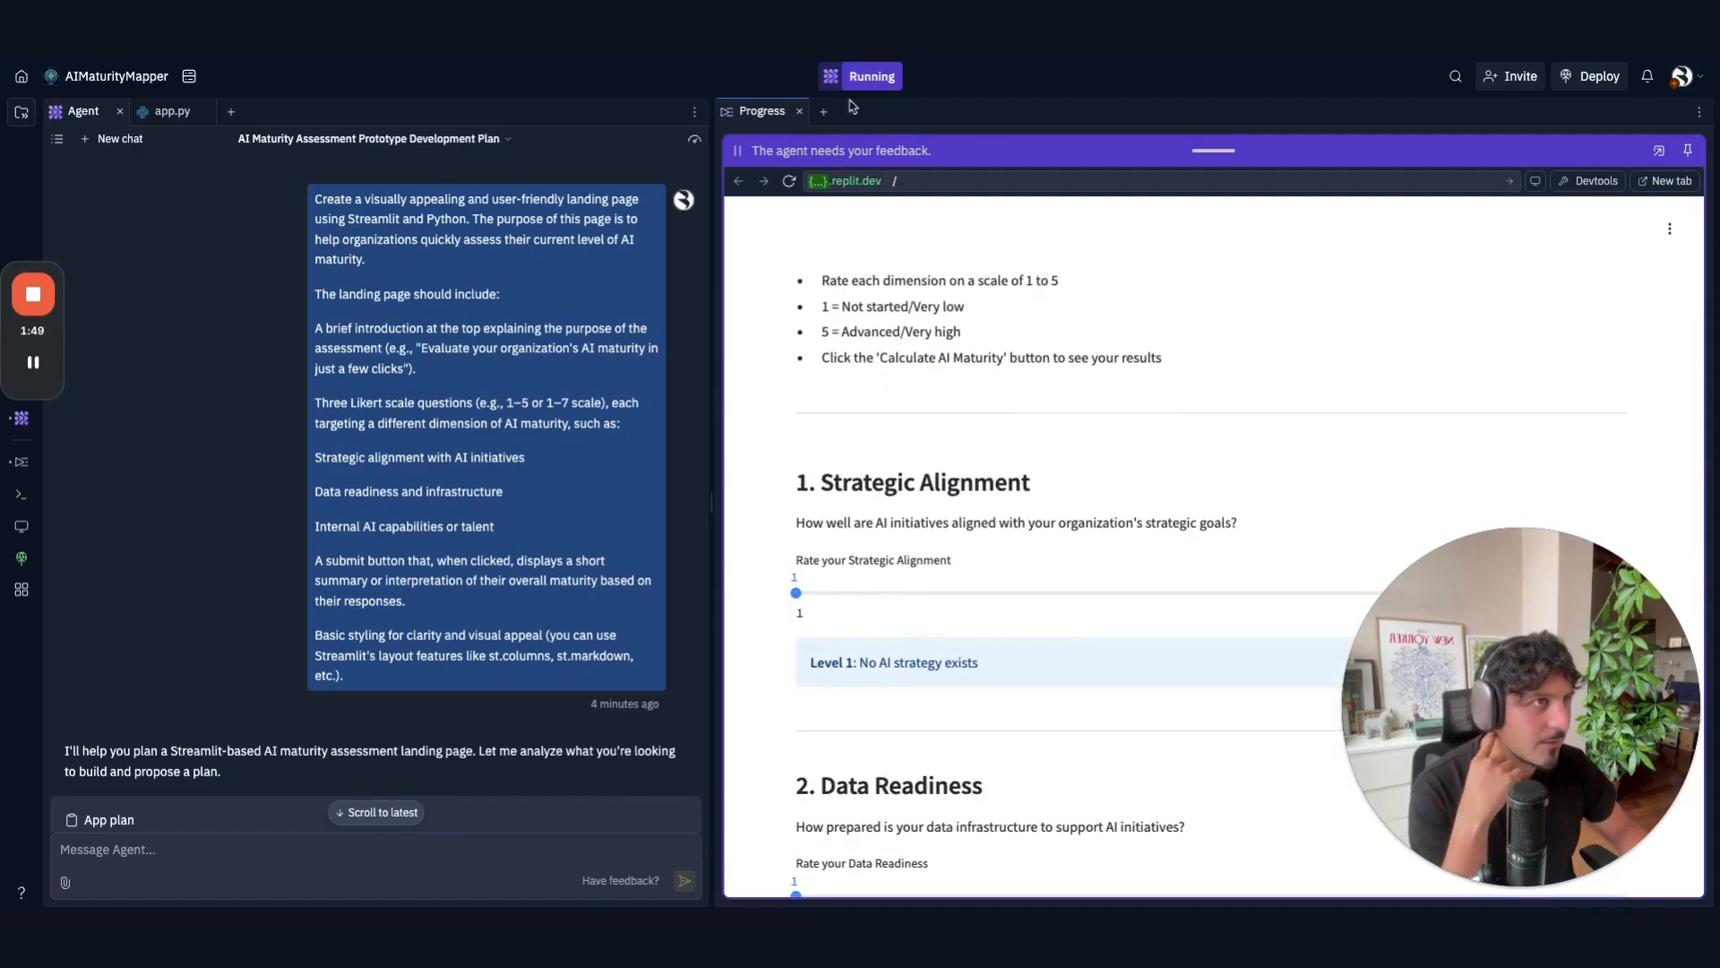
pyautogui.click(823, 111)
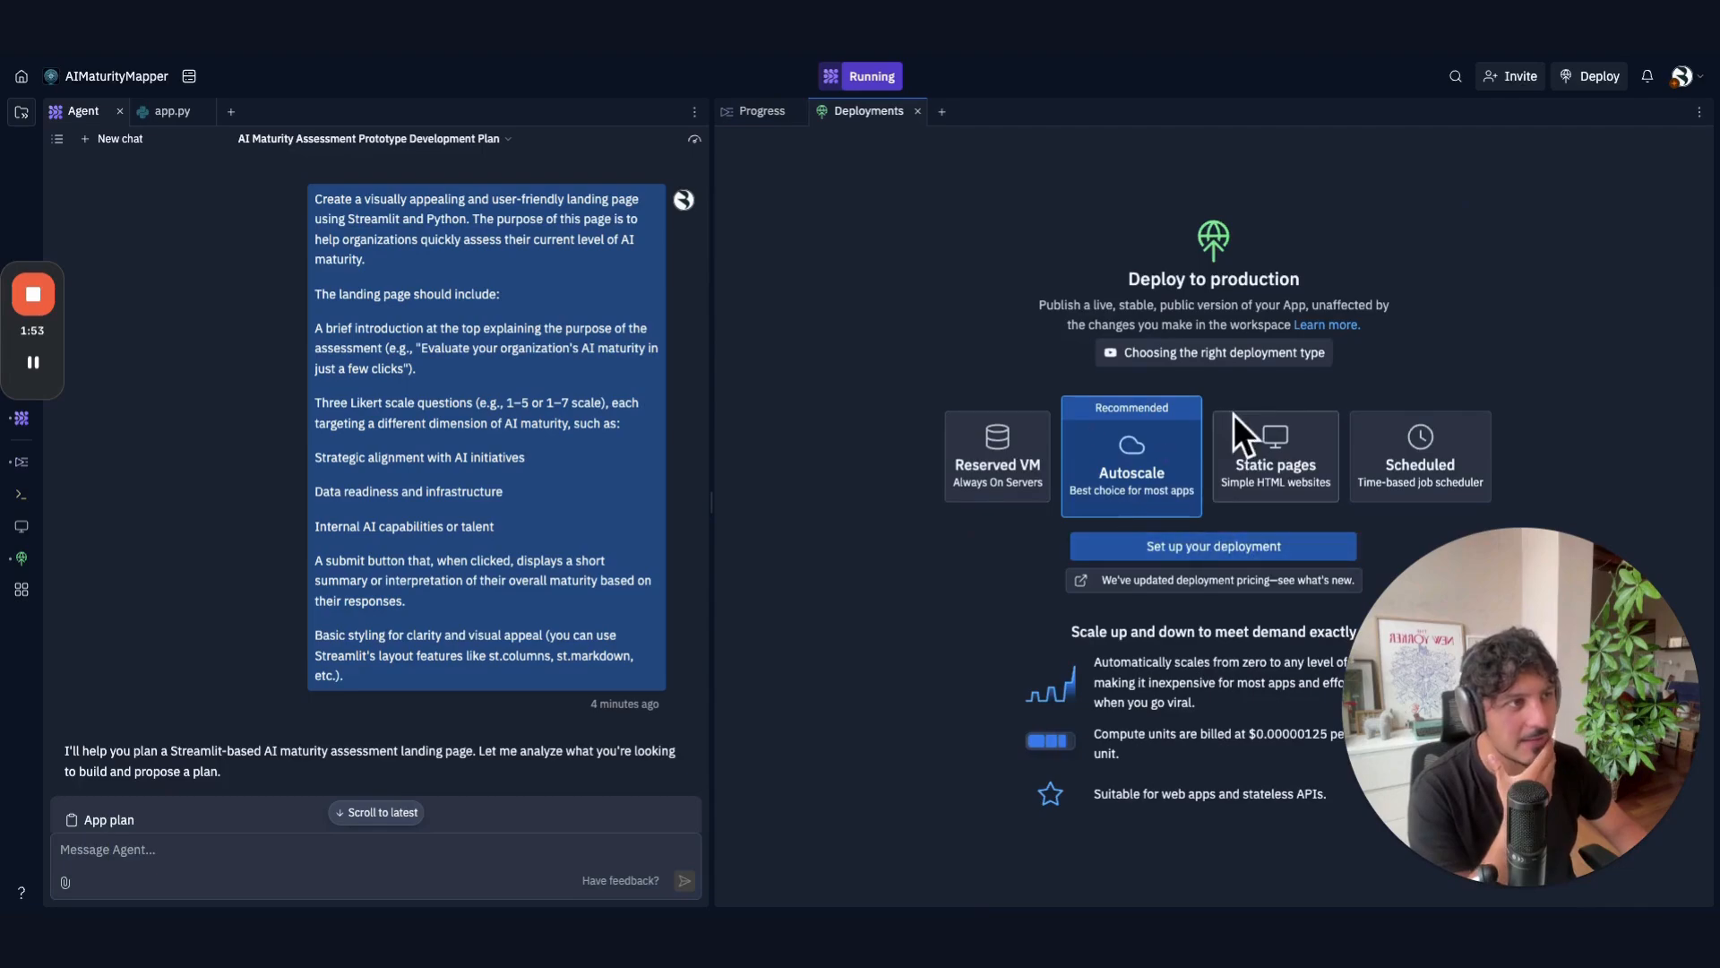
pyautogui.moveTo(1030, 360)
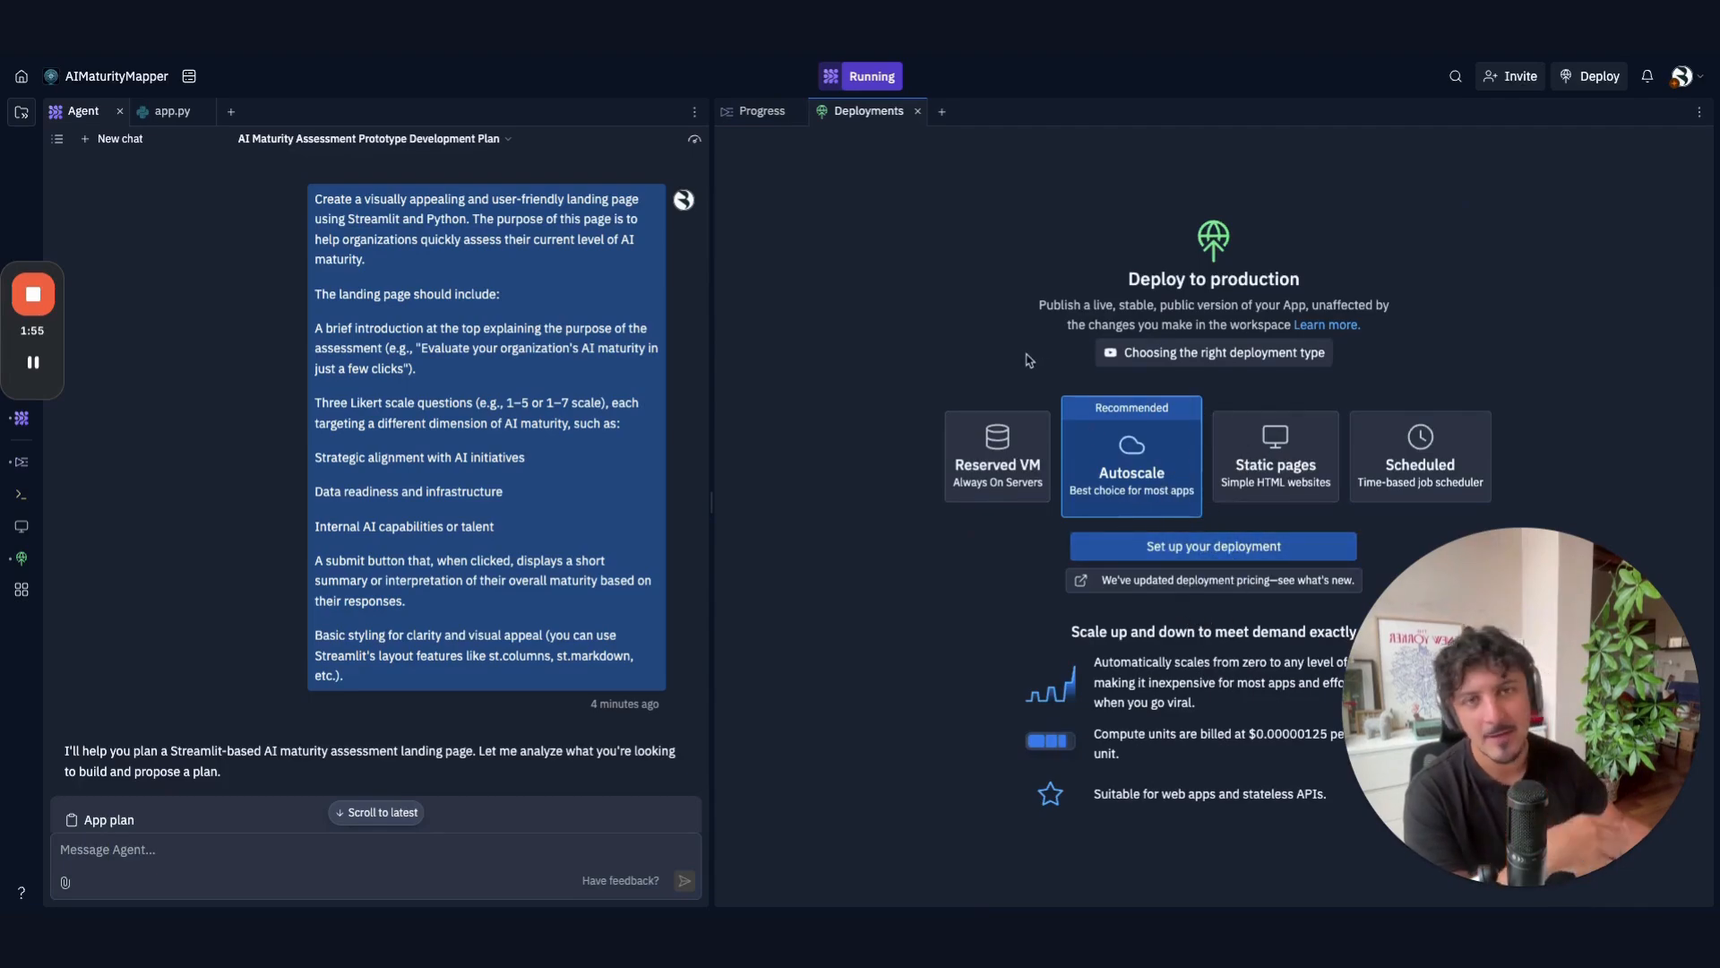
pyautogui.click(761, 111)
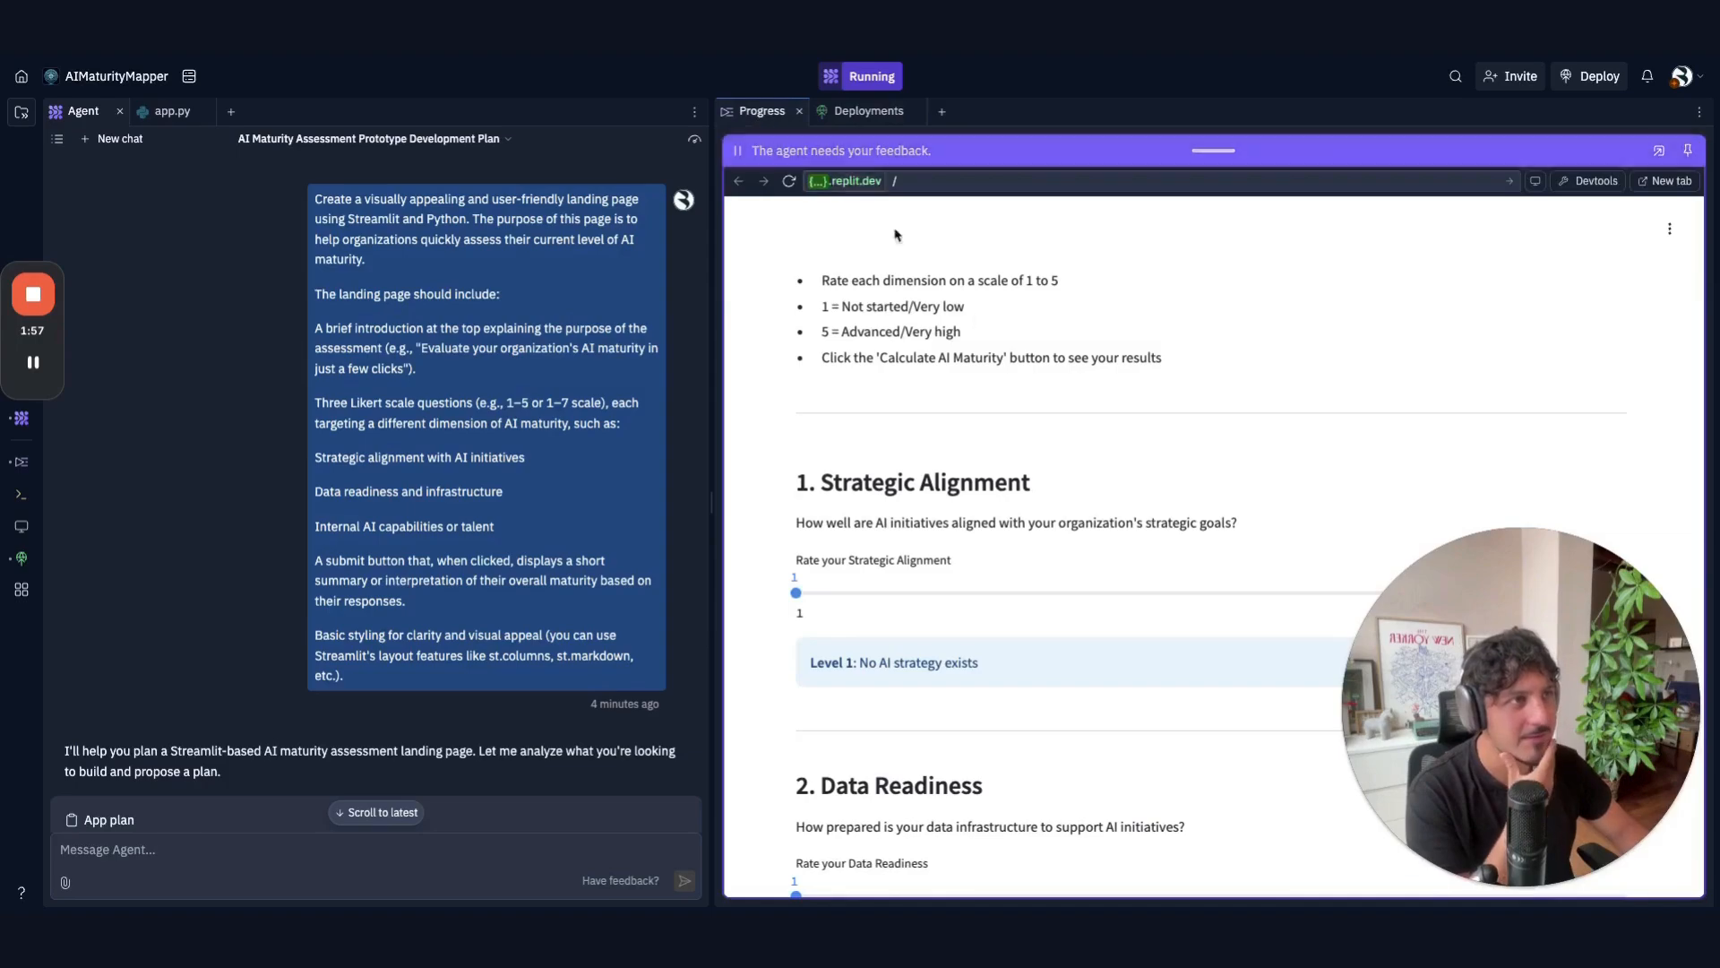
# - Rate the dimensions 3, calculate AI maturity to trigger the ValueError, and view app.py
pyautogui.moveTo(796, 592); pyautogui.dragTo(1212, 490)
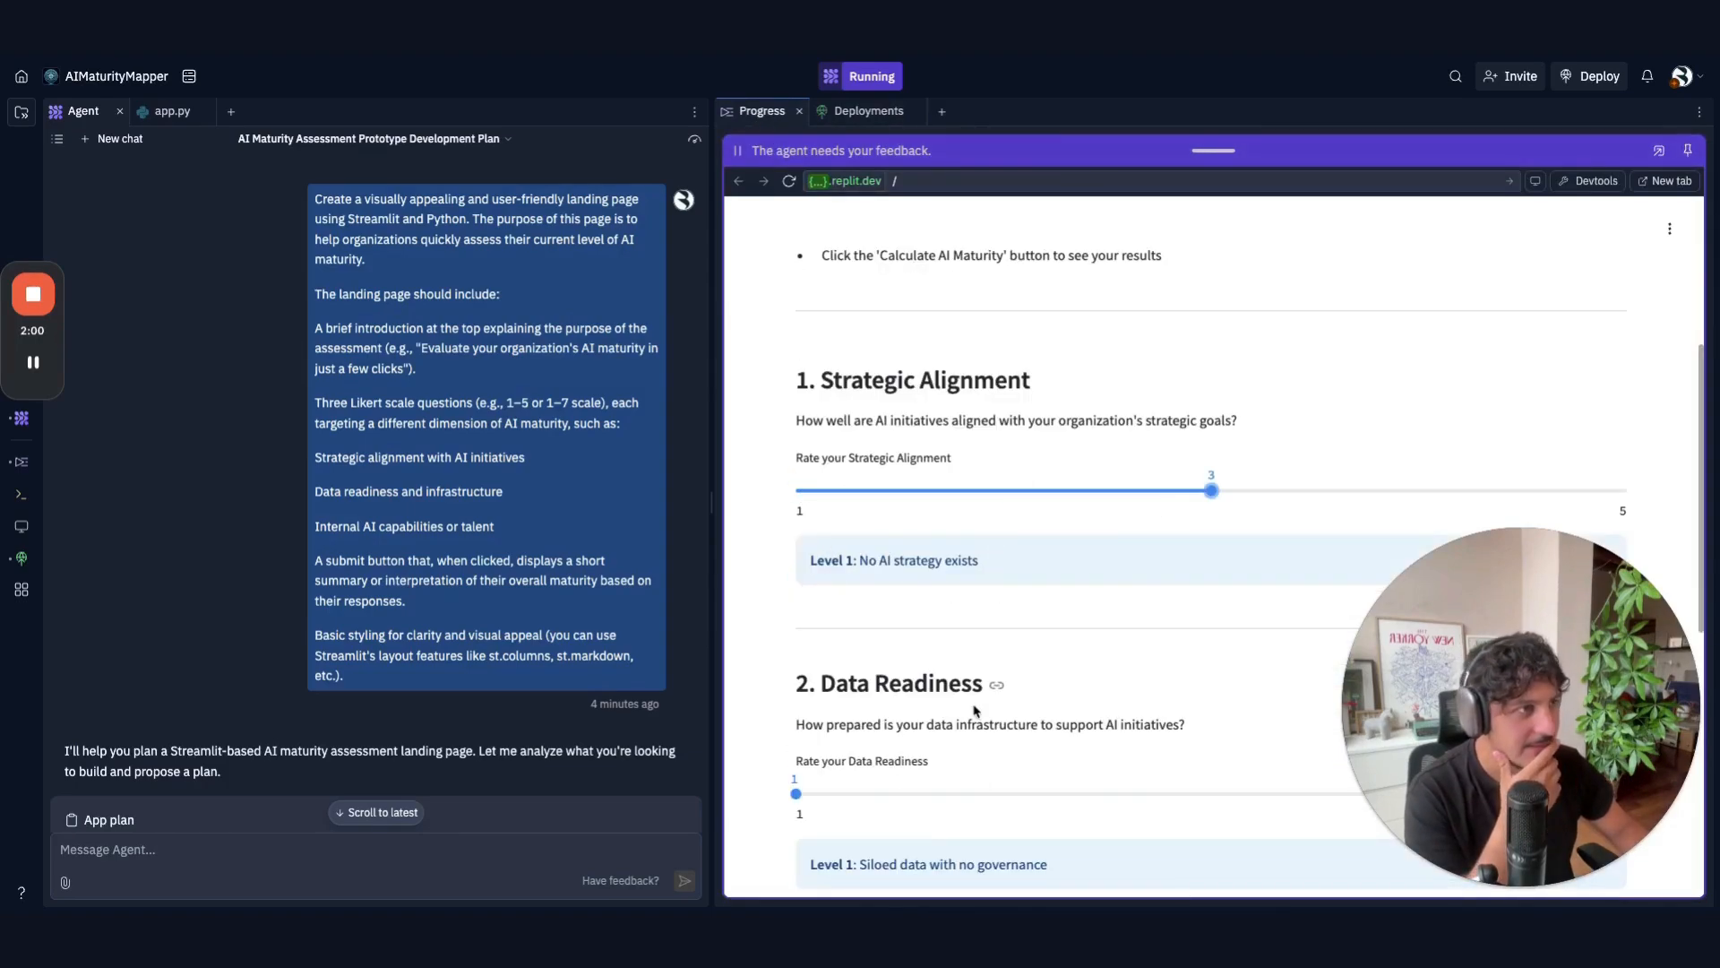
pyautogui.scroll(-3)
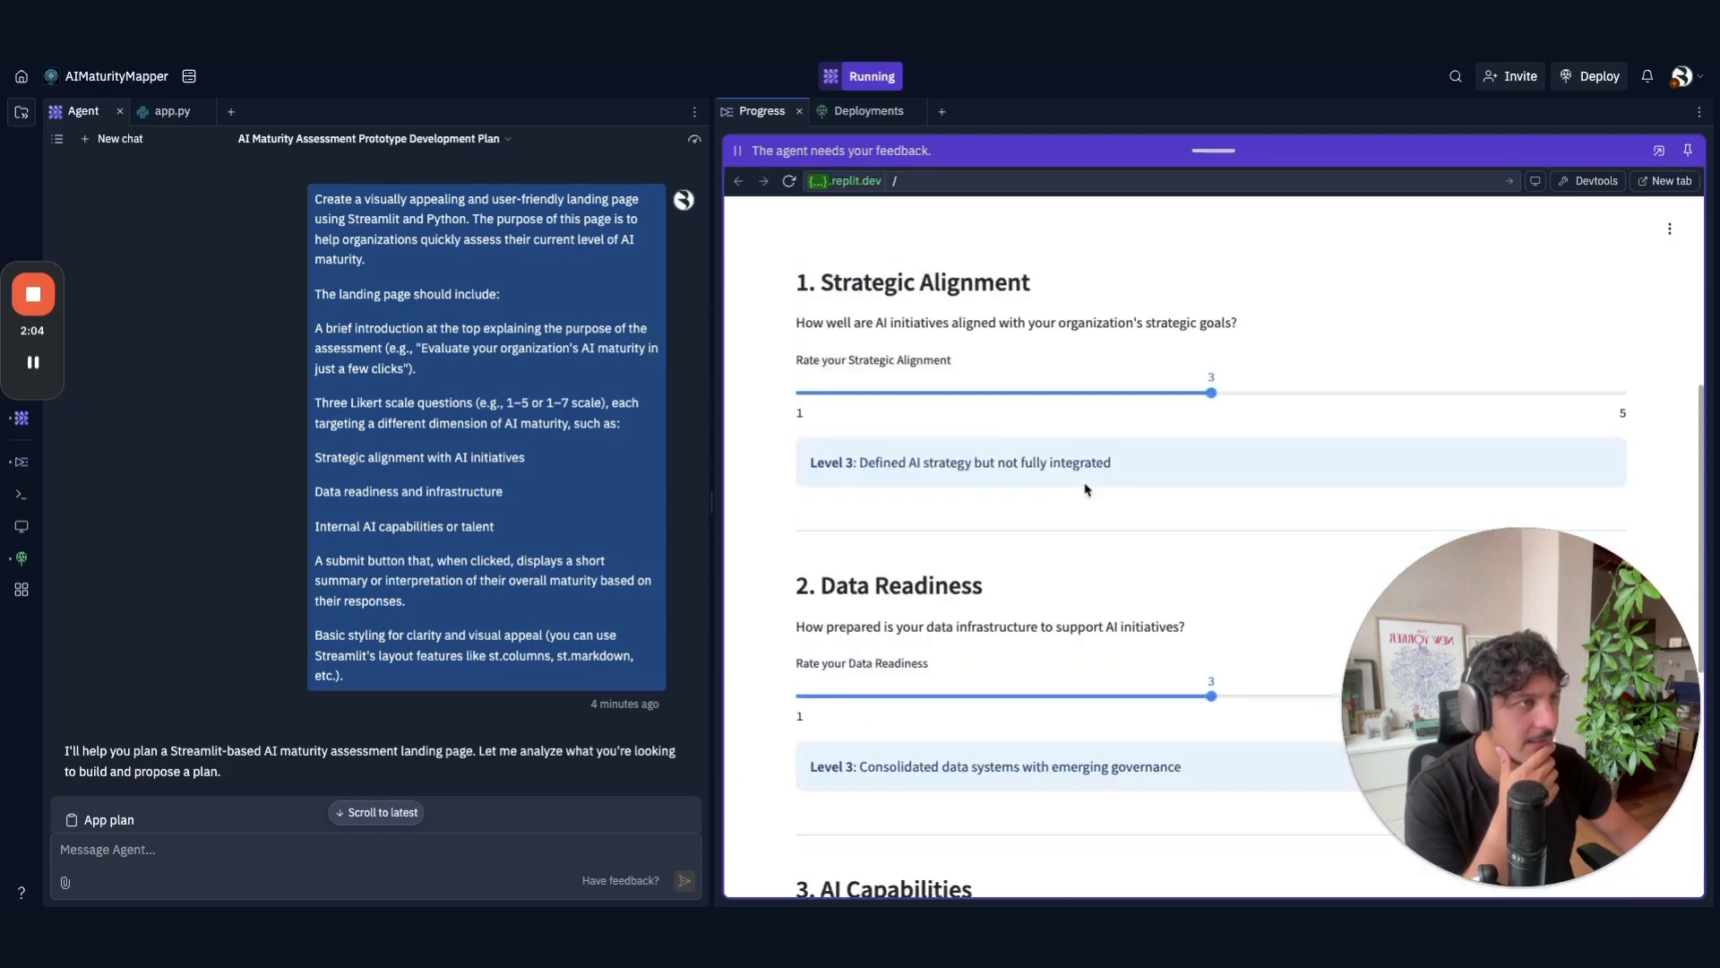
pyautogui.click(868, 669)
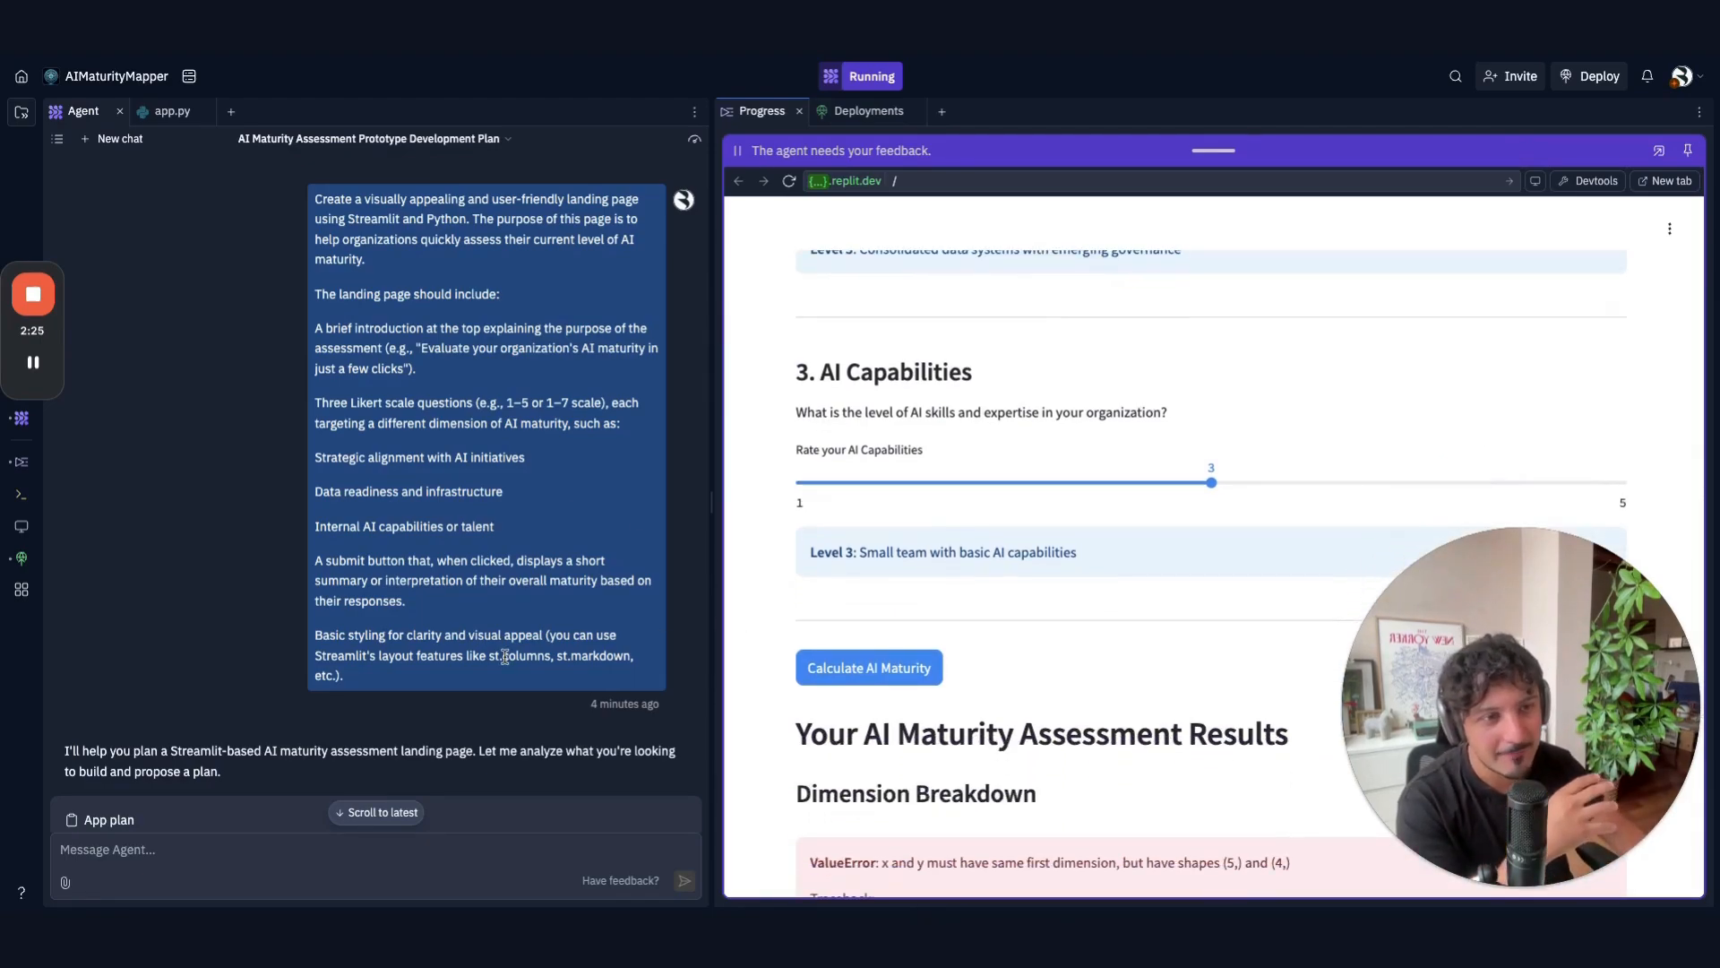
pyautogui.scroll(-3)
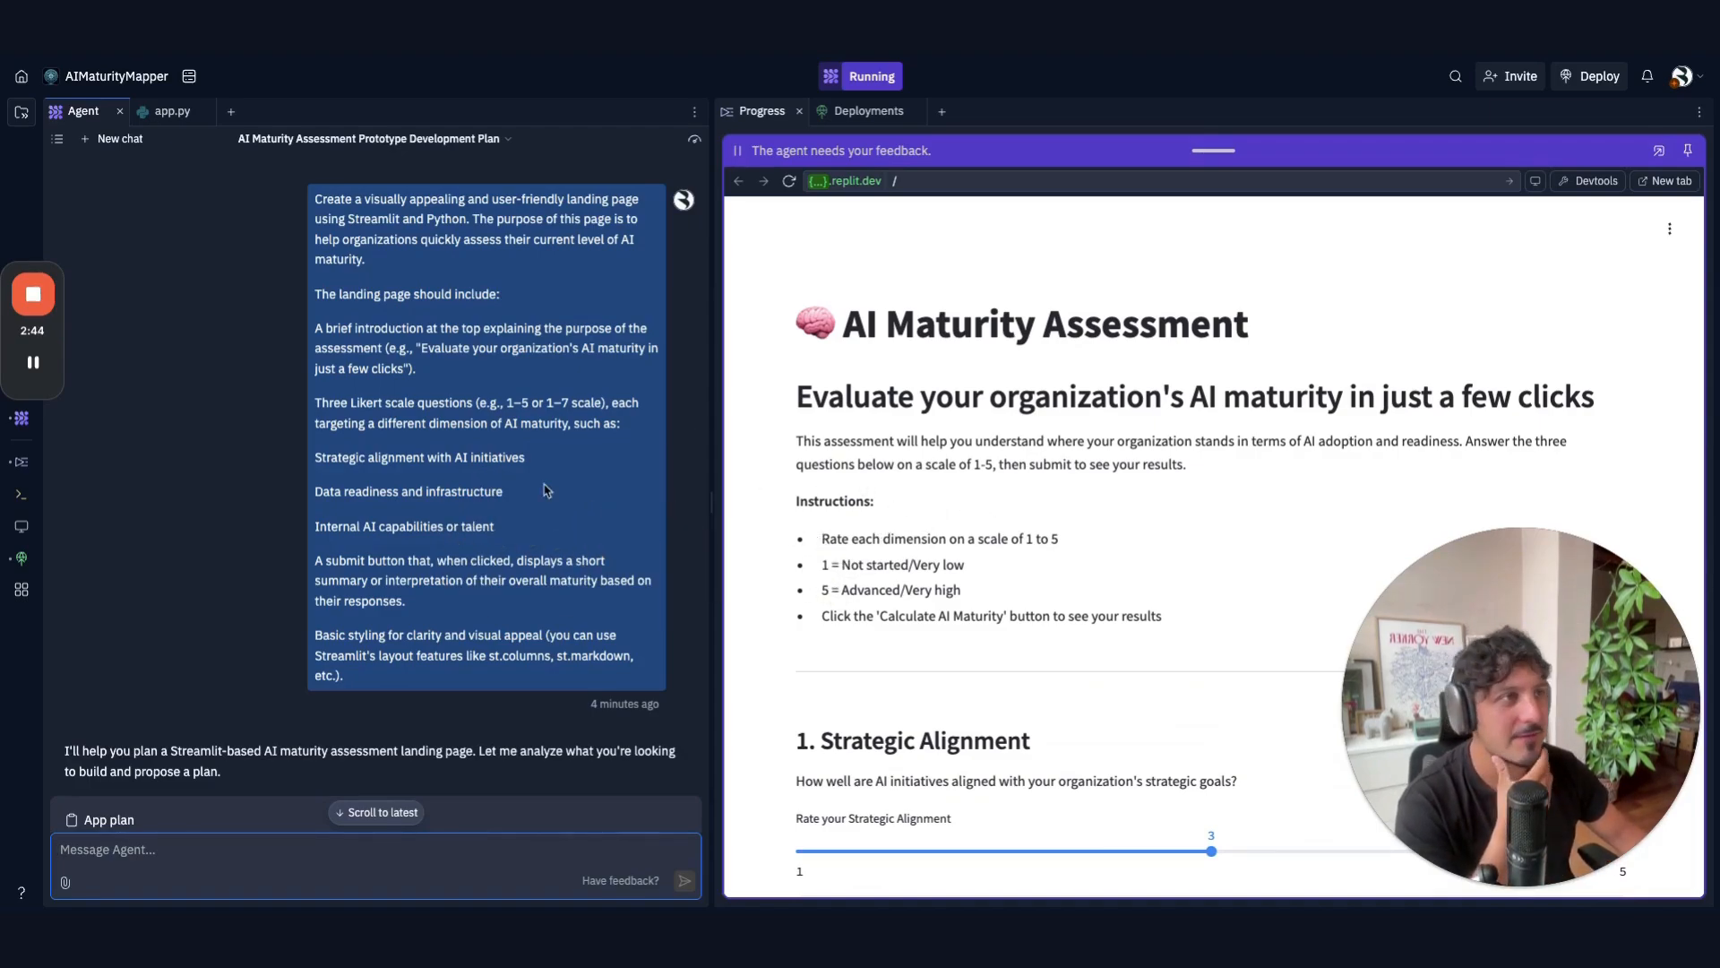
pyautogui.click(868, 253)
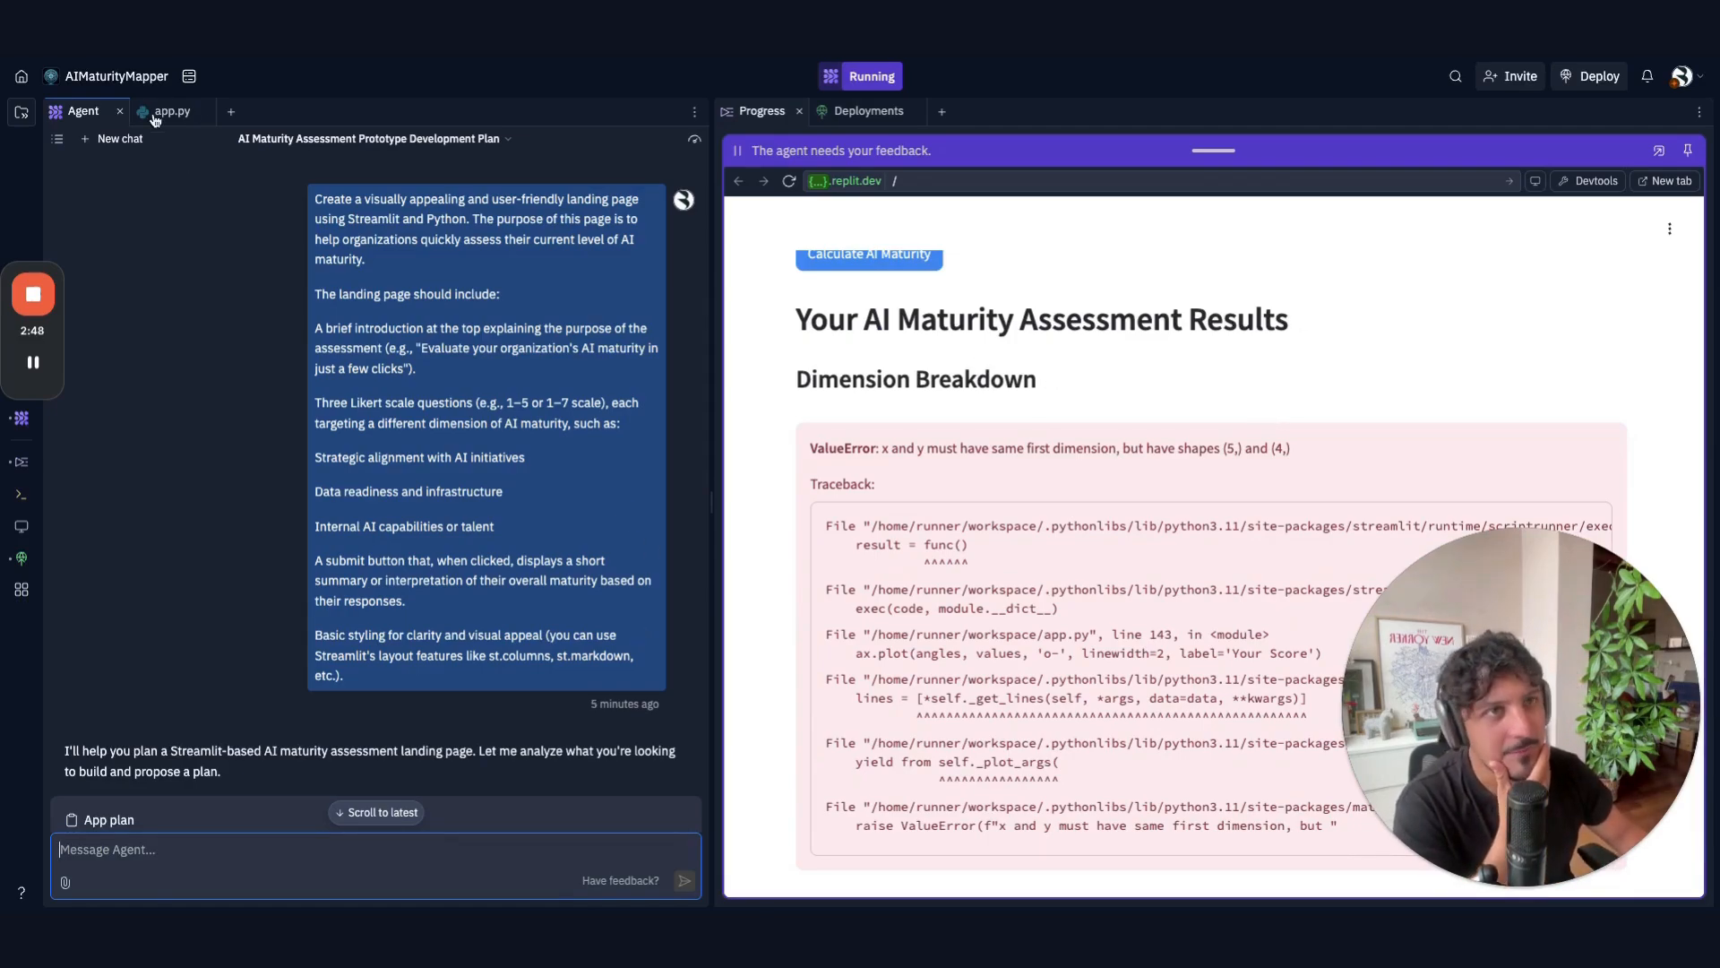
pyautogui.click(171, 111)
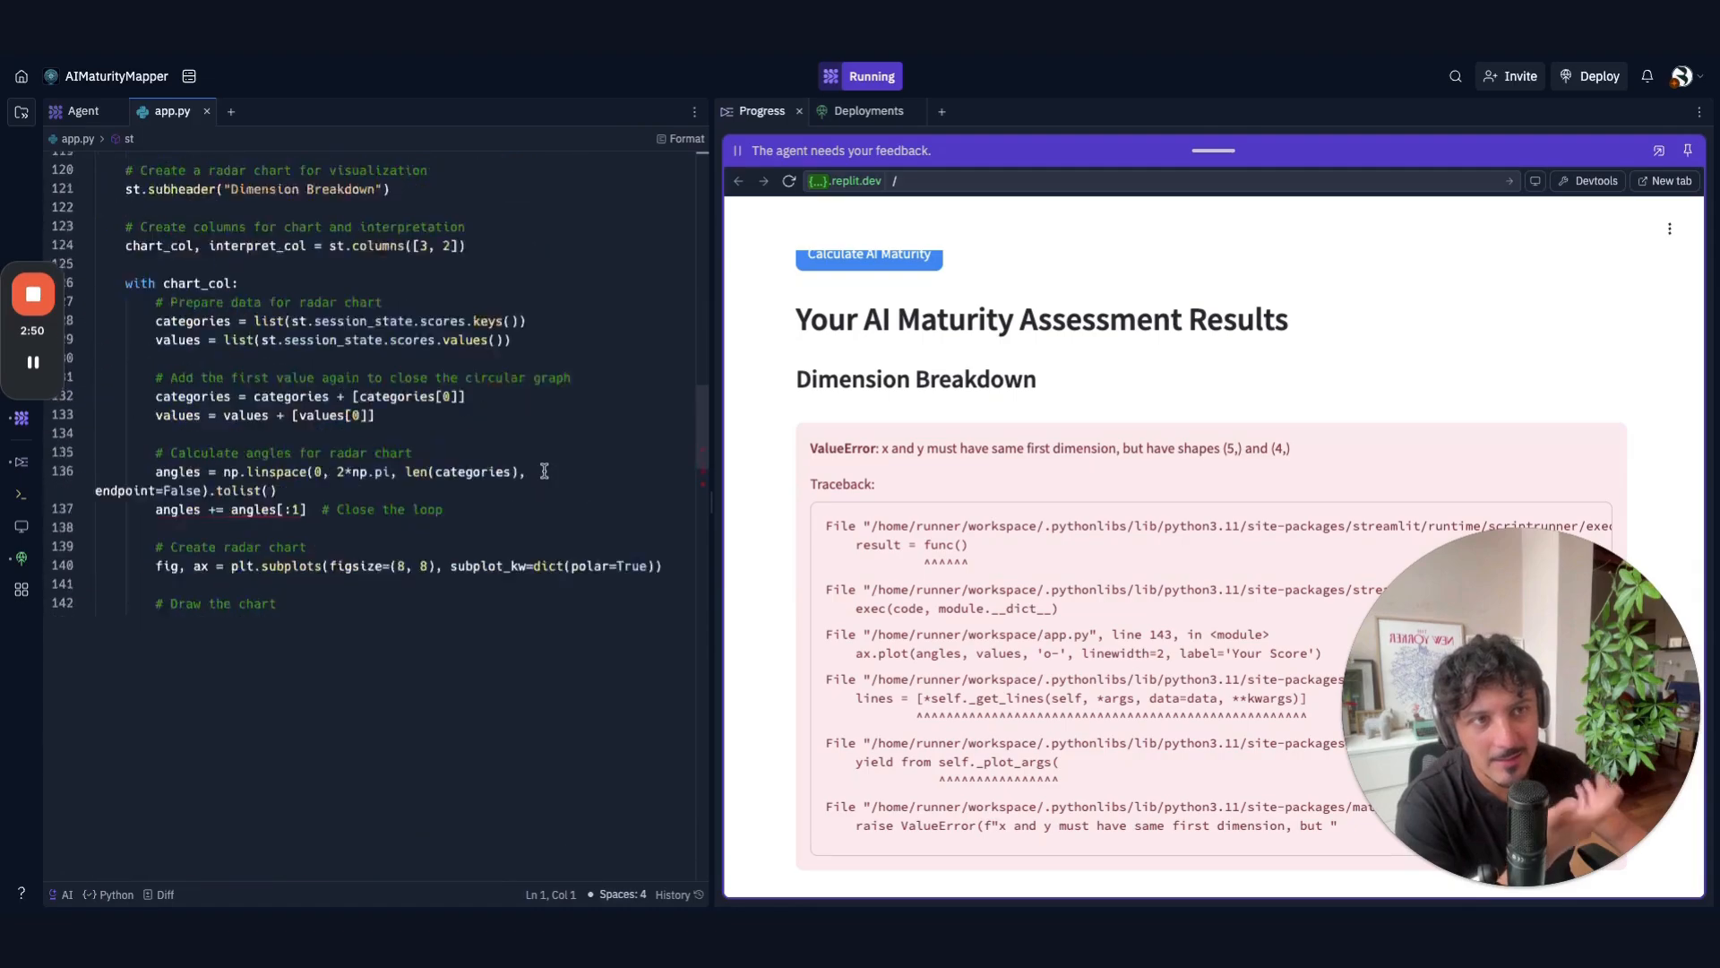
# - Send the ValueError to the agent and follow its app.py radar chart fix and restart
pyautogui.scroll(-3)
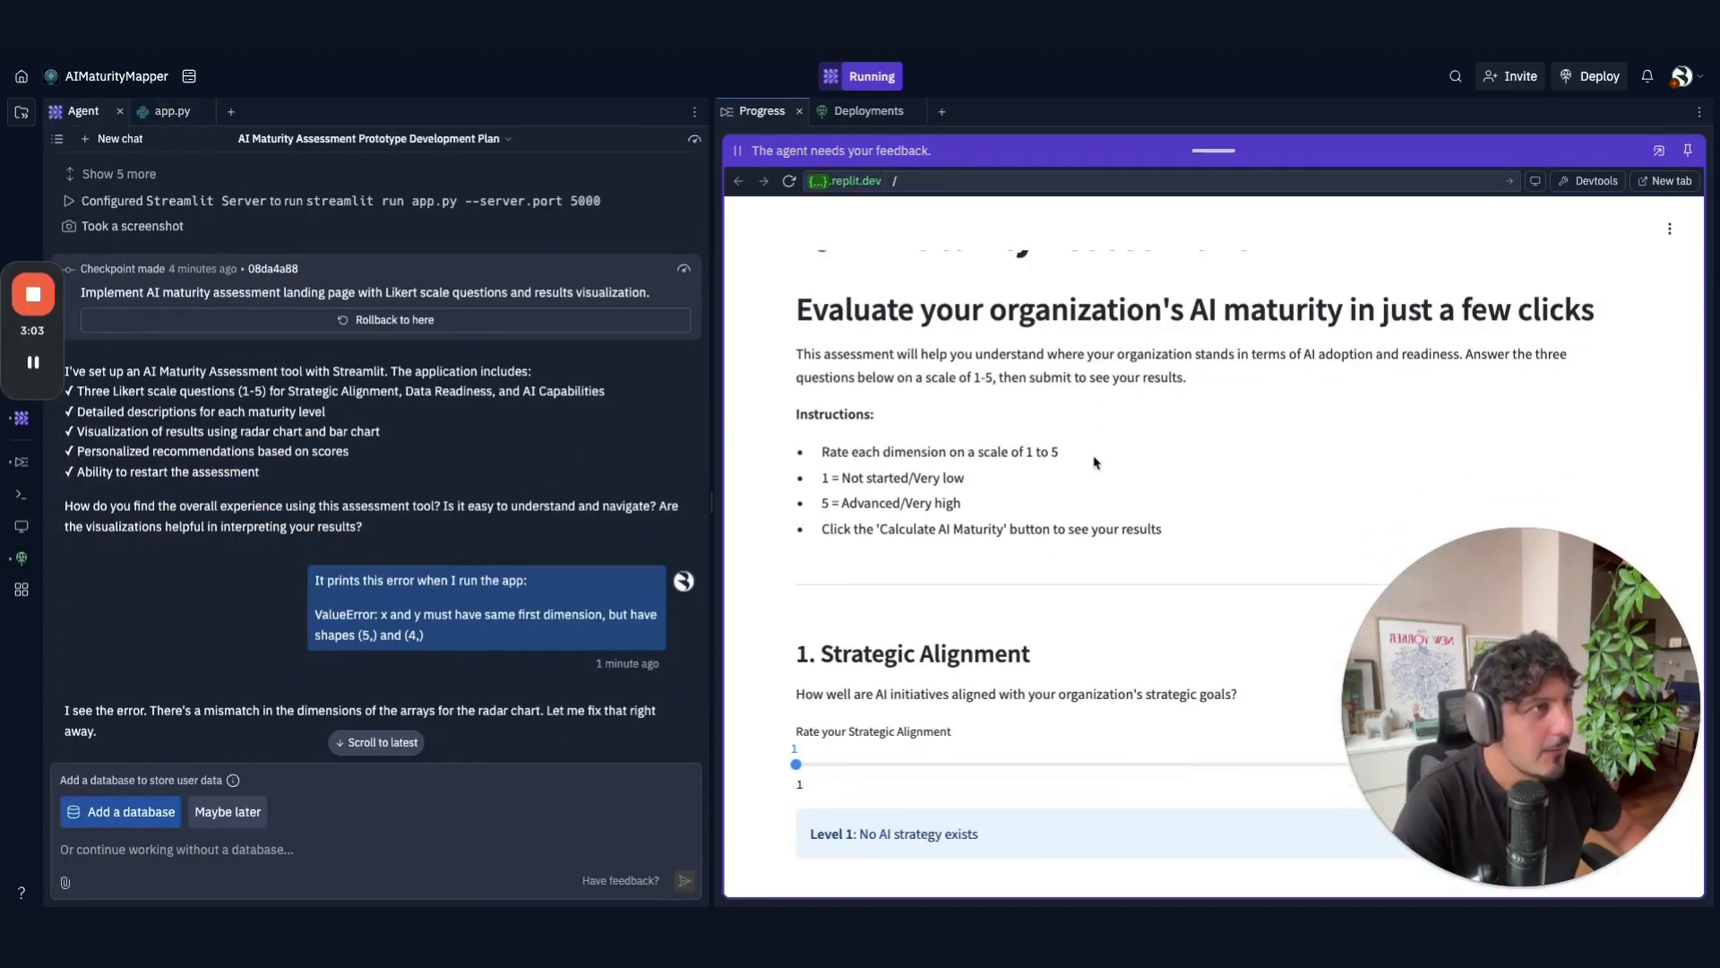
pyautogui.scroll(-3)
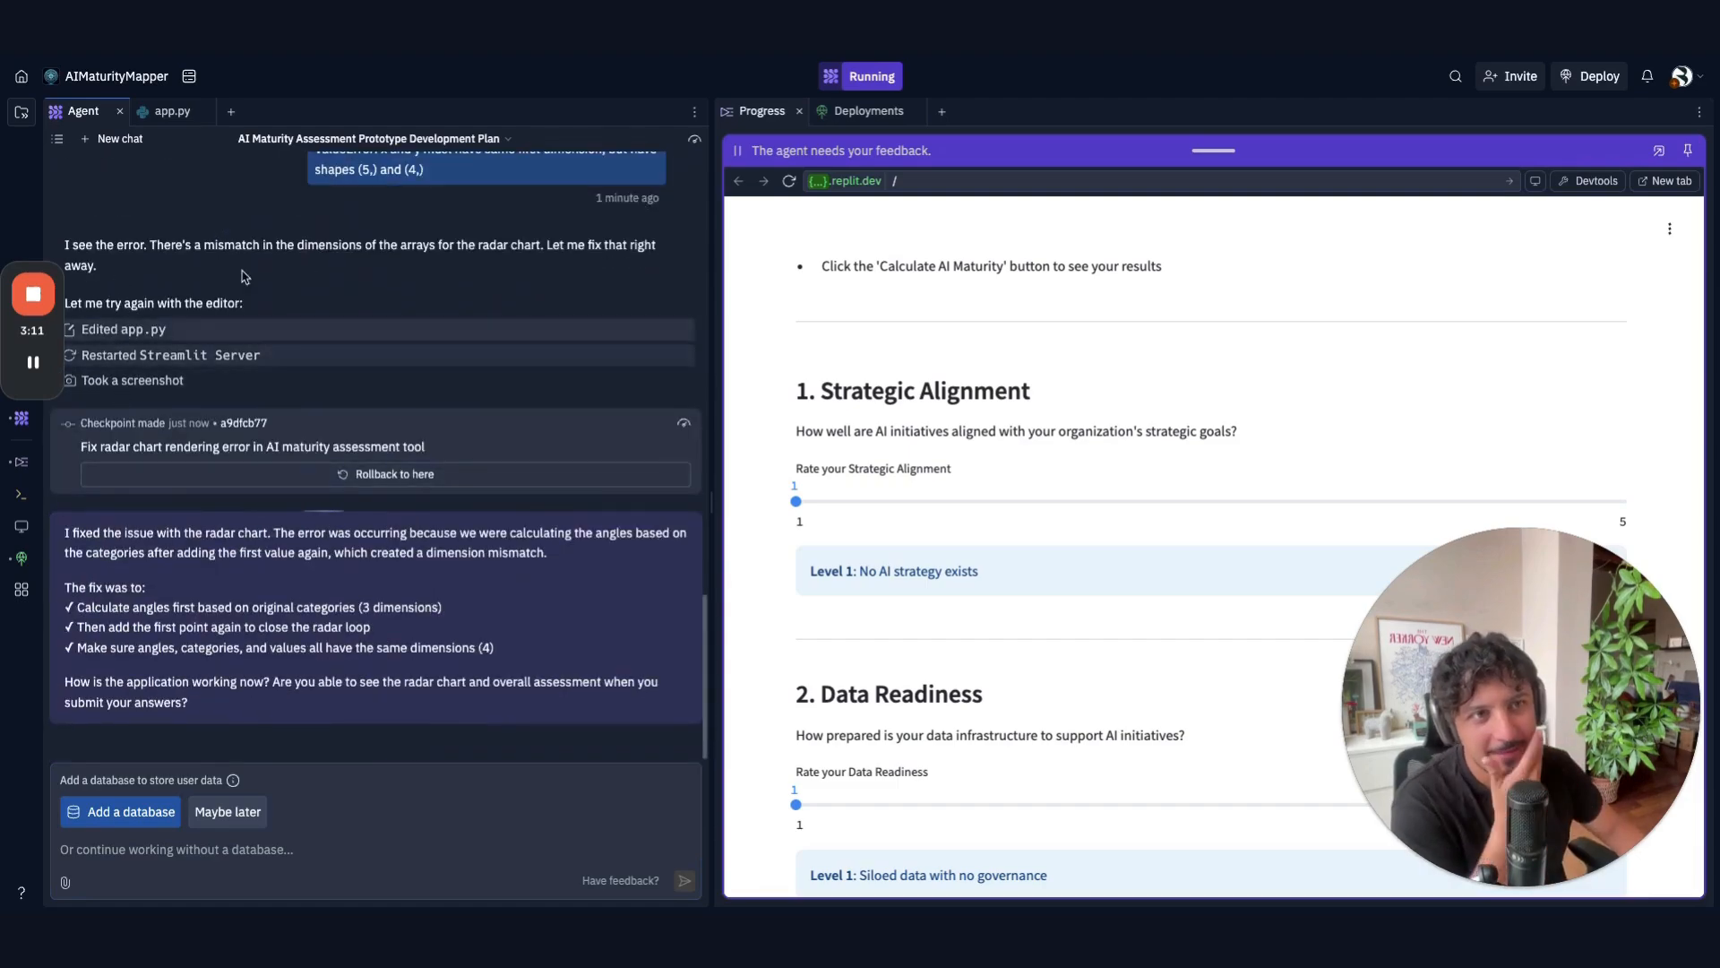
pyautogui.moveTo(469, 609)
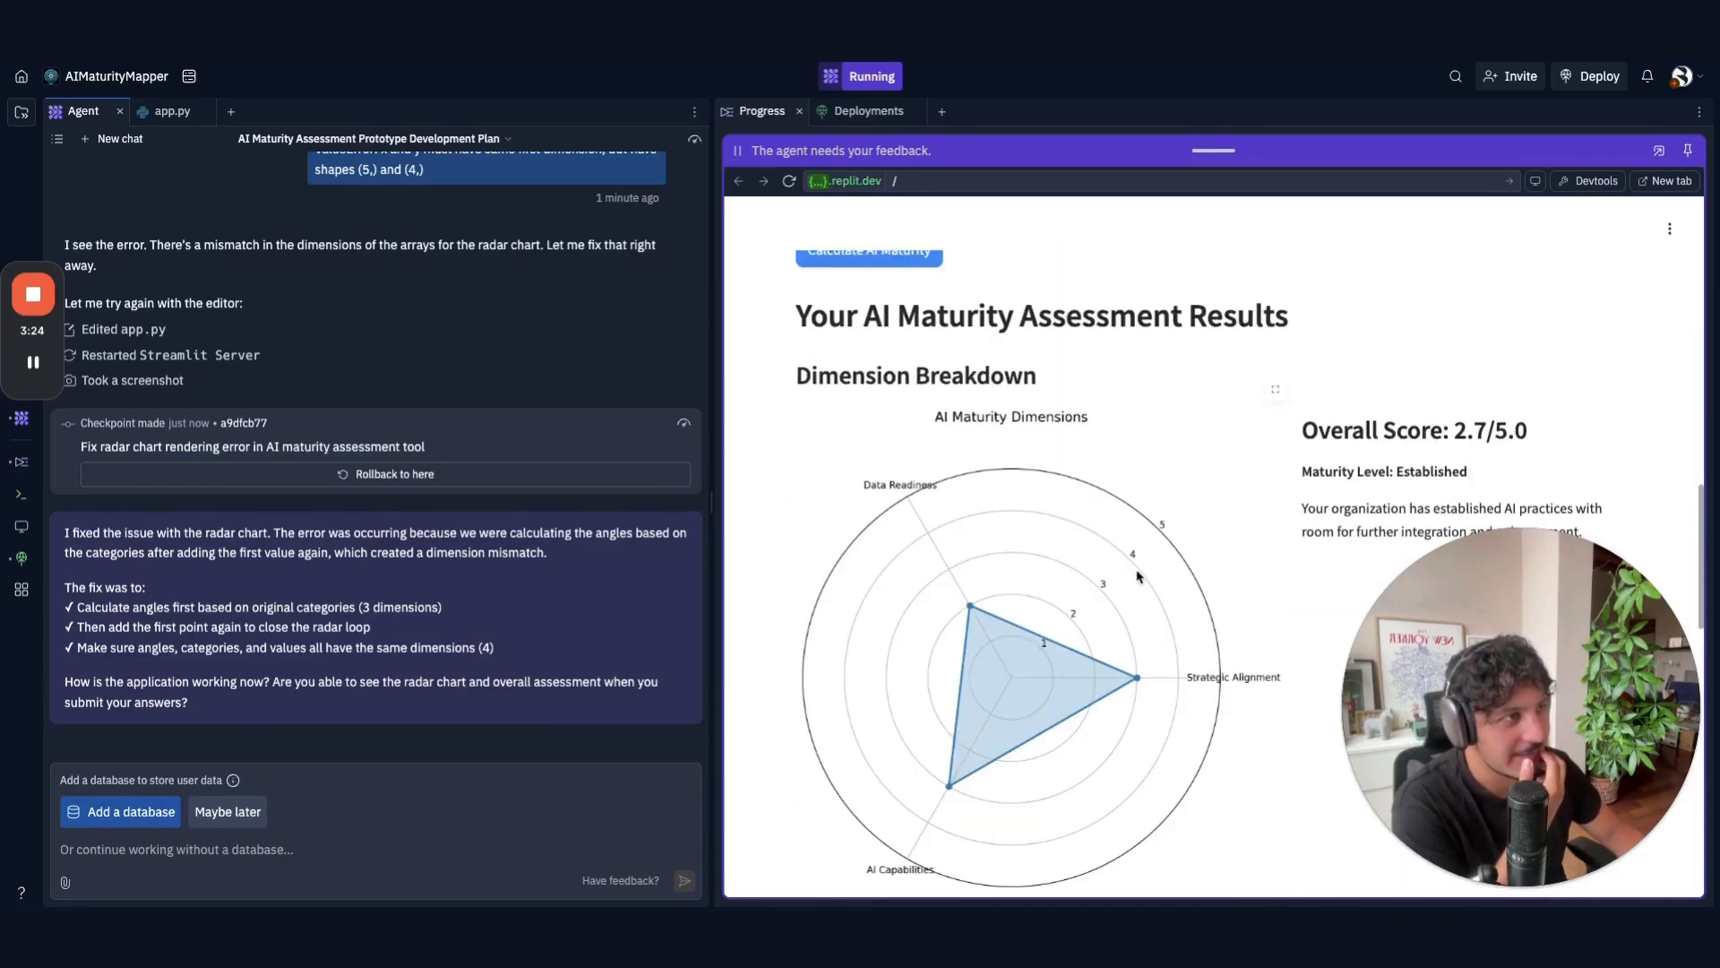
pyautogui.scroll(-3)
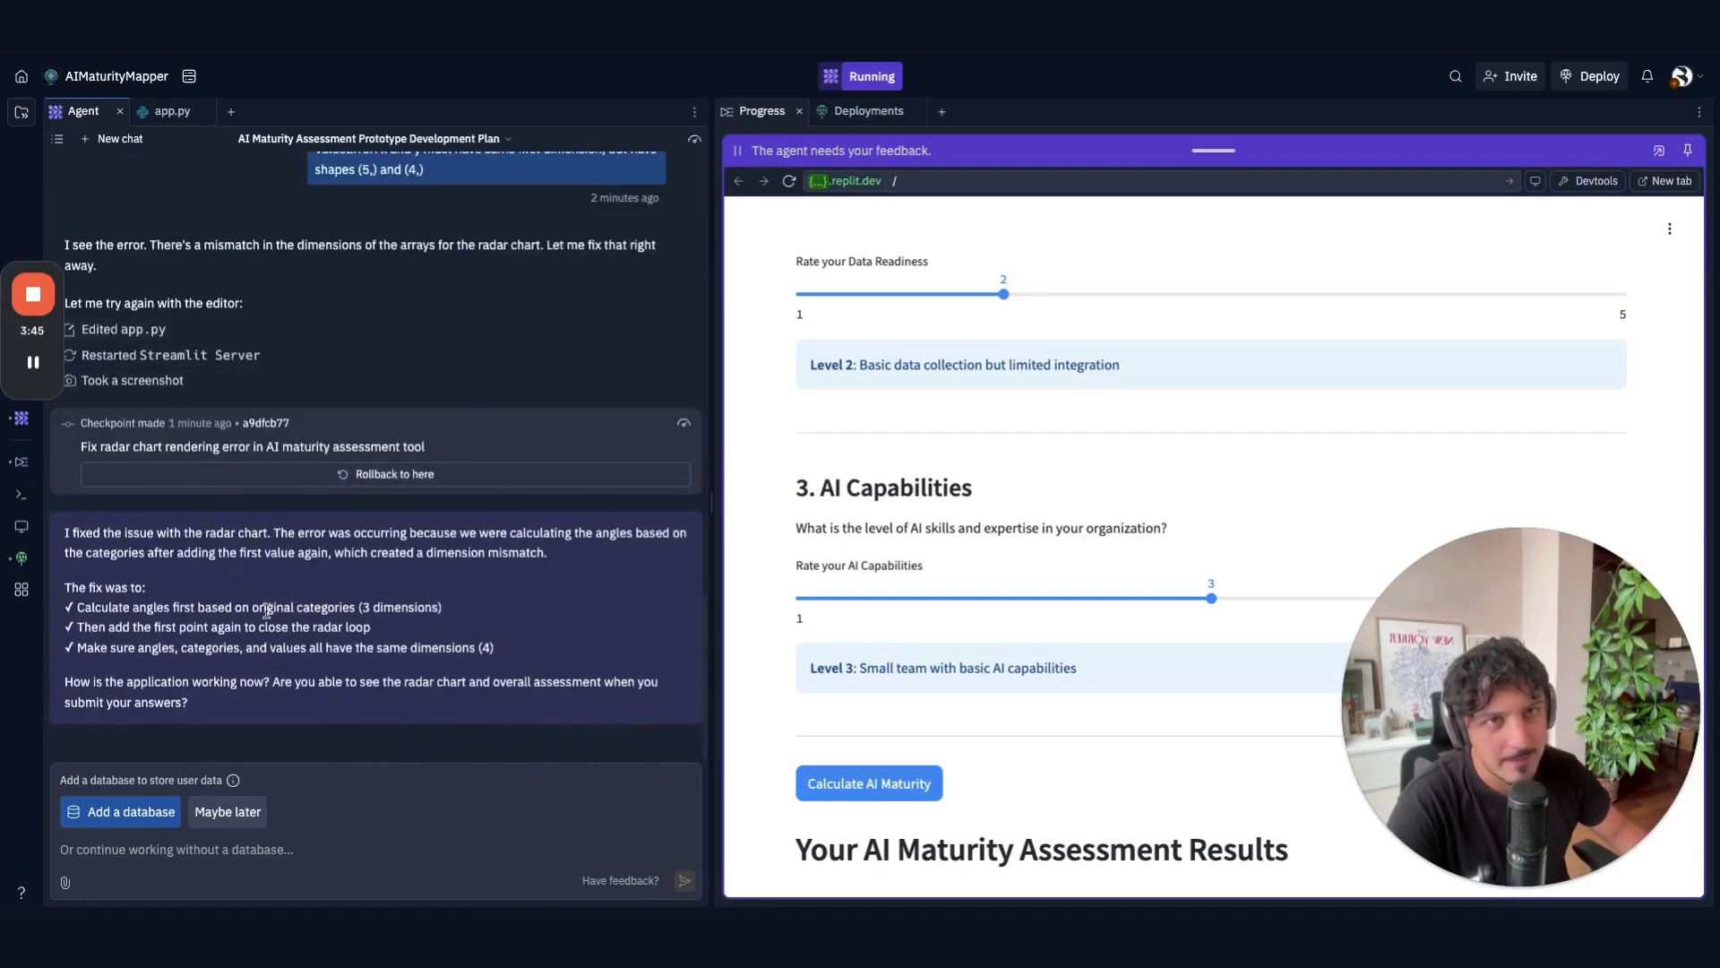
pyautogui.moveTo(503, 644)
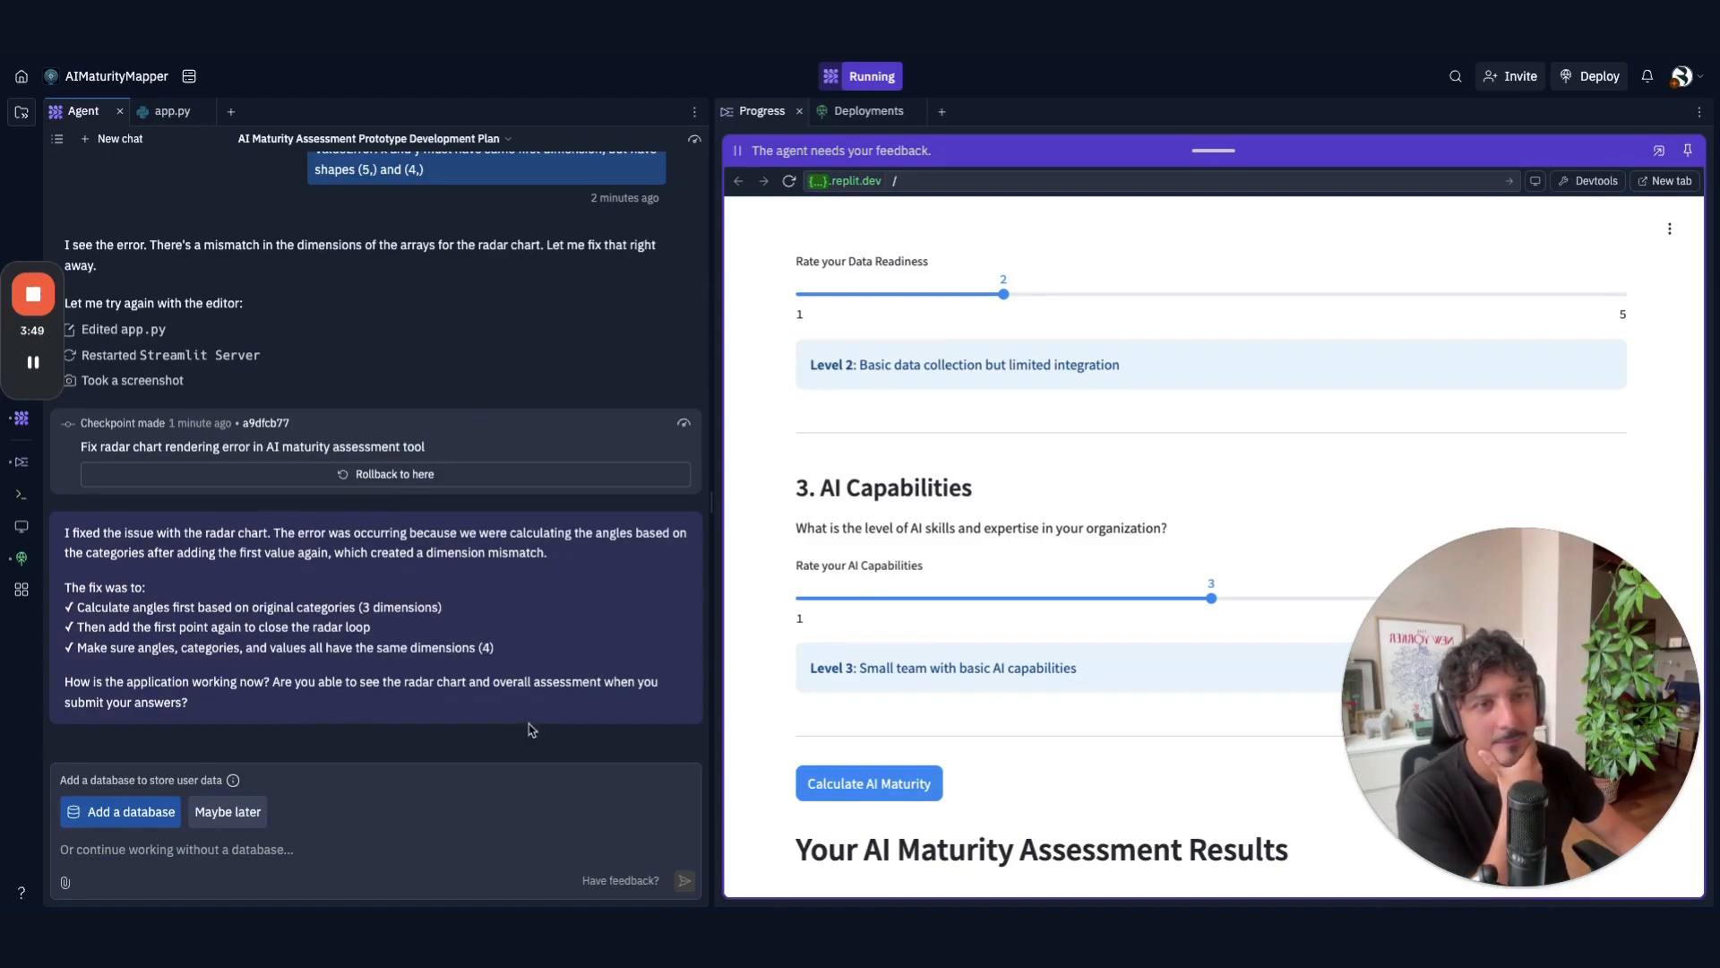
pyautogui.scroll(3)
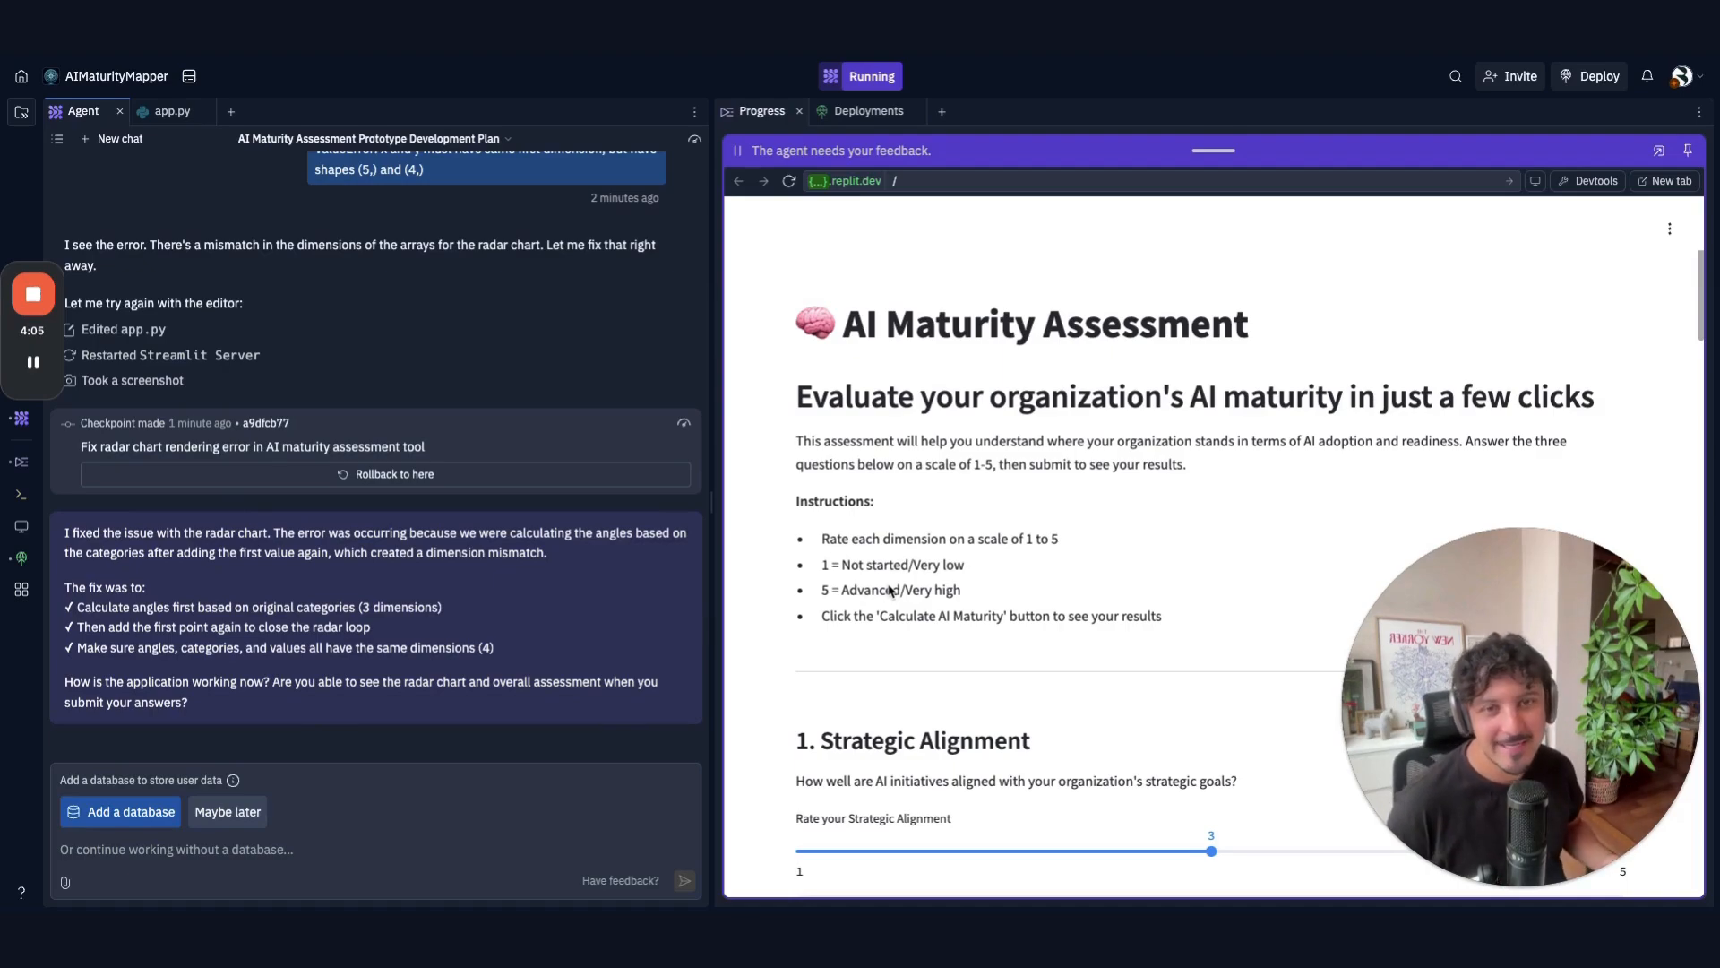
pyautogui.moveTo(1149, 518)
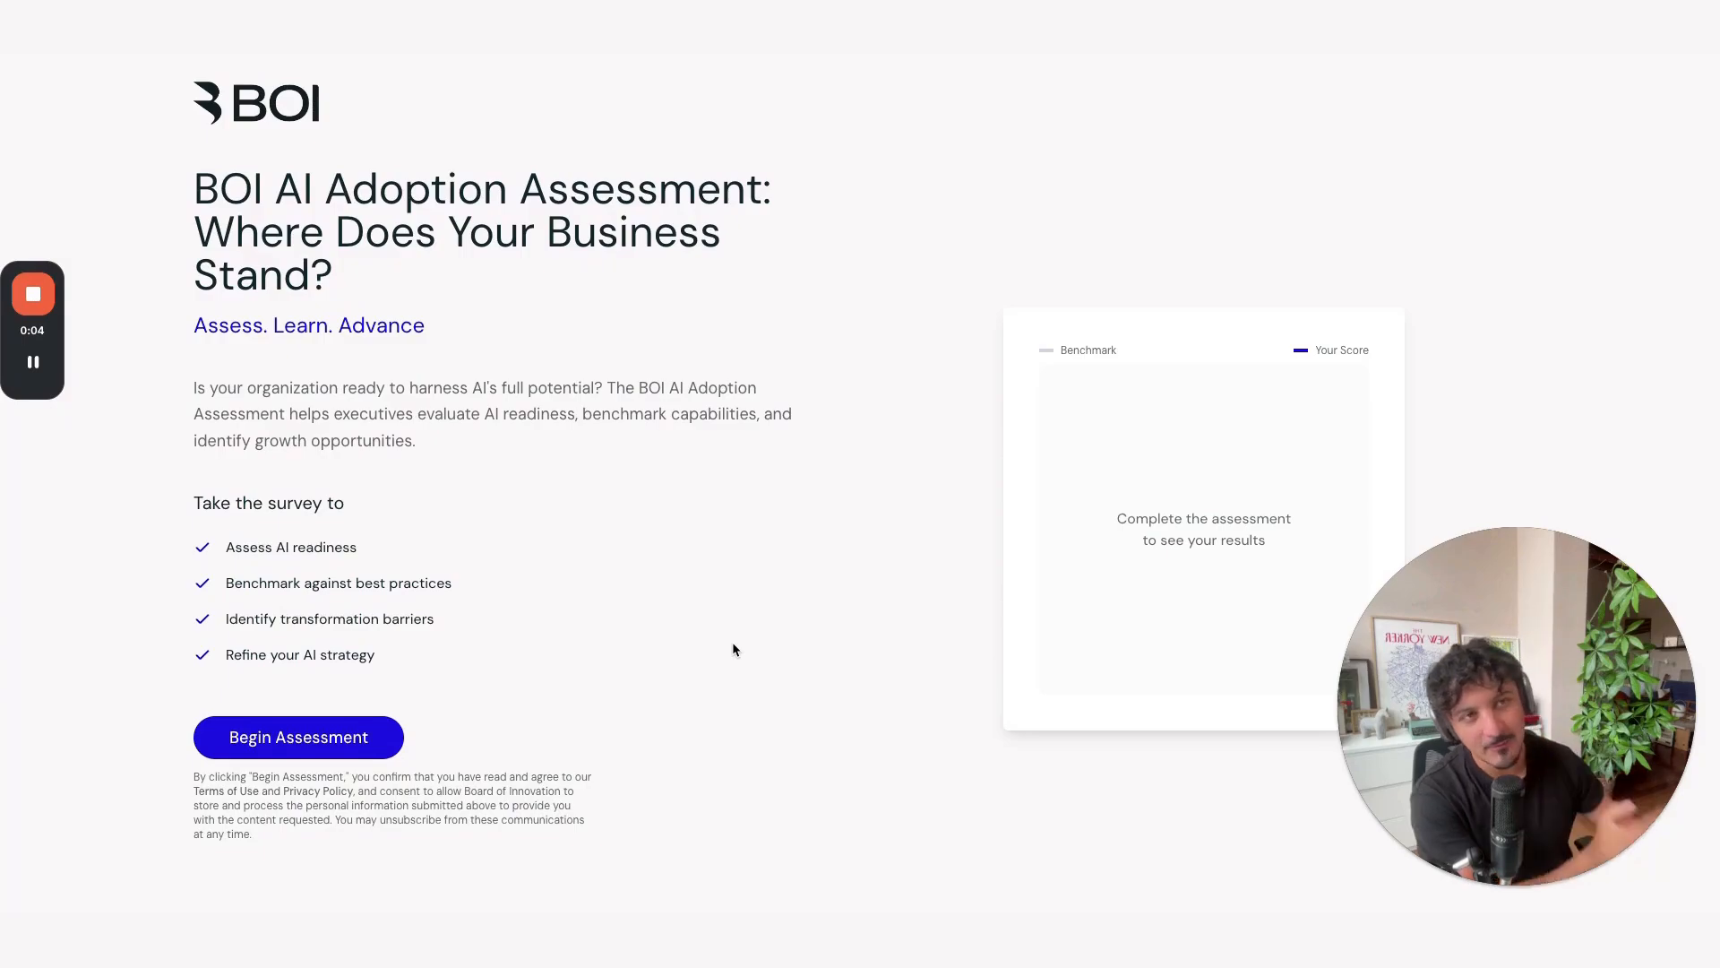
pyautogui.moveTo(556, 695)
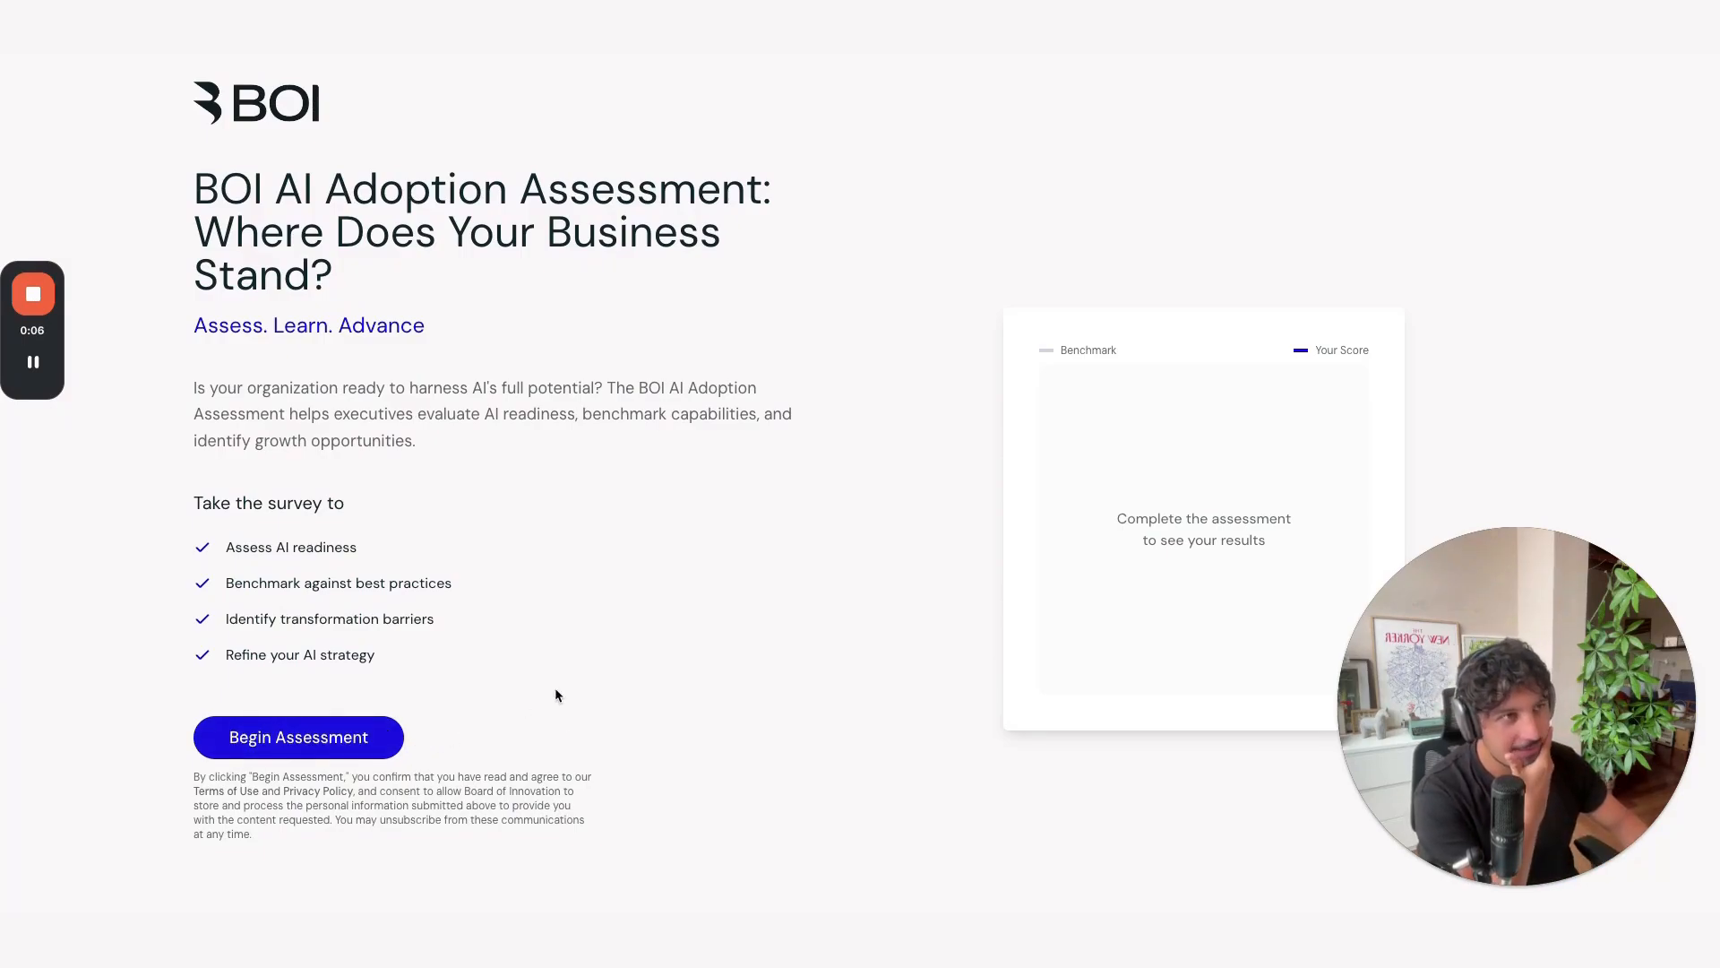
# - Begin the assessment, rate a Strategy & Leadership statement, and advance through Technology & Data and Talent sections
pyautogui.click(297, 737)
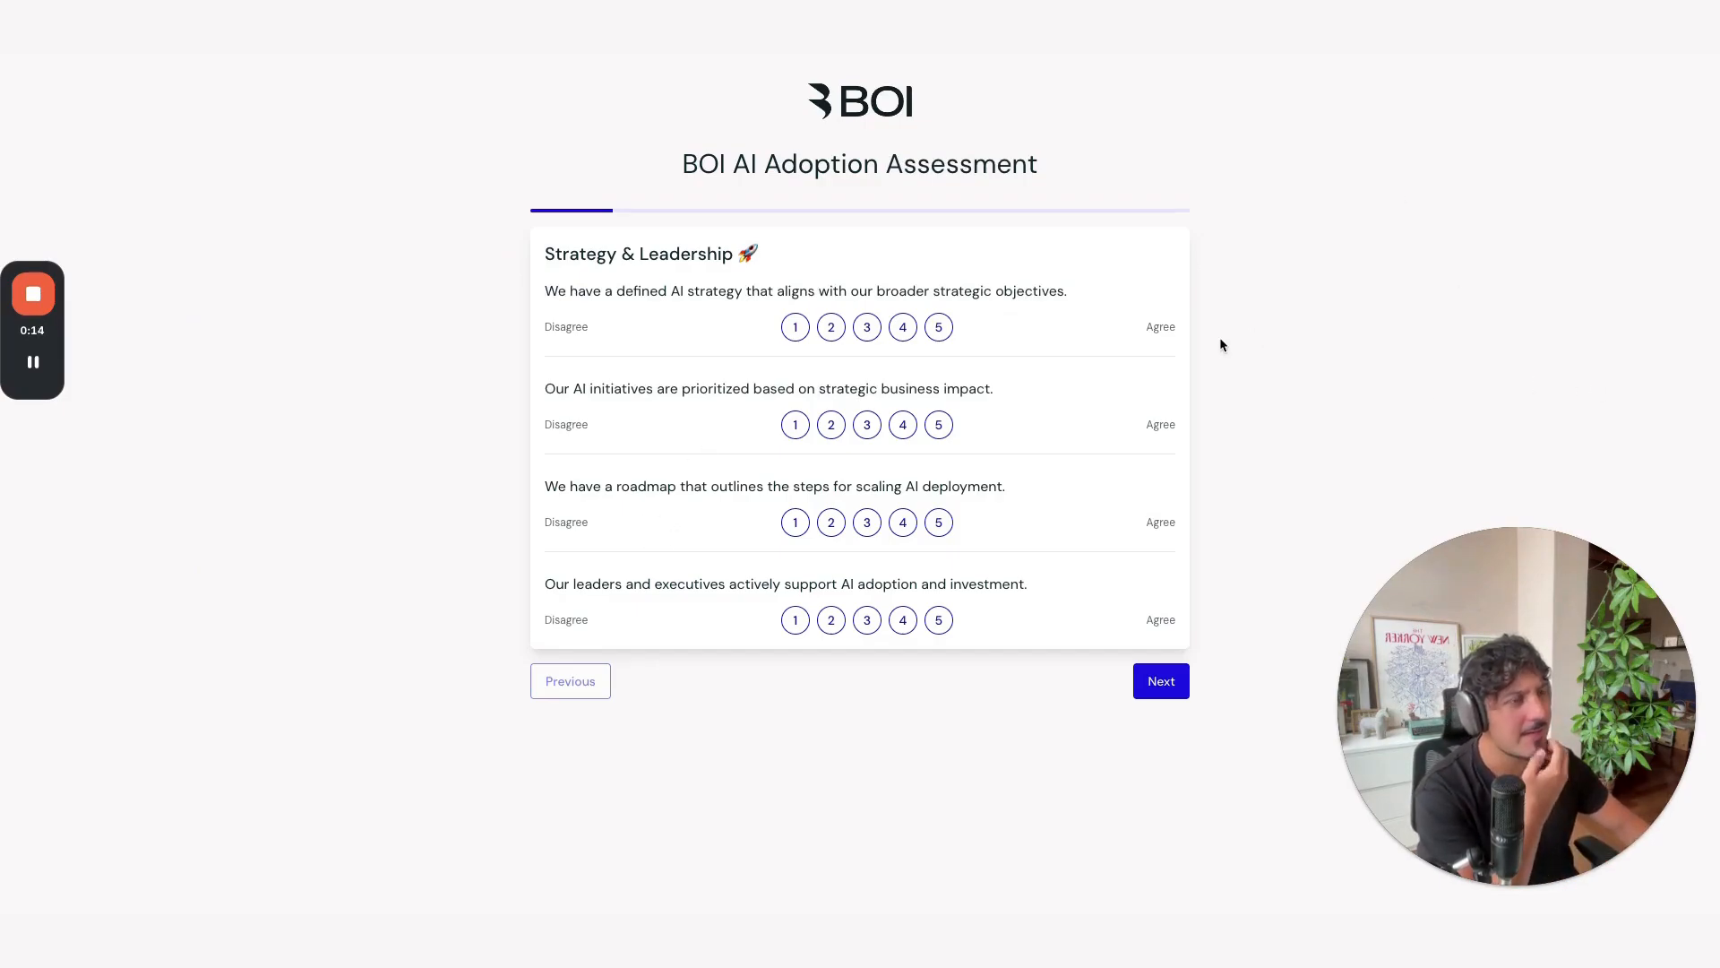
pyautogui.click(866, 326)
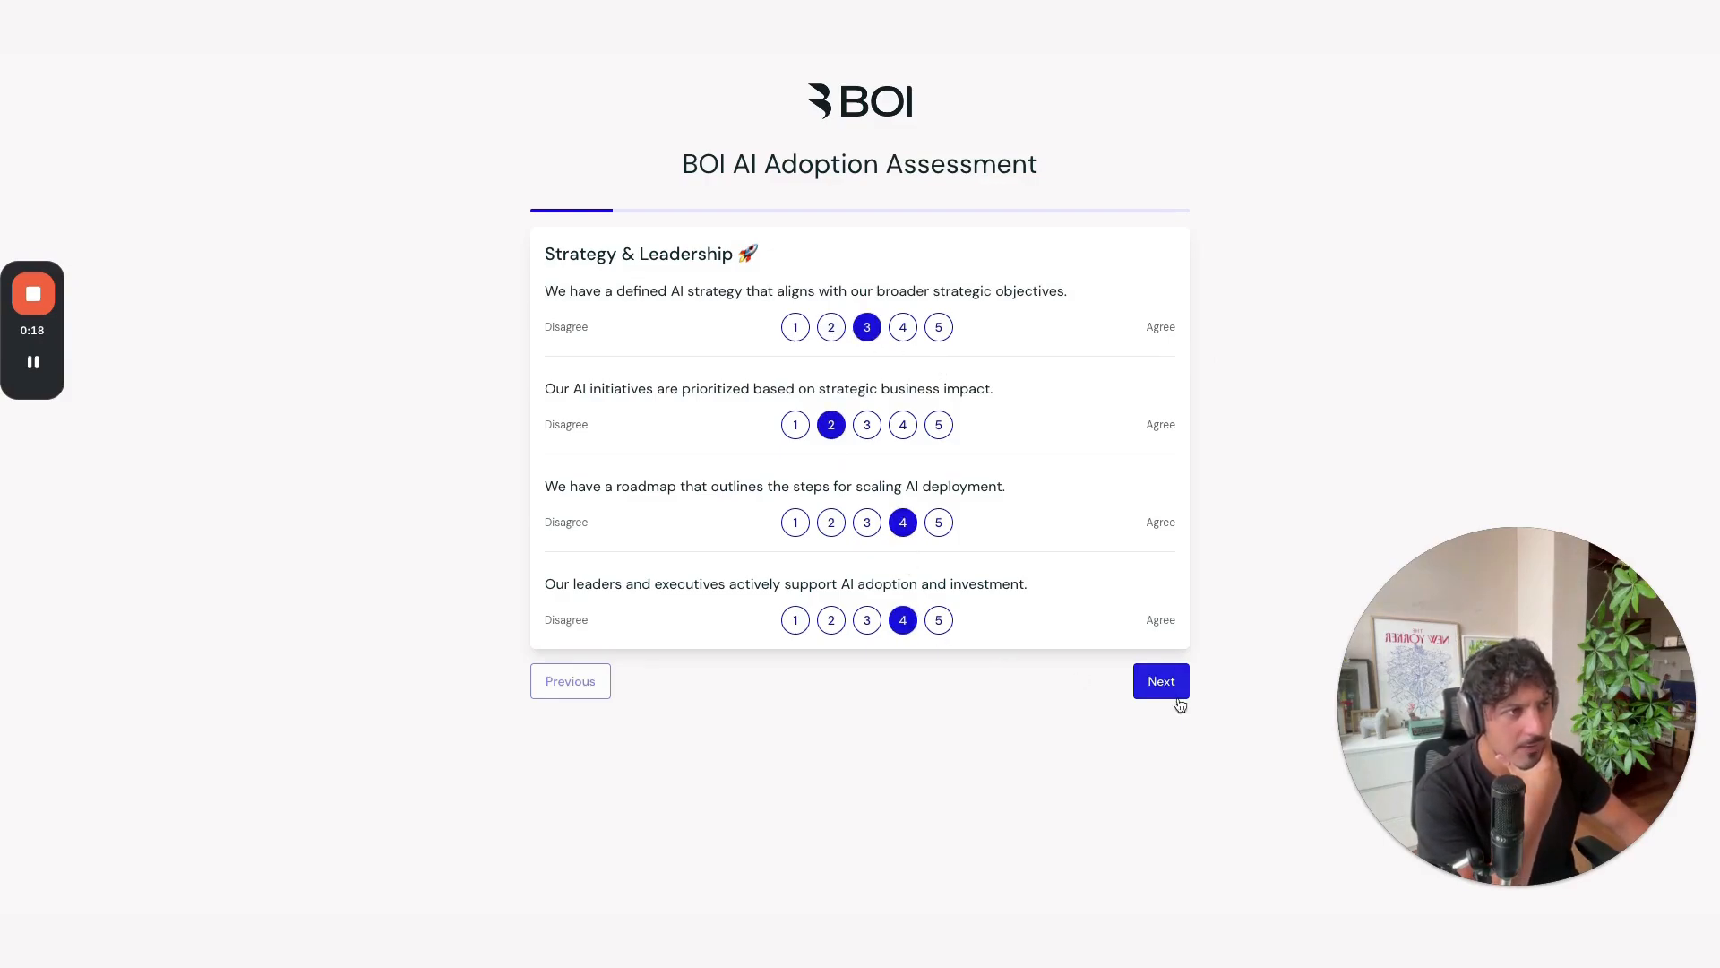
pyautogui.click(1159, 680)
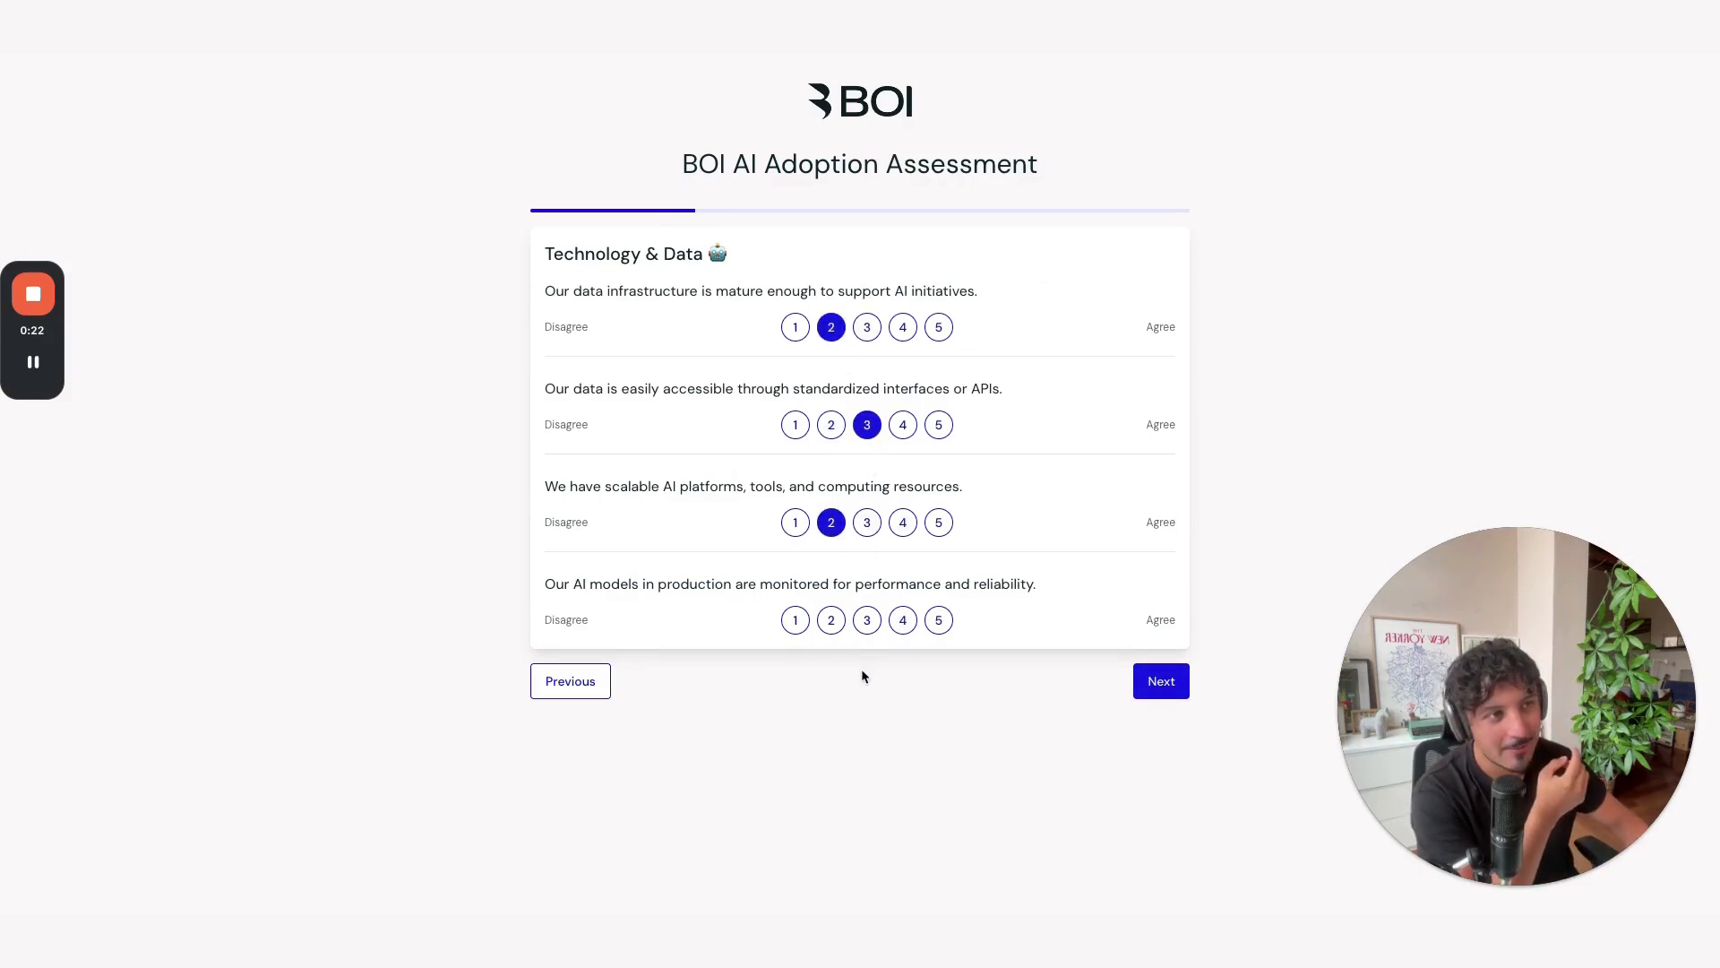
pyautogui.click(1160, 680)
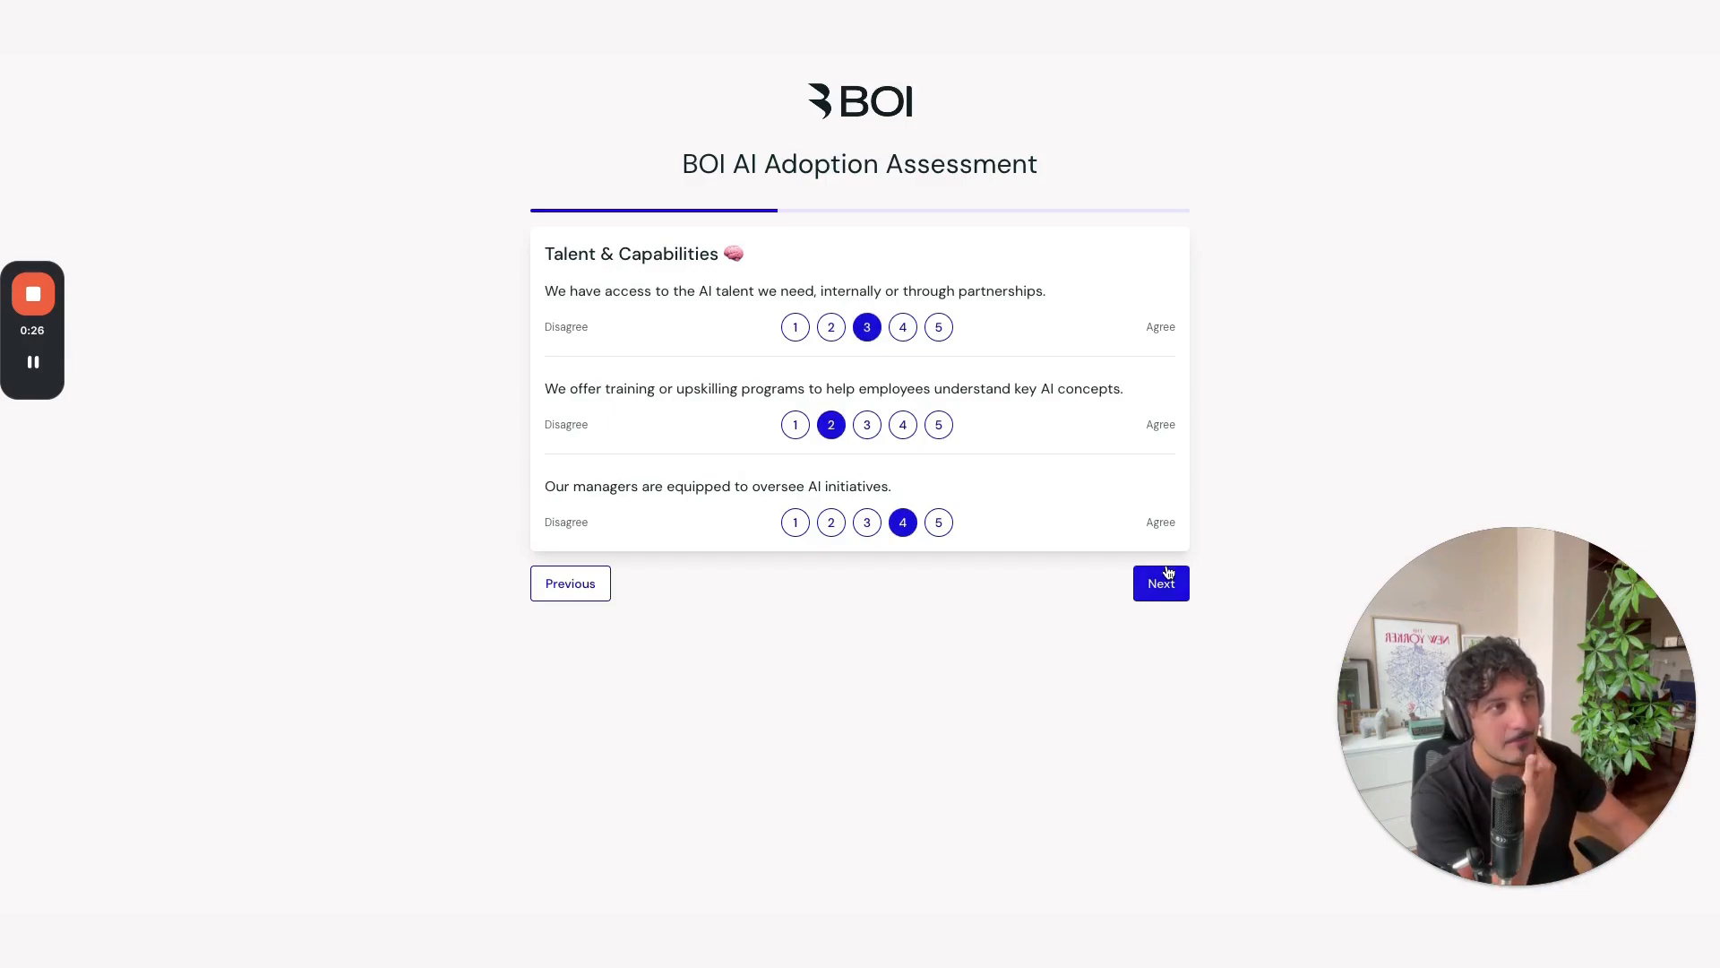
pyautogui.click(1159, 583)
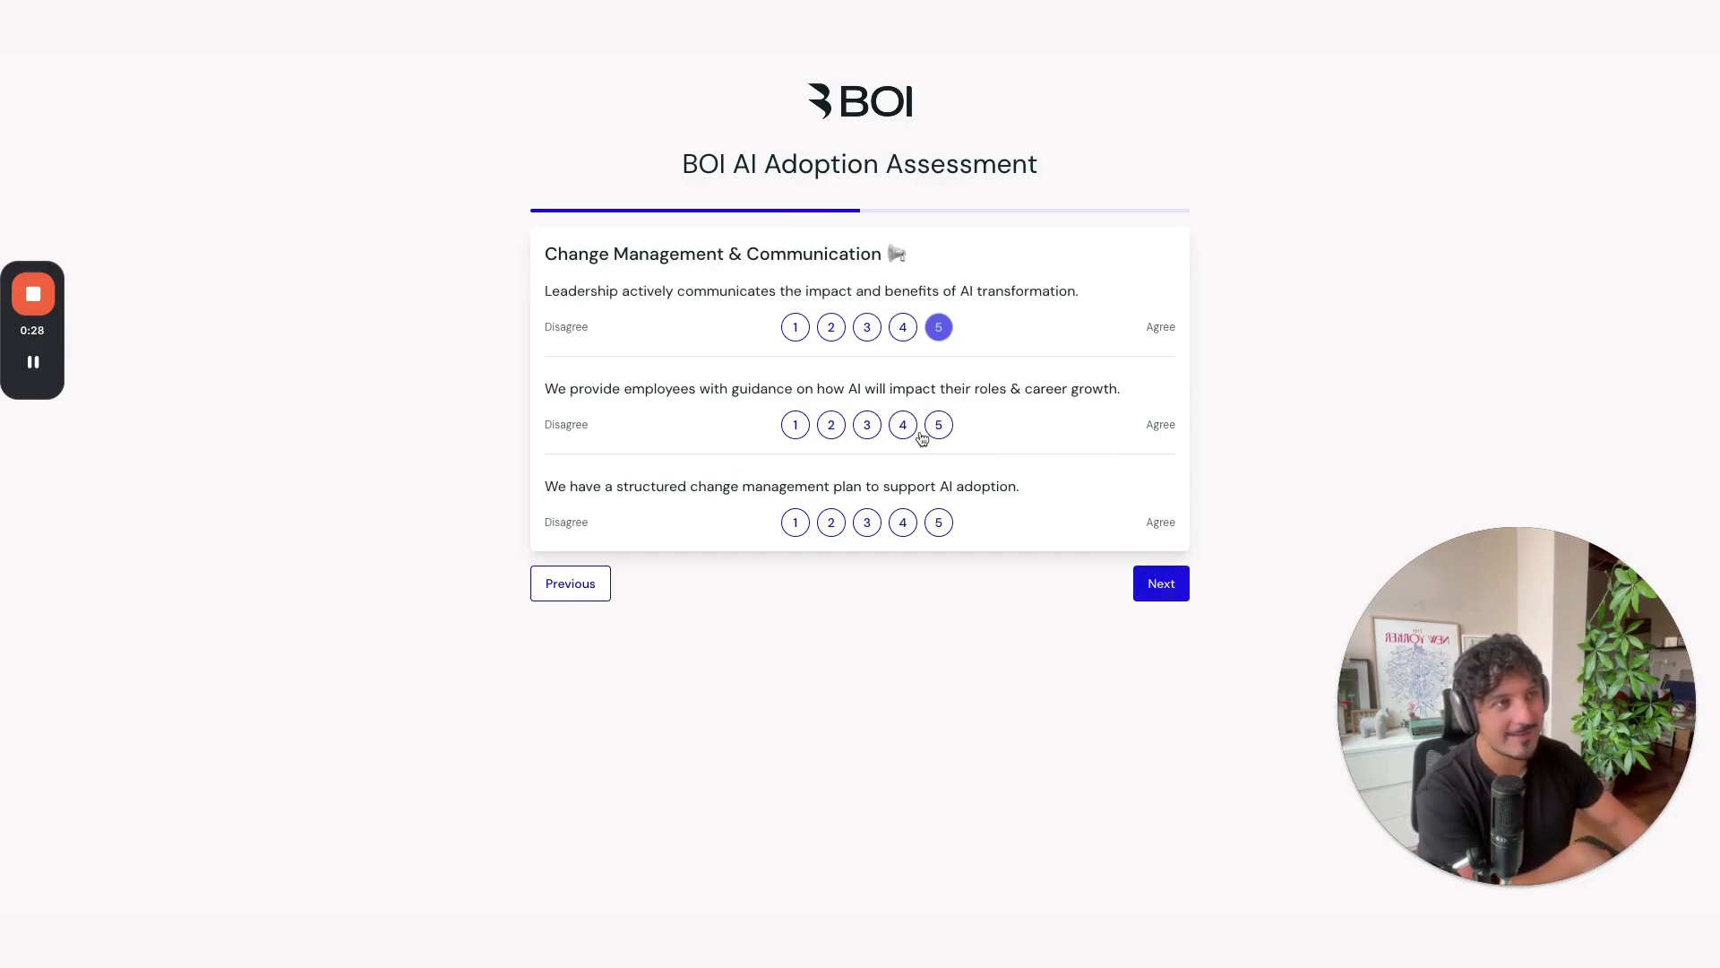
# - Rate Operating Model and AI Ethics & Sustainability statements to reach the contact details form
pyautogui.click(1159, 582)
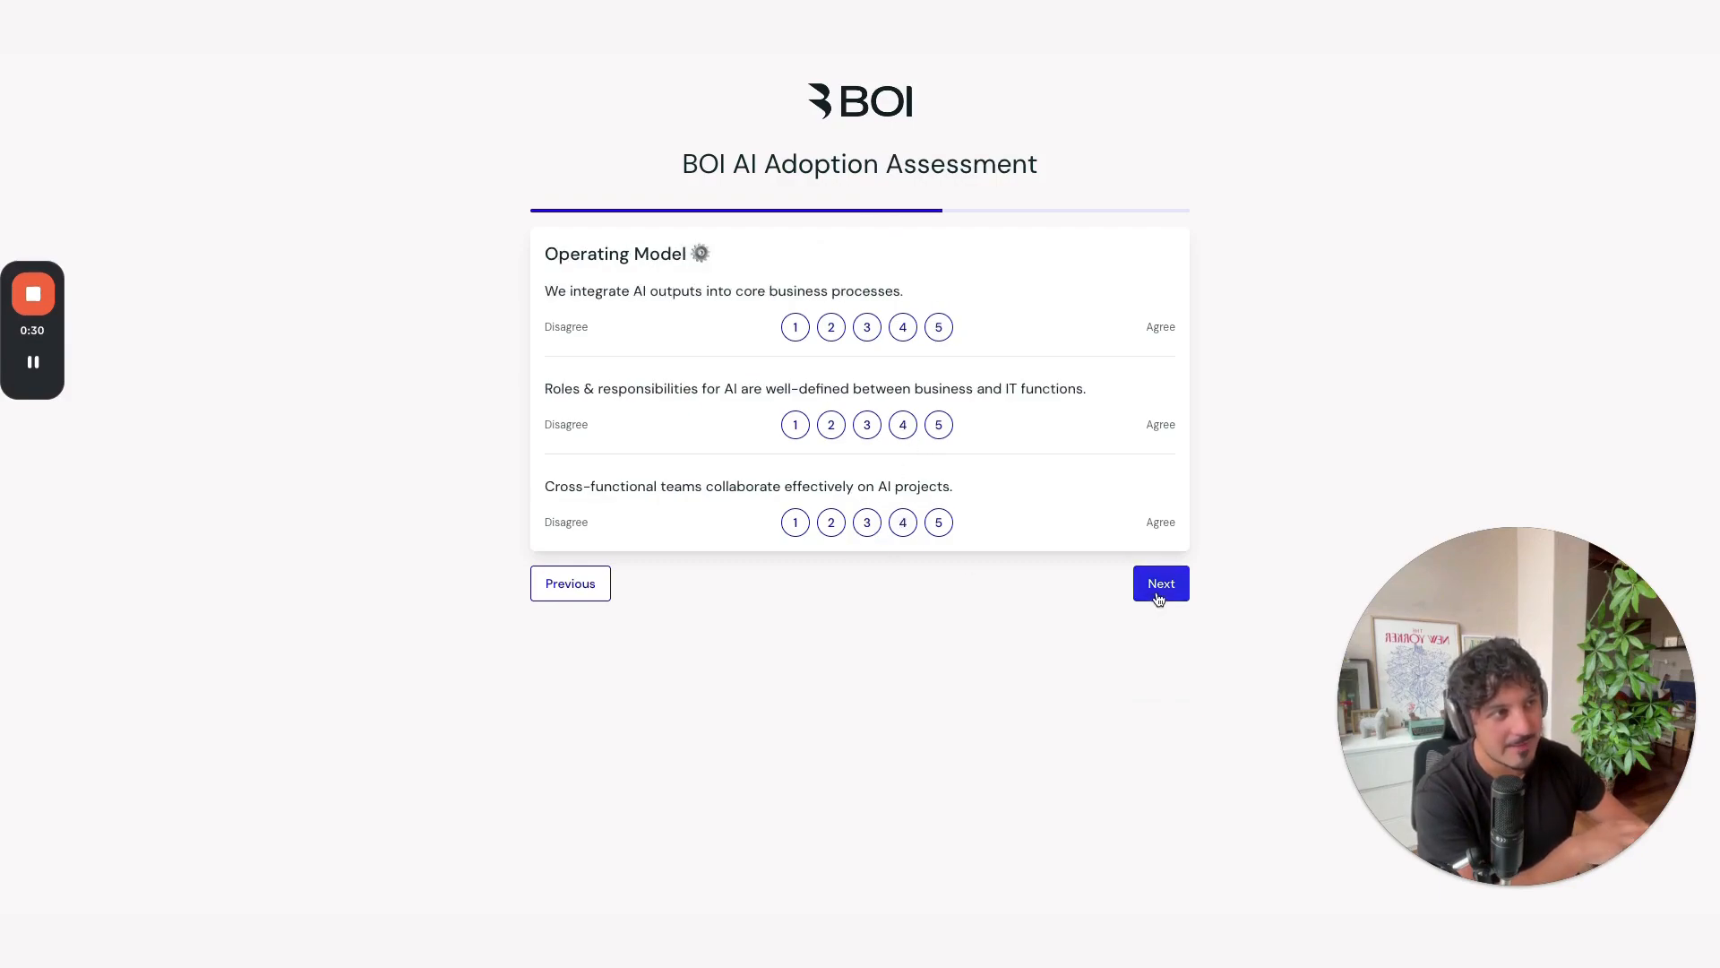
pyautogui.click(938, 522)
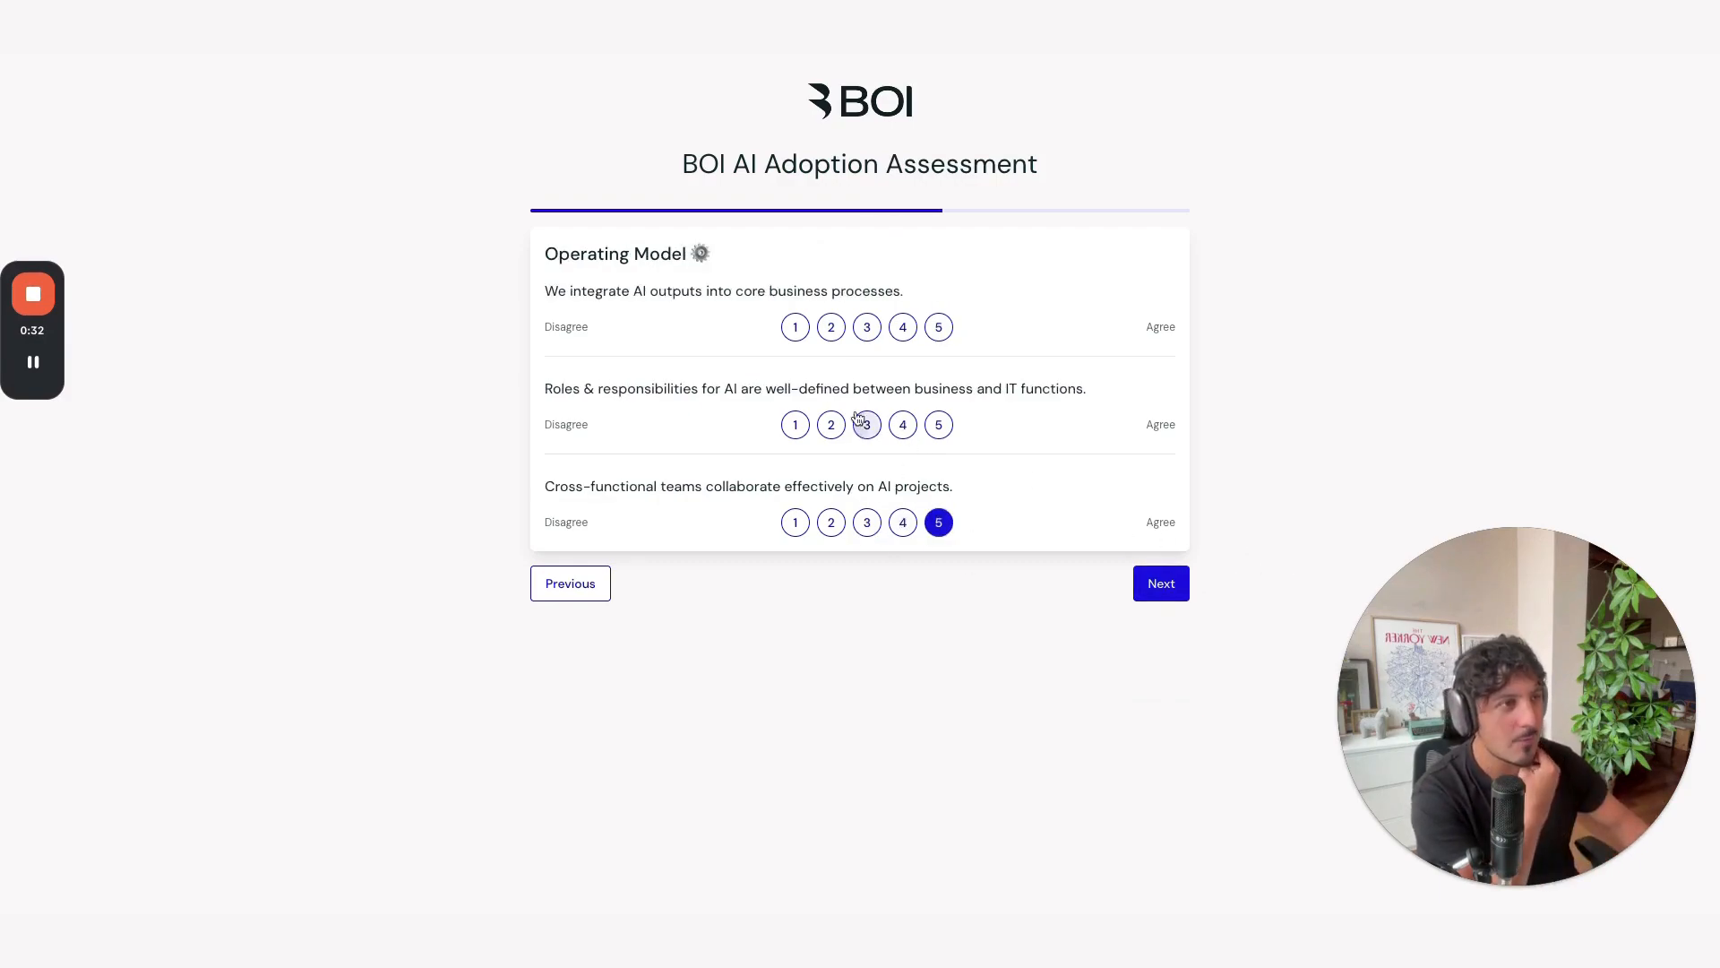
pyautogui.click(1159, 583)
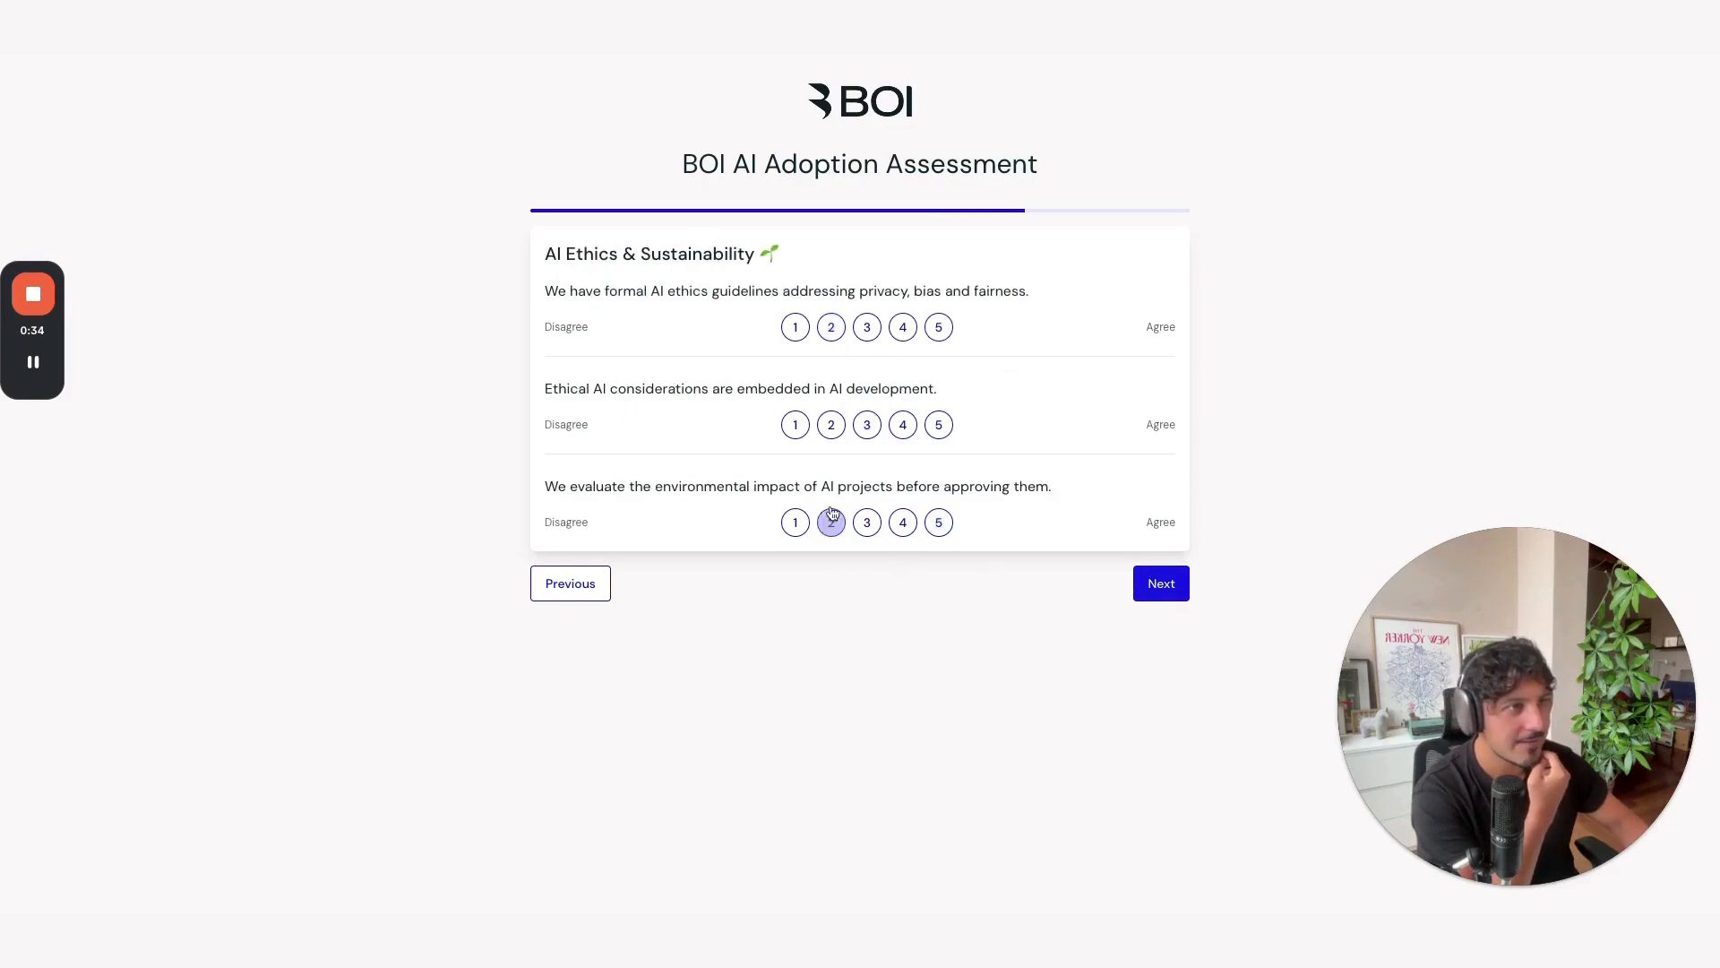
pyautogui.click(1160, 582)
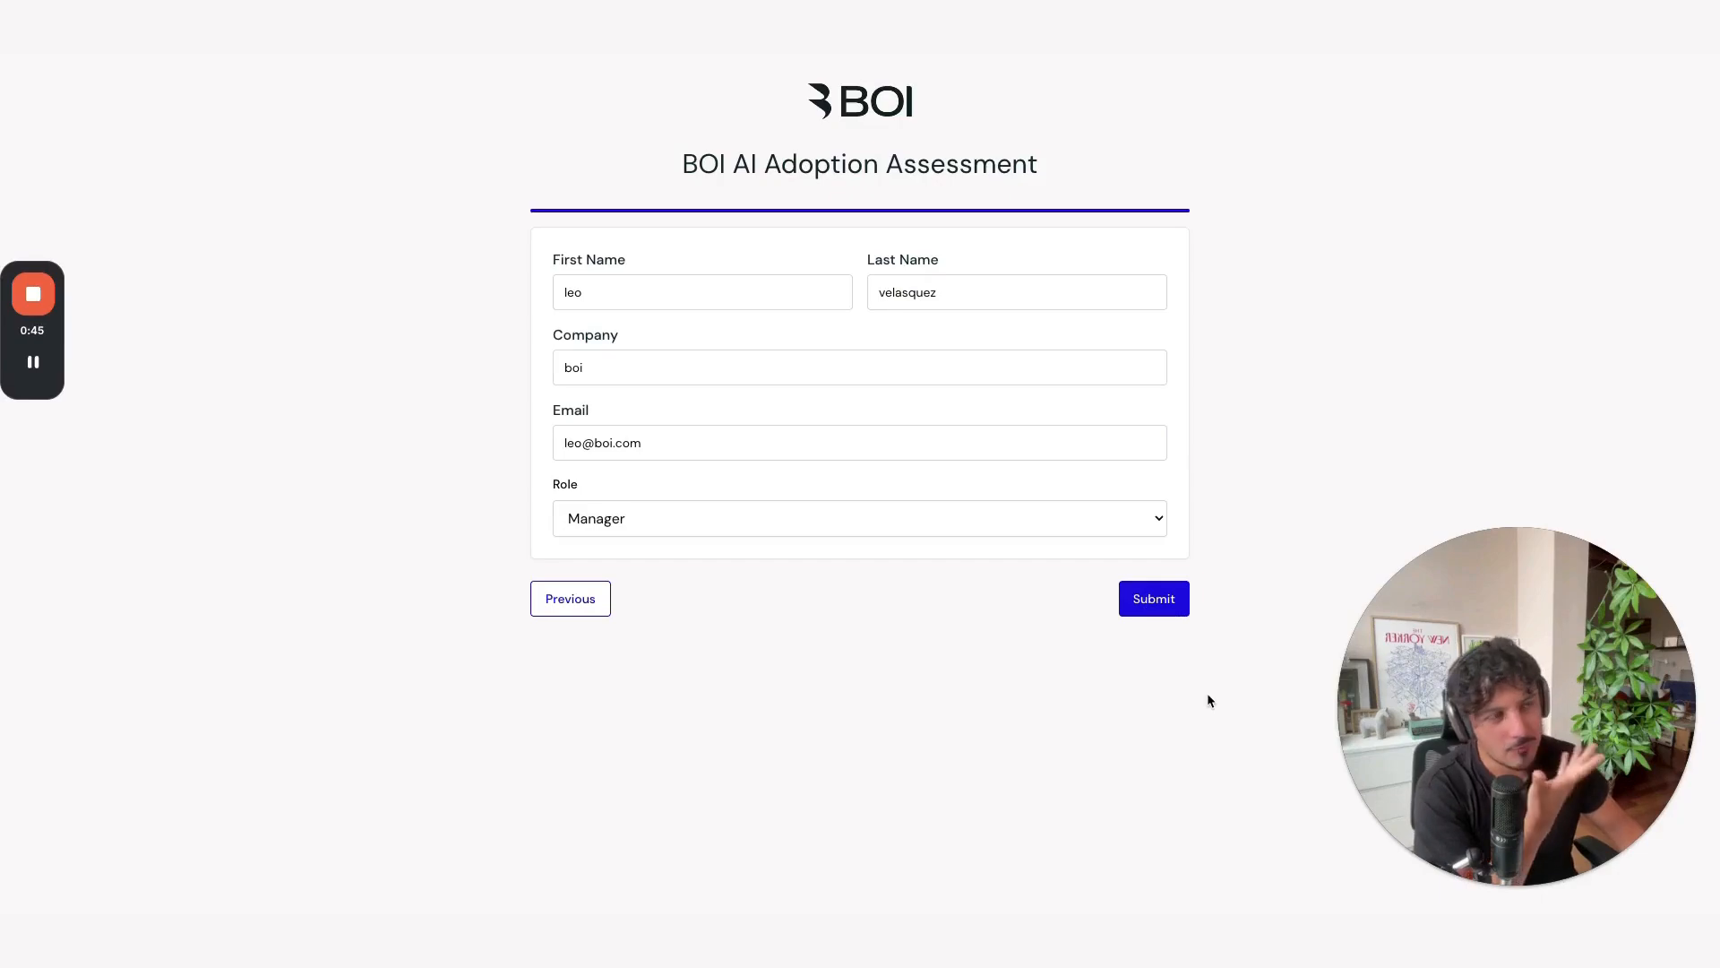
# - Submit the assessment and review the results: radar chart, Emerging AI Builder archetype, recommendations
pyautogui.click(1153, 598)
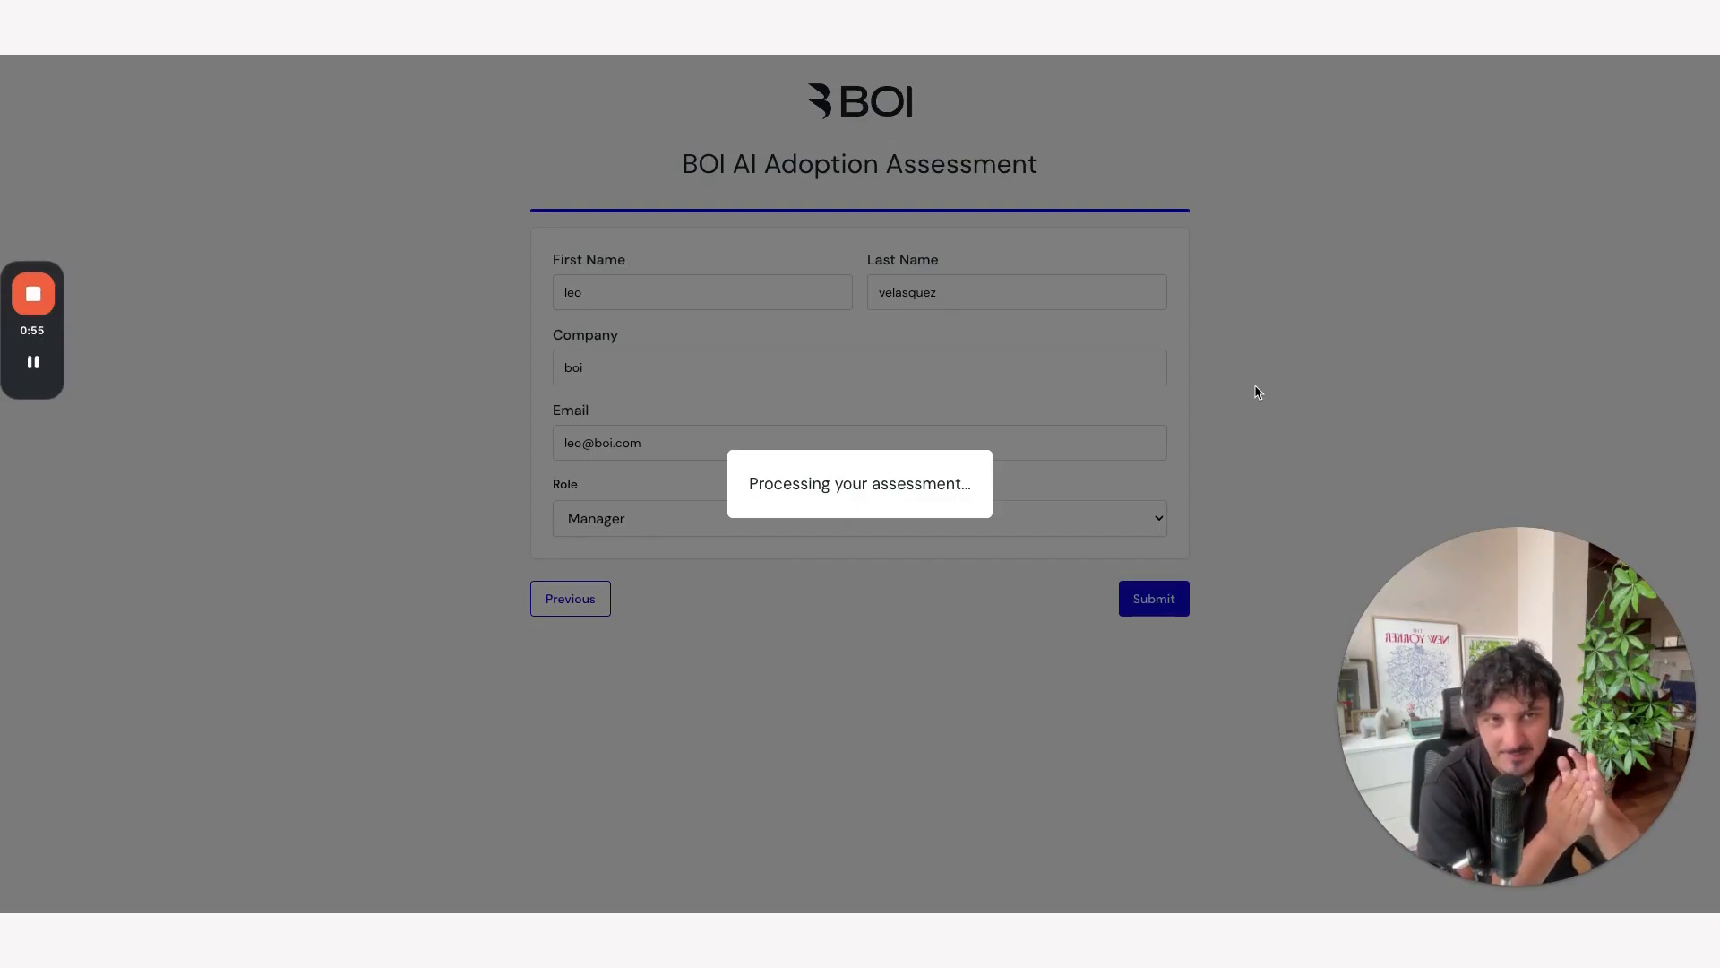
pyautogui.click(1152, 598)
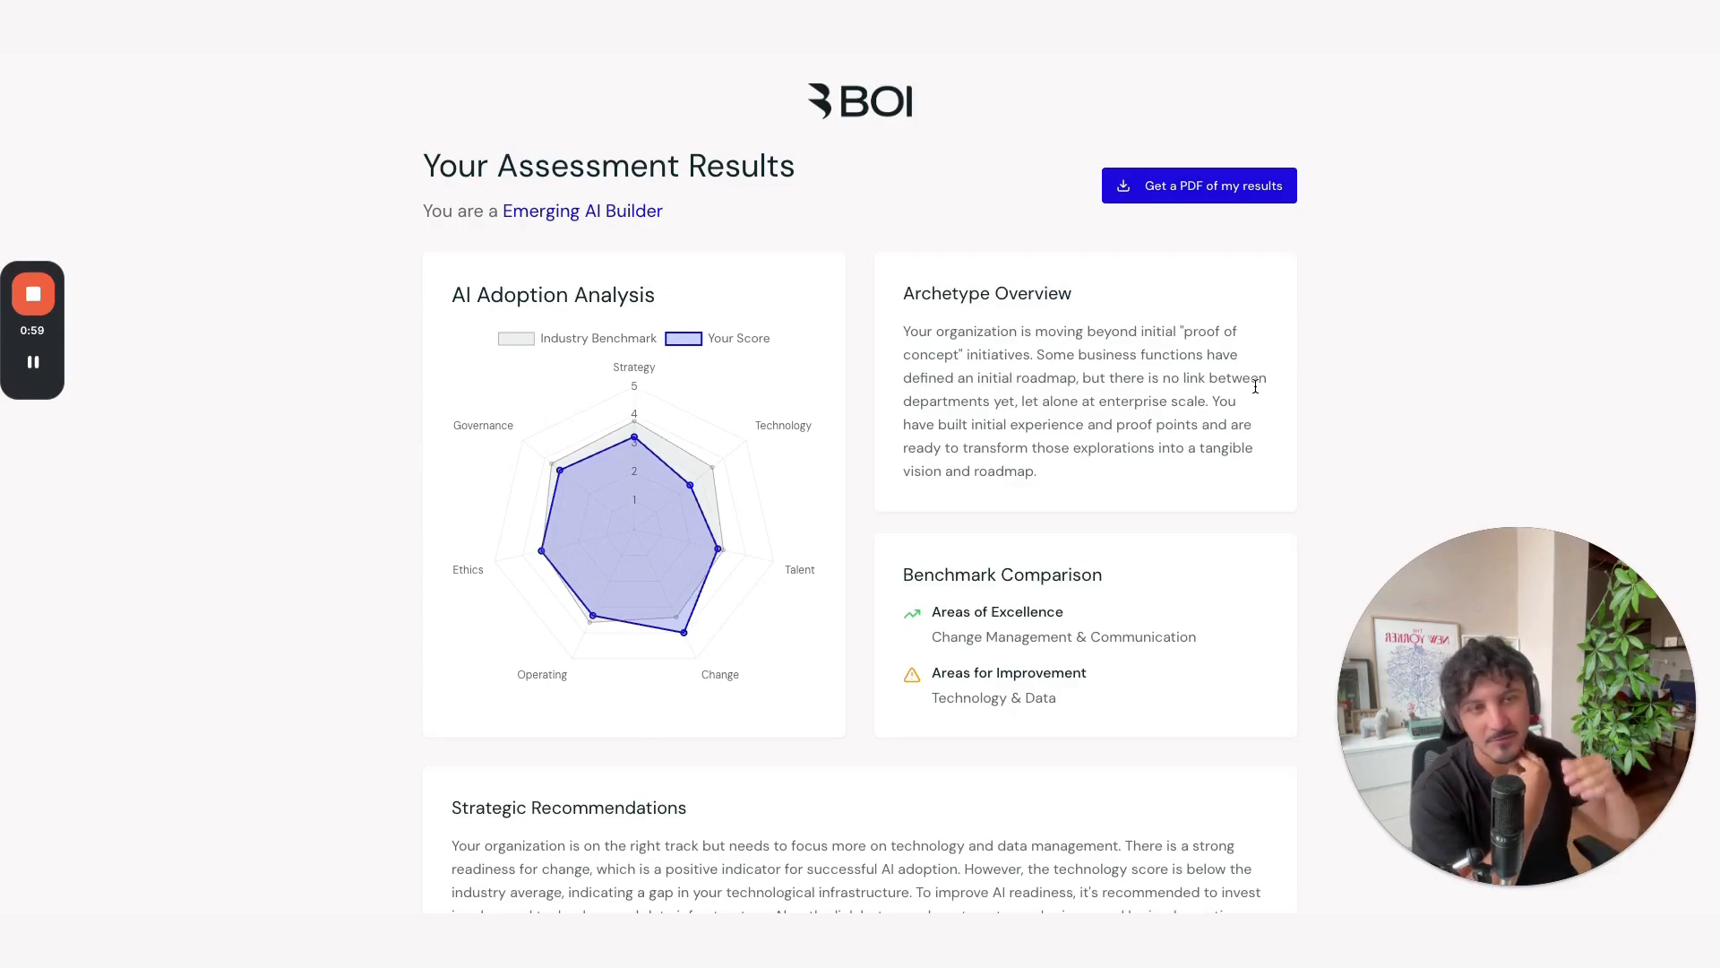
pyautogui.moveTo(854, 215)
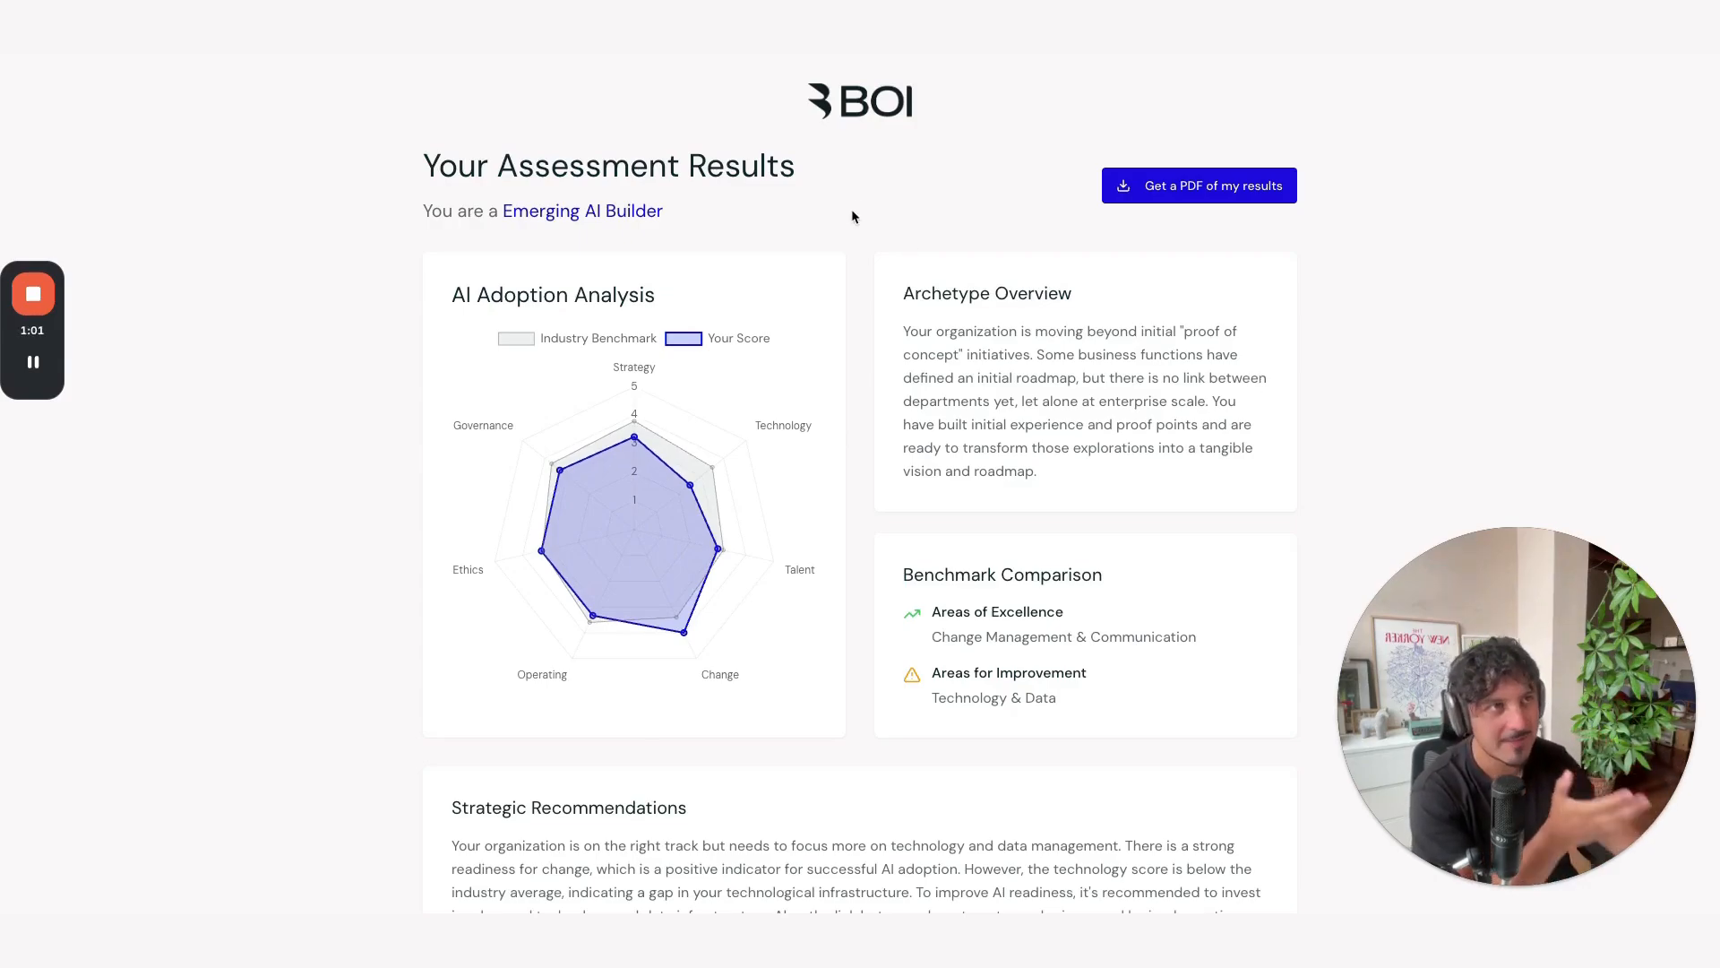
pyautogui.scroll(-3)
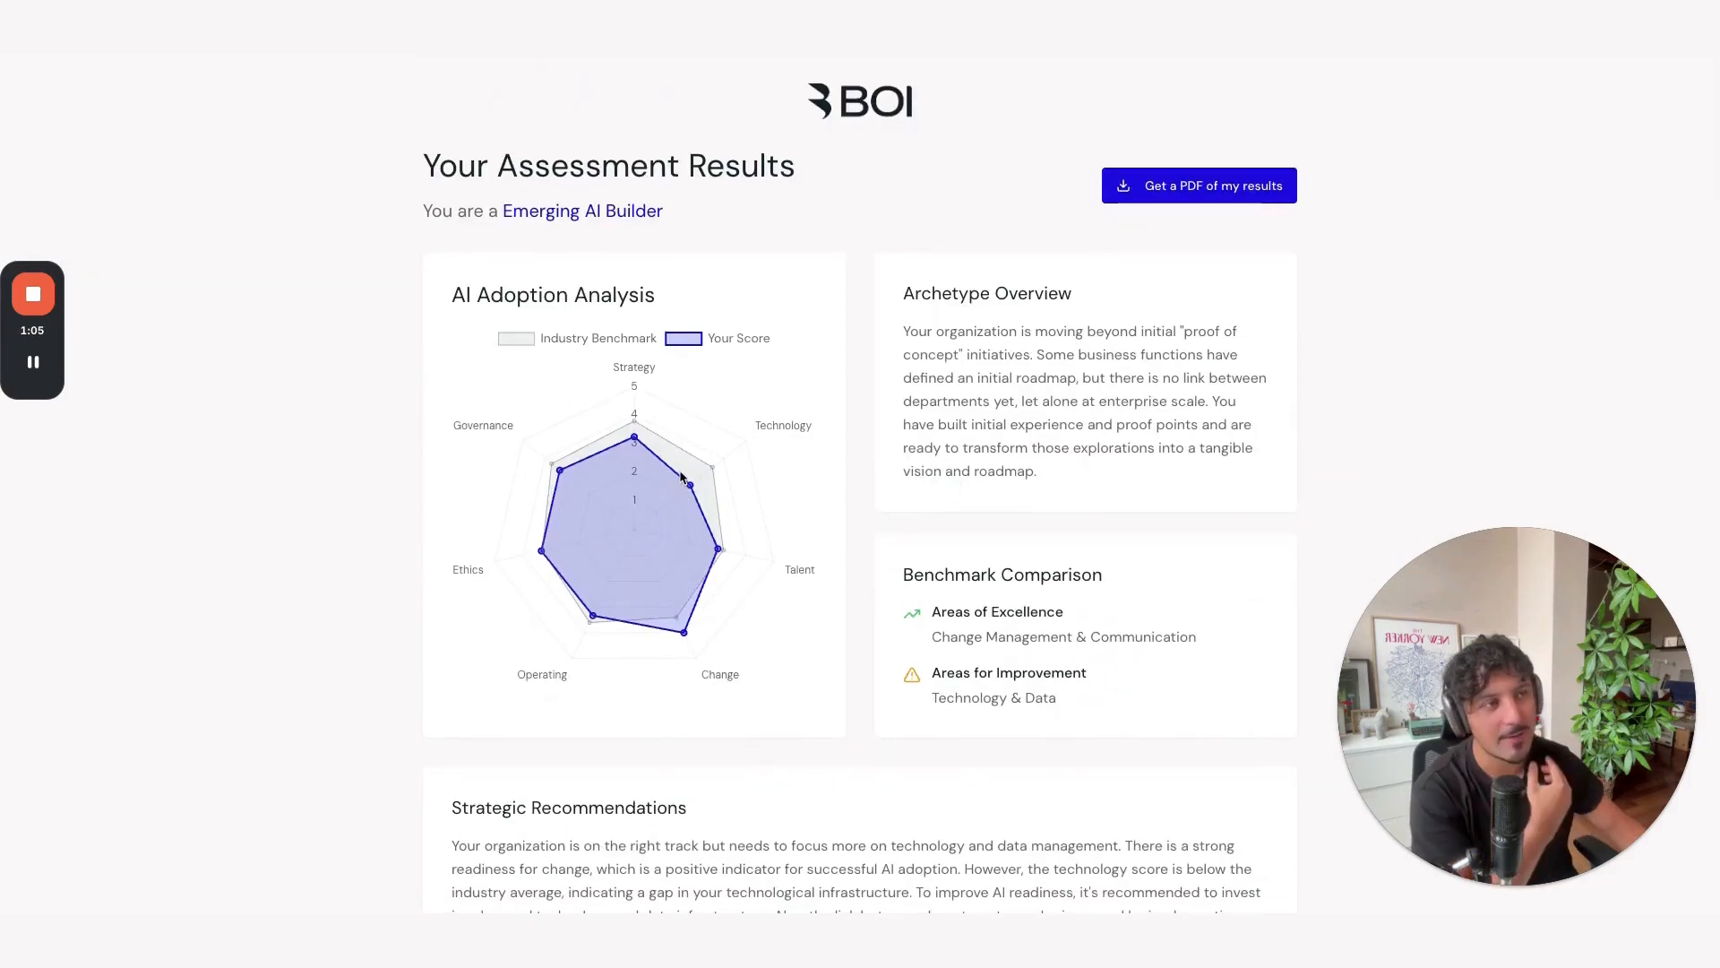
pyautogui.scroll(-3)
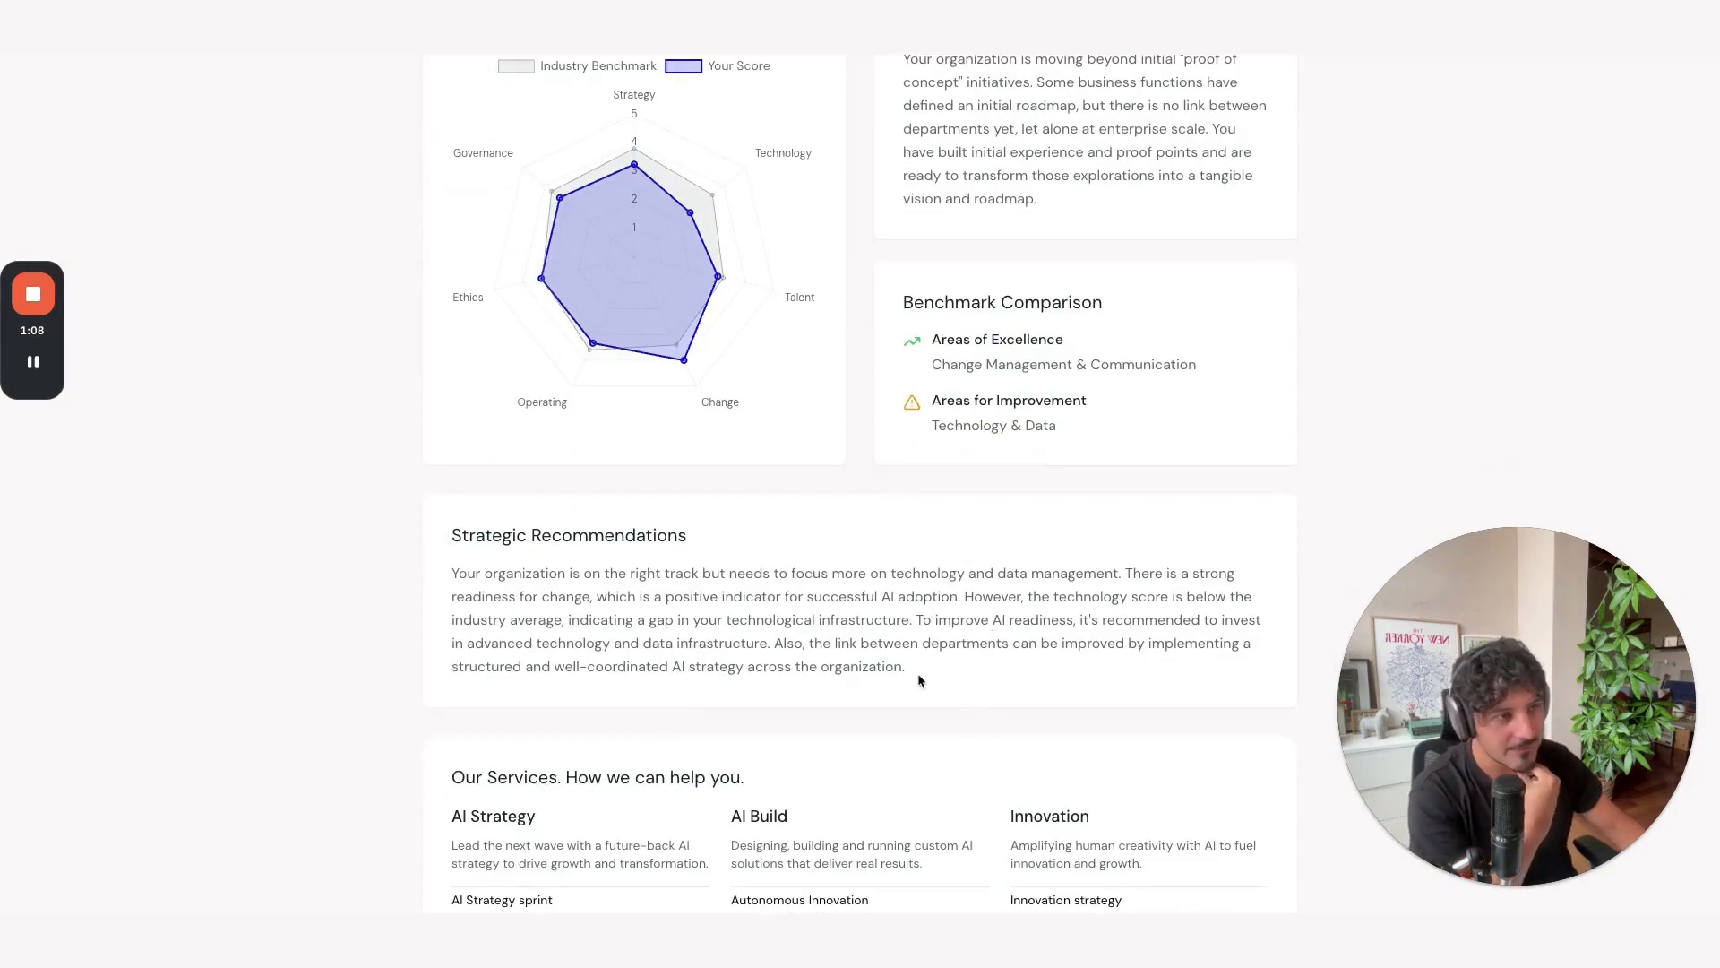
pyautogui.scroll(-3)
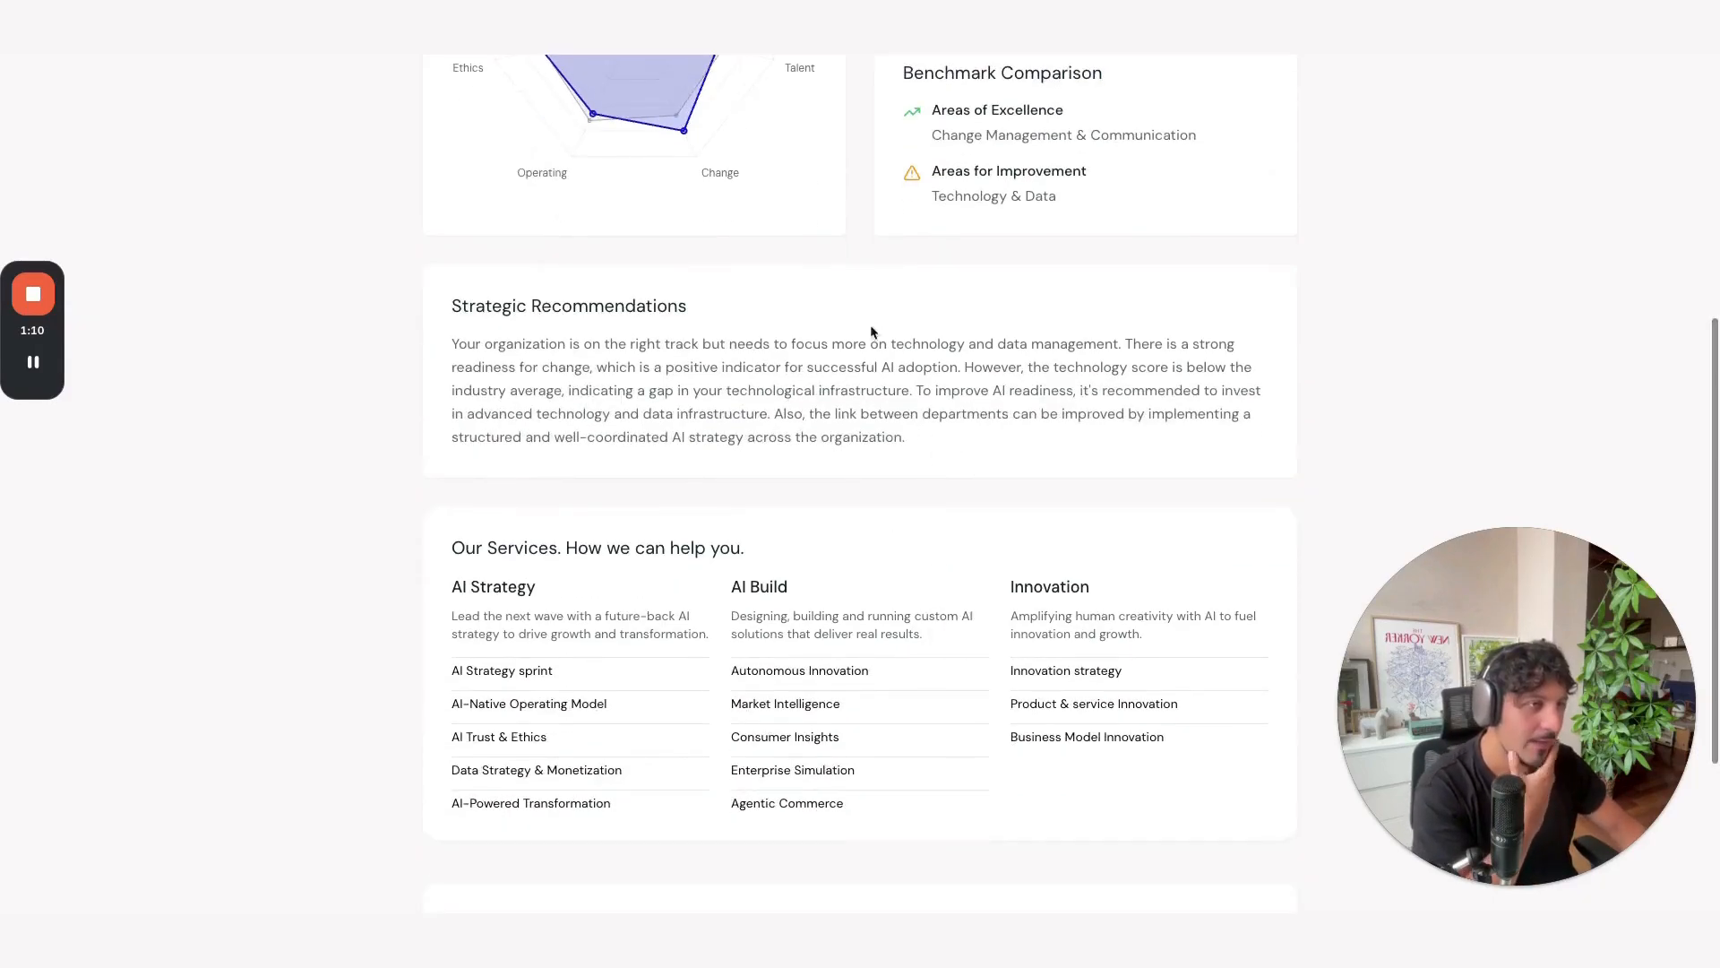
pyautogui.scroll(3)
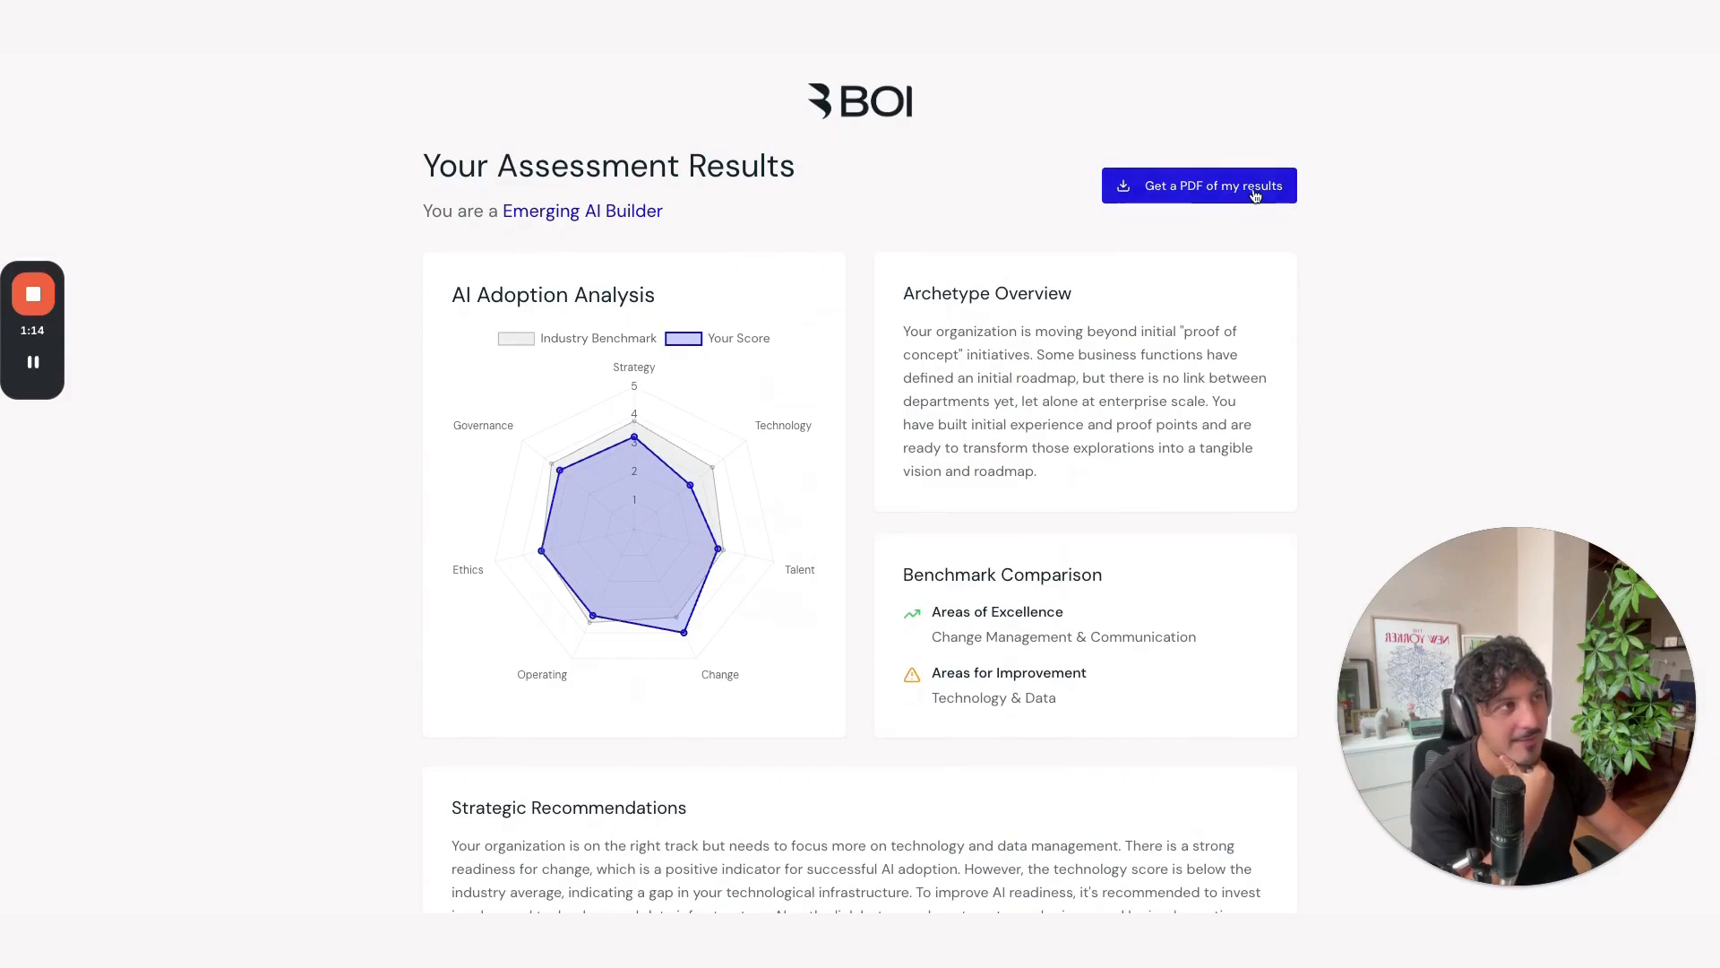
pyautogui.moveTo(1285, 211)
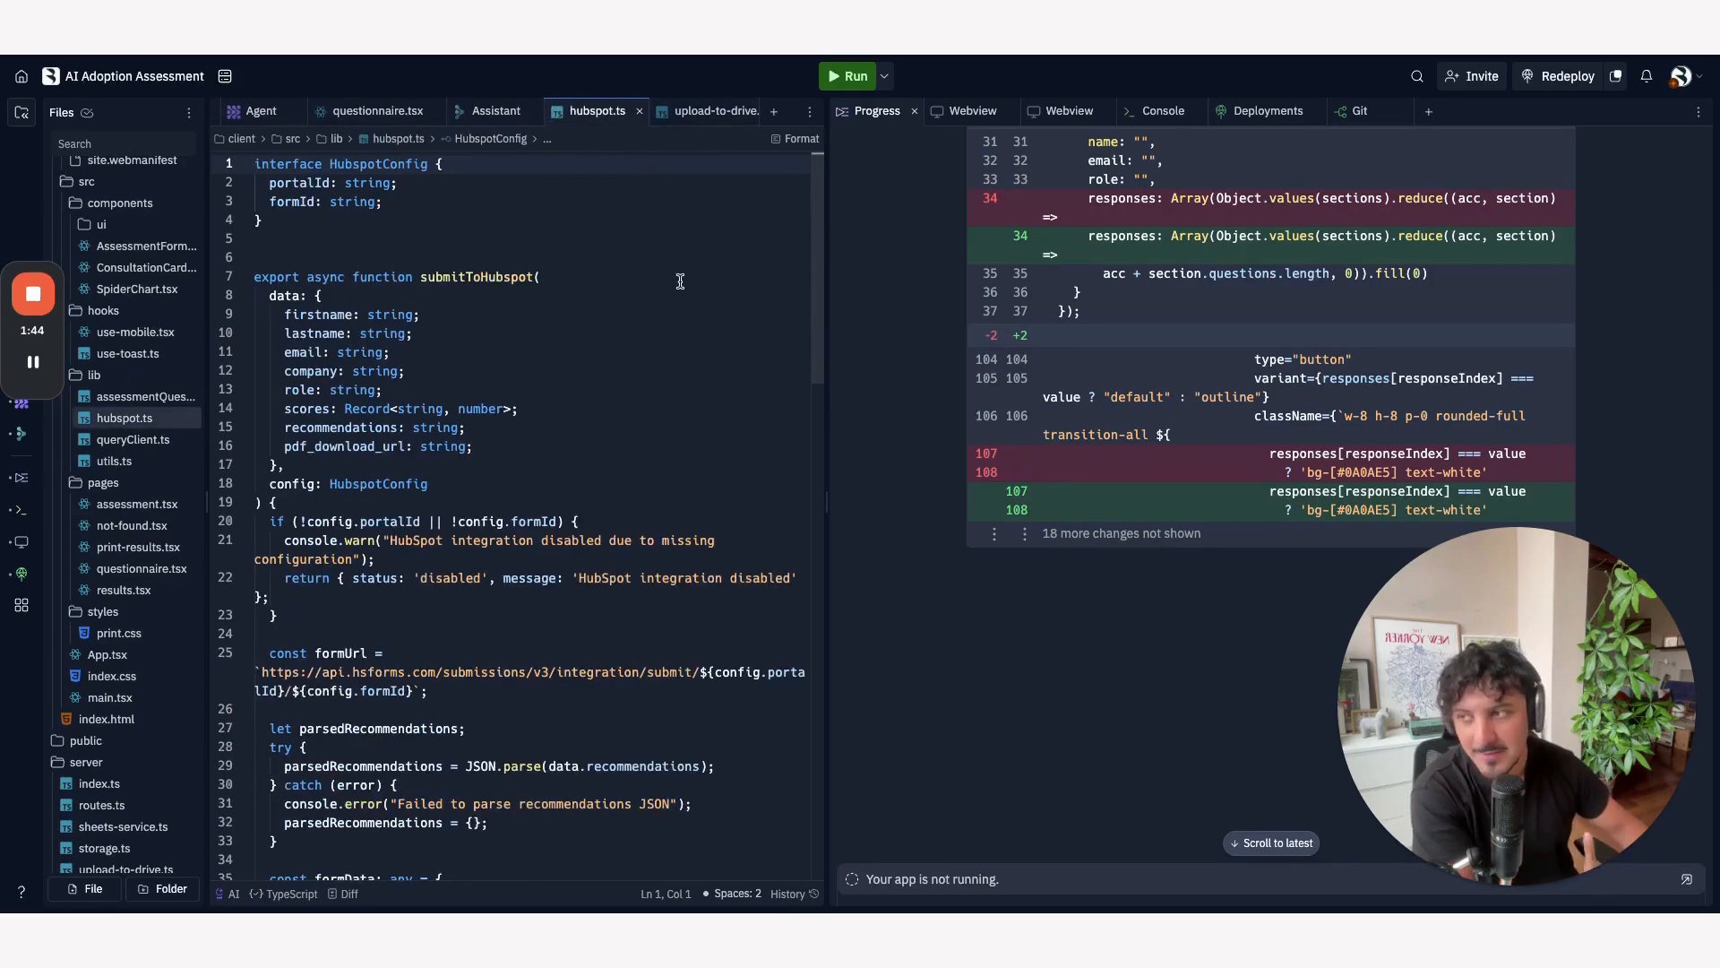
# - Review the HubSpot submission code in hubspot.ts, then switch to assessmentQuestions.ts
pyautogui.scroll(-3)
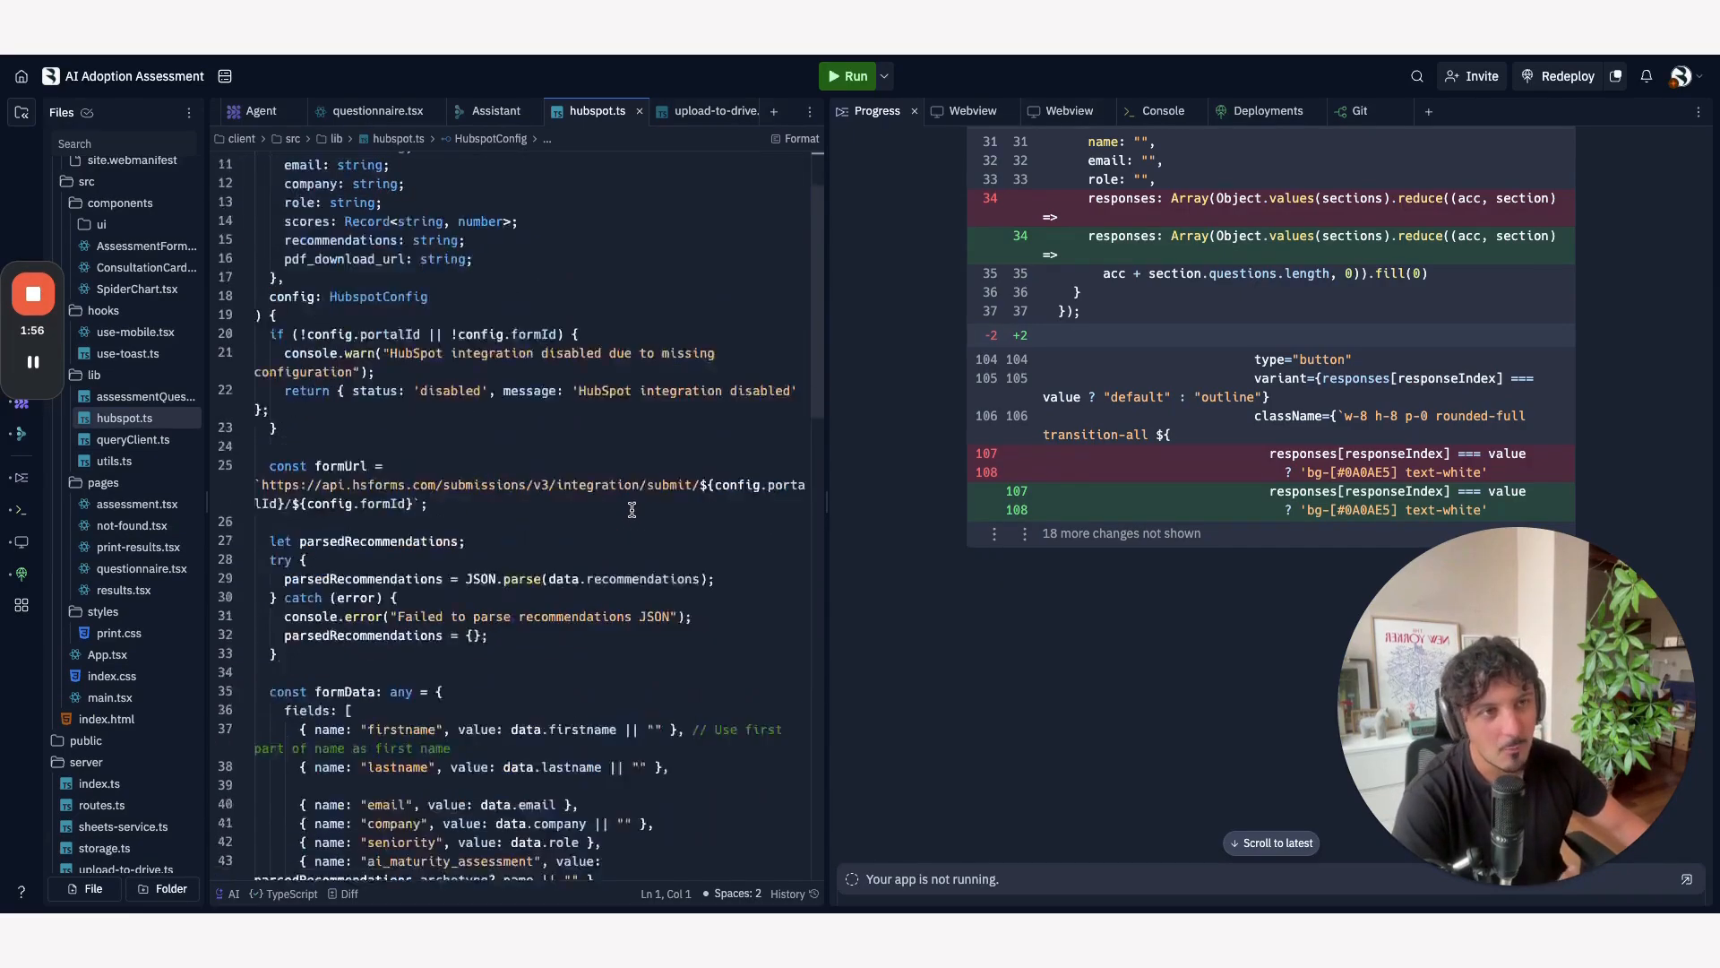
pyautogui.scroll(-3)
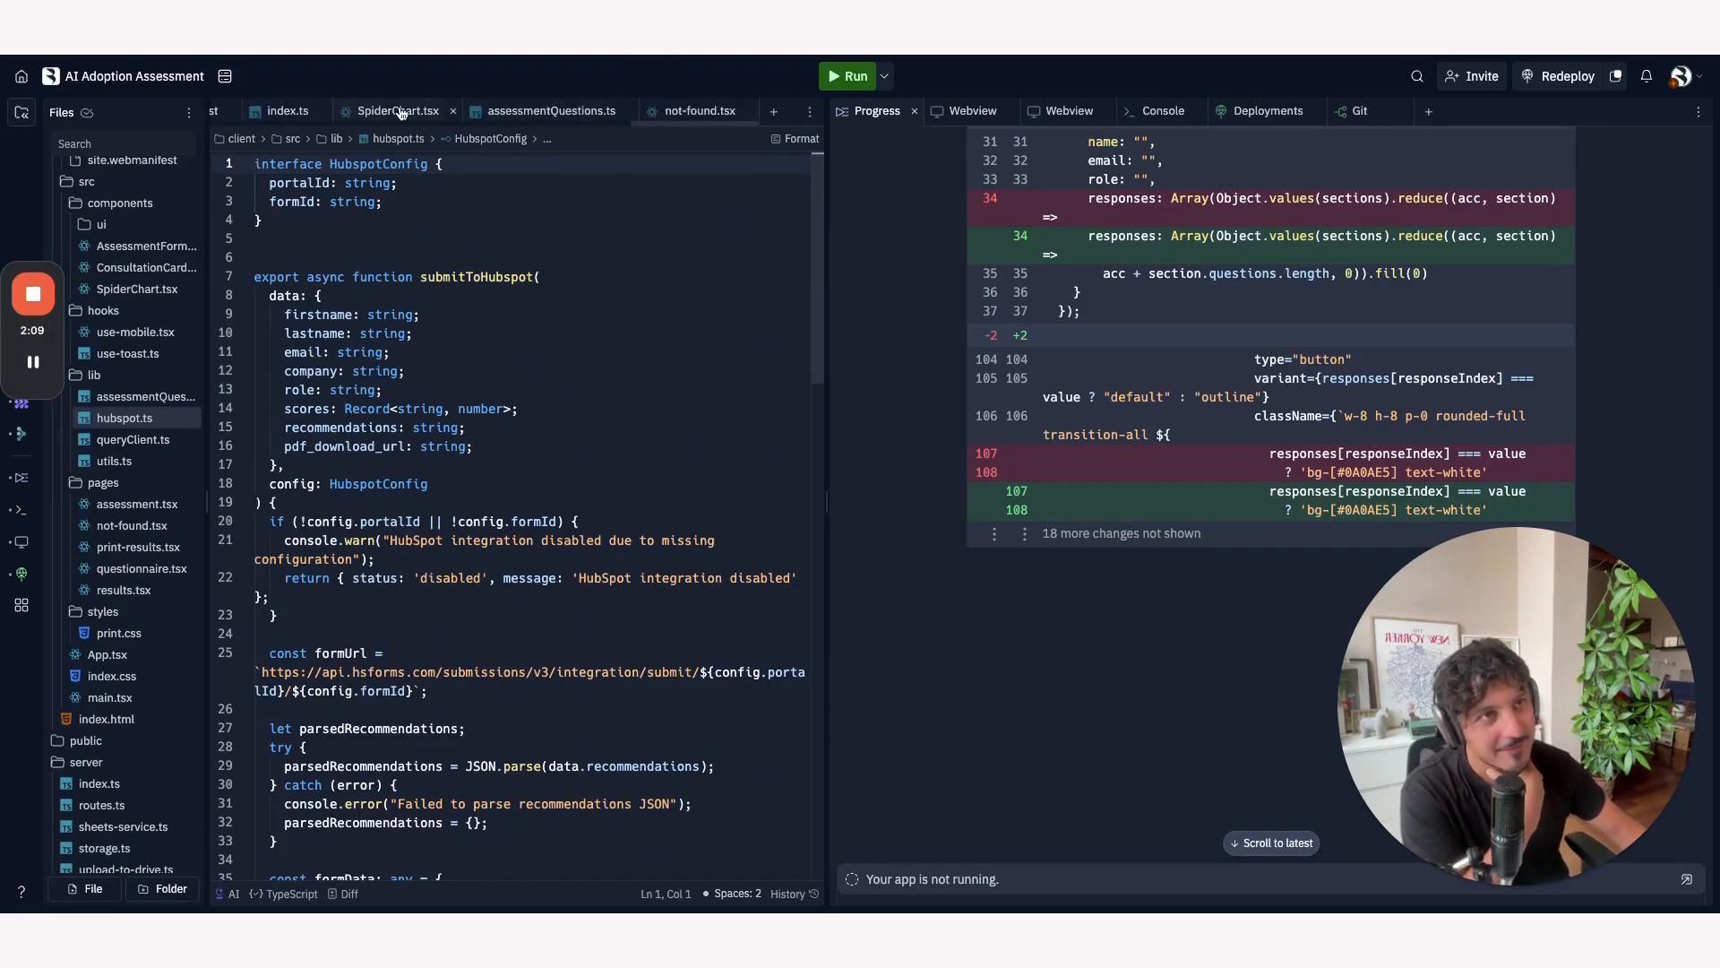
pyautogui.click(551, 109)
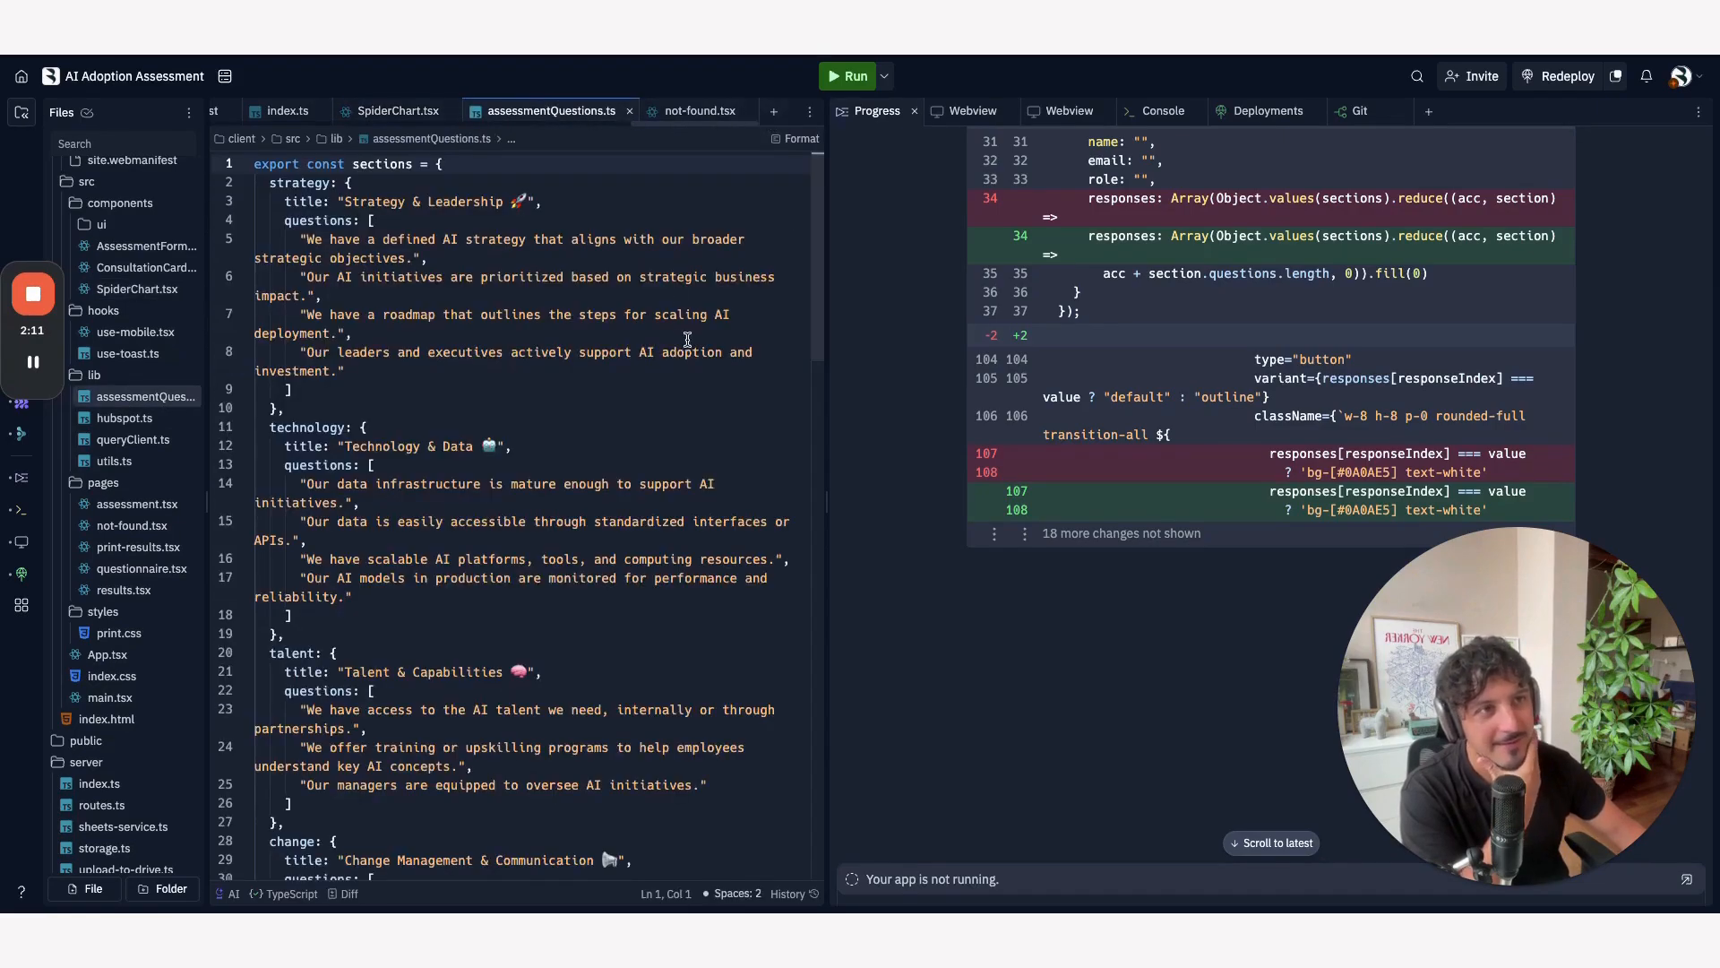